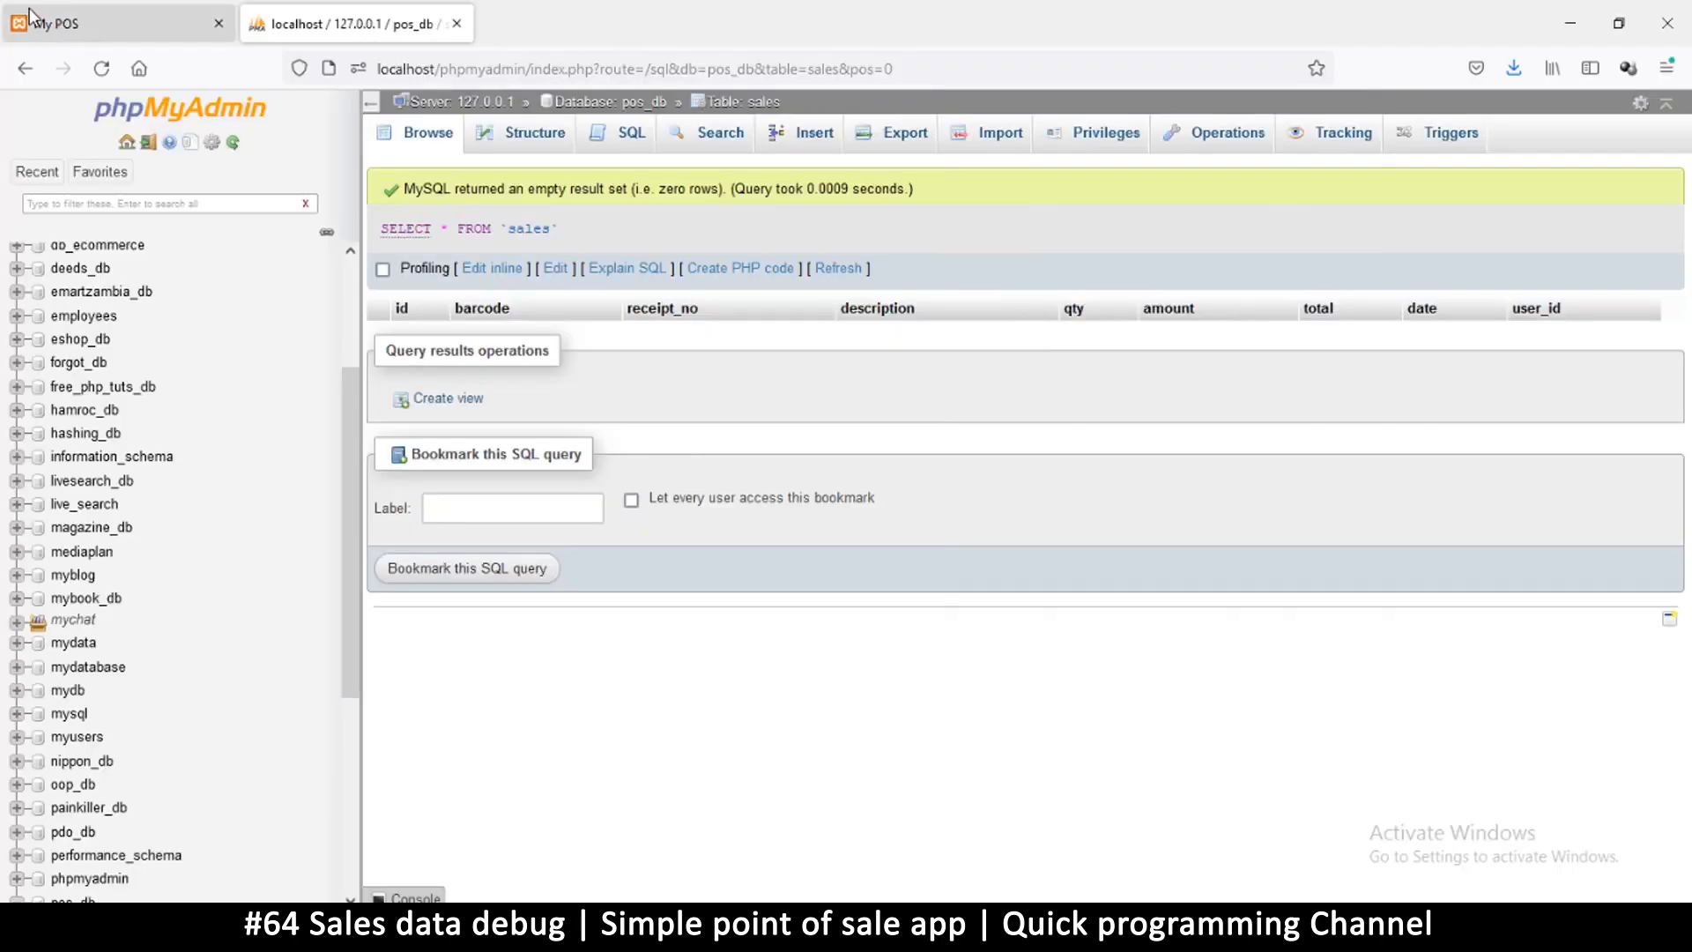
# Confirm the sales table has no rows, then focus the My POS item search box
pyautogui.click(107, 23)
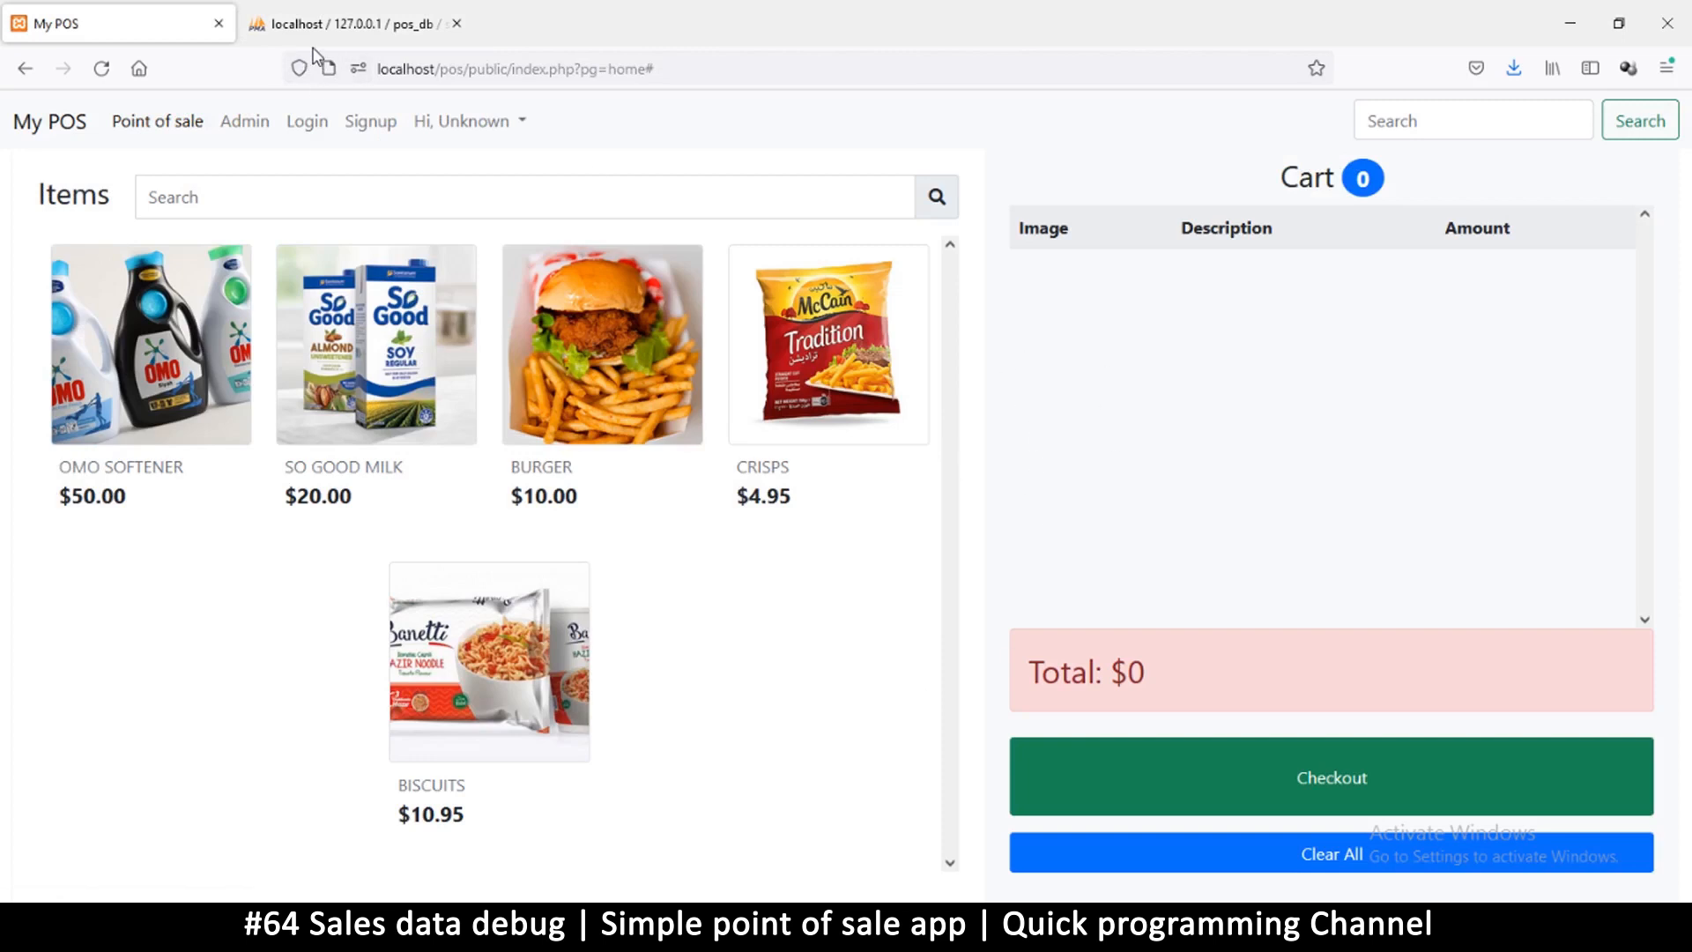
pyautogui.click(356, 24)
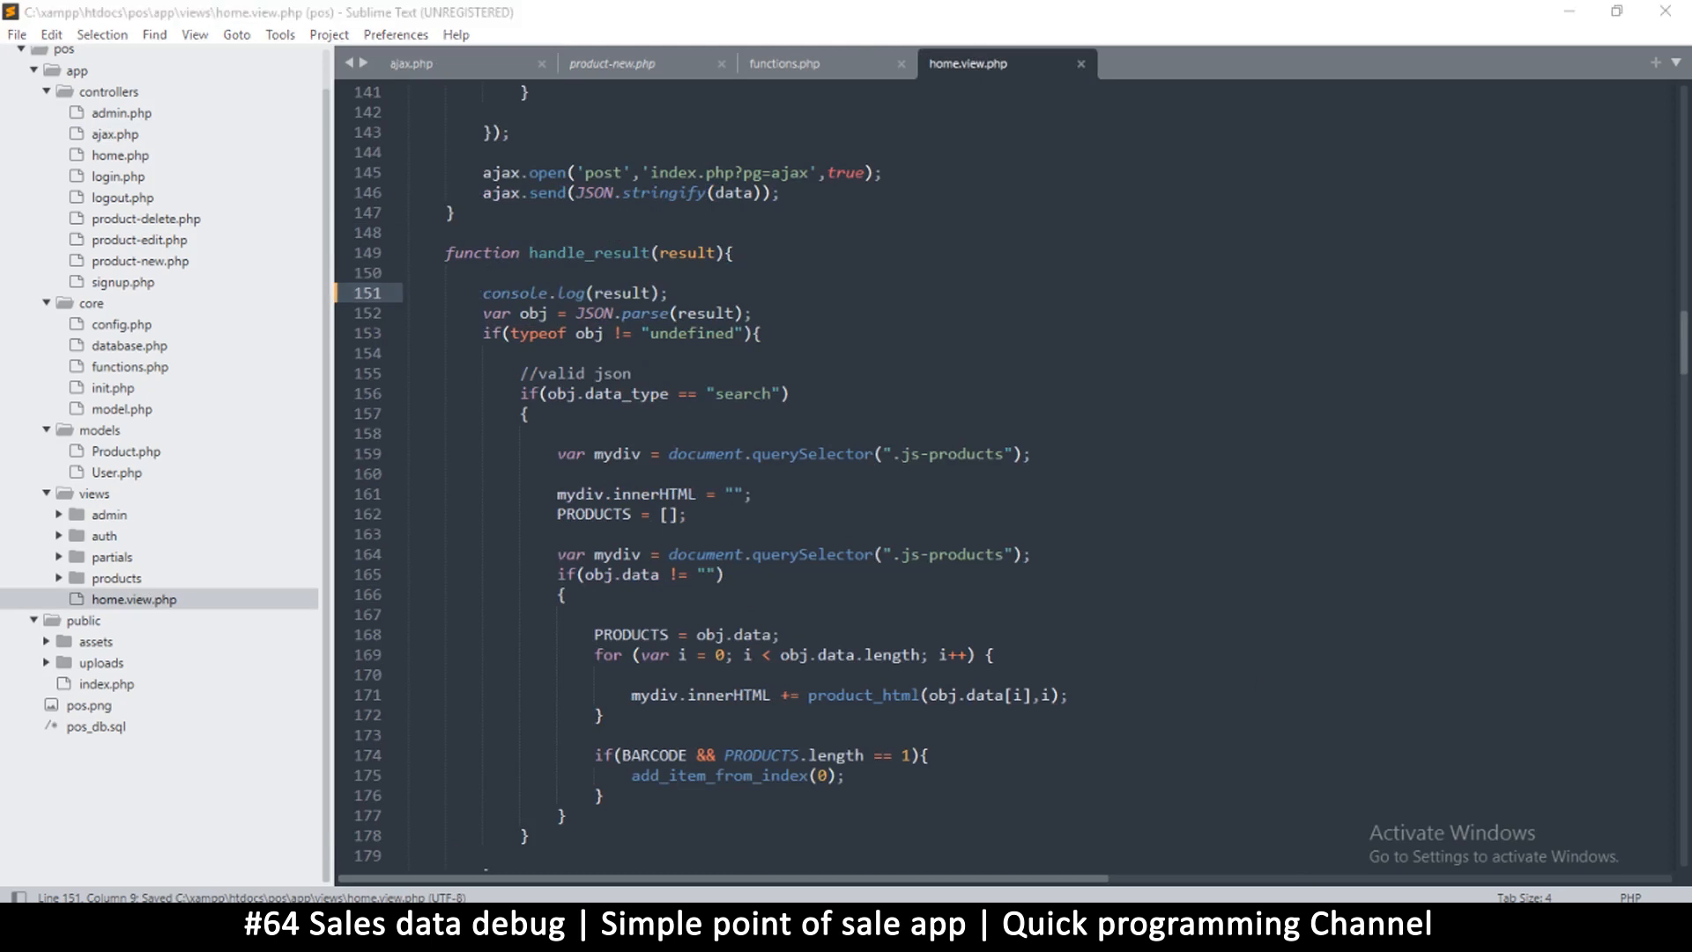
pyautogui.click(108, 23)
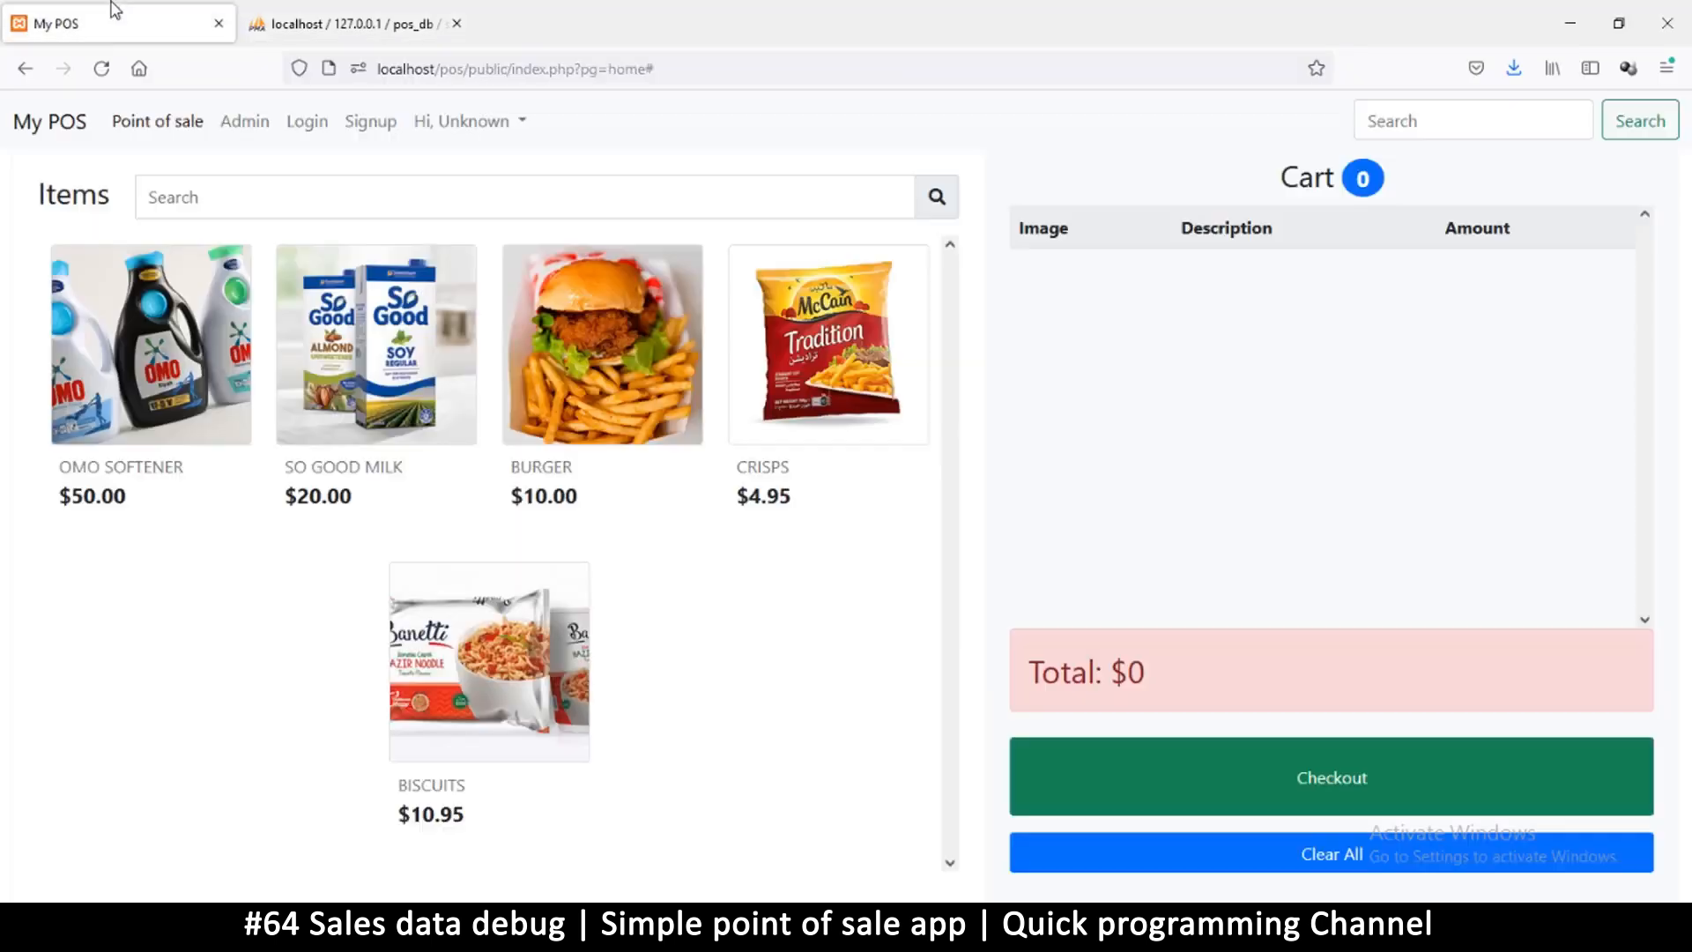
pyautogui.click(523, 196)
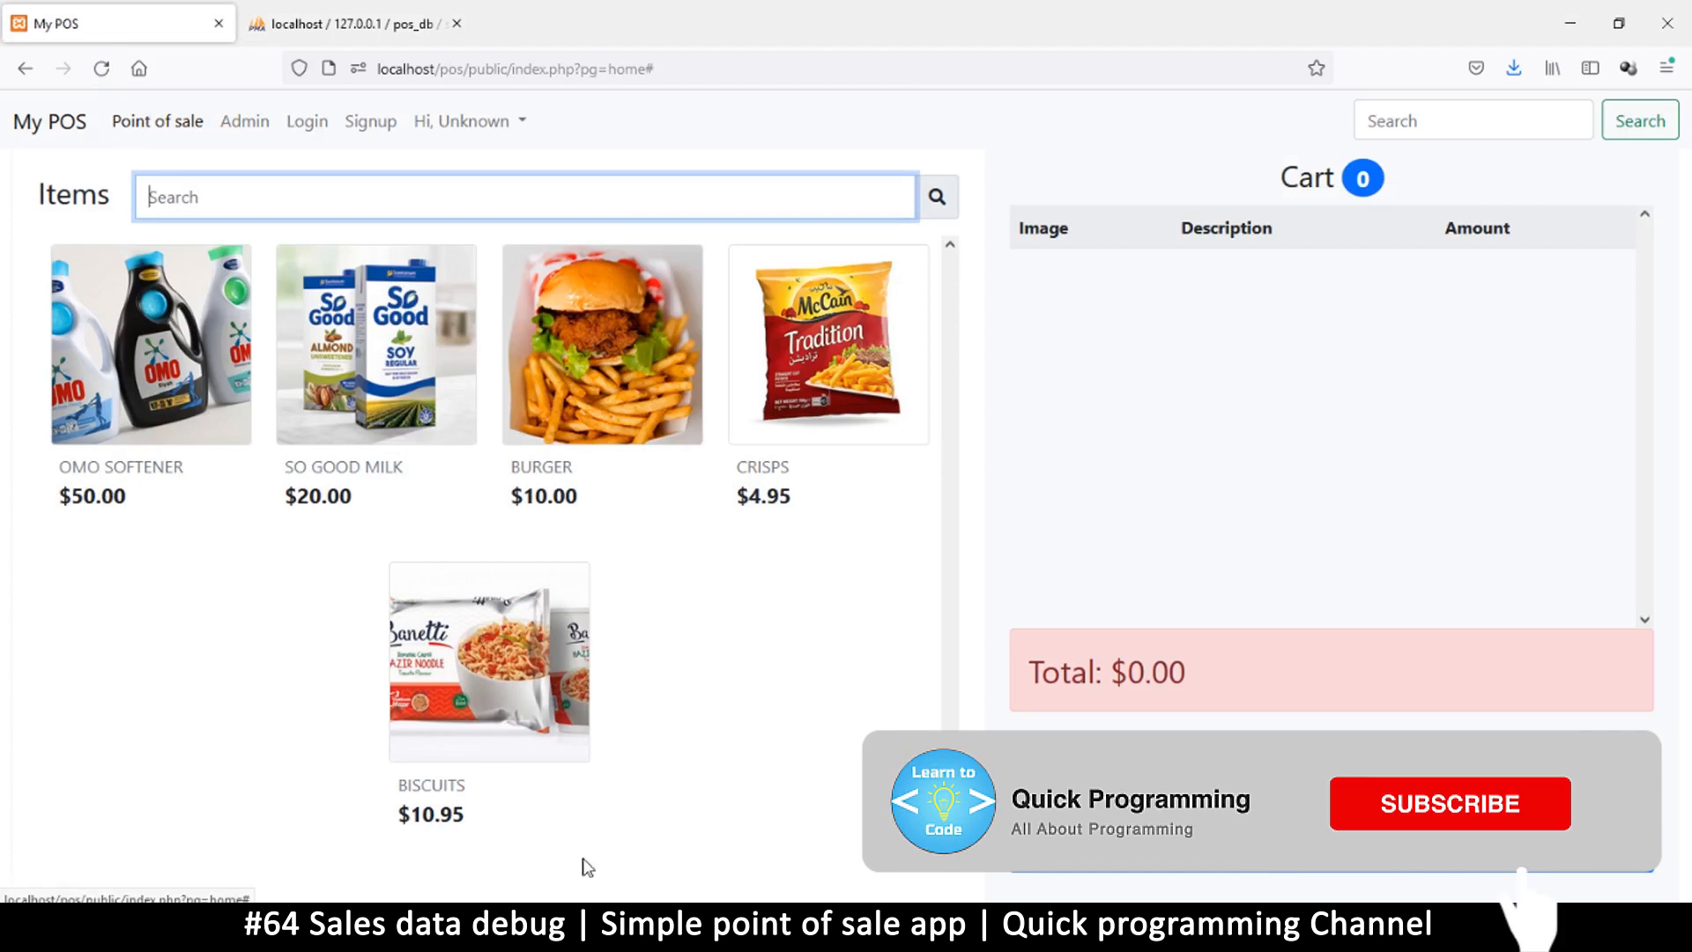
# Open the browser developer tools and clear the Console output
pyautogui.press('F12')
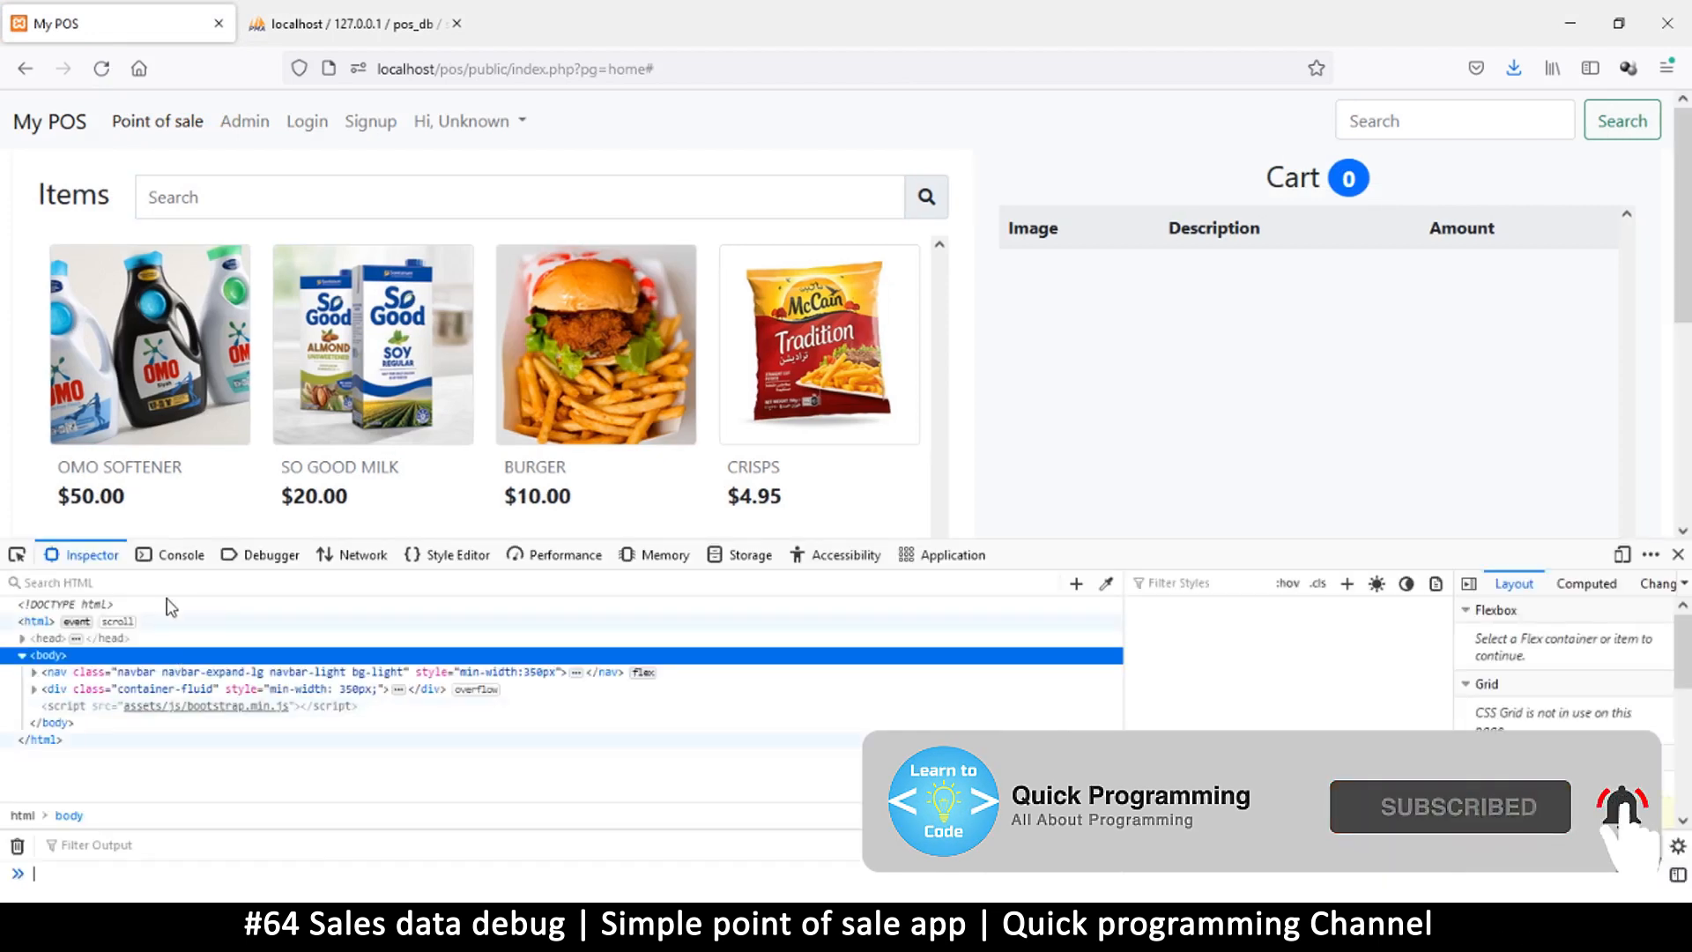
pyautogui.click(180, 554)
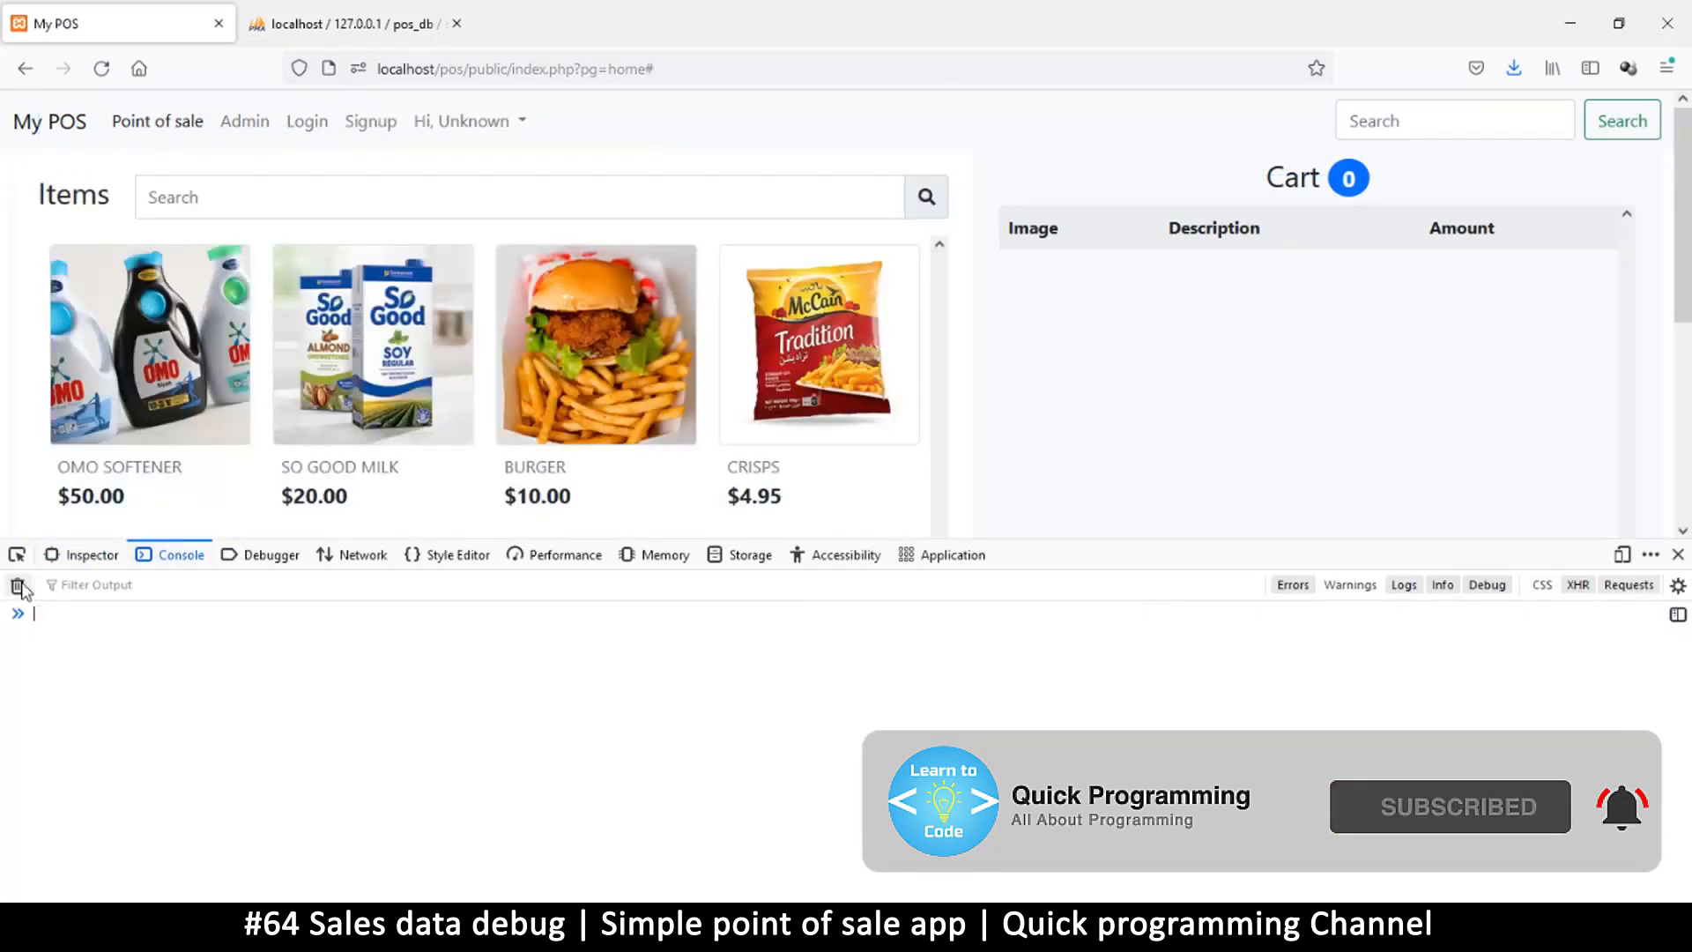
pyautogui.click(18, 585)
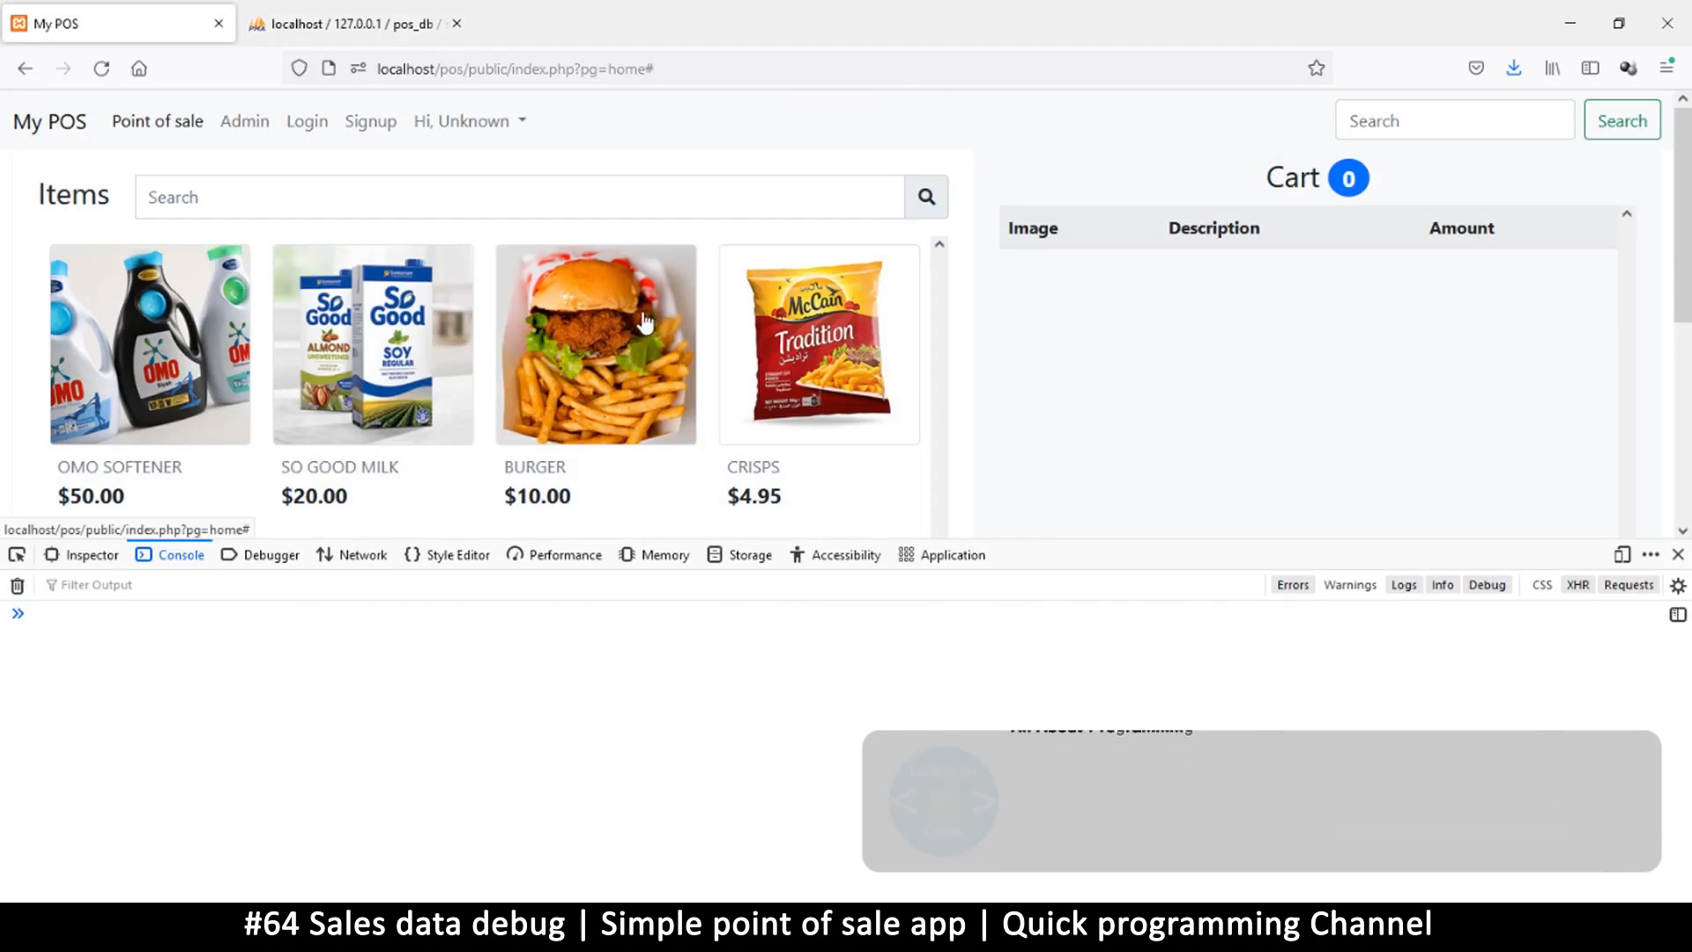
# Check out a burger order paying 30 to trigger the recipt_no error
pyautogui.click(596, 343)
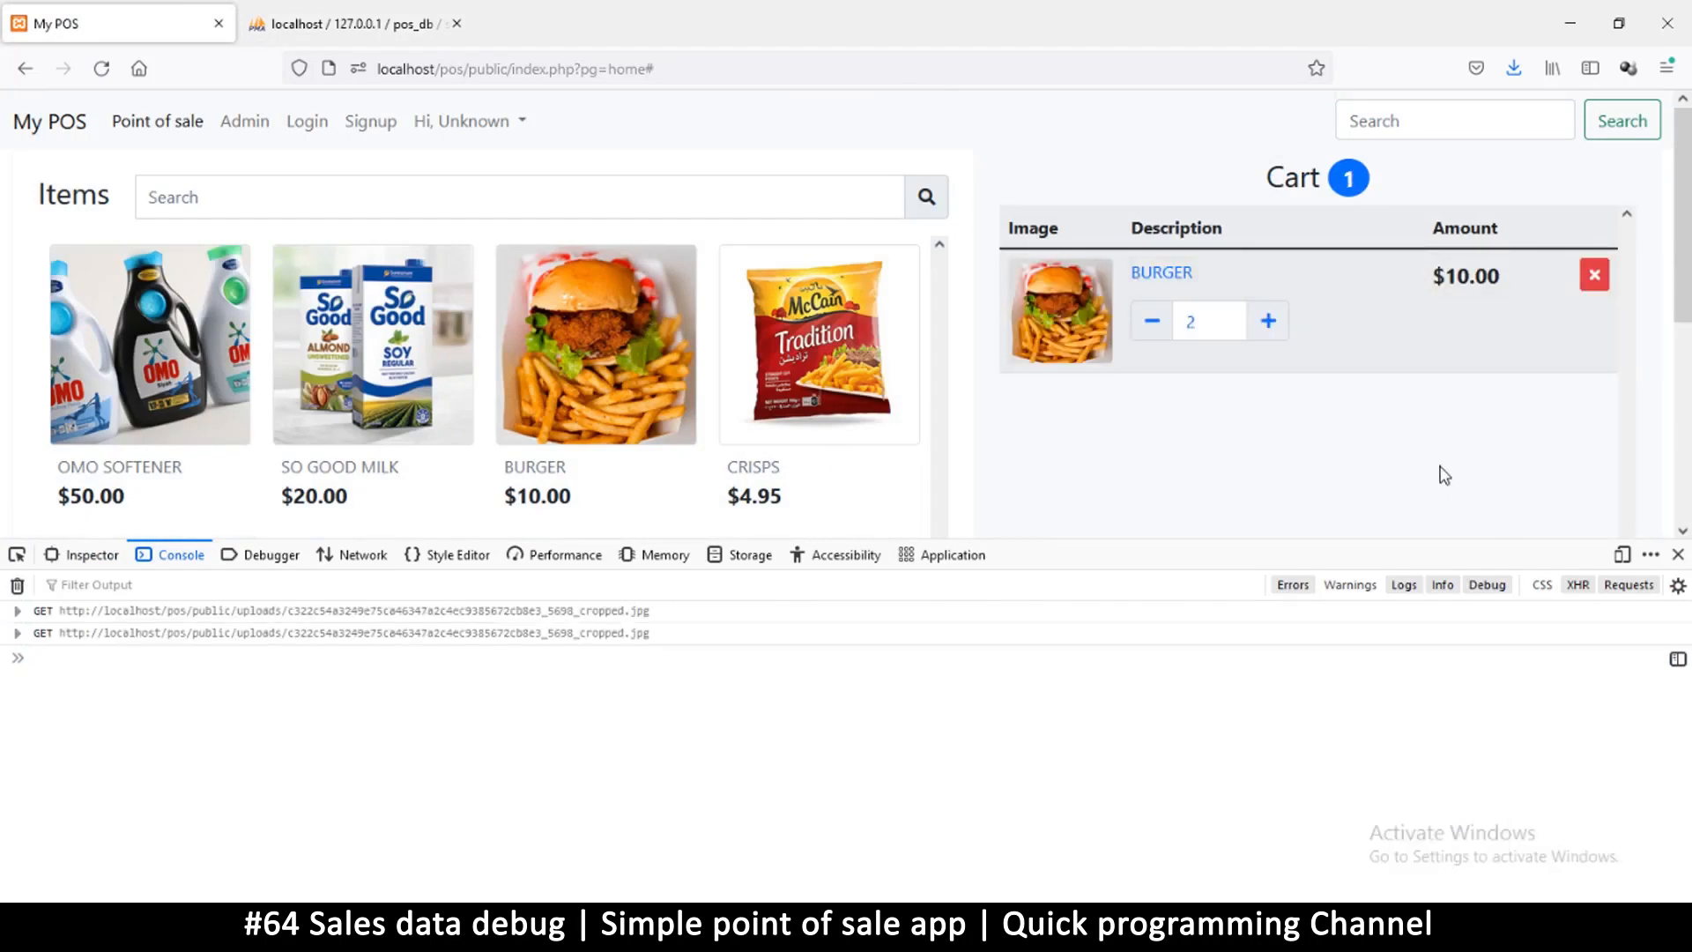
pyautogui.click(1315, 453)
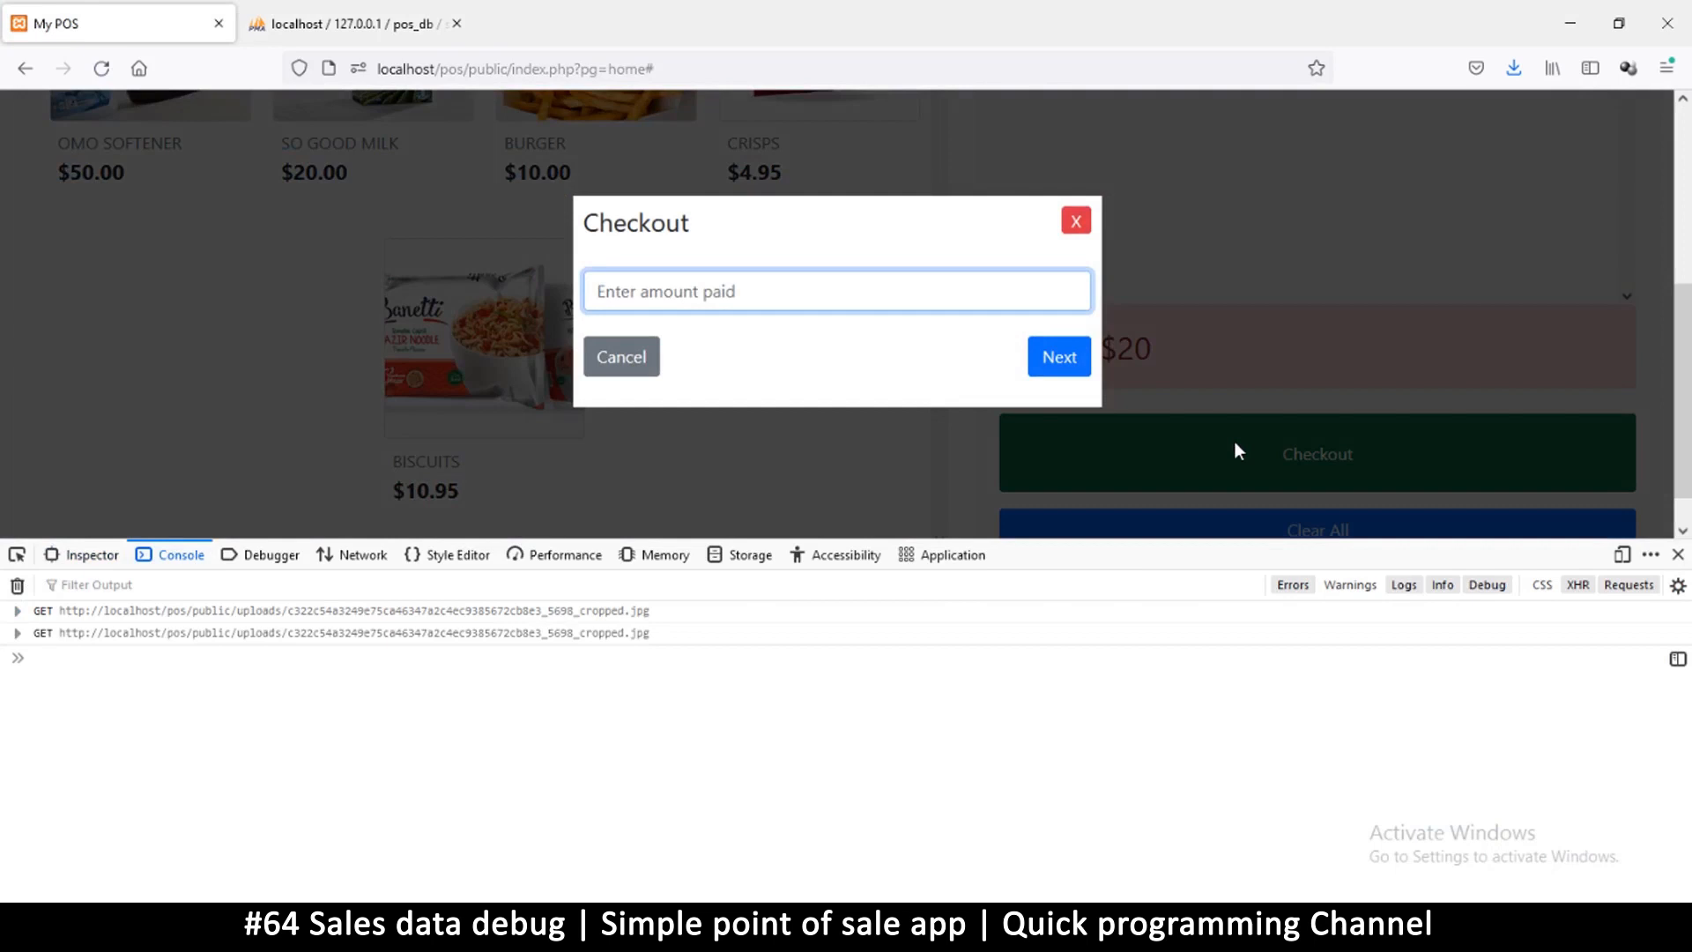
pyautogui.write('30')
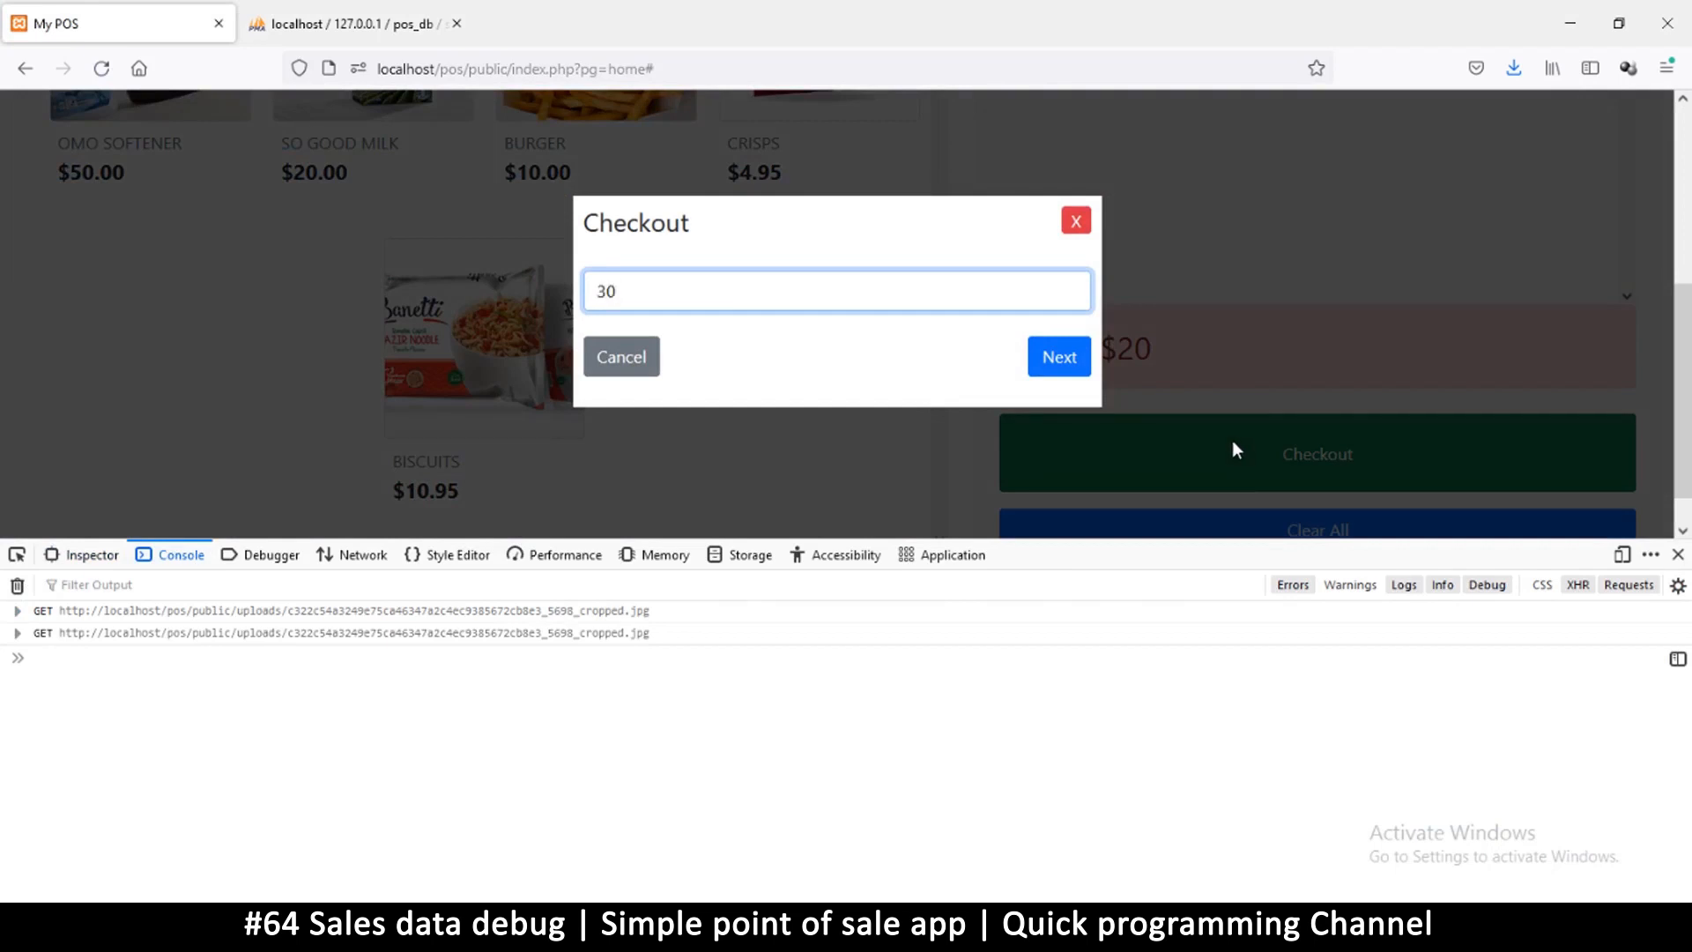
pyautogui.click(1057, 356)
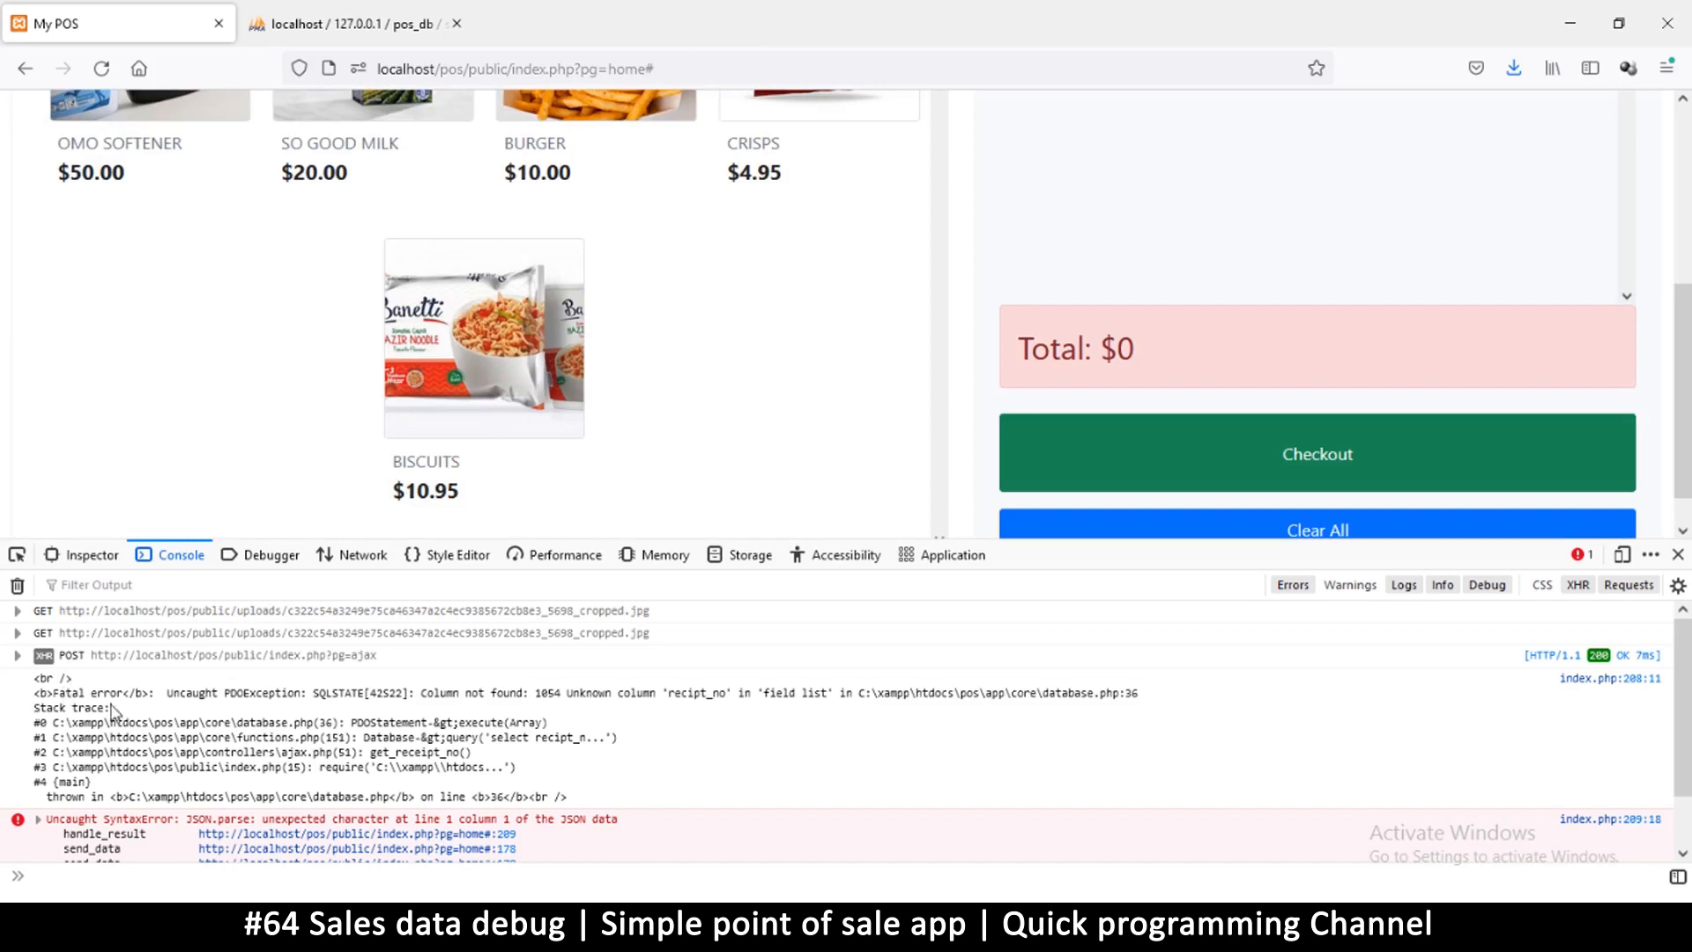
# Highlight 'Fatal error', 'PDOException' and 'recipt_no' in the console error message
pyautogui.doubleClick(73, 693)
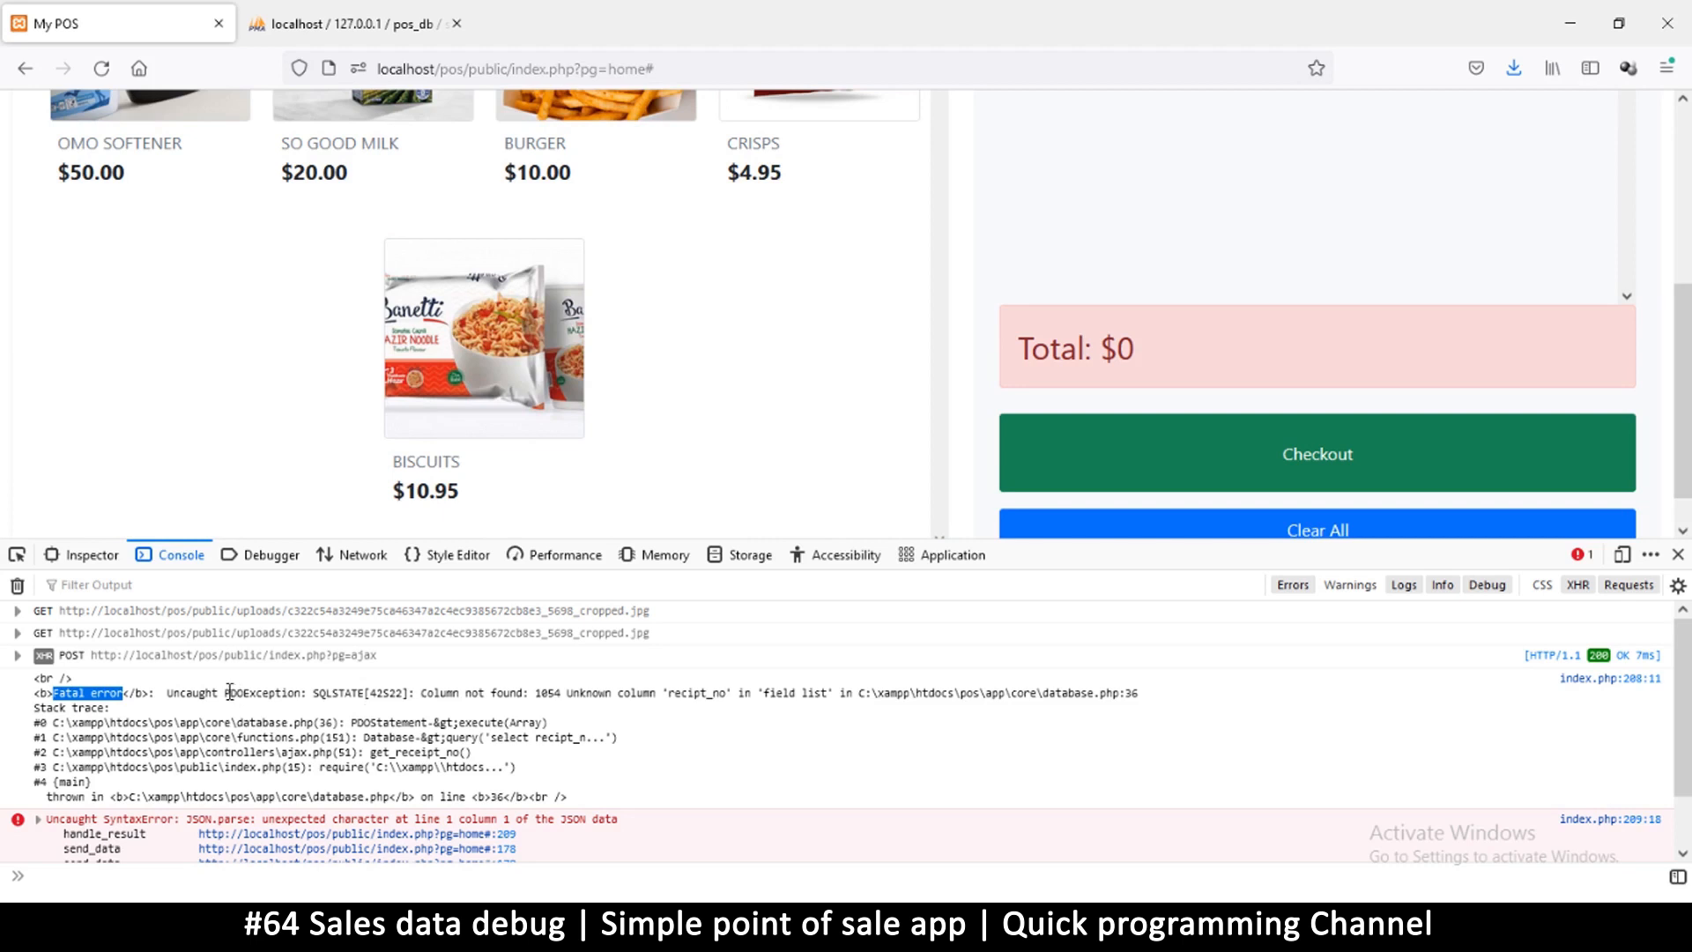
pyautogui.doubleClick(259, 691)
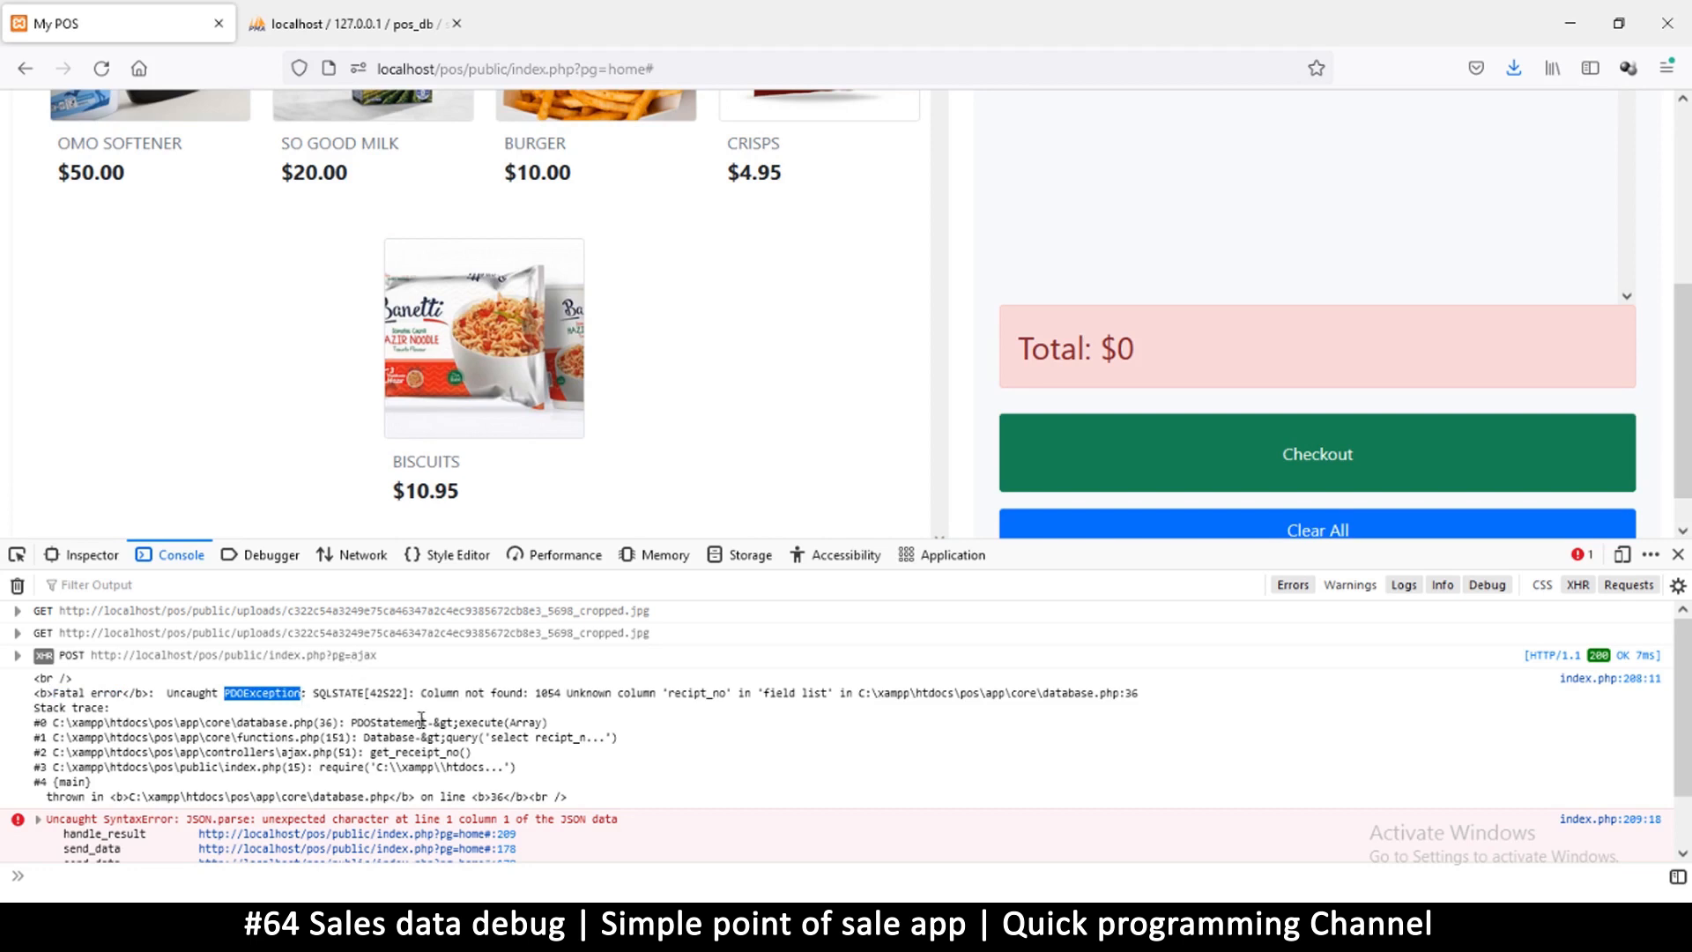
pyautogui.doubleClick(470, 692)
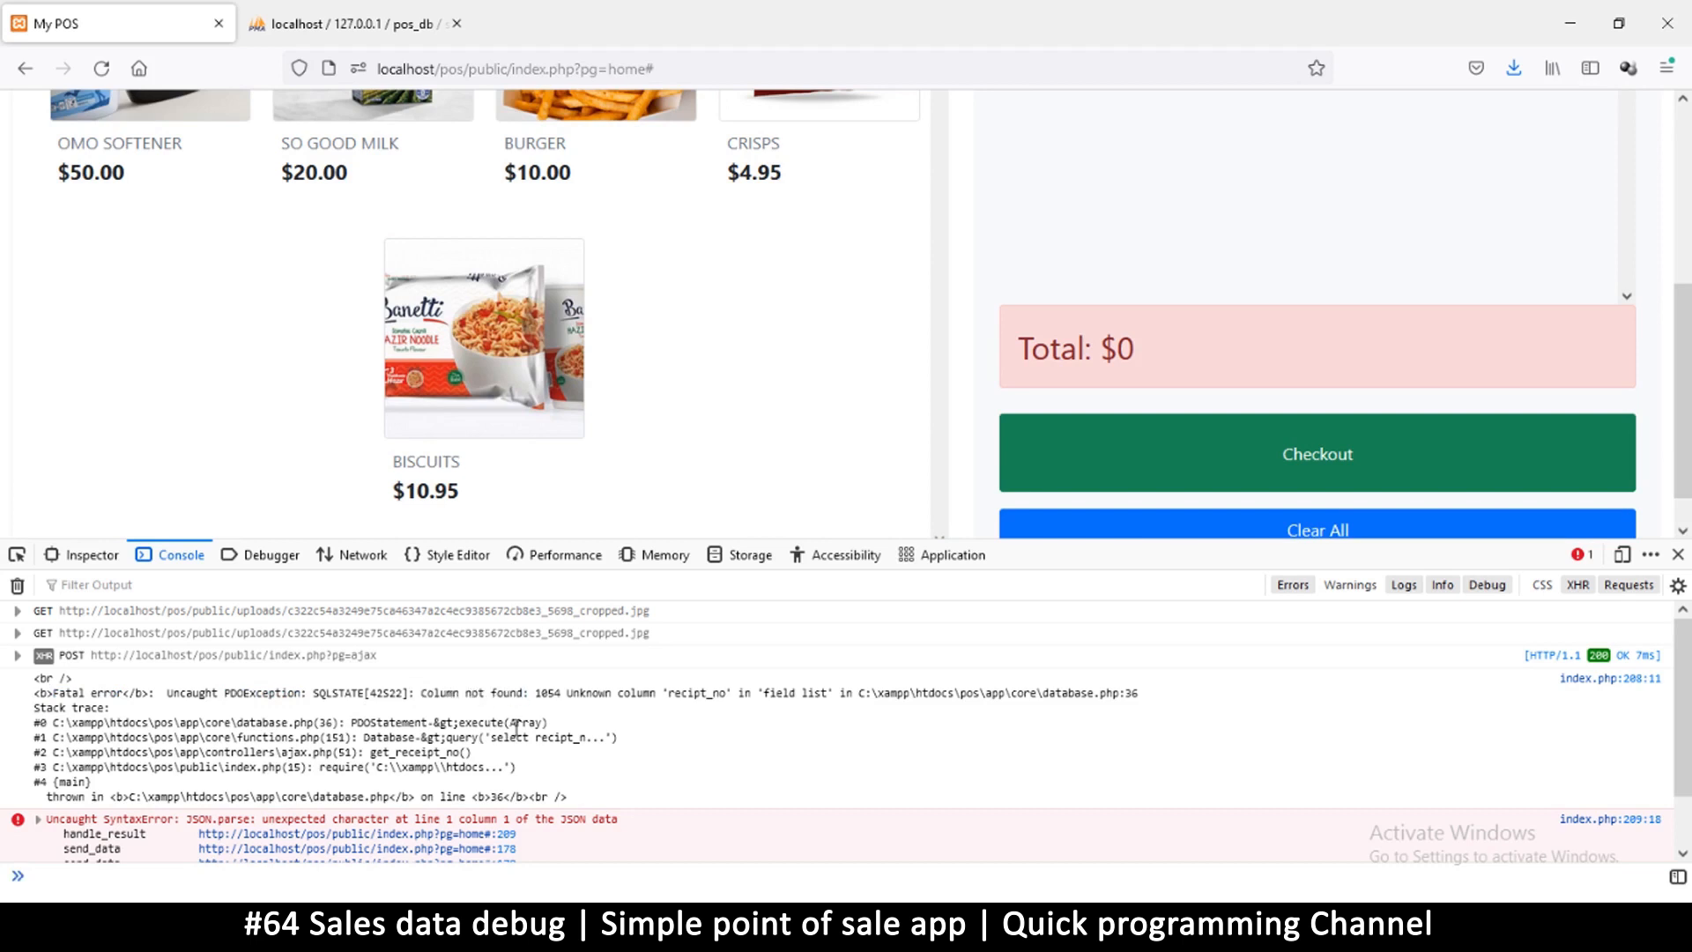
pyautogui.moveTo(674, 691)
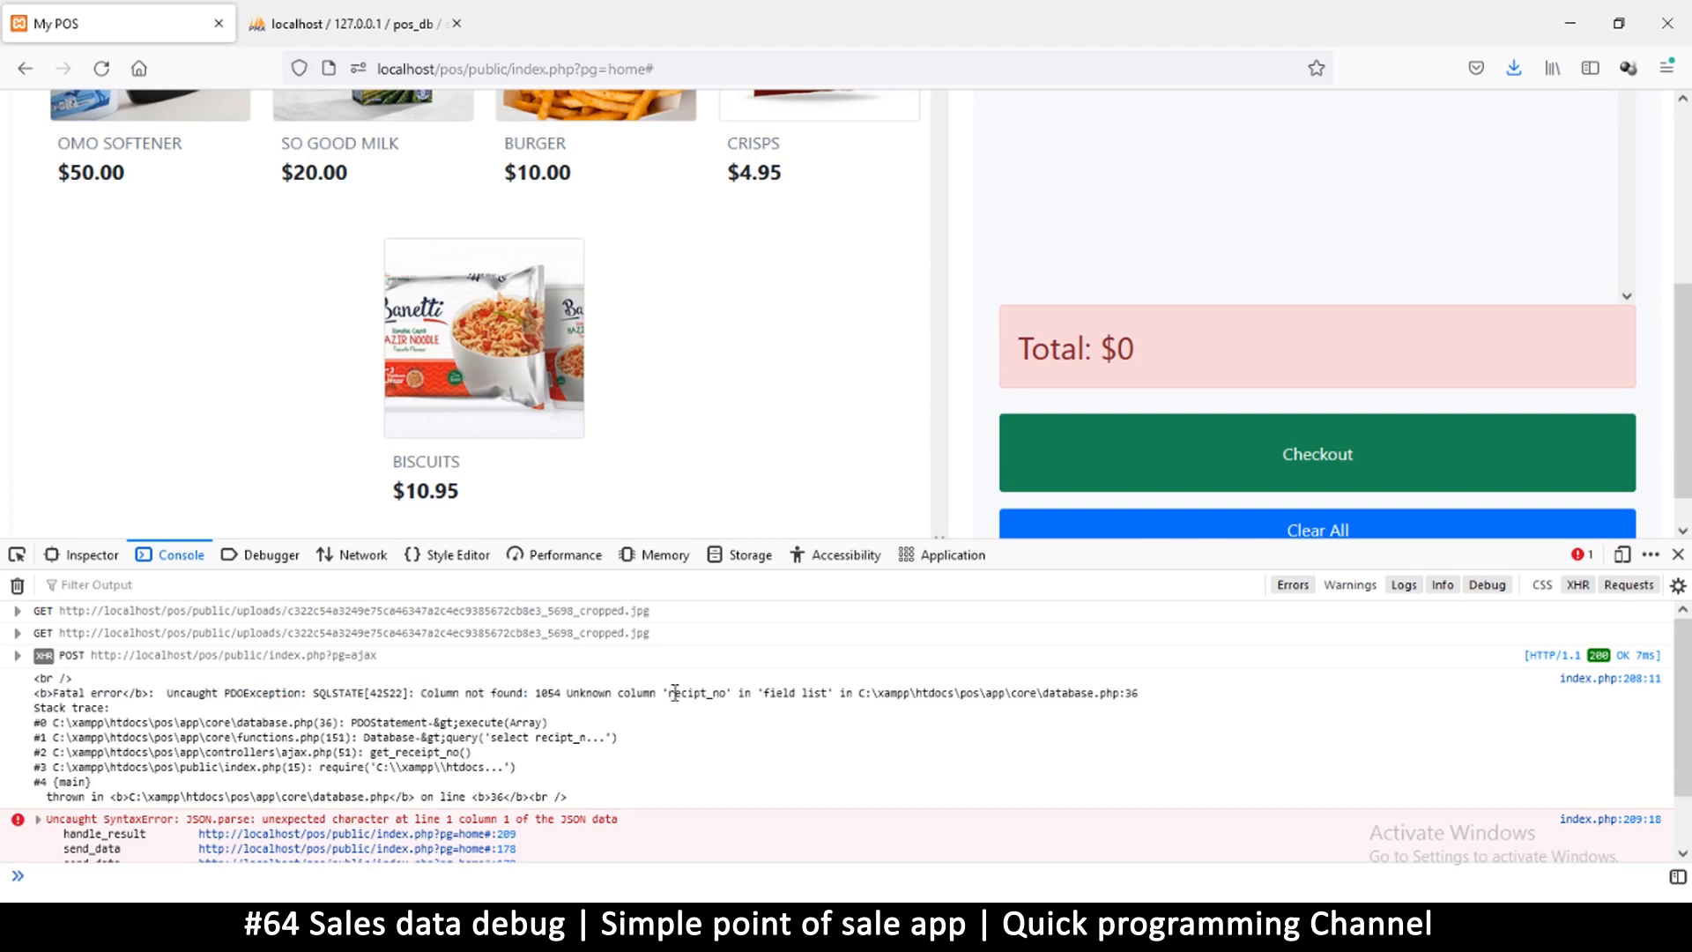
pyautogui.doubleClick(696, 693)
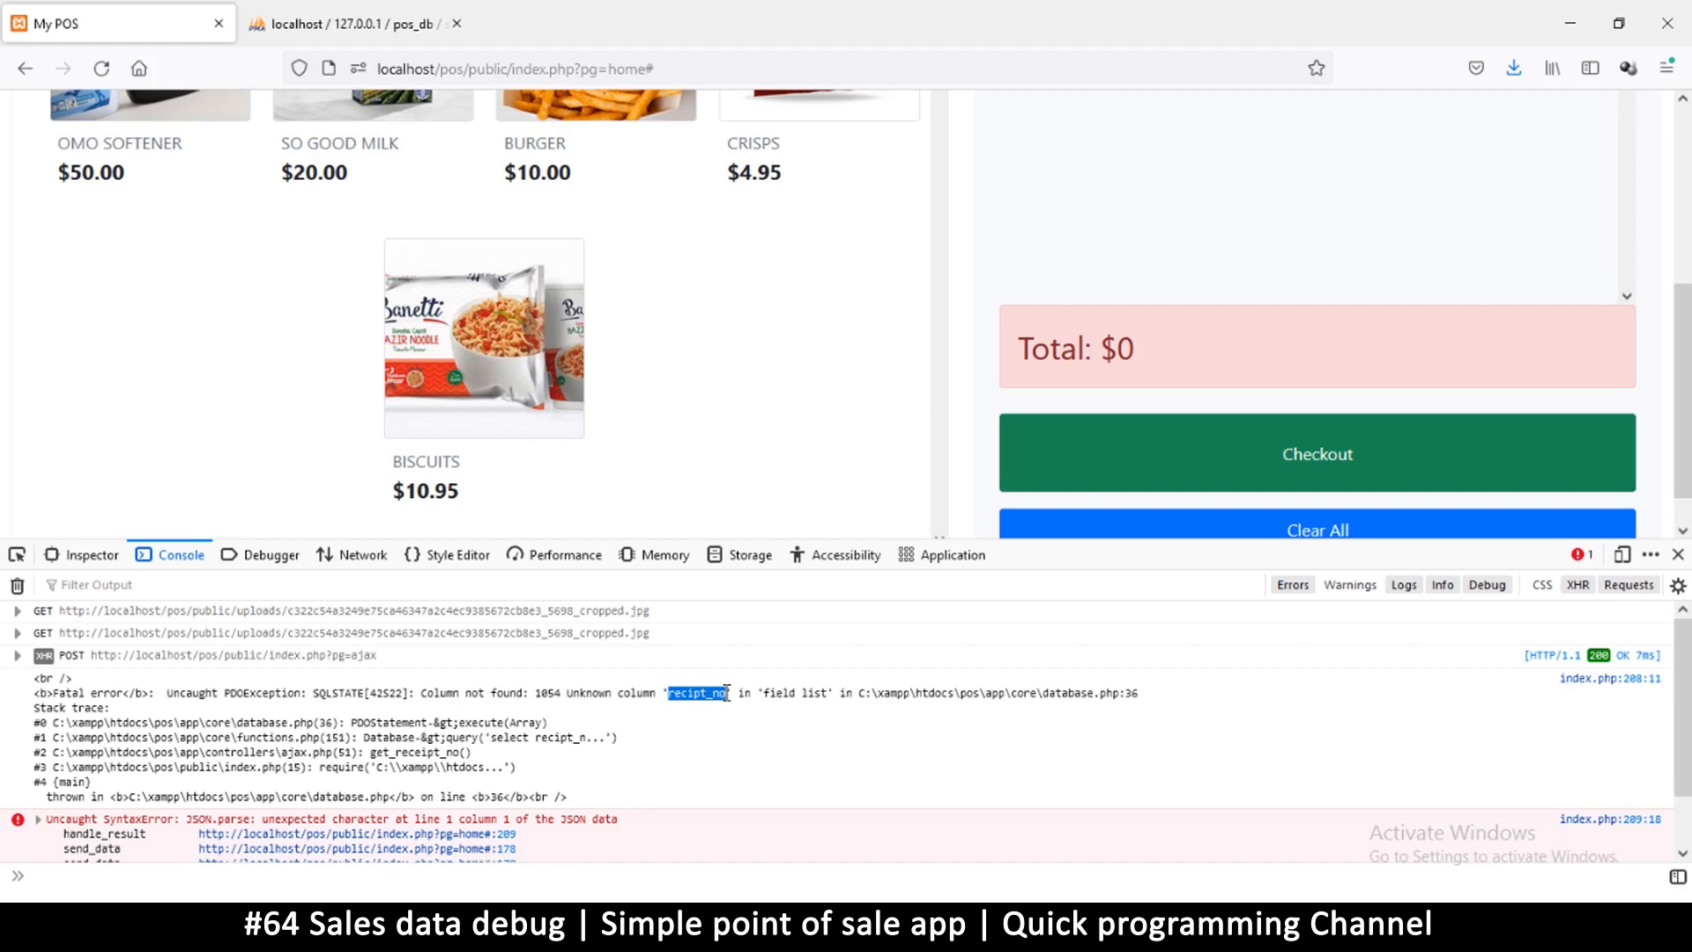
pyautogui.moveTo(681, 858)
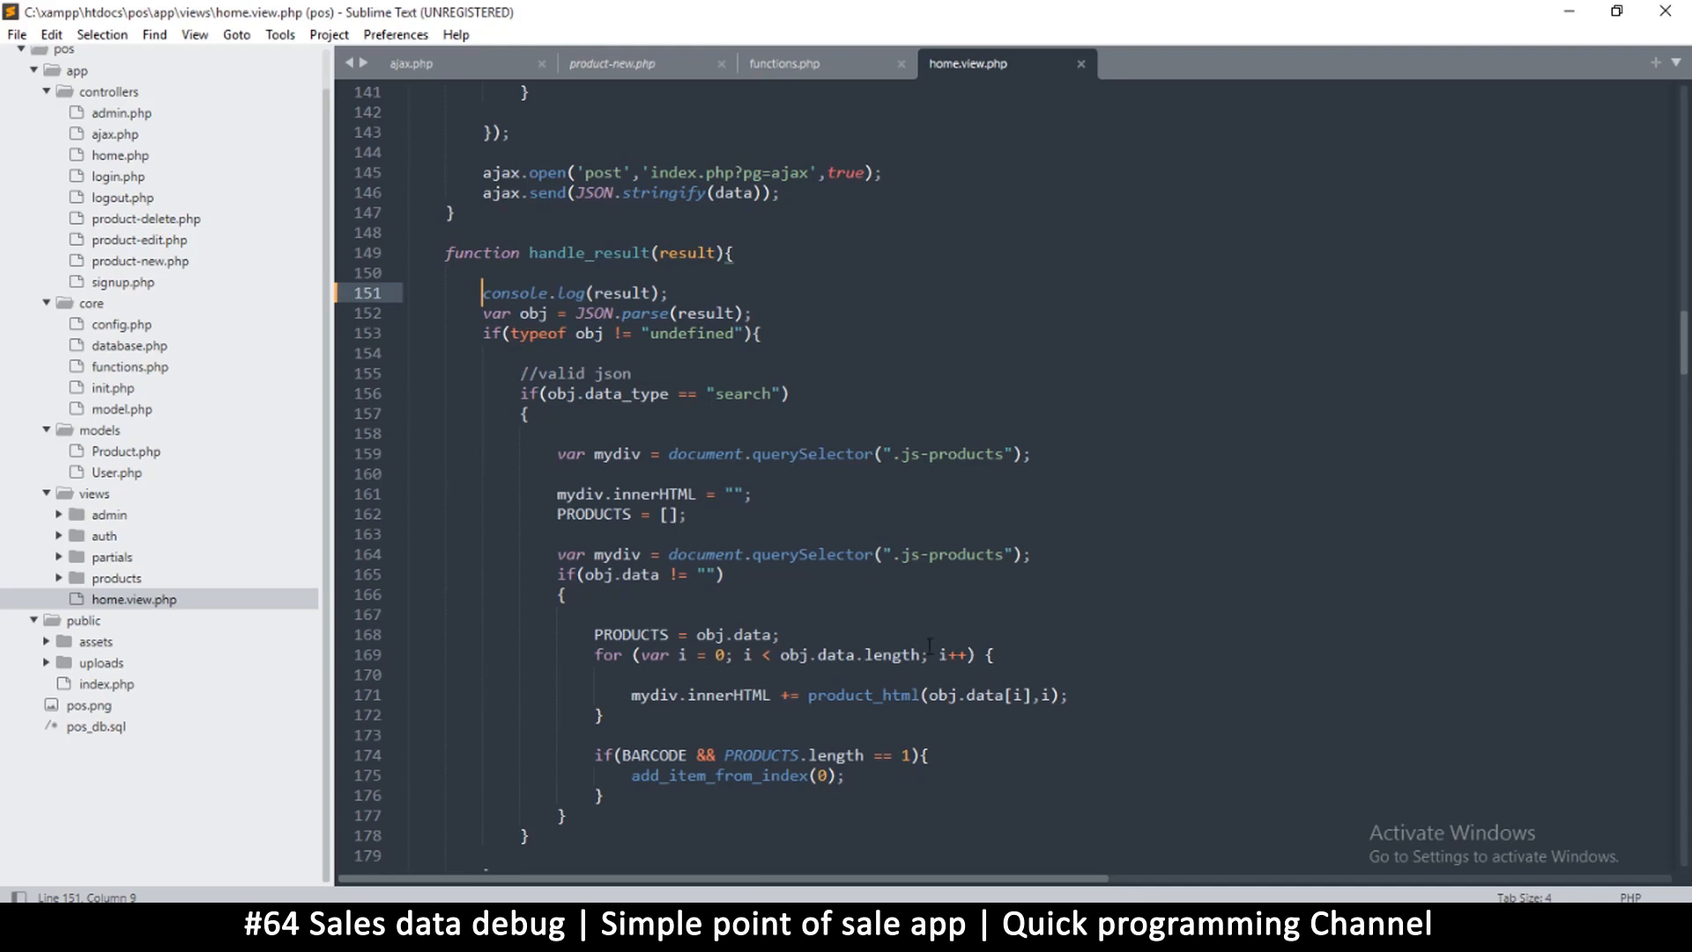
# Change the column recipt_no to receipt_no in ajax.php's sales insert query on line 80
pyautogui.click(453, 63)
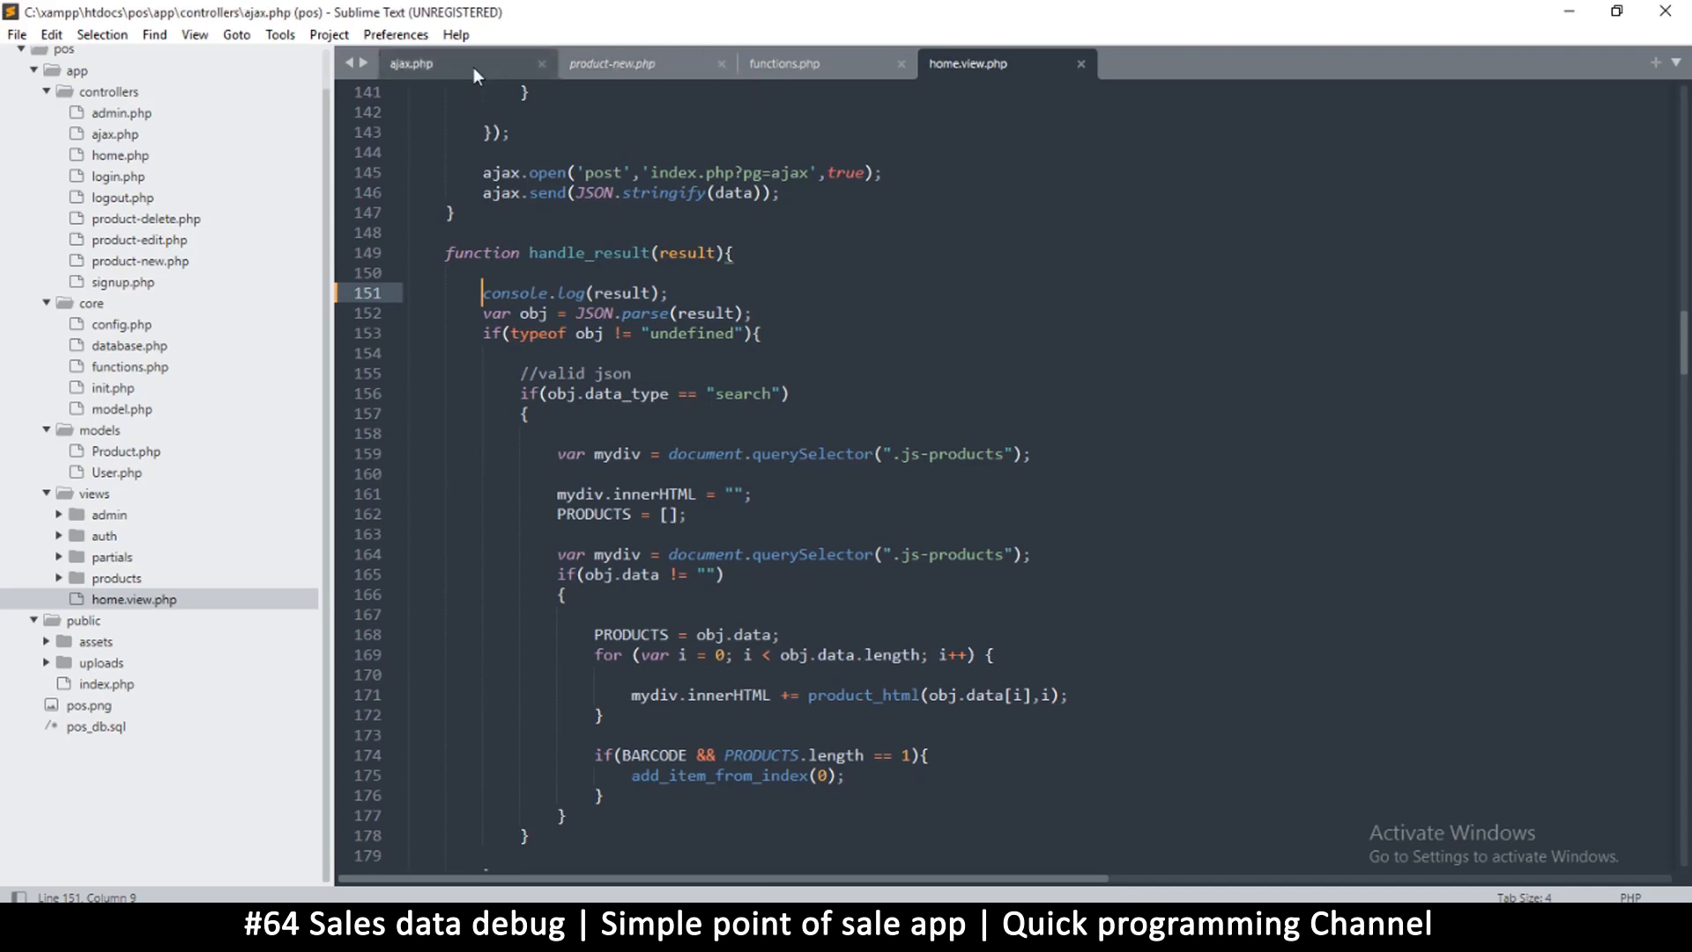
pyautogui.click(410, 62)
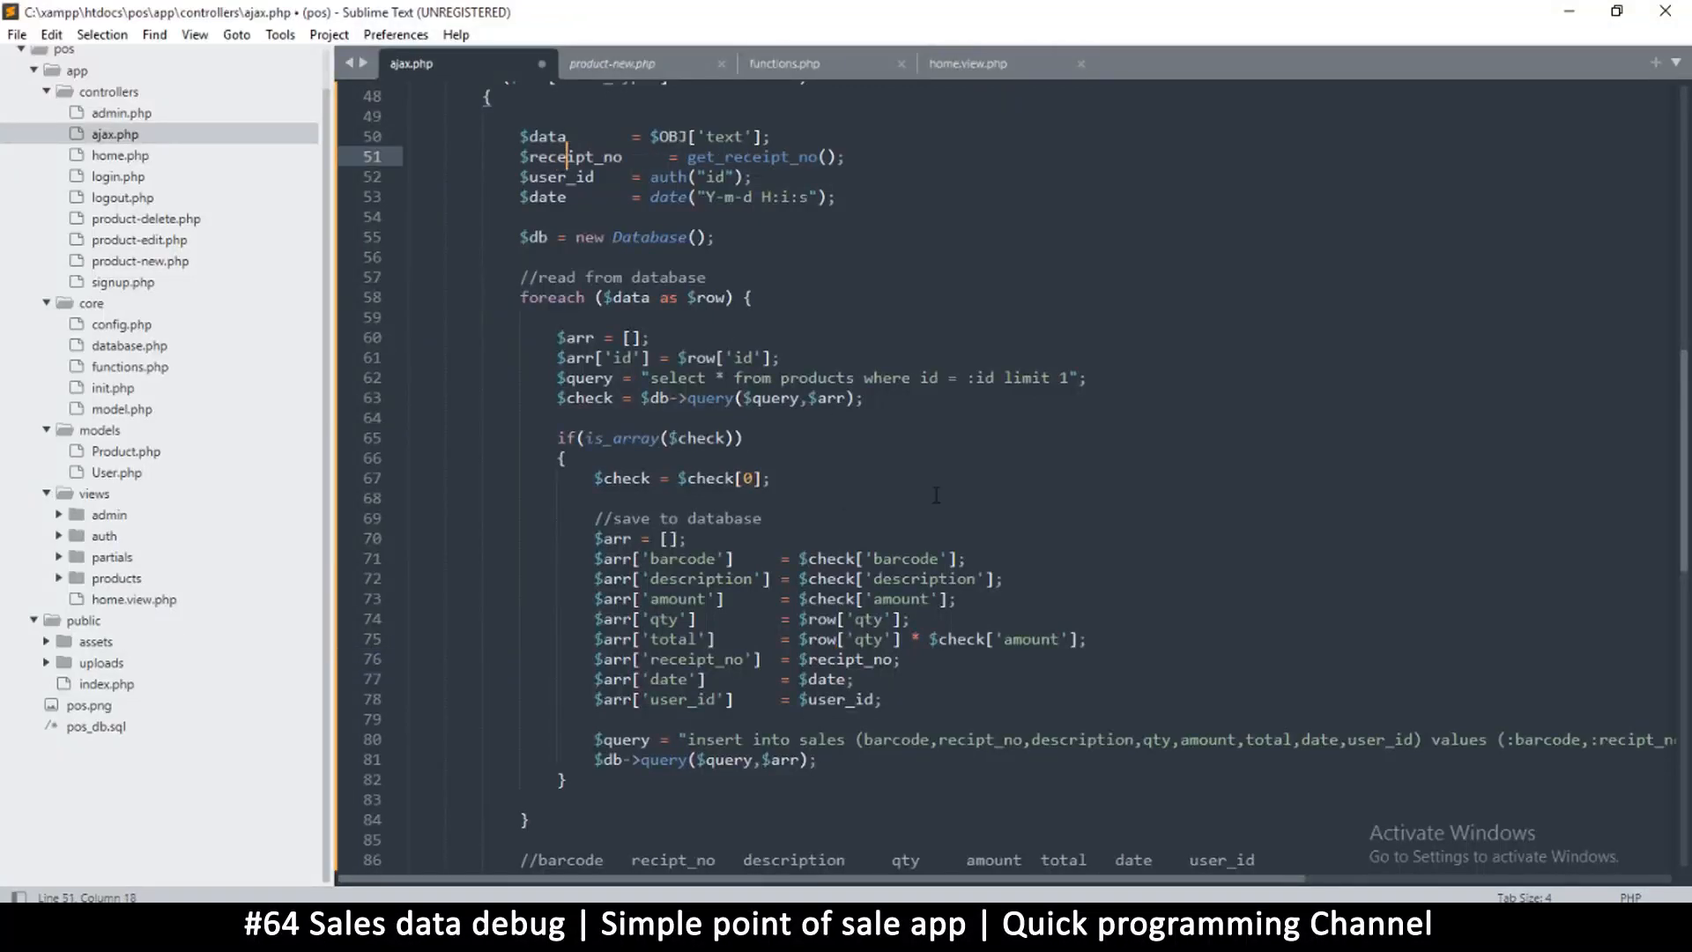
pyautogui.click(845, 659)
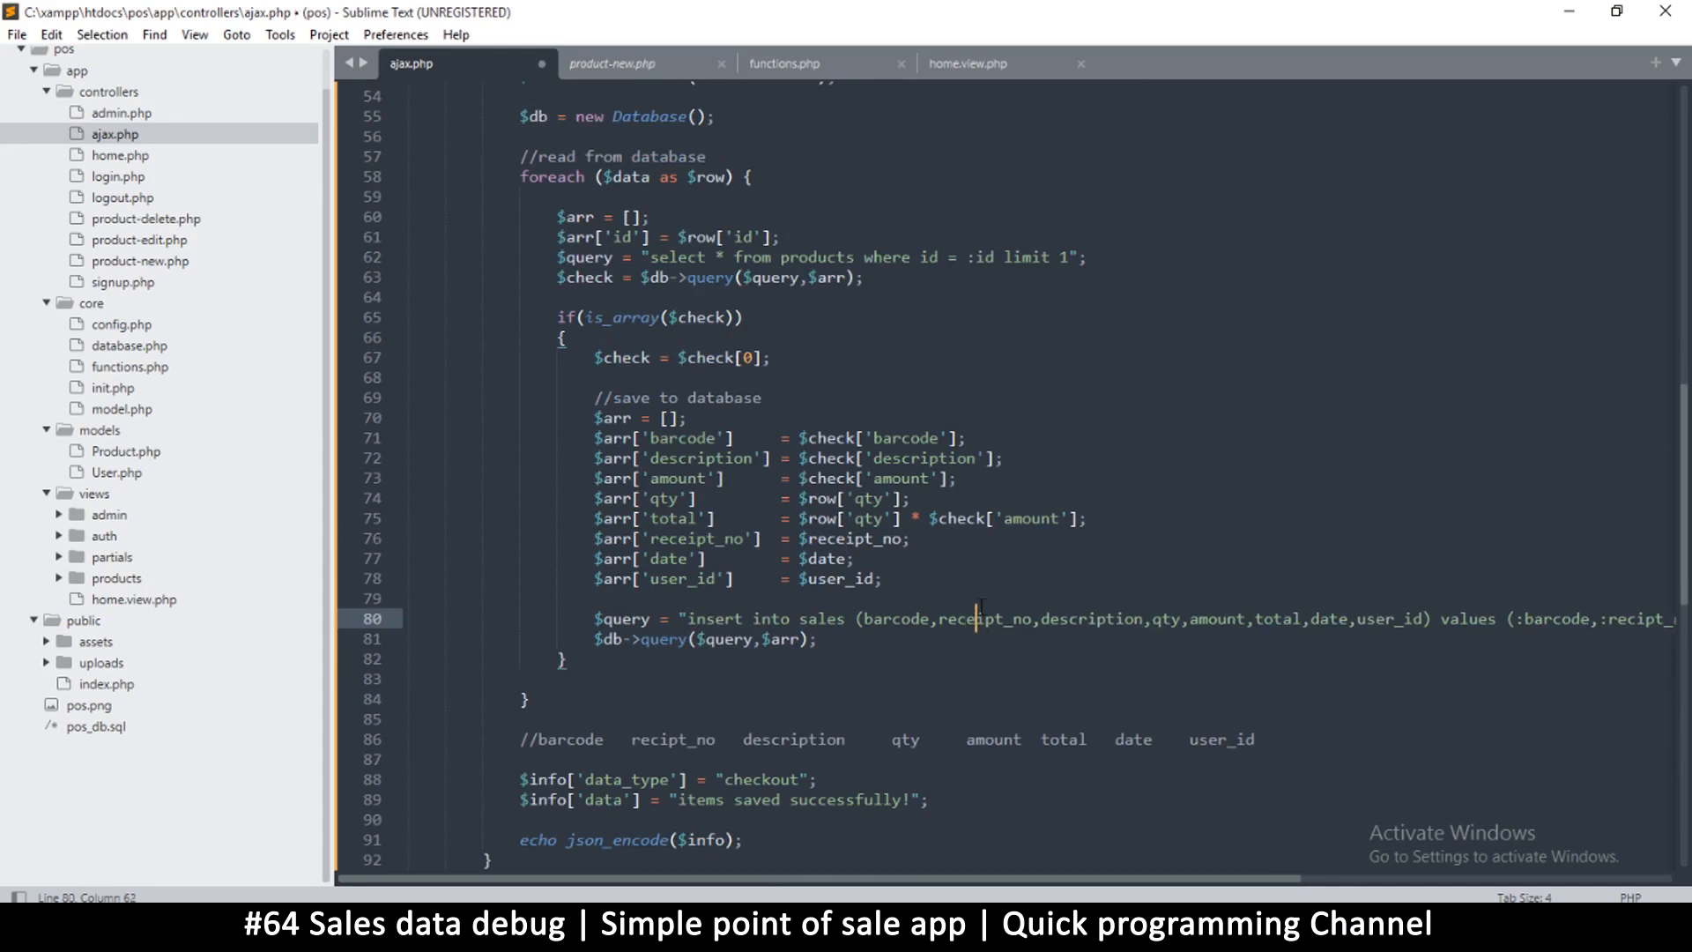
pyautogui.hscroll(3)
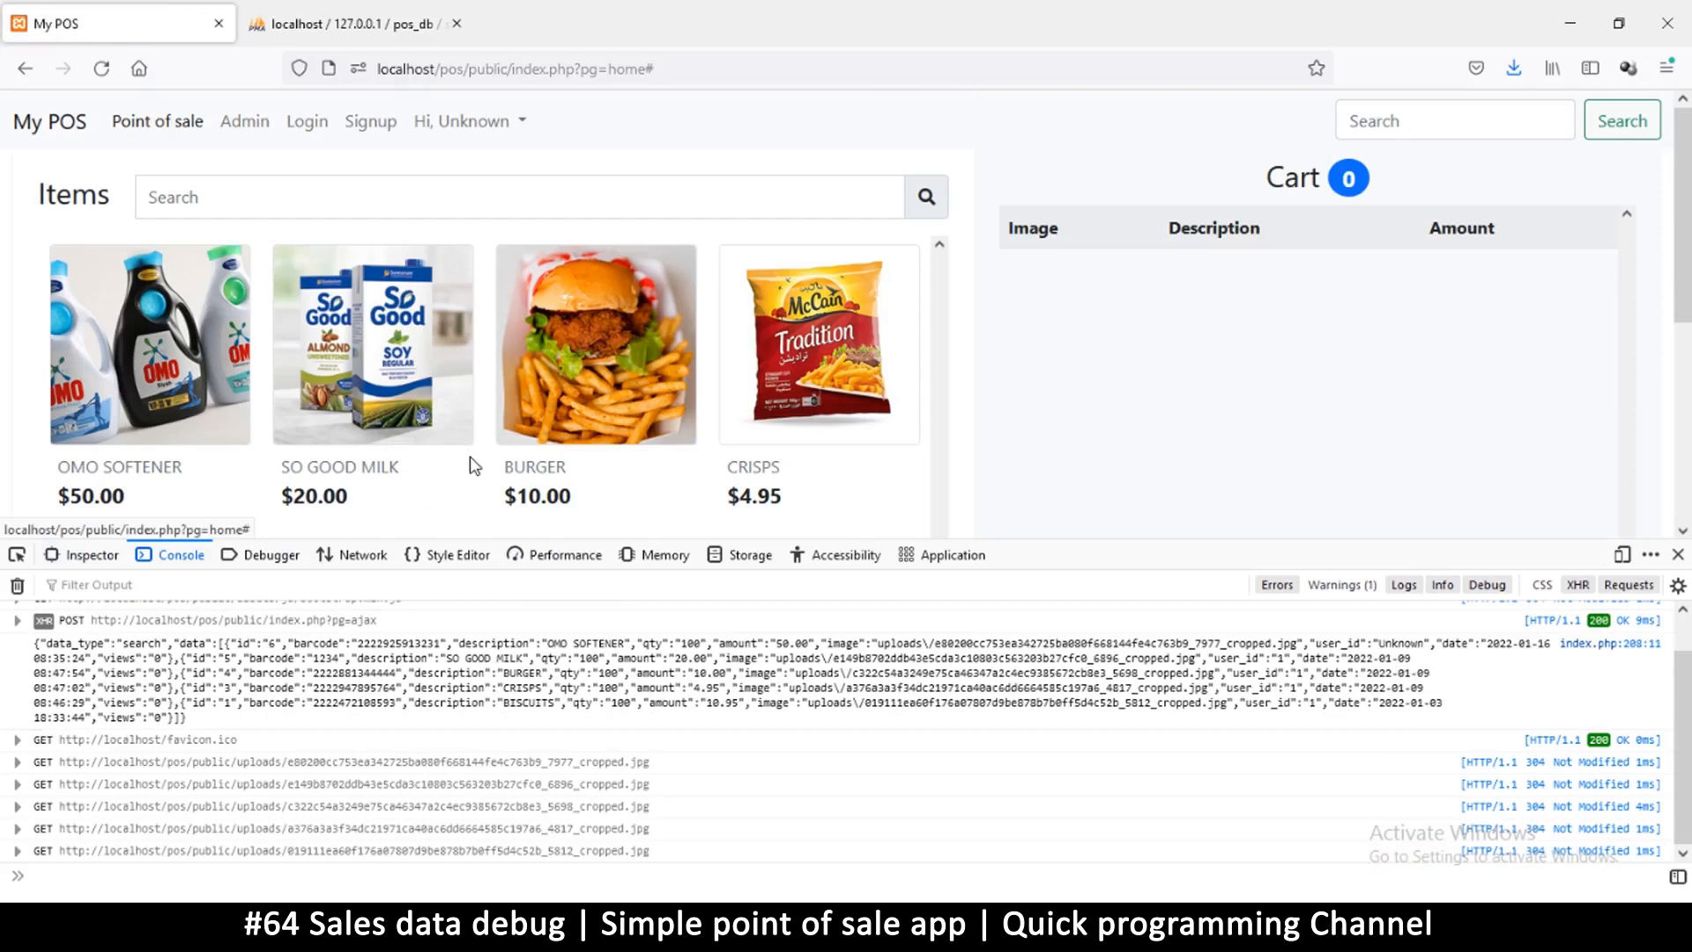
# Clear the console and check out a burger and So Good Milk order again
pyautogui.click(18, 585)
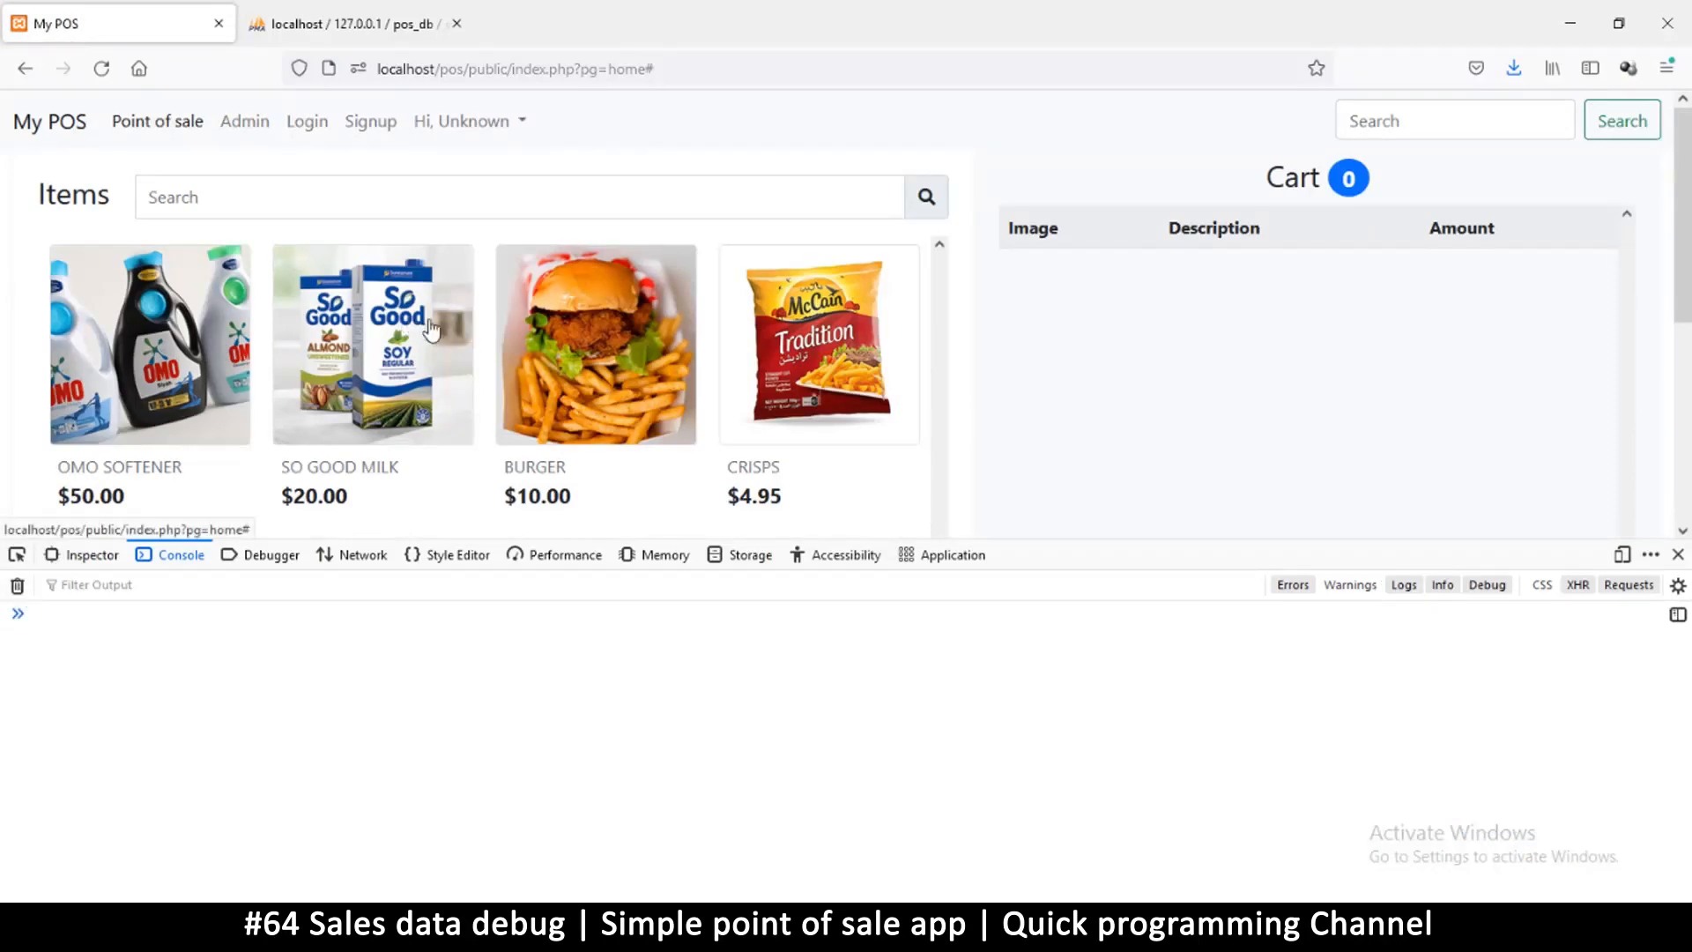
pyautogui.click(595, 343)
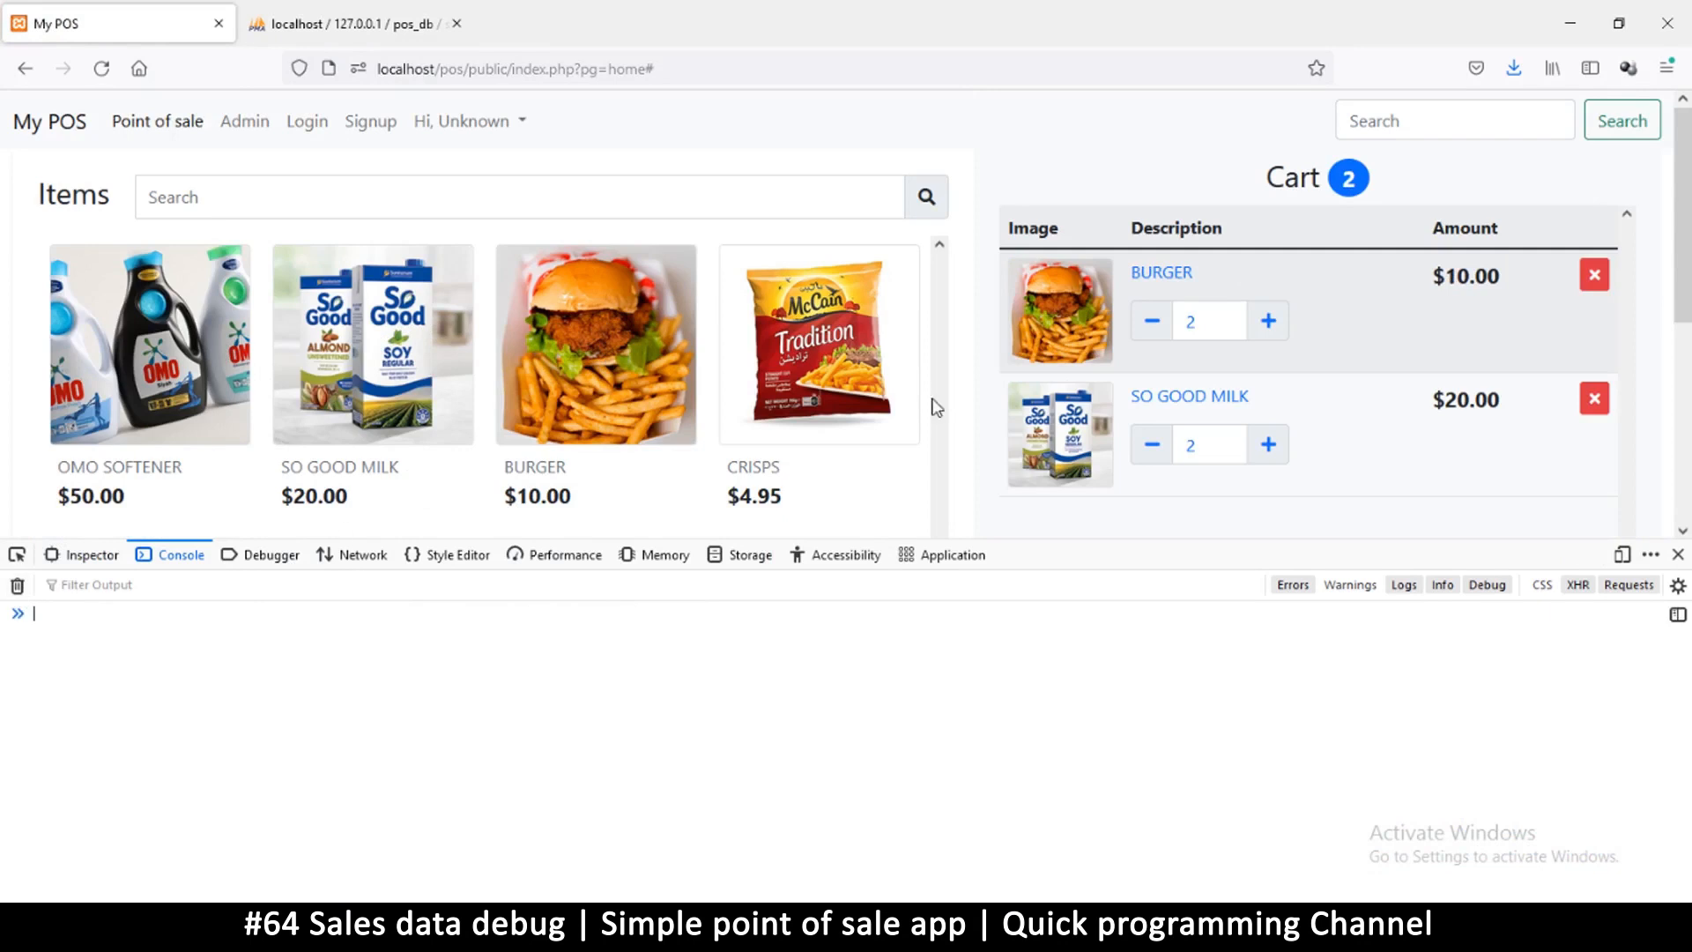
pyautogui.click(1315, 410)
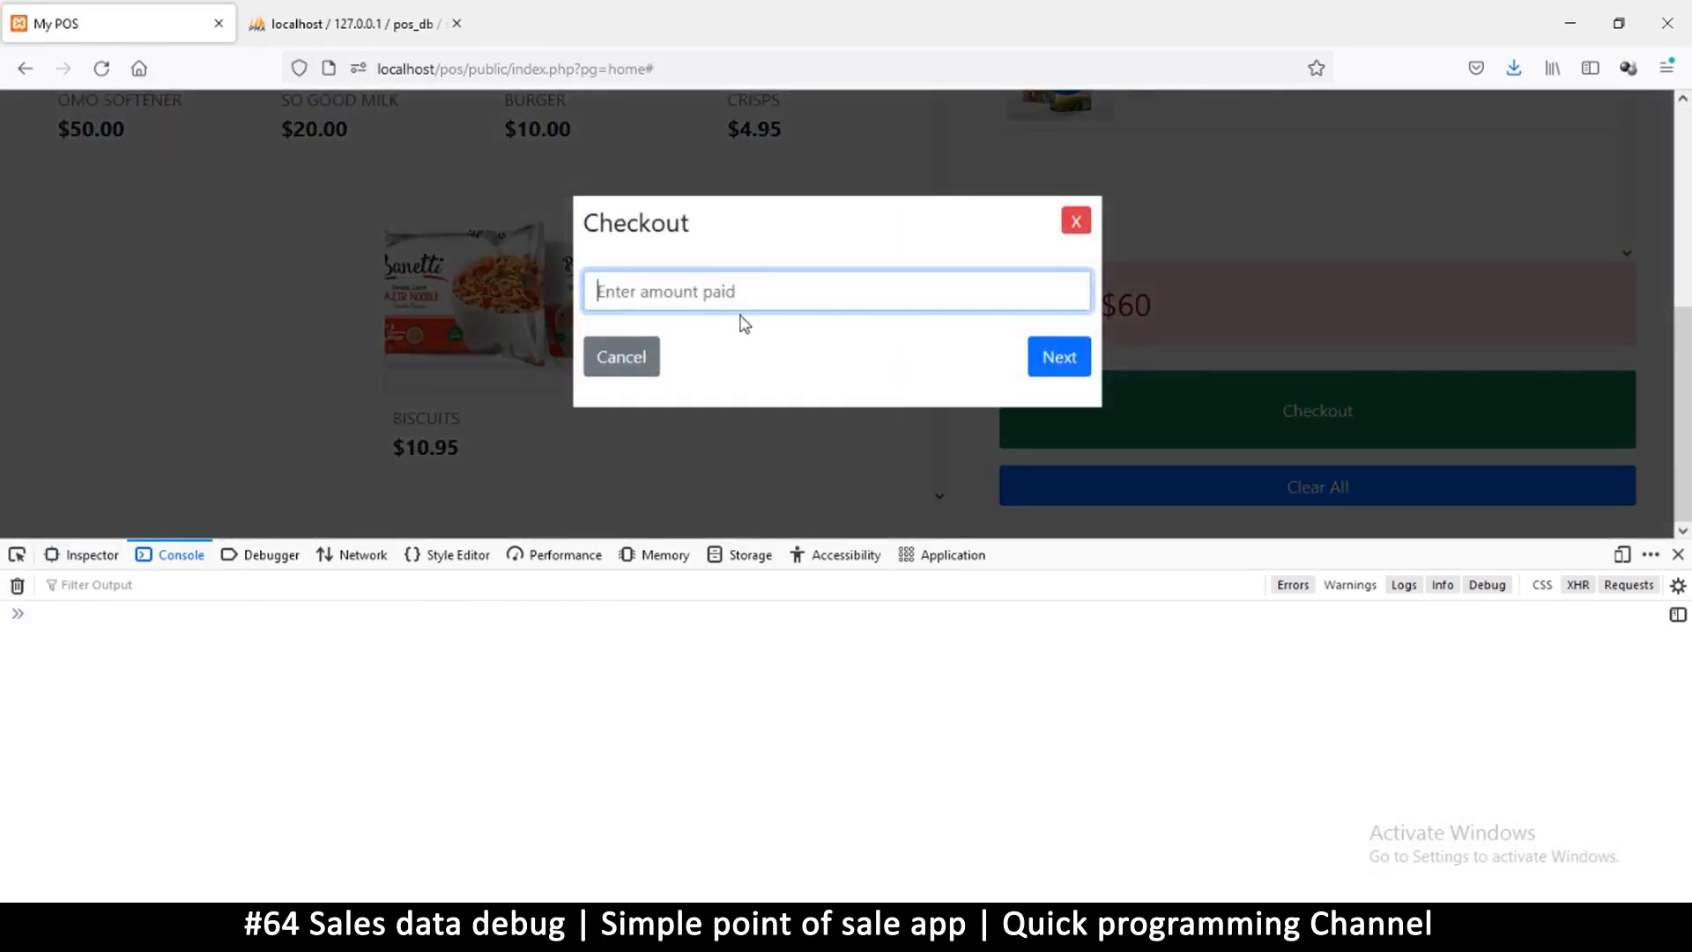
pyautogui.click(1056, 356)
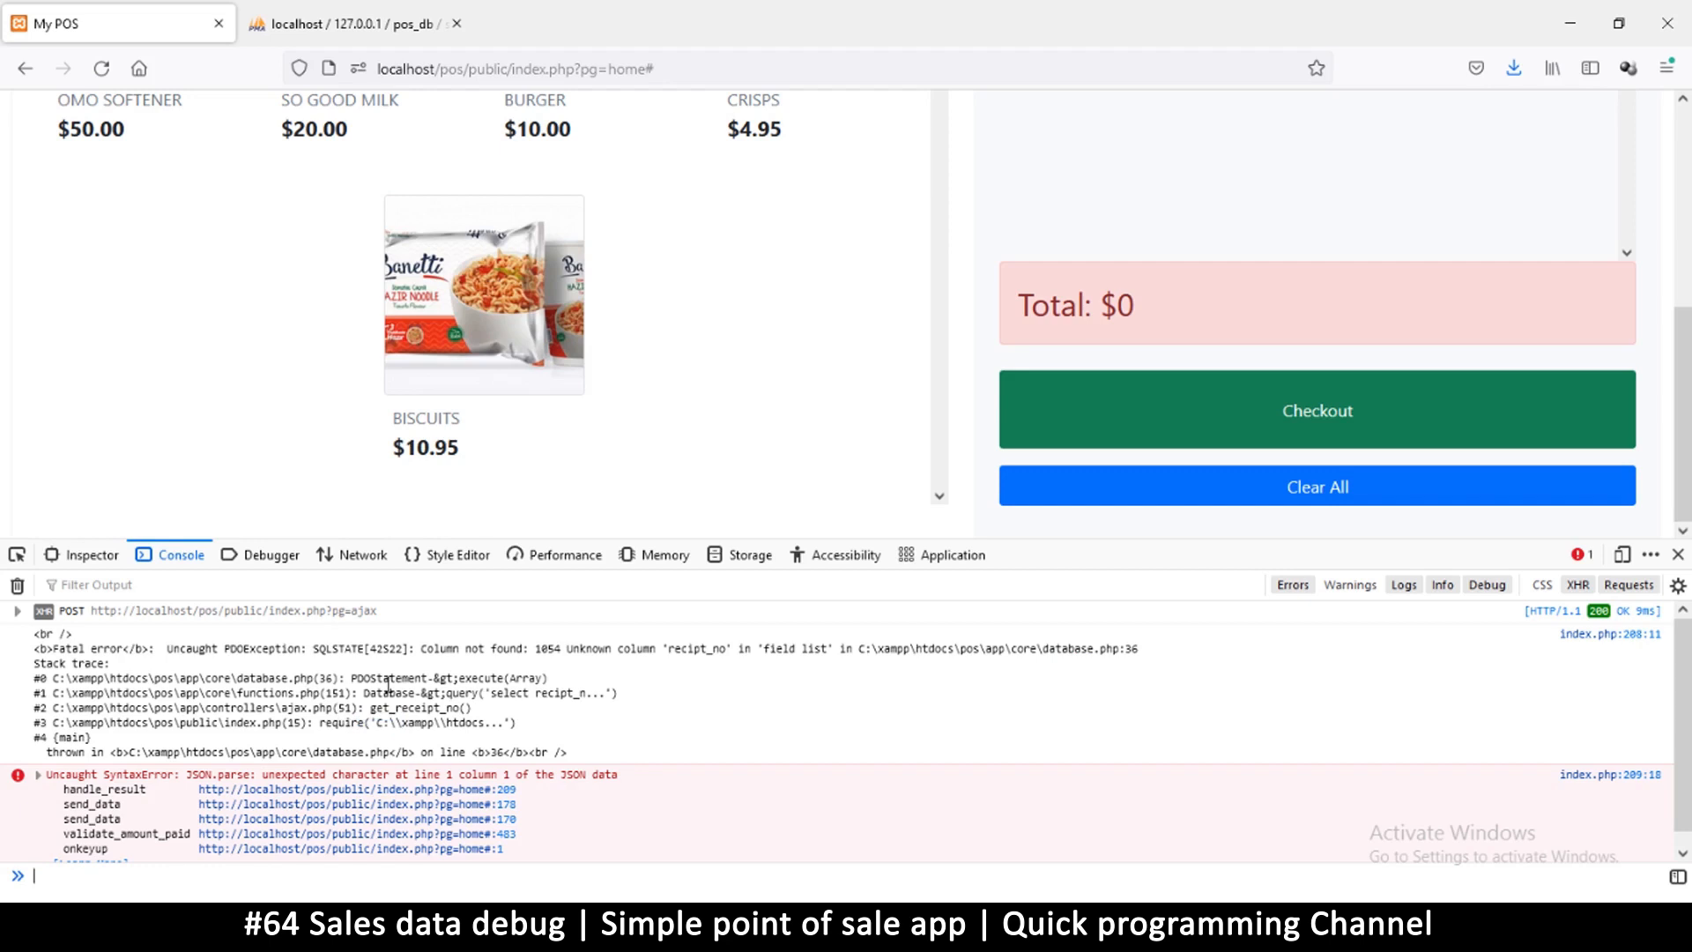
# Inspect the console error pointing to the get_receipt_no lookup
pyautogui.doubleClick(398, 678)
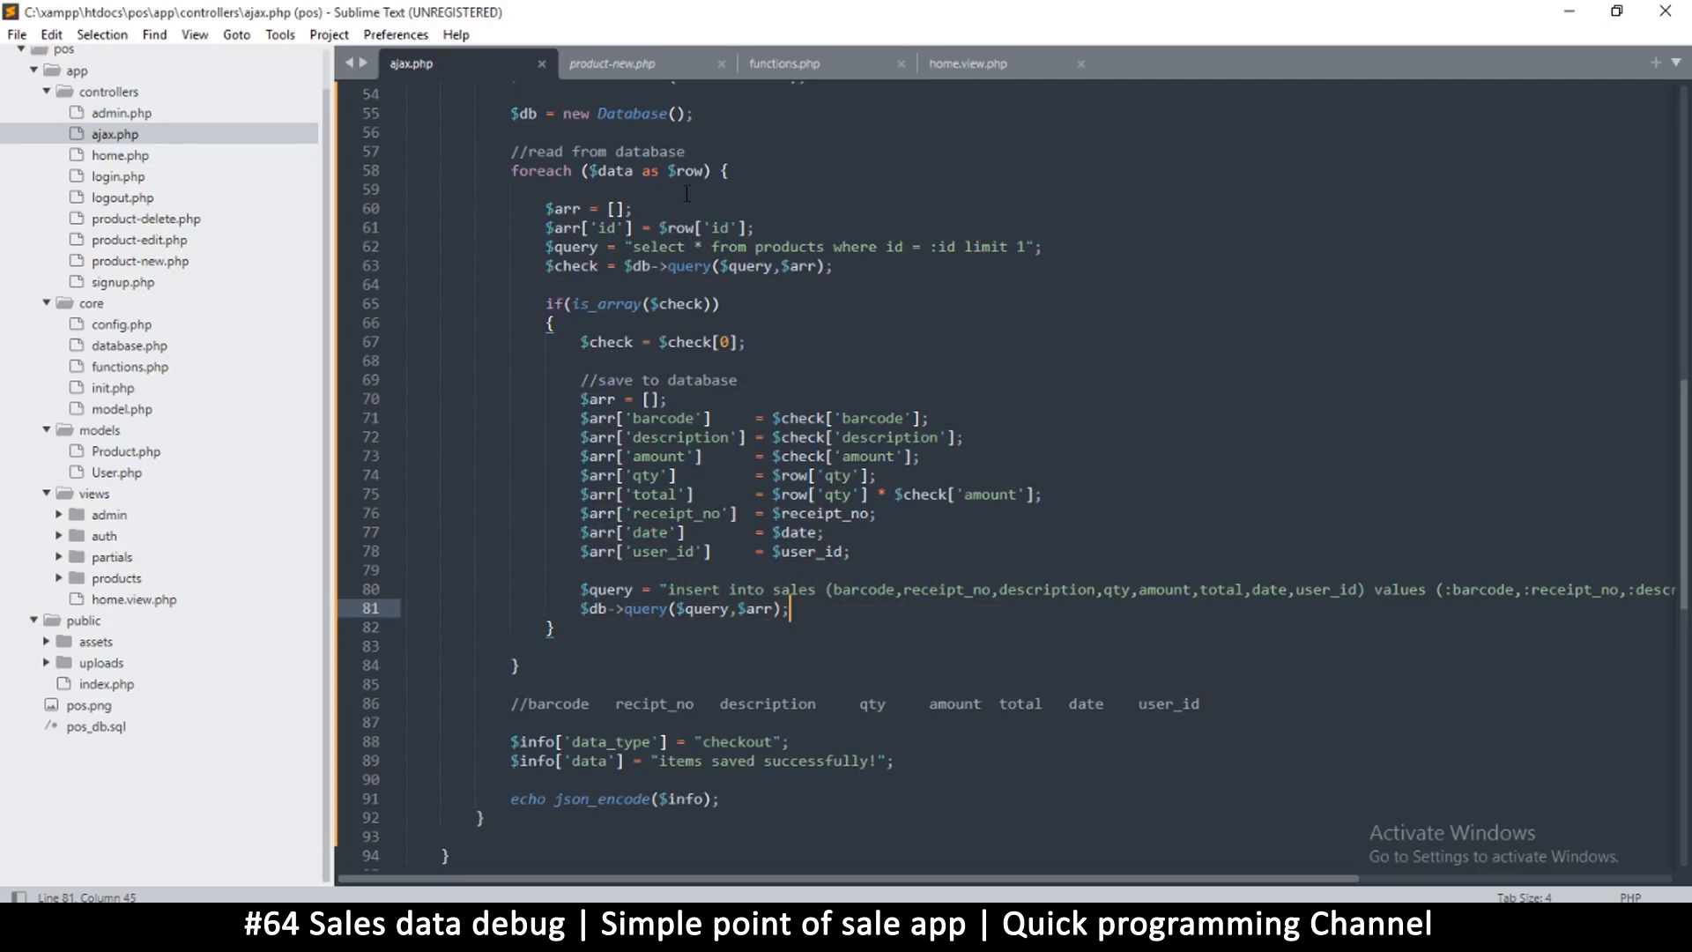
# Correct both recipt_no occurrences in get_receipt_no to receipt_no and save functions.php
pyautogui.click(784, 62)
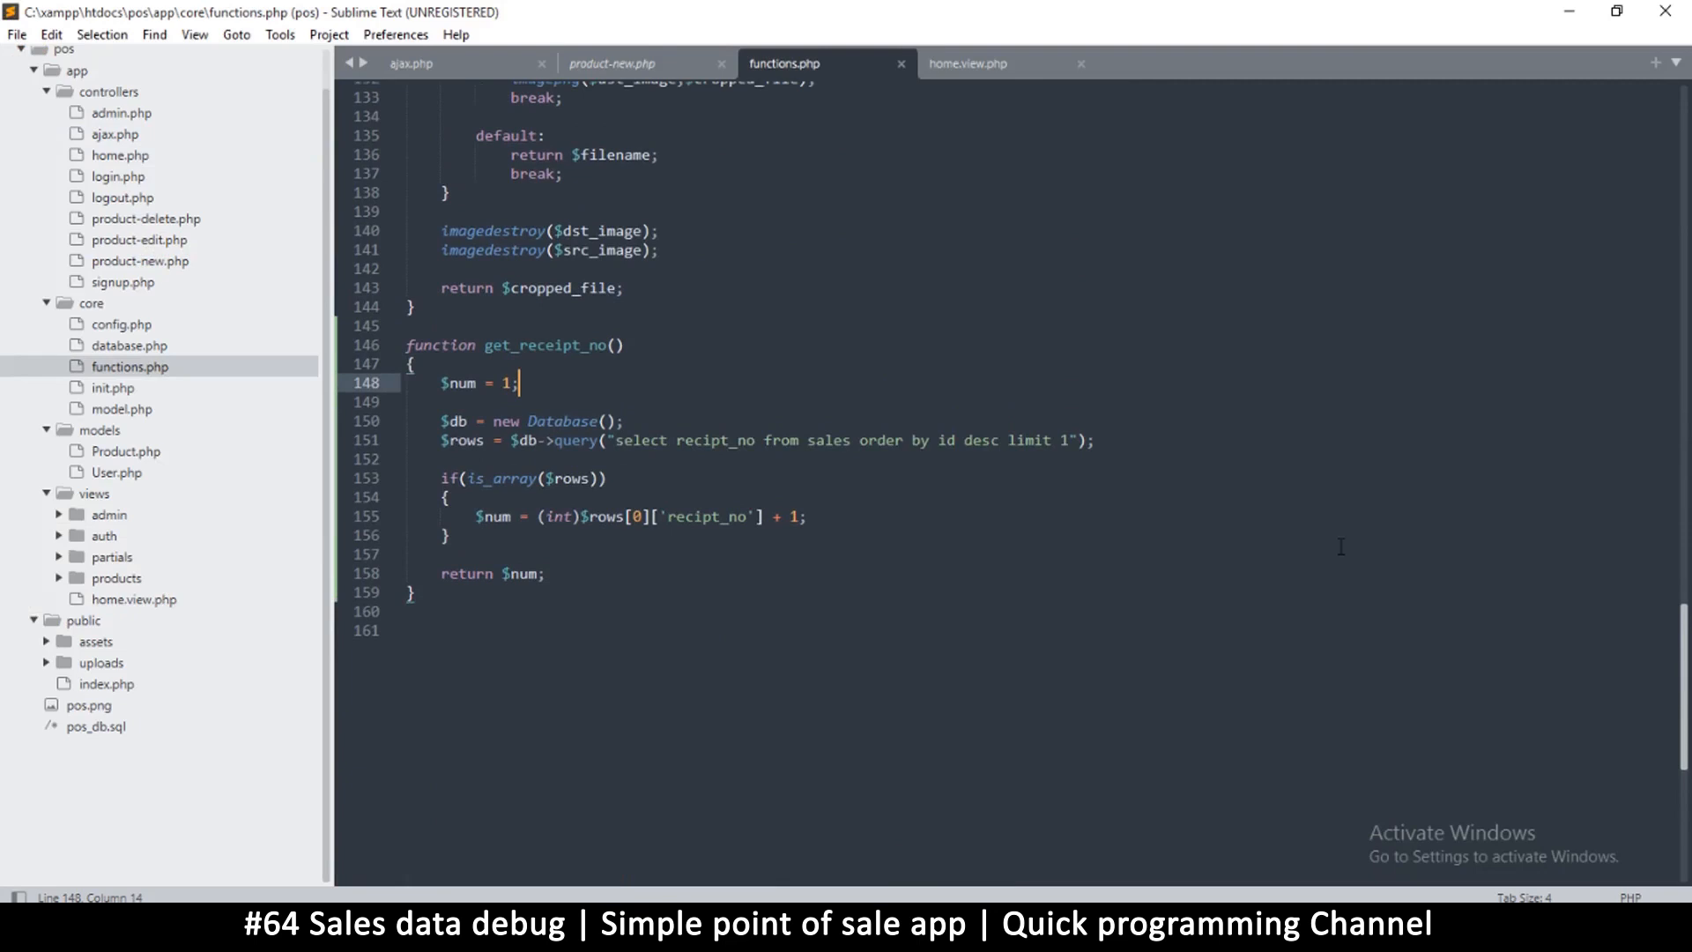
pyautogui.doubleClick(708, 441)
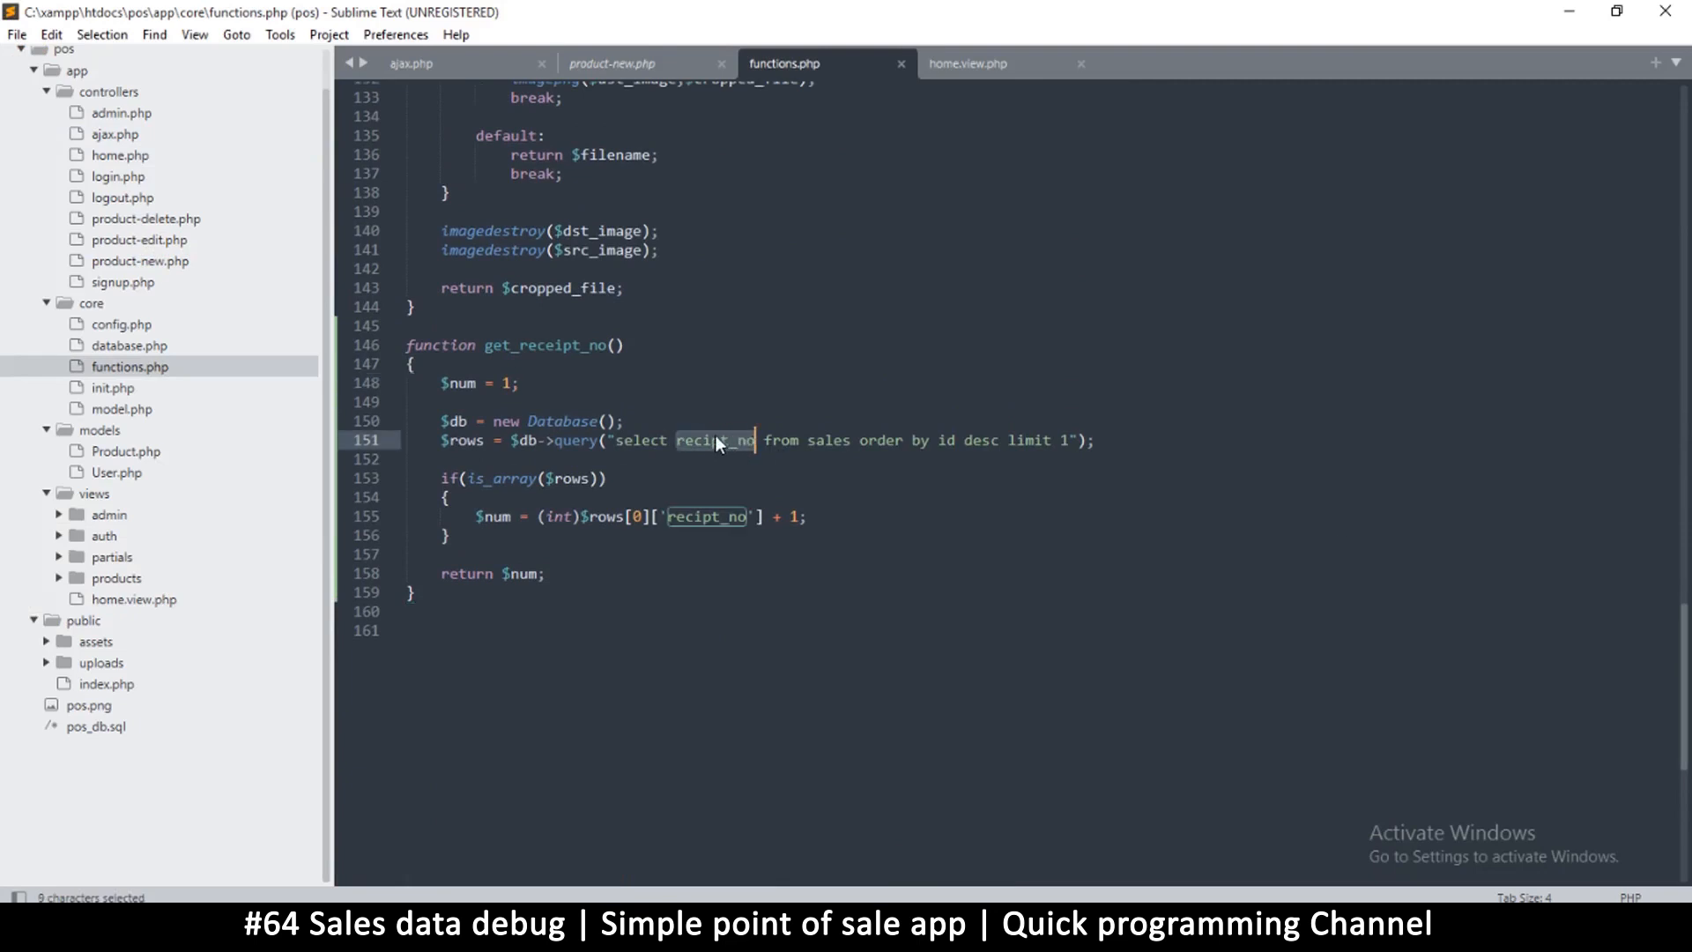
pyautogui.click(706, 515)
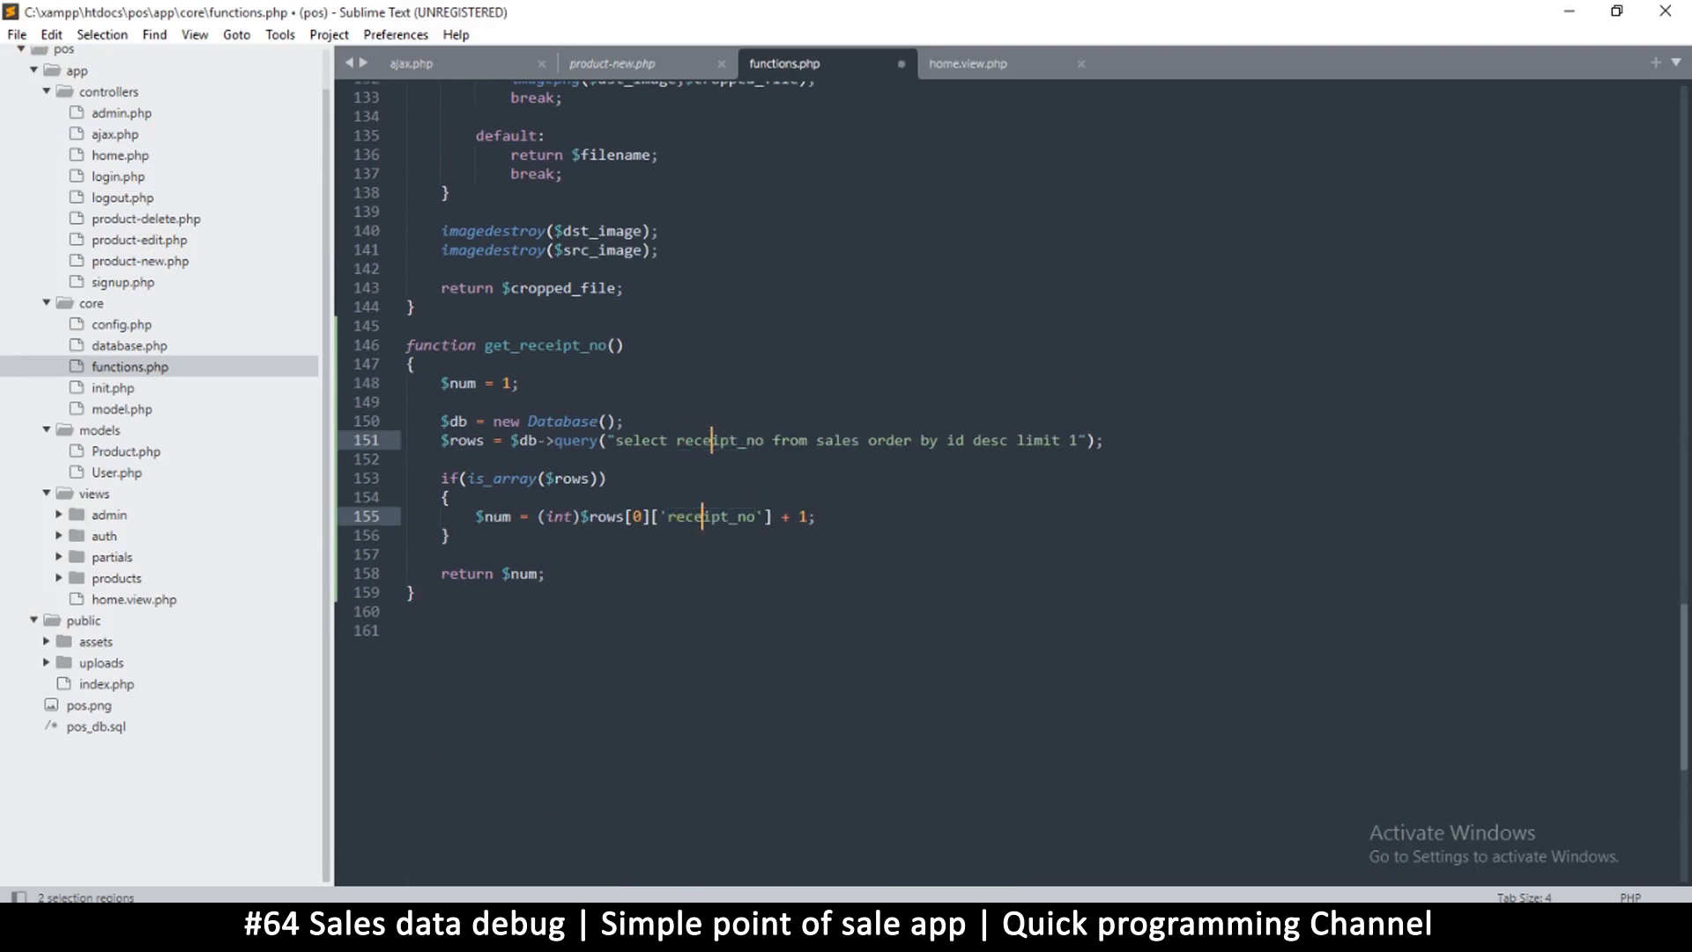
pyautogui.press('ctrl+s')
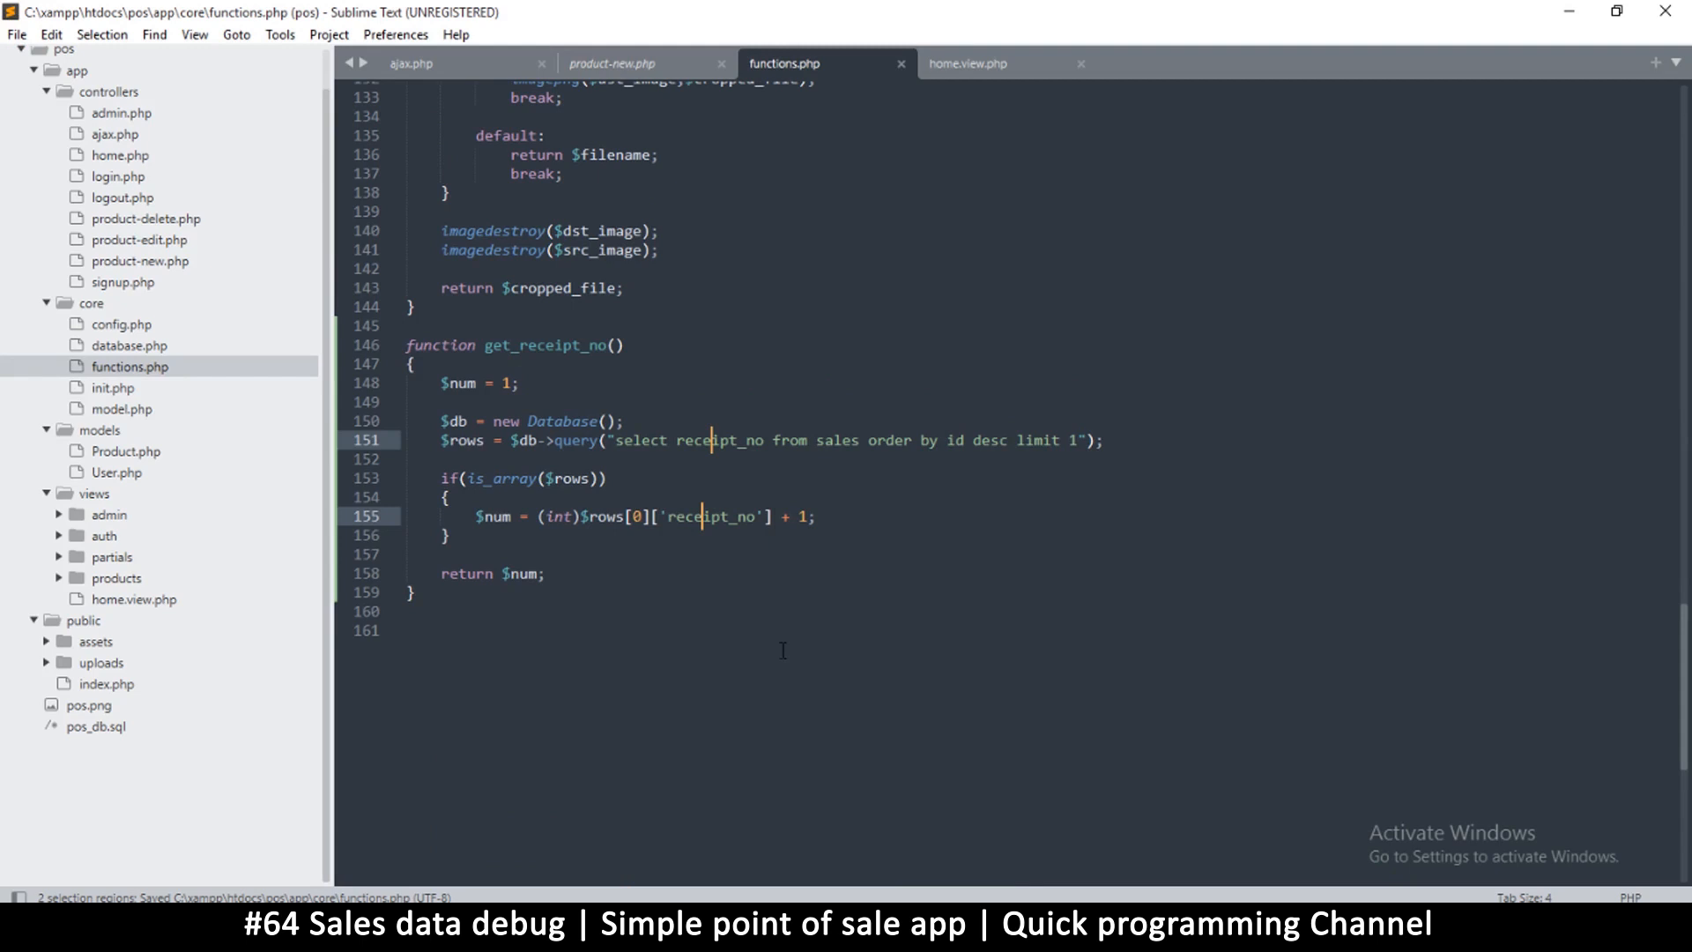
pyautogui.moveTo(845, 854)
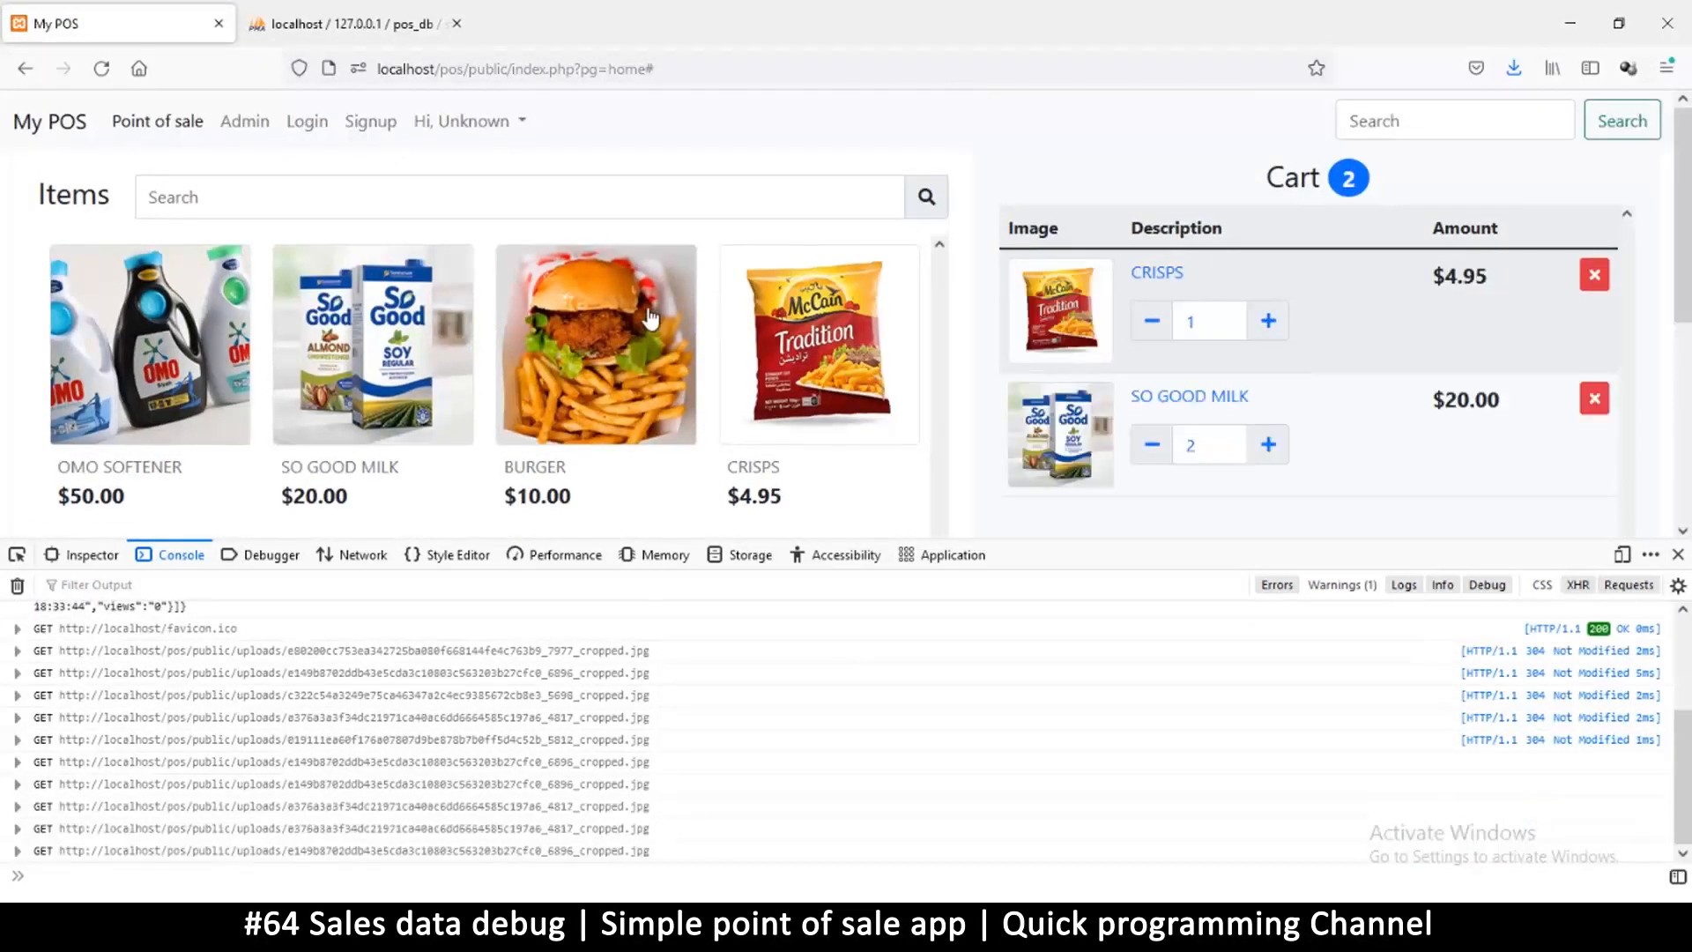
# Check out the $54.95 cart paying 60 and finish the sale with 5.05 change
pyautogui.click(594, 344)
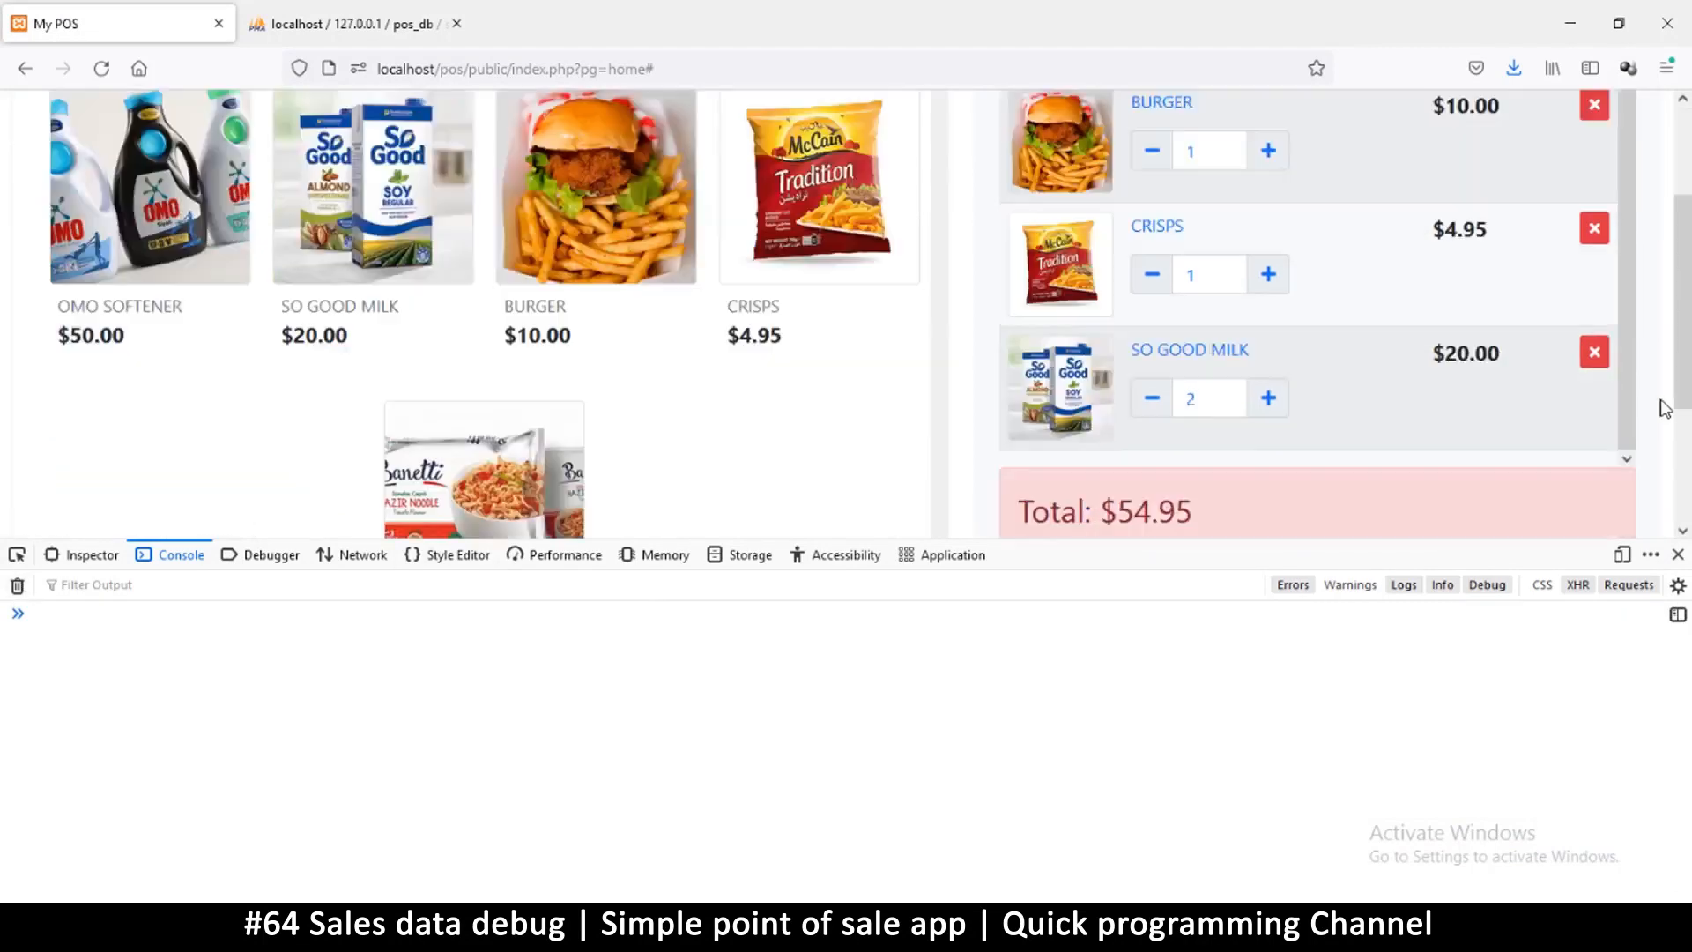
pyautogui.click(1316, 410)
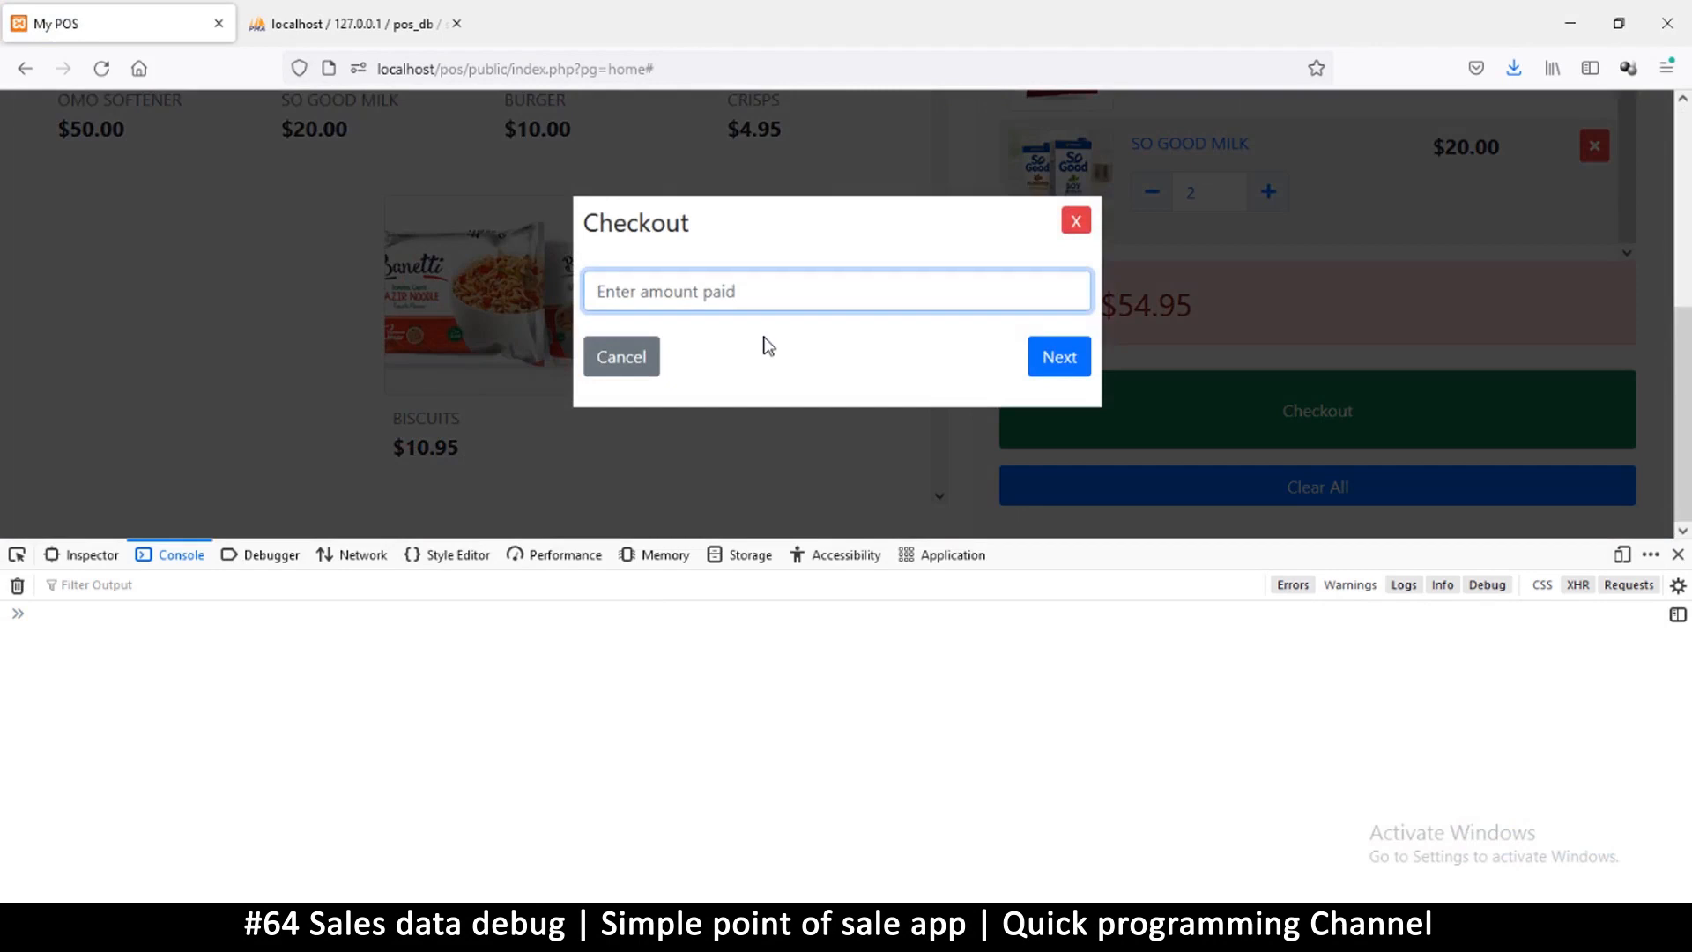
pyautogui.write('60')
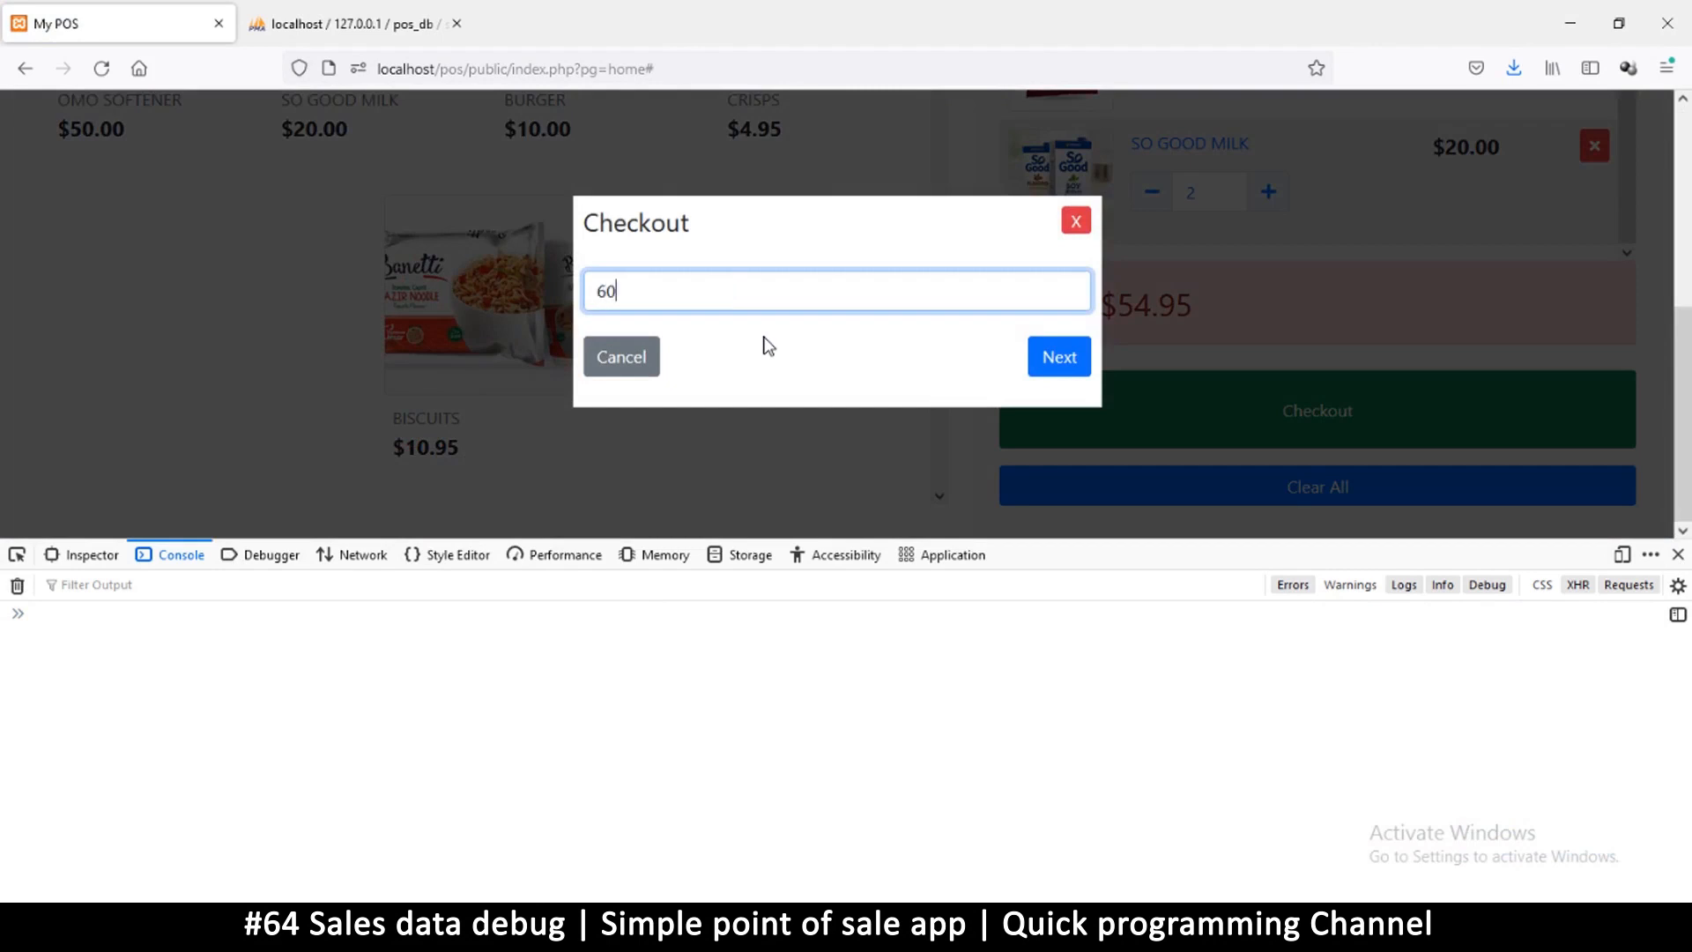
pyautogui.click(1057, 357)
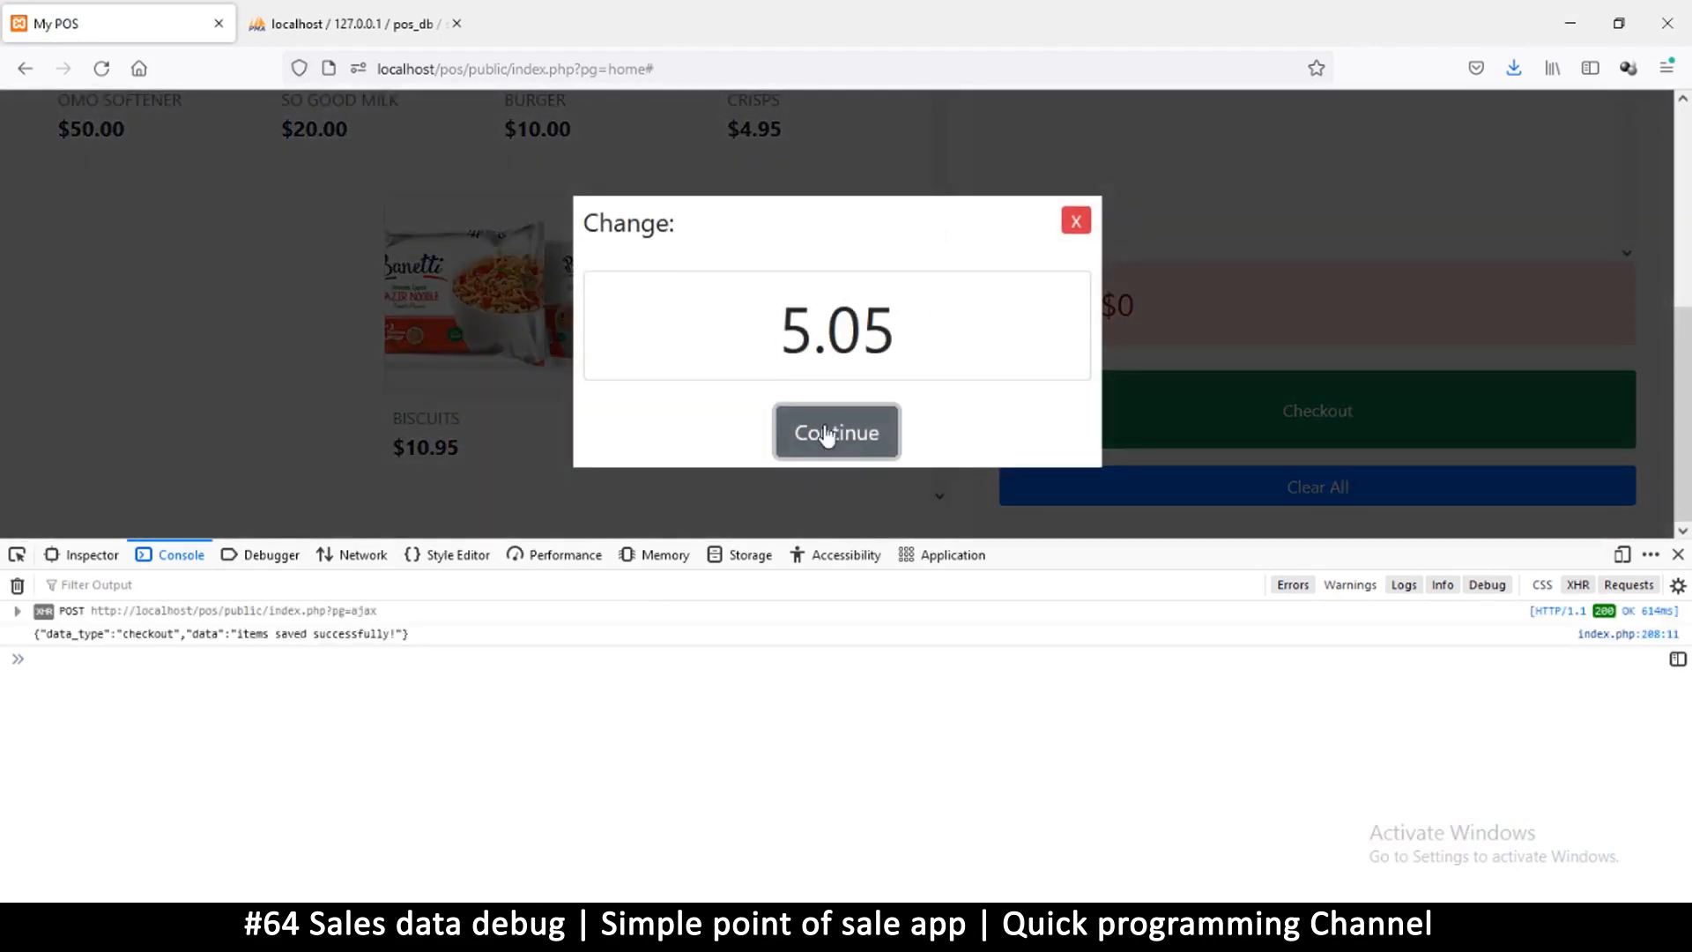
pyautogui.click(837, 431)
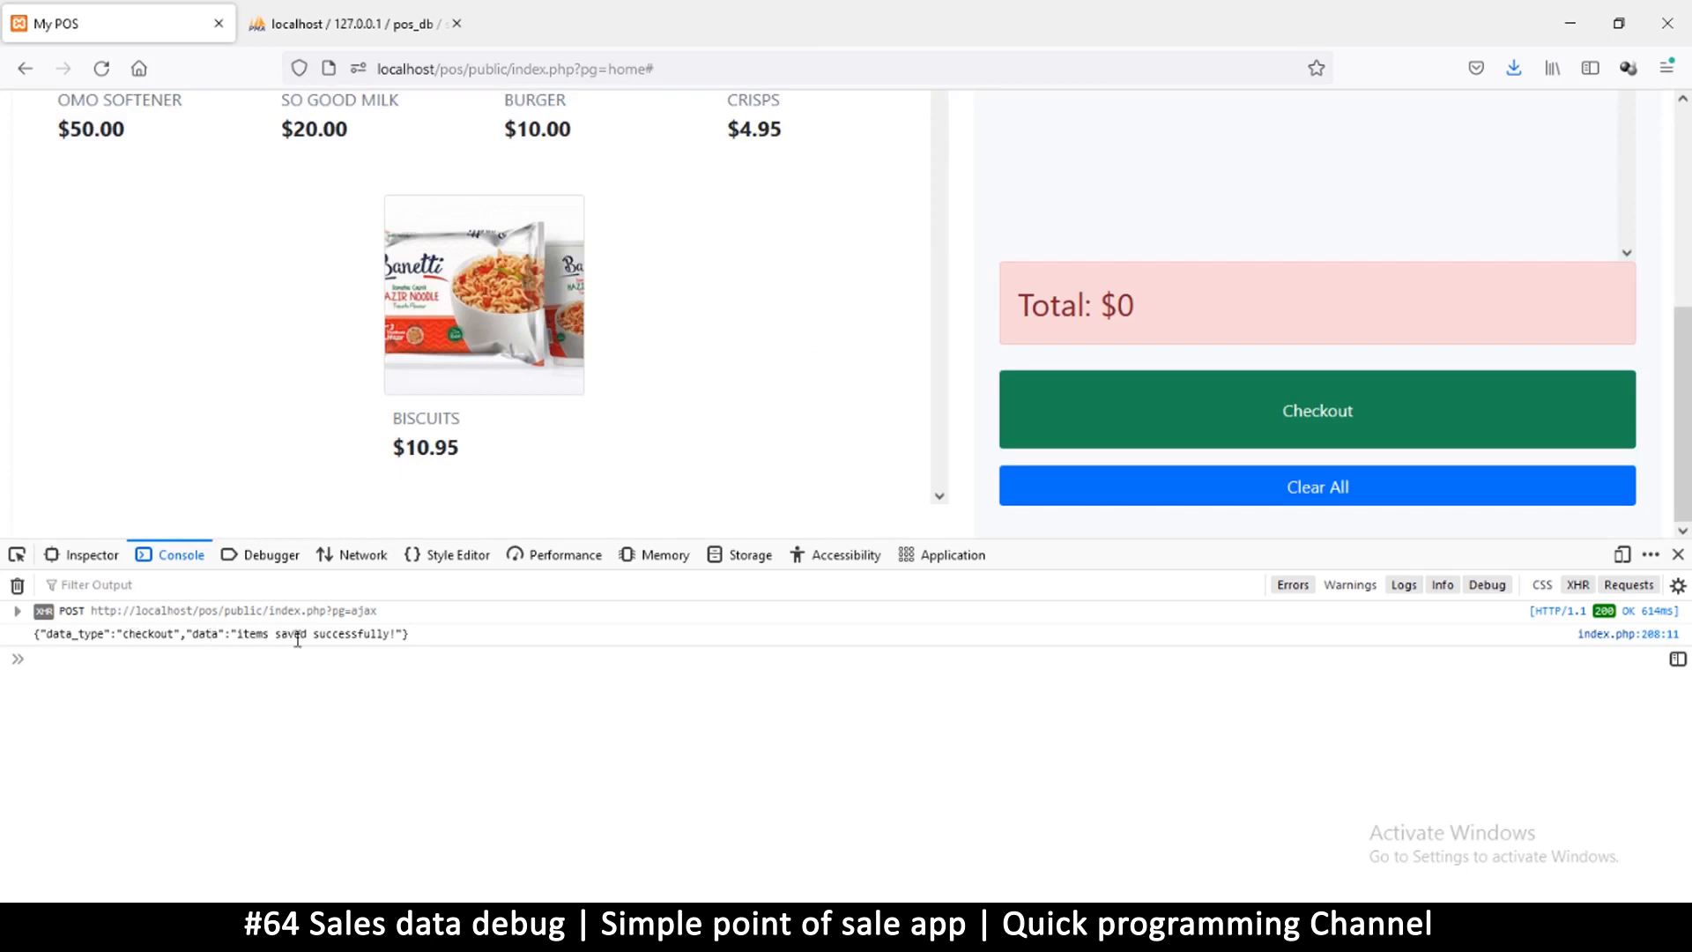
pyautogui.click(345, 24)
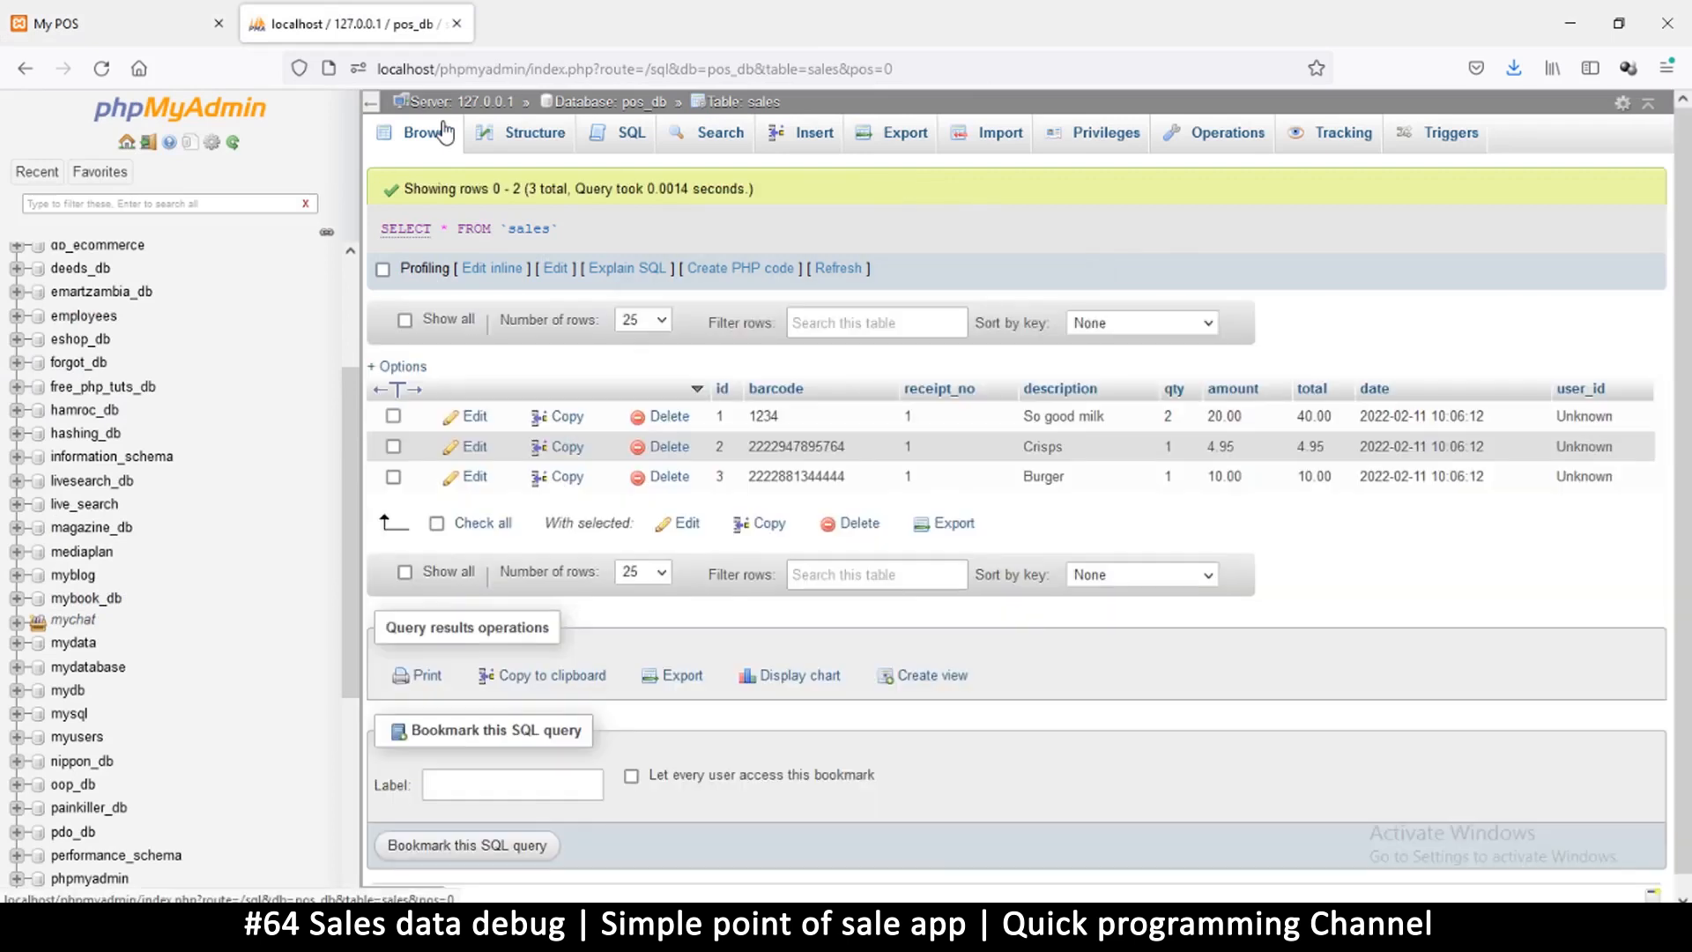
pyautogui.moveTo(669, 364)
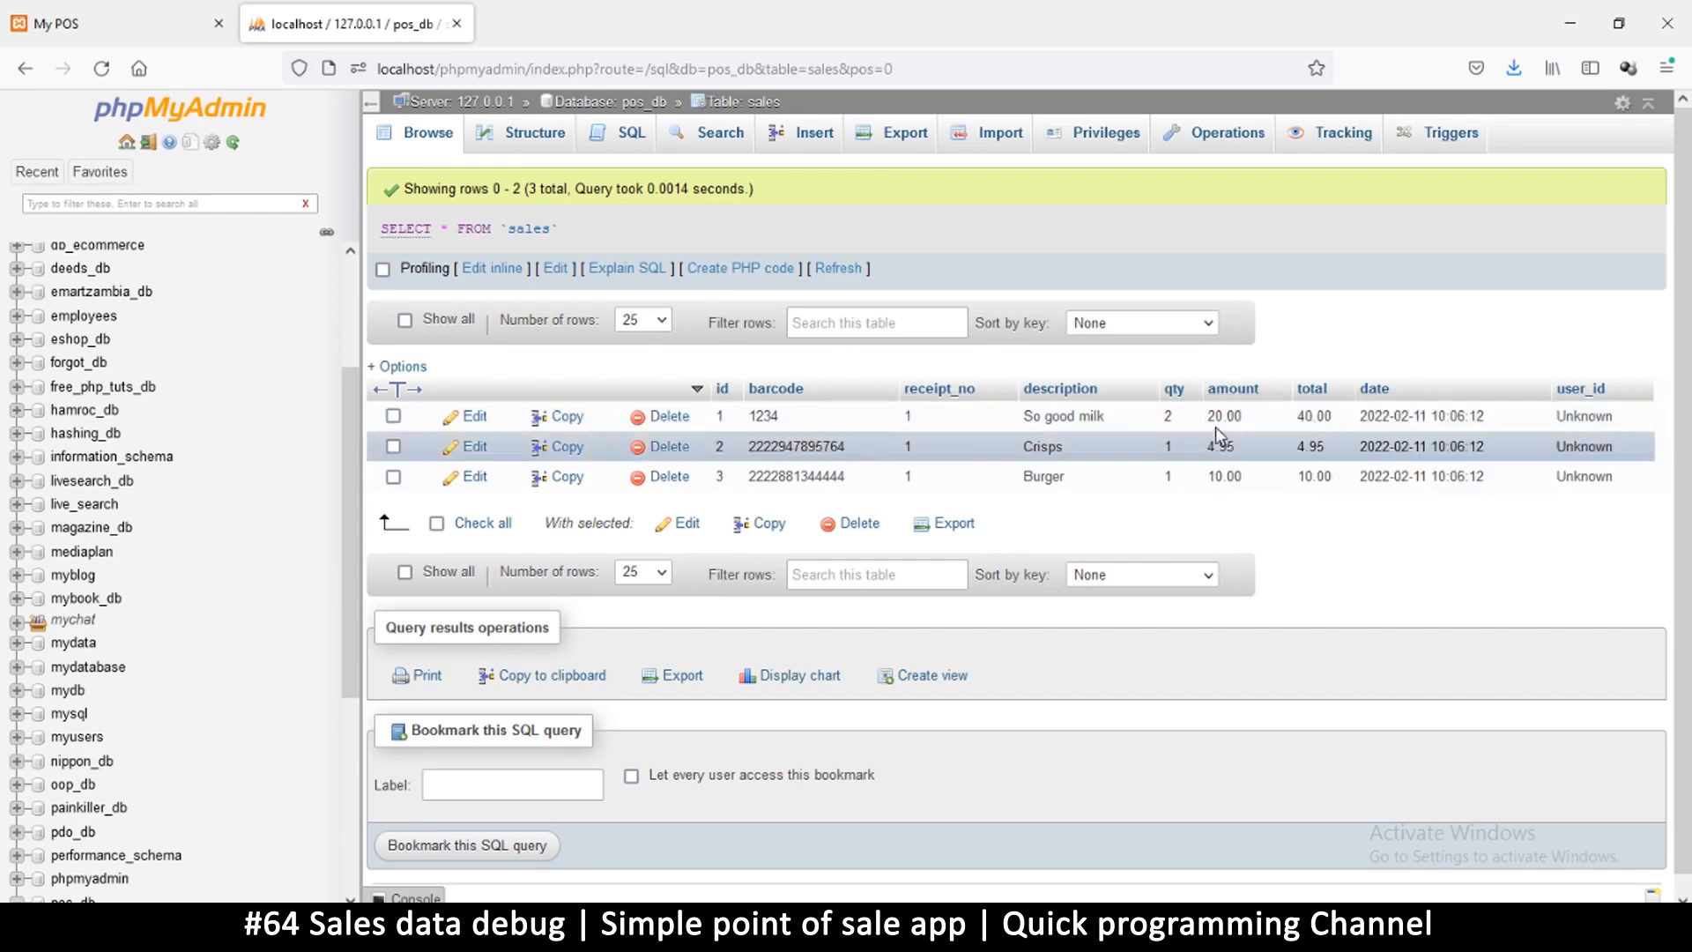
pyautogui.moveTo(1187, 415)
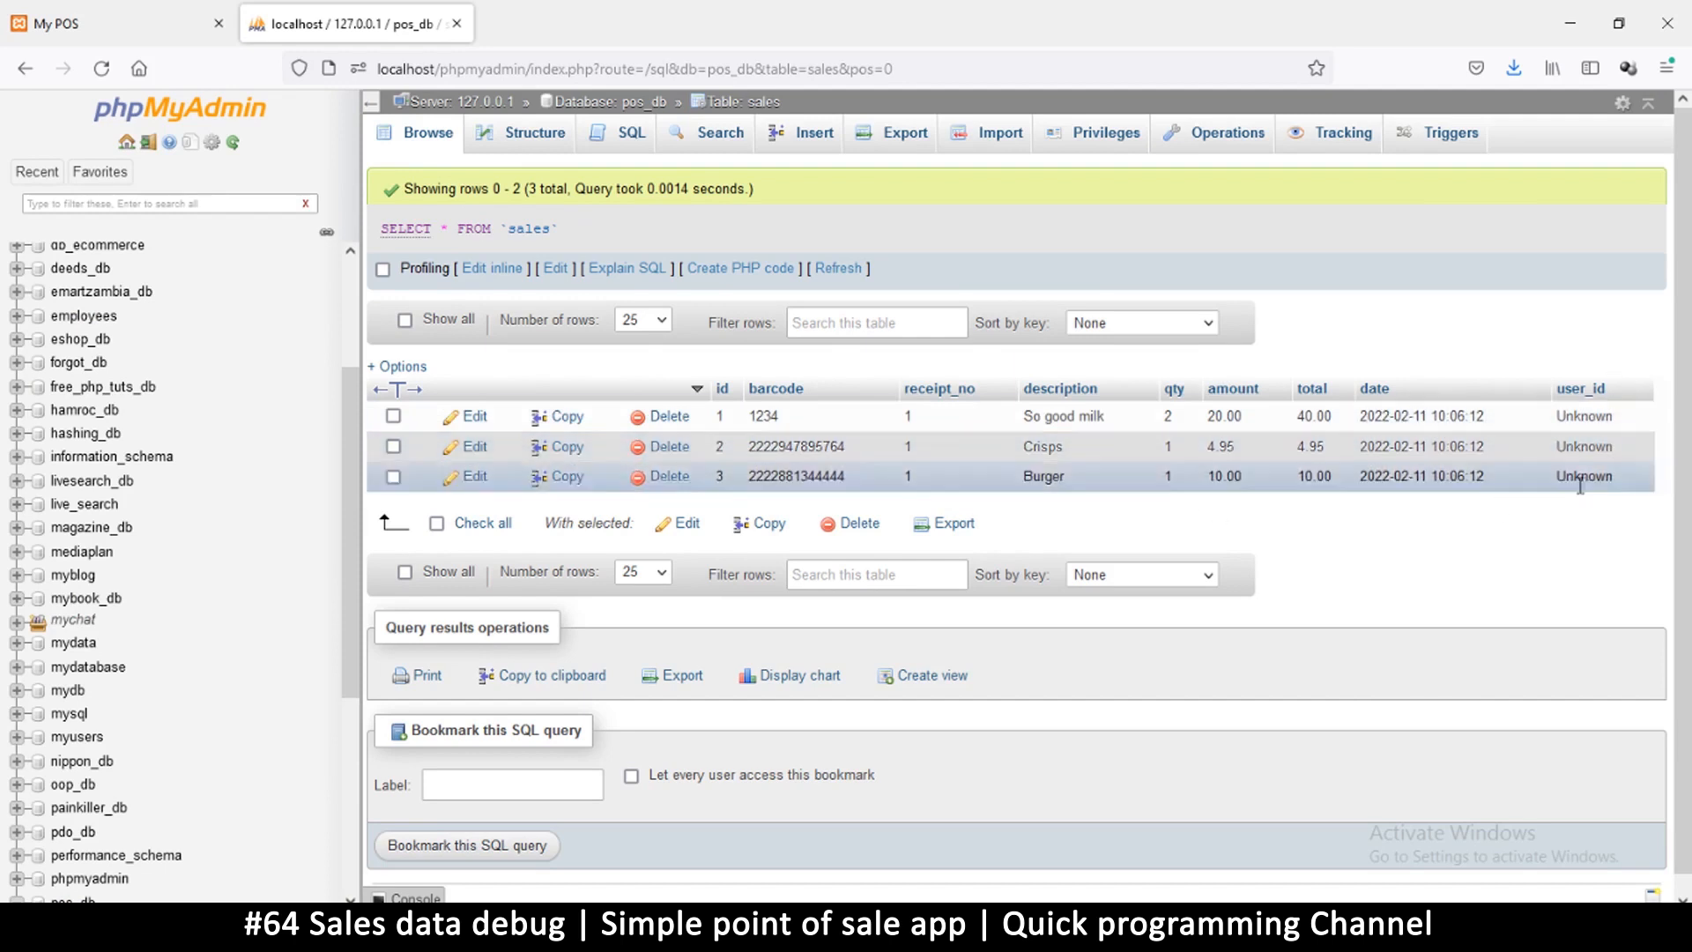
pyautogui.moveTo(1581, 402)
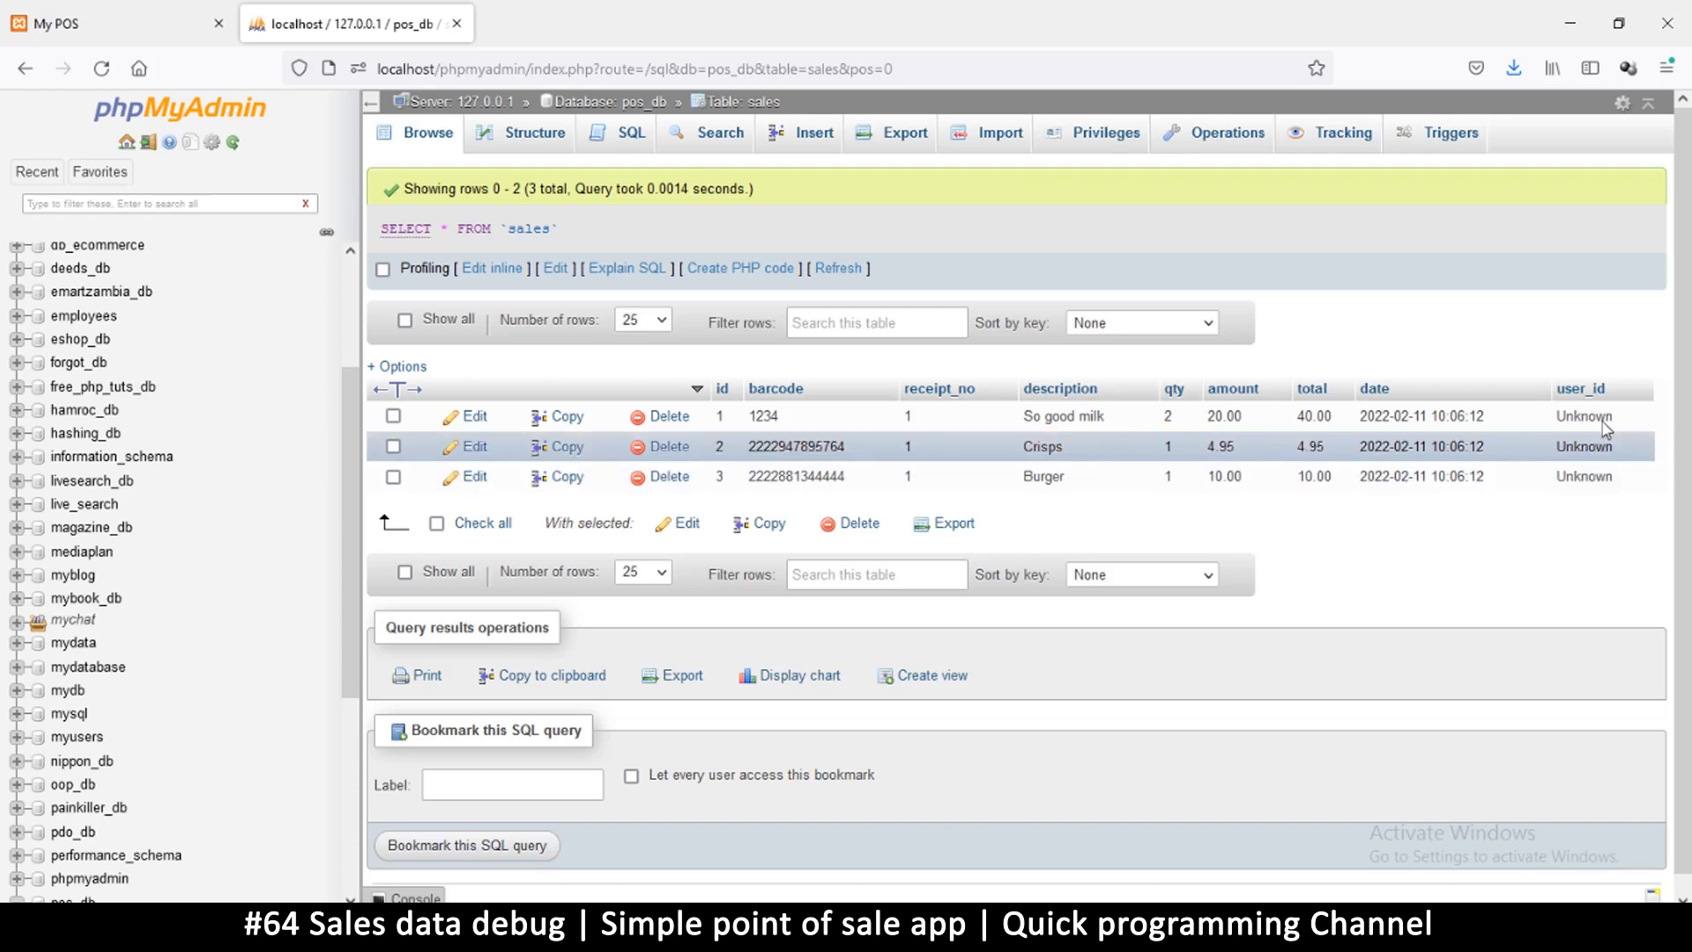
pyautogui.moveTo(1604, 468)
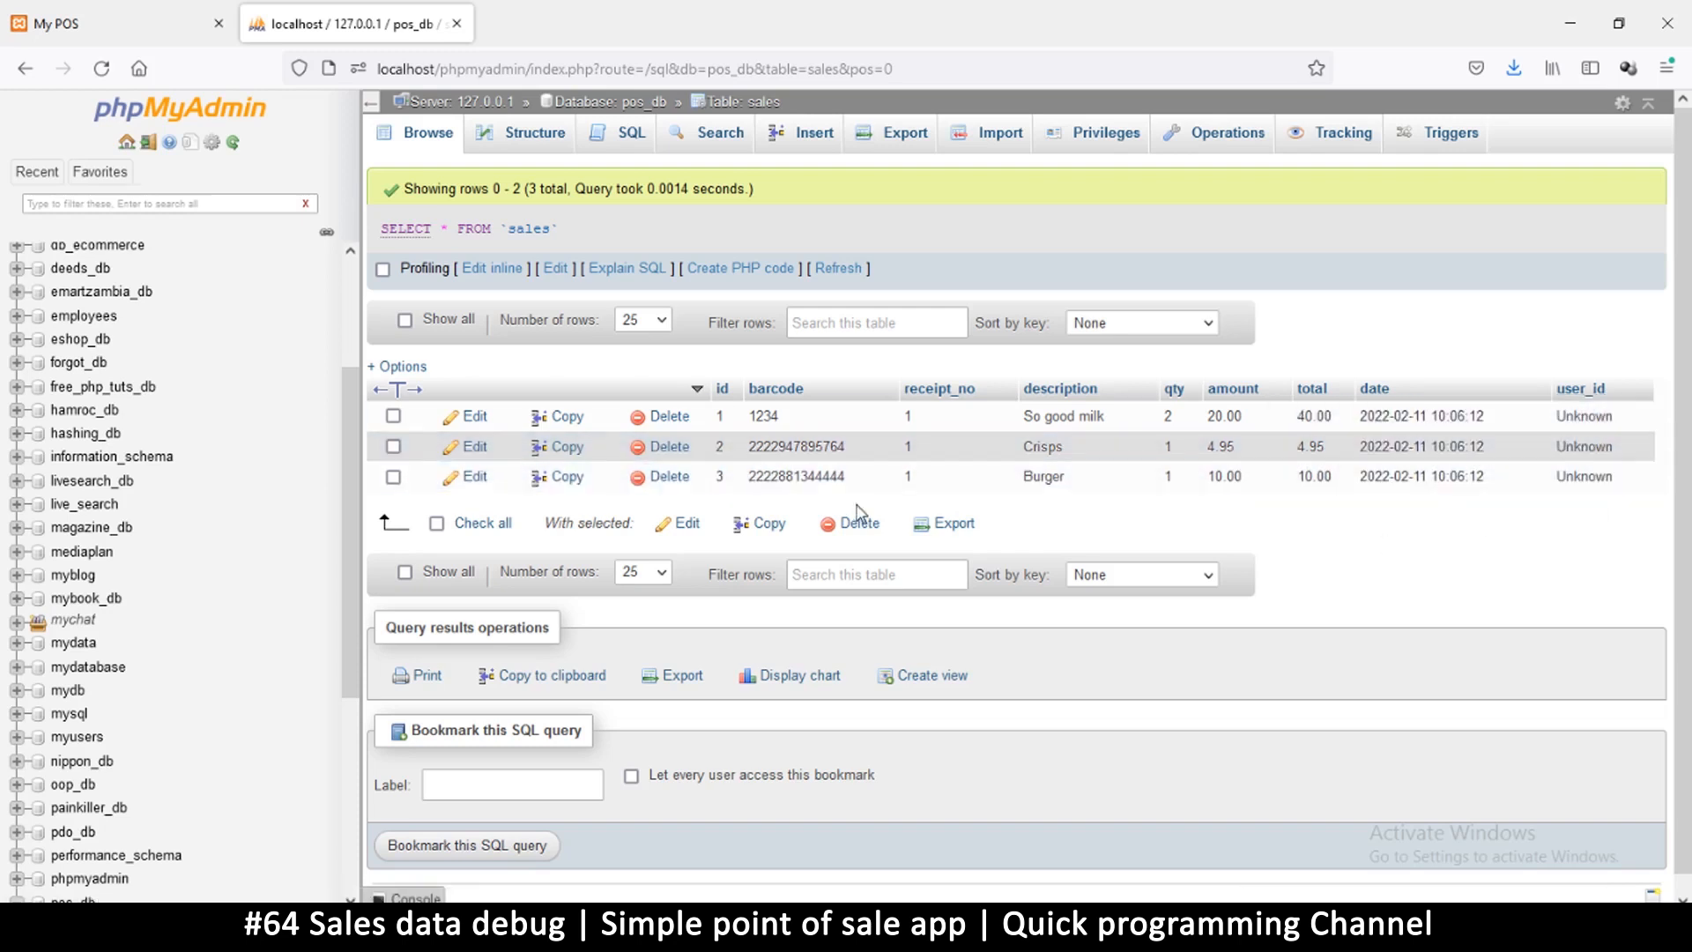
pyautogui.moveTo(1577, 376)
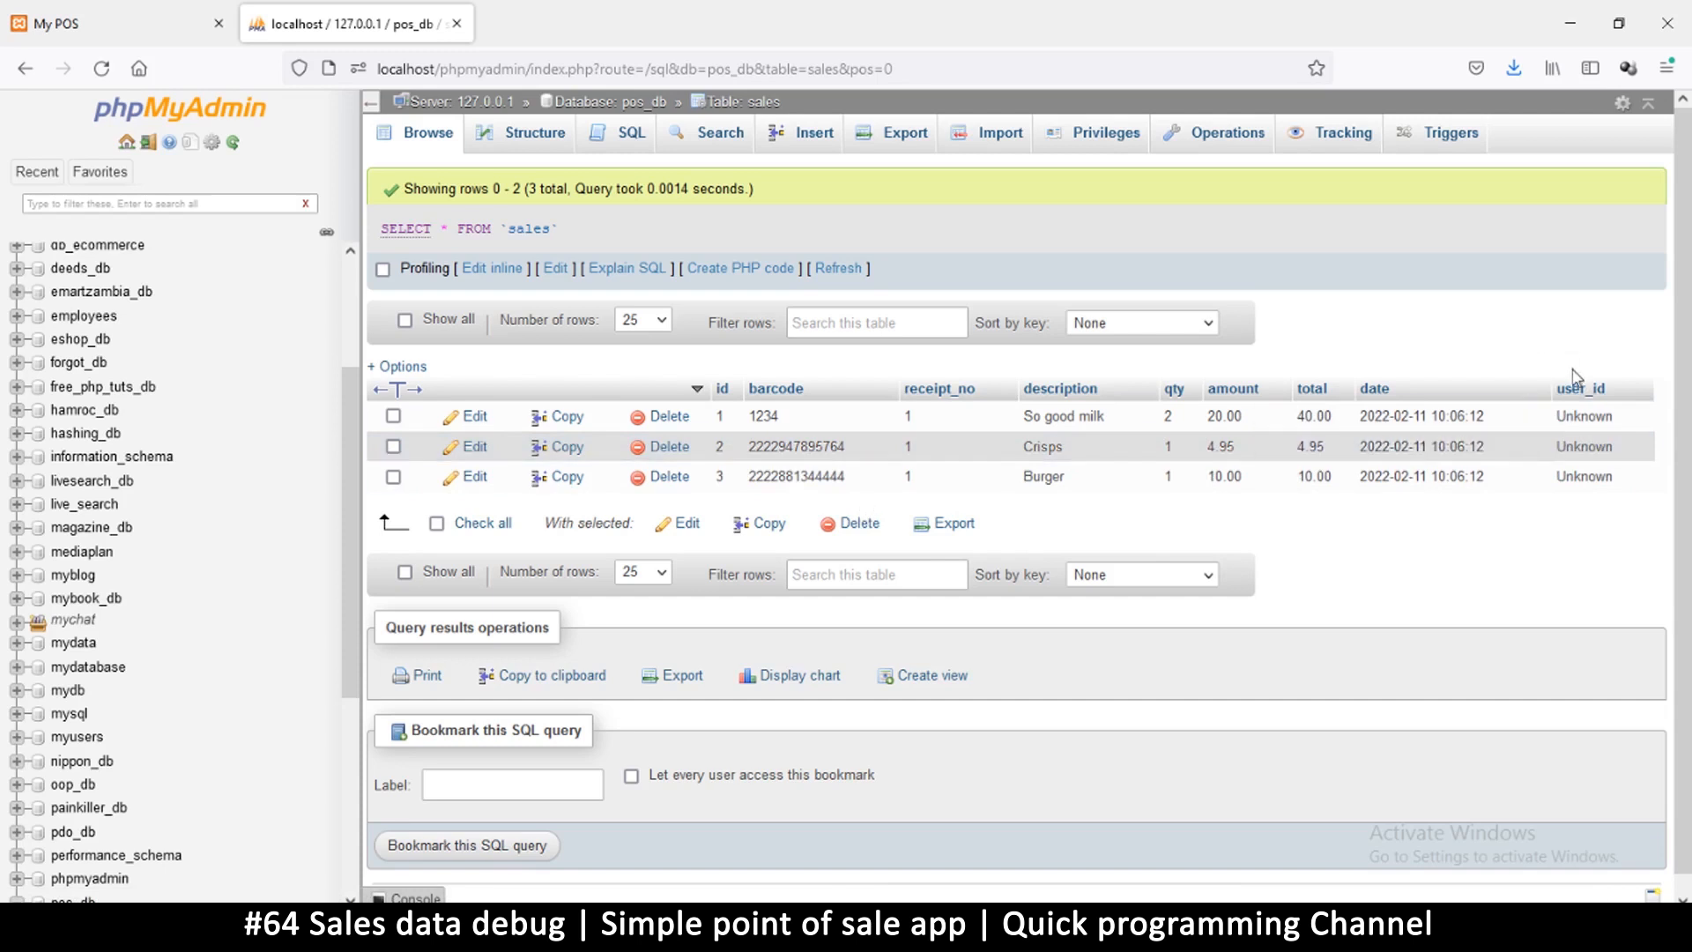
pyautogui.moveTo(481, 183)
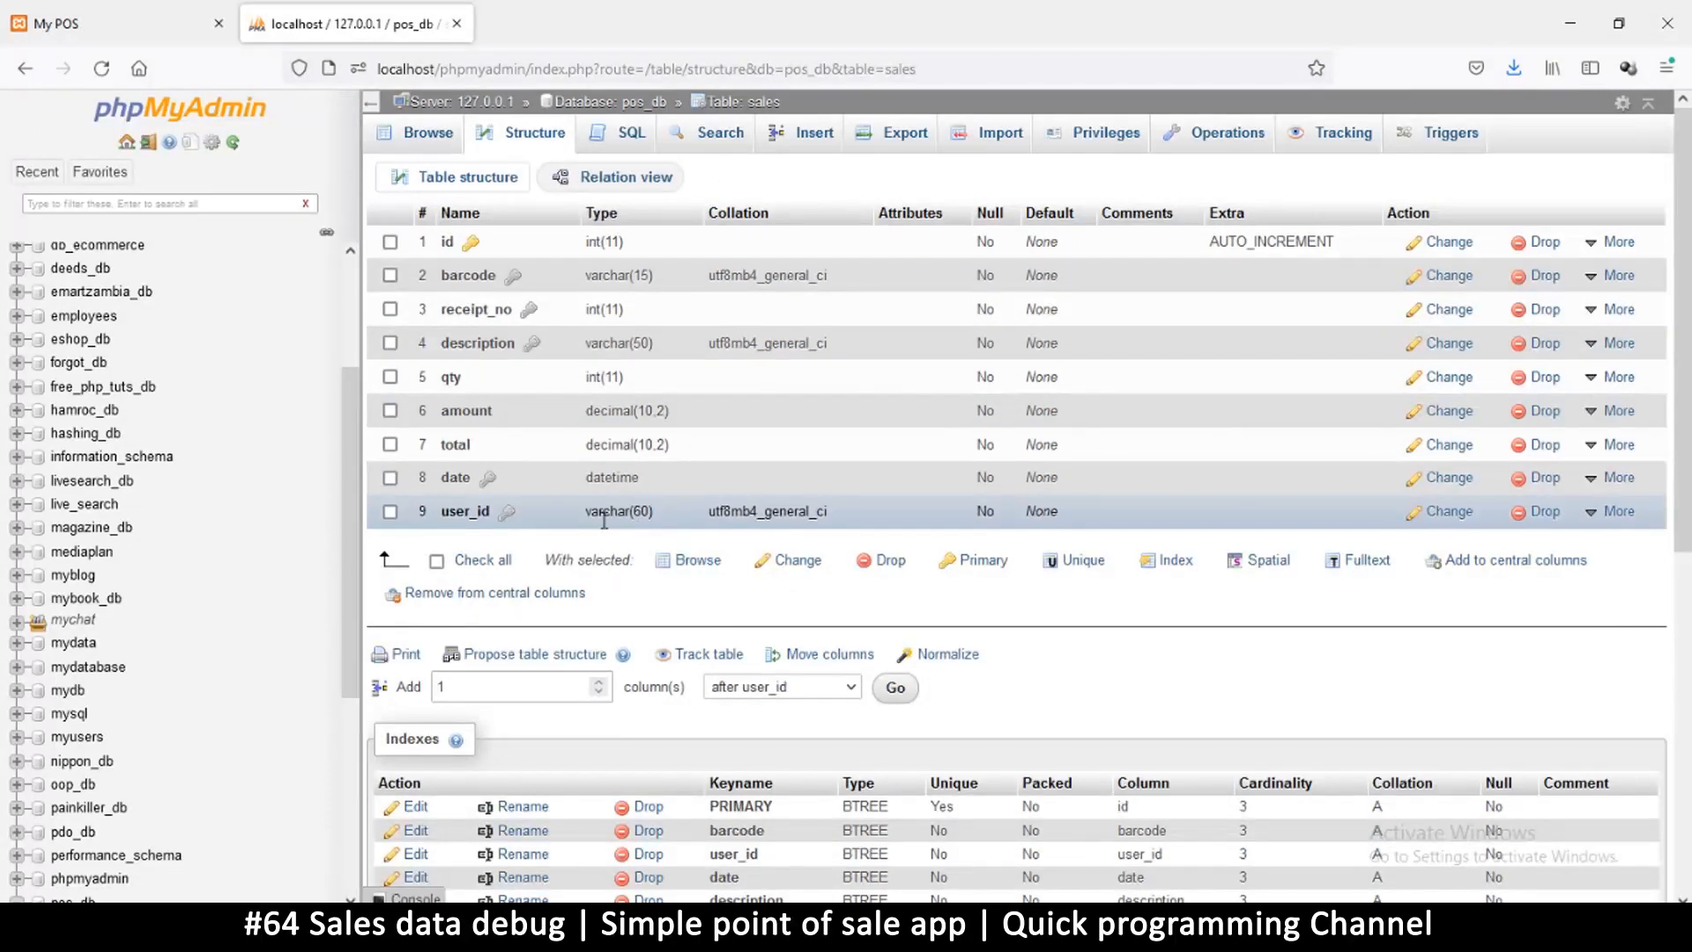
# Reload the sales table rows from phpMyAdmin's Browse tab
pyautogui.click(427, 131)
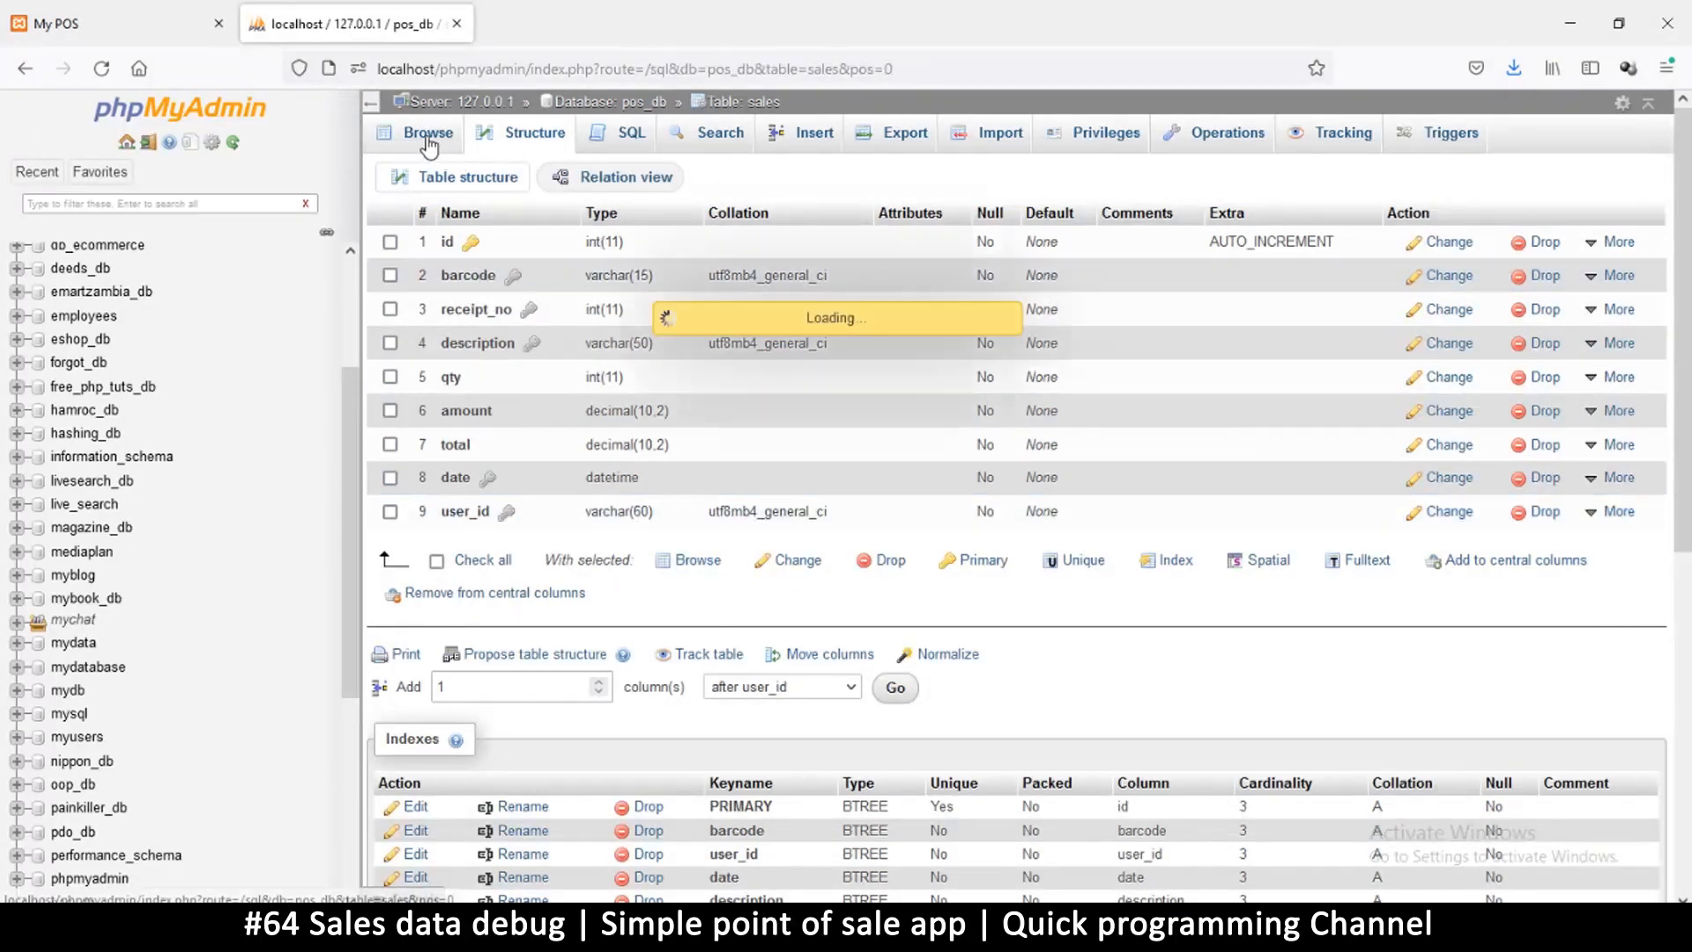
pyautogui.click(425, 131)
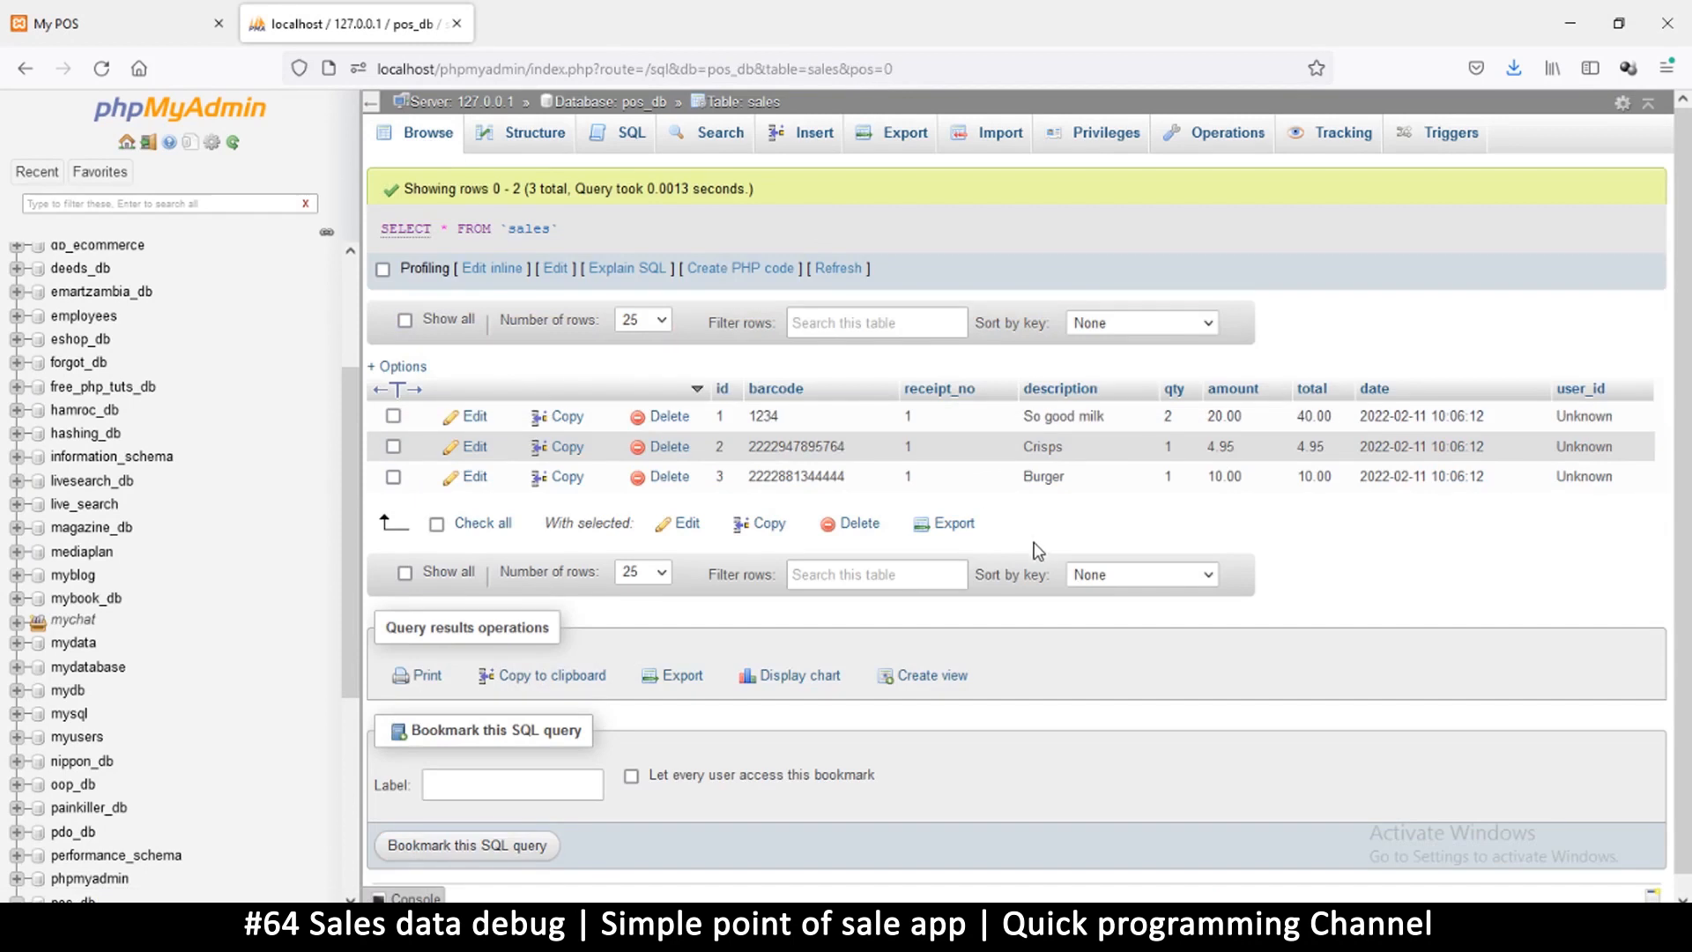
pyautogui.moveTo(1335, 446)
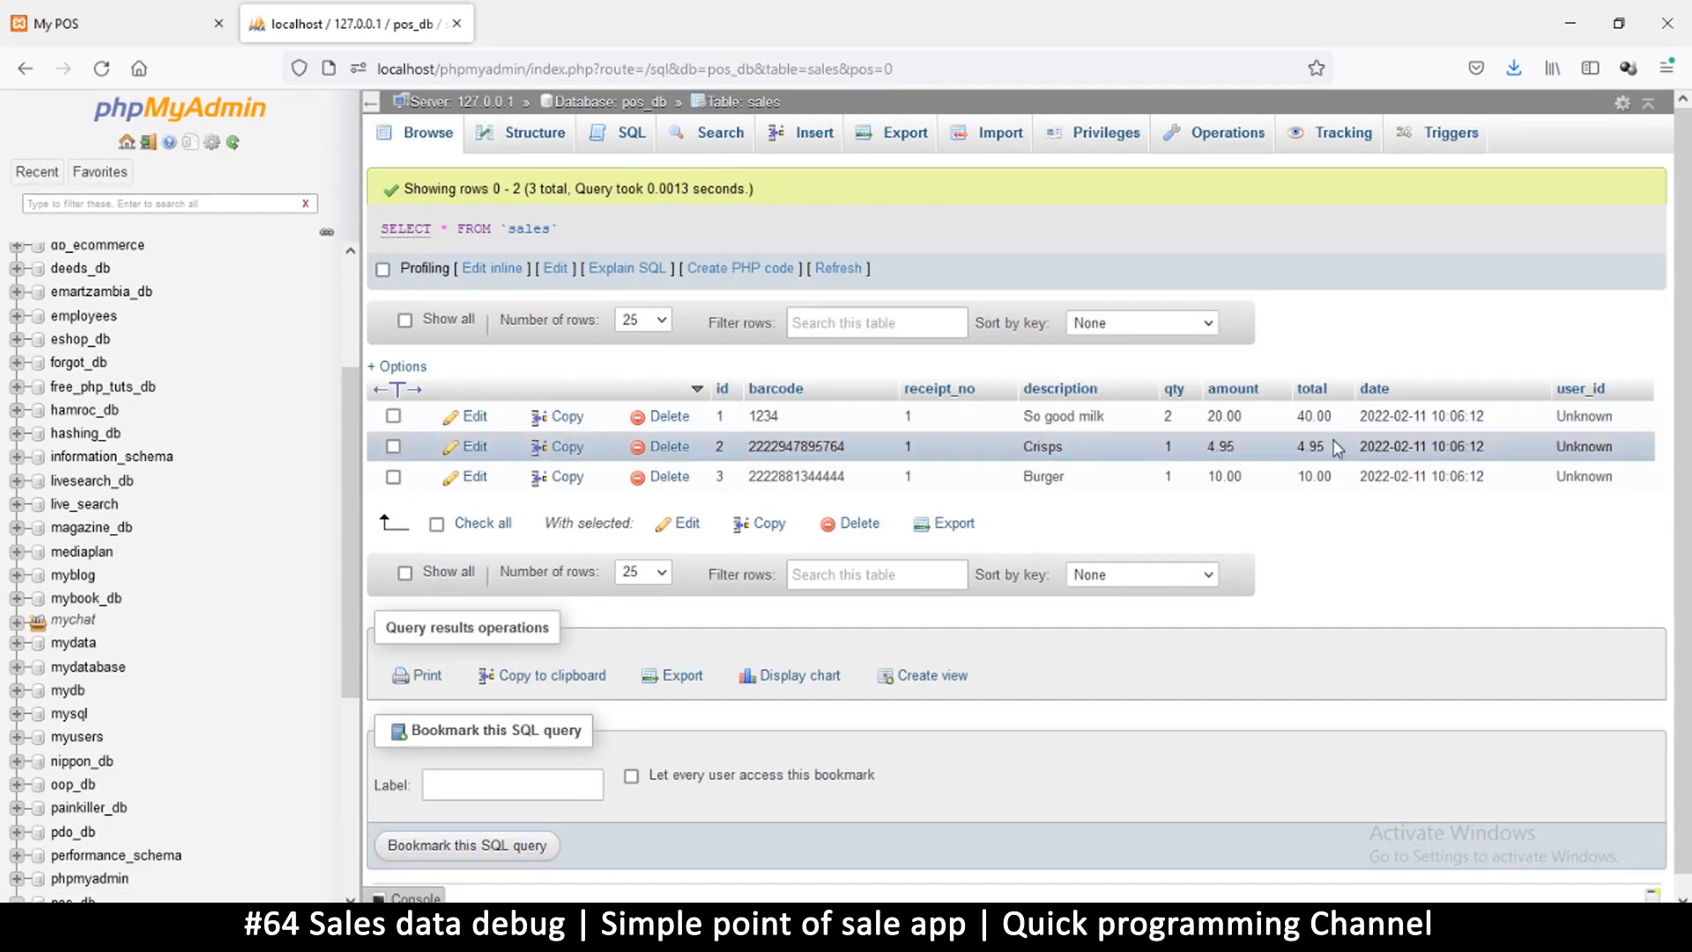
pyautogui.moveTo(1381, 389)
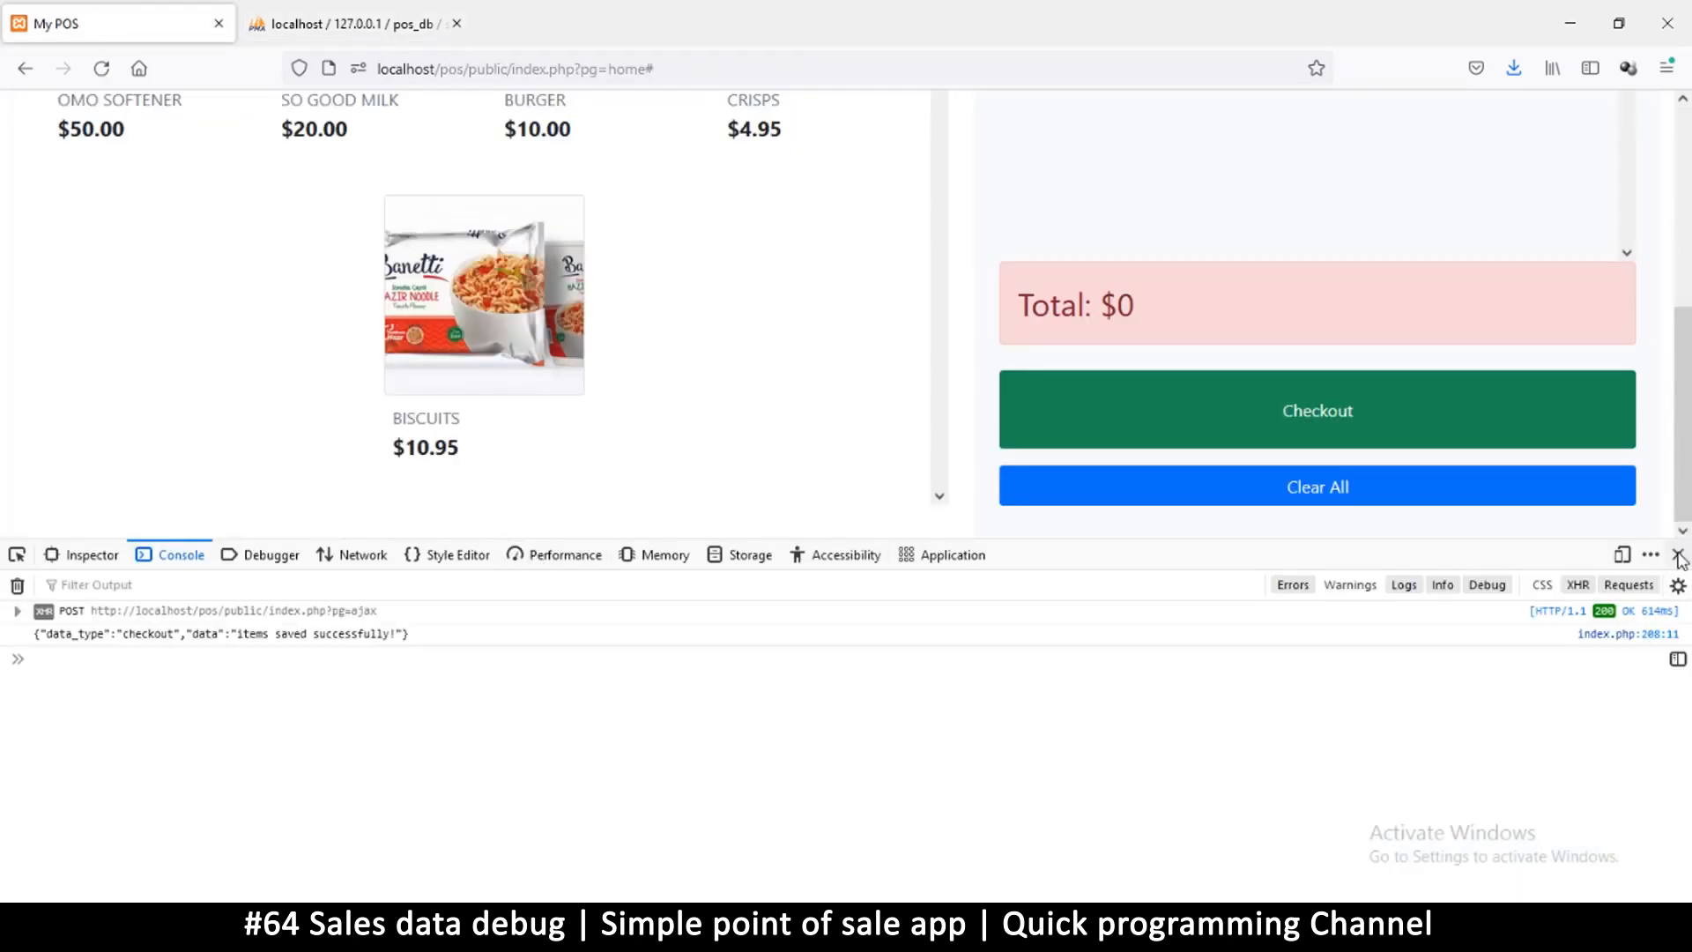
# Close DevTools, add BISCUITS, and check out the $130.95 cart paying 200
pyautogui.click(1678, 553)
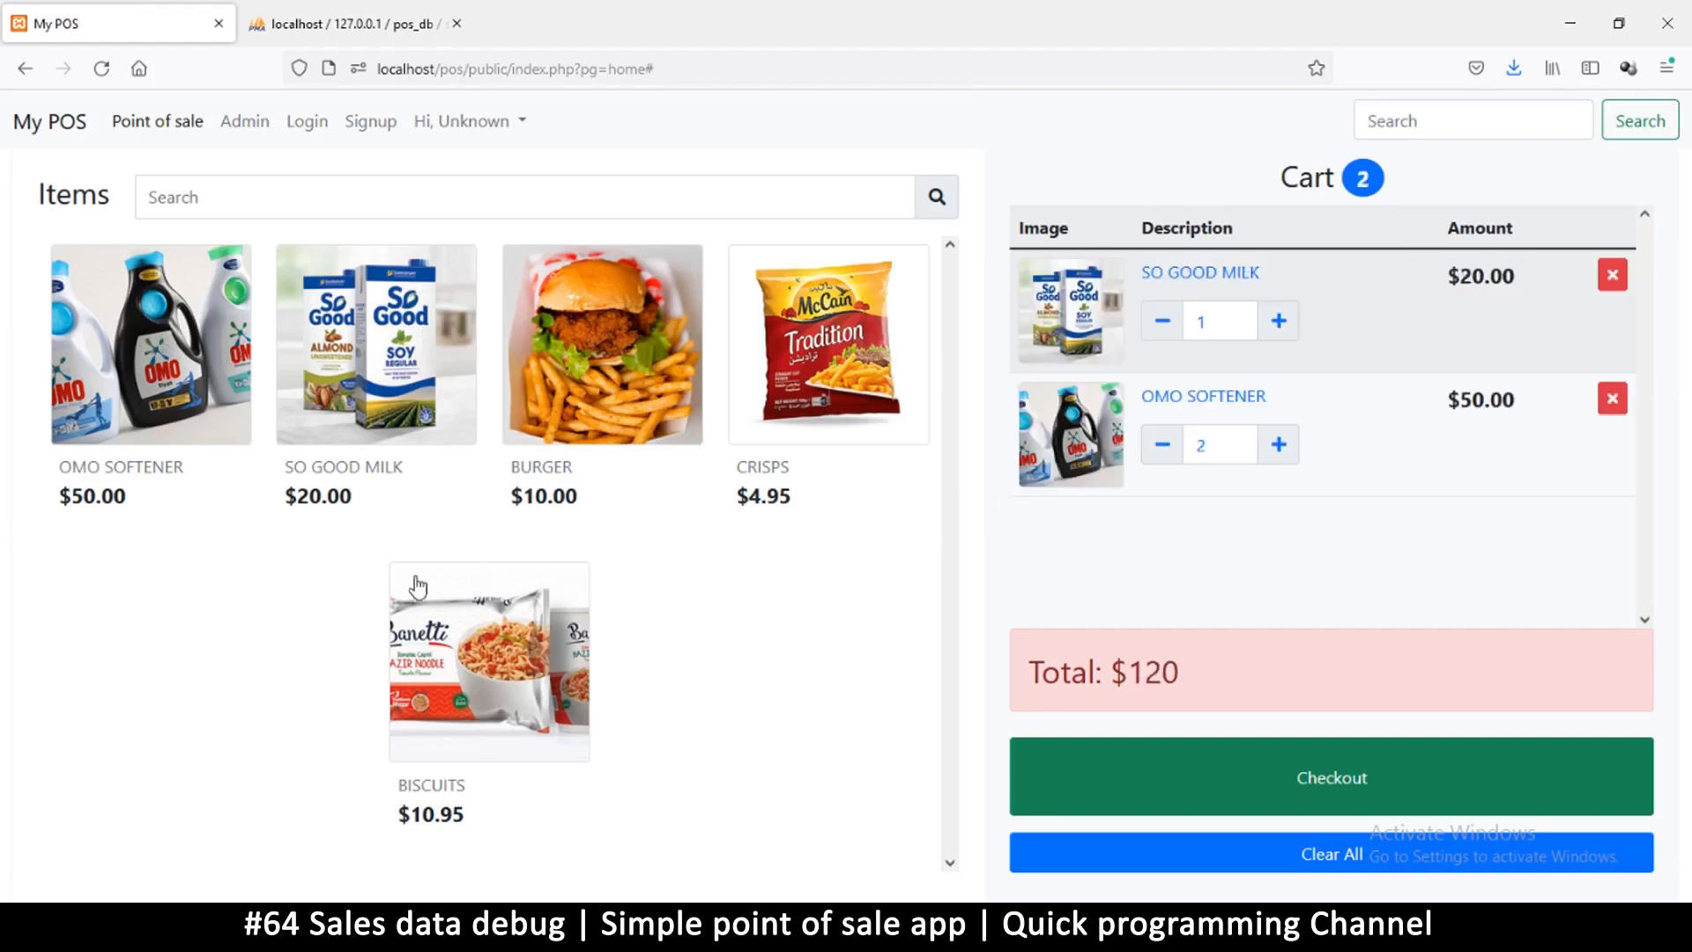
pyautogui.click(489, 661)
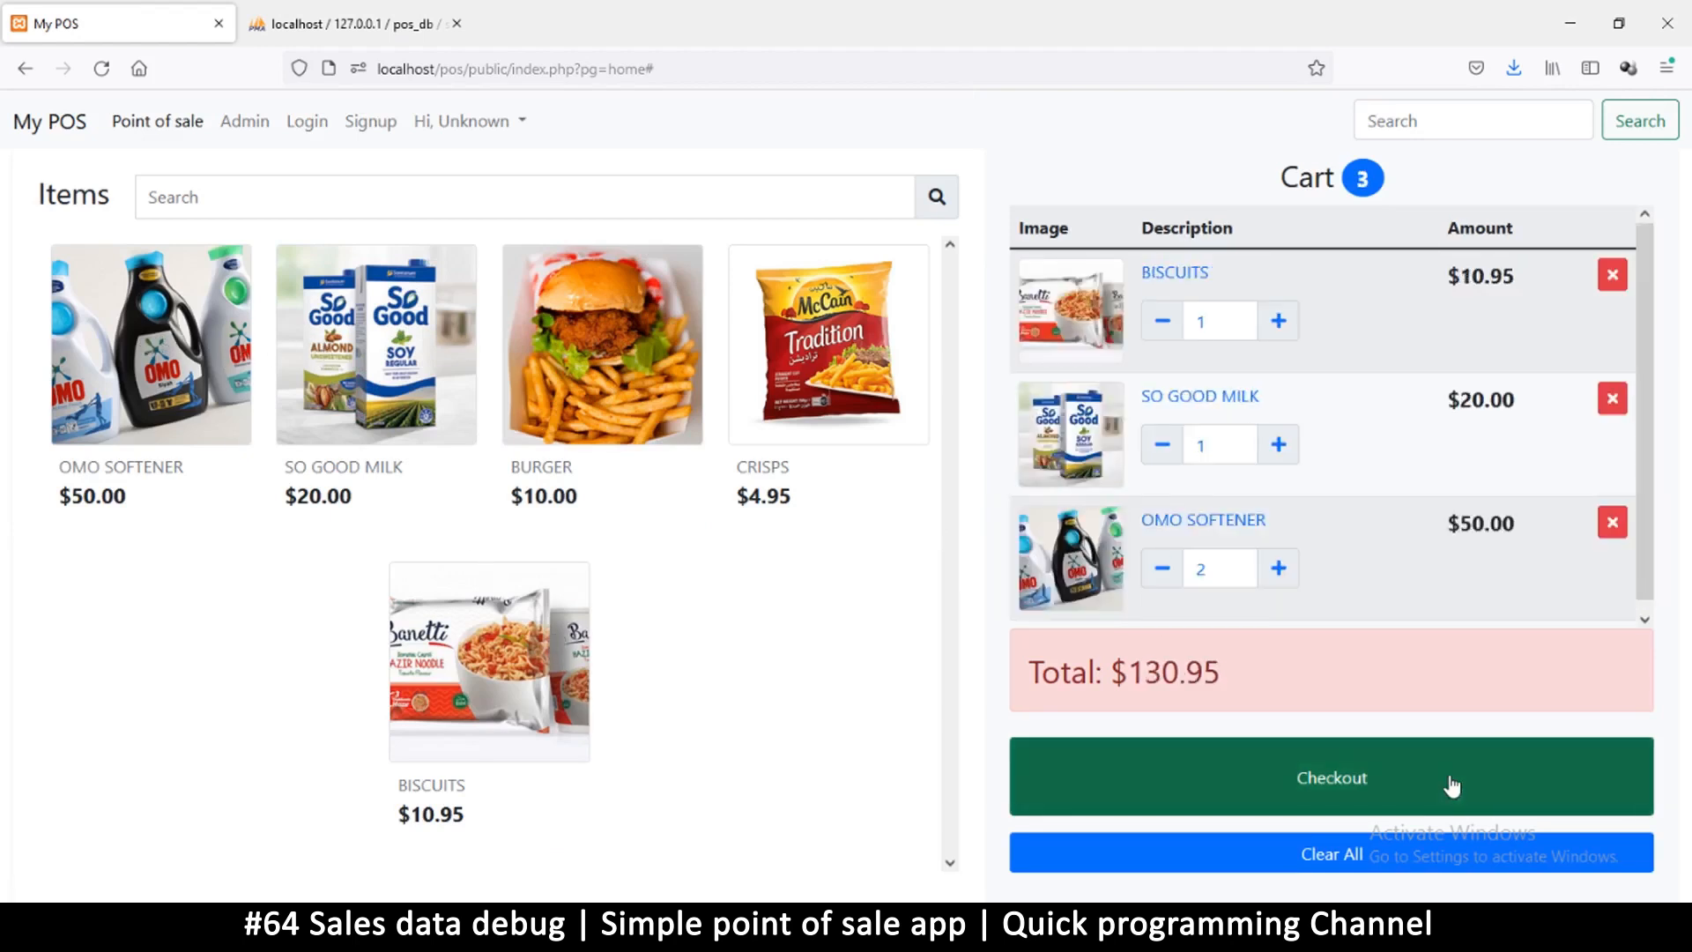
pyautogui.click(1331, 777)
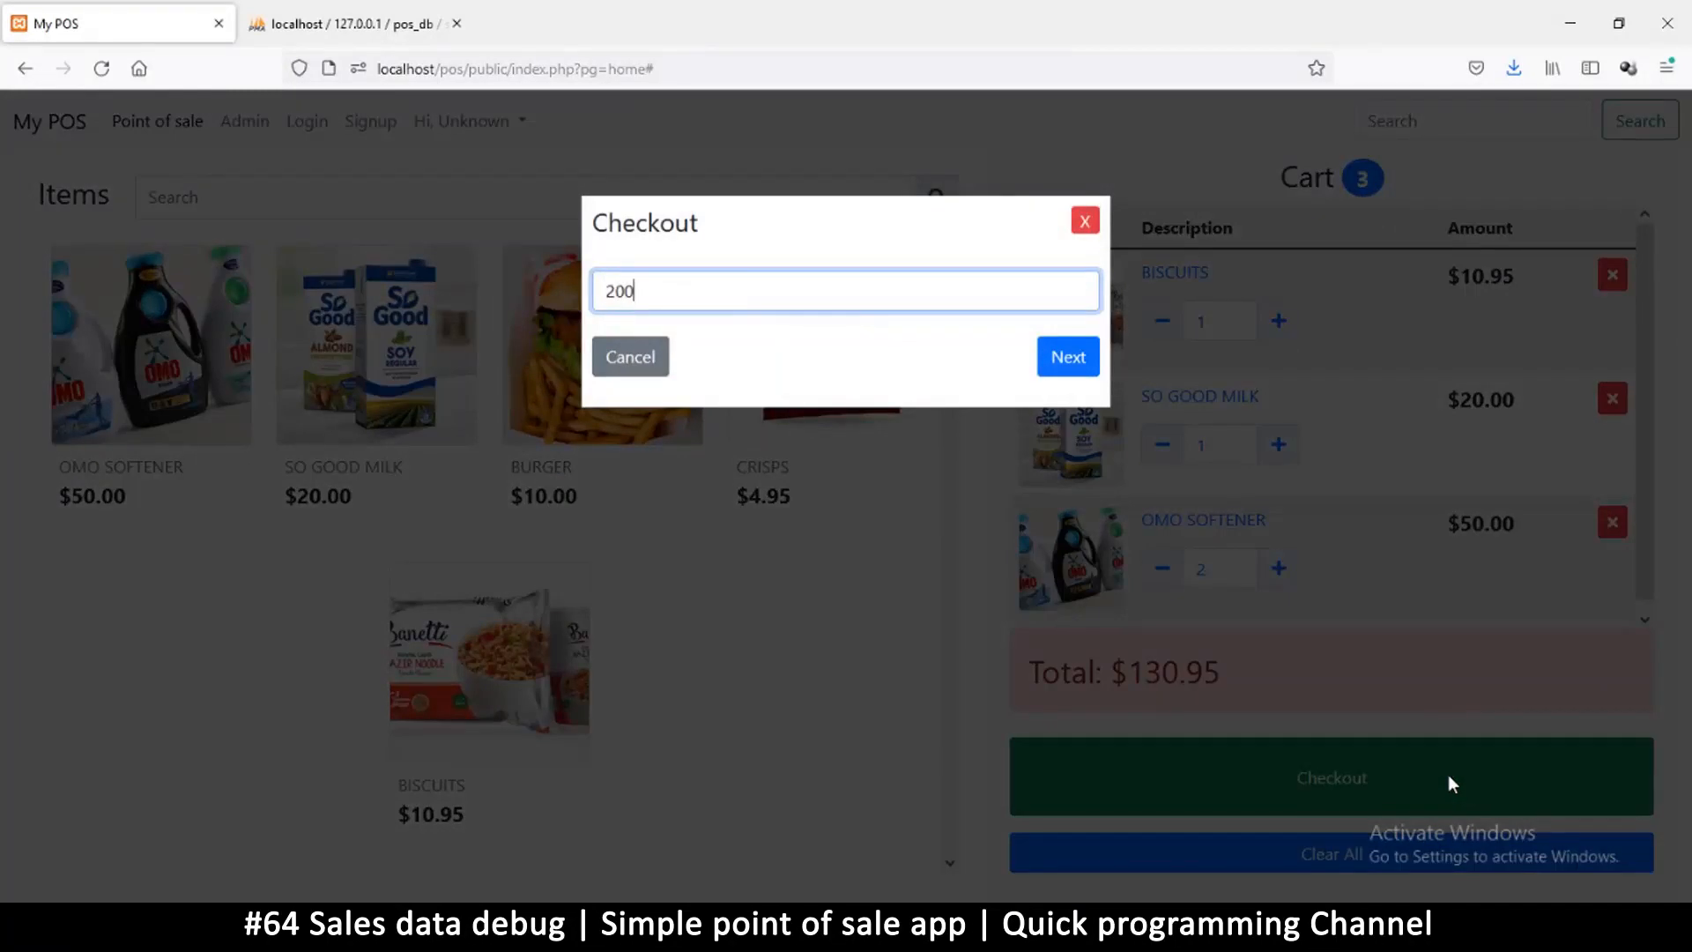
pyautogui.click(1065, 356)
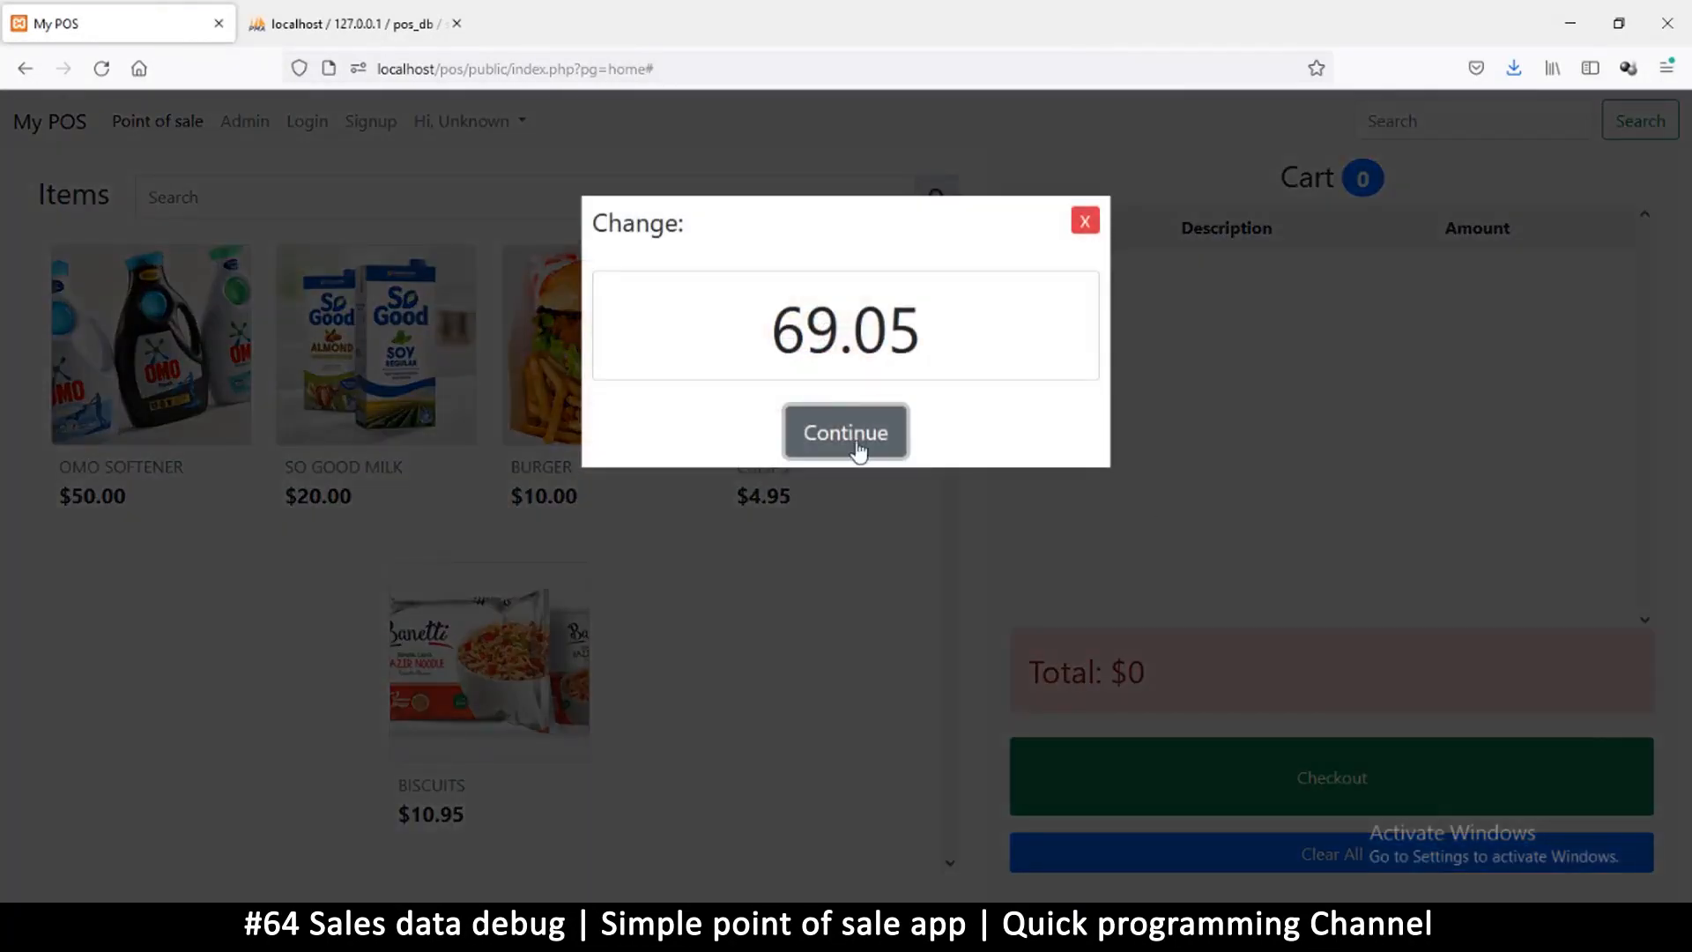
pyautogui.click(845, 432)
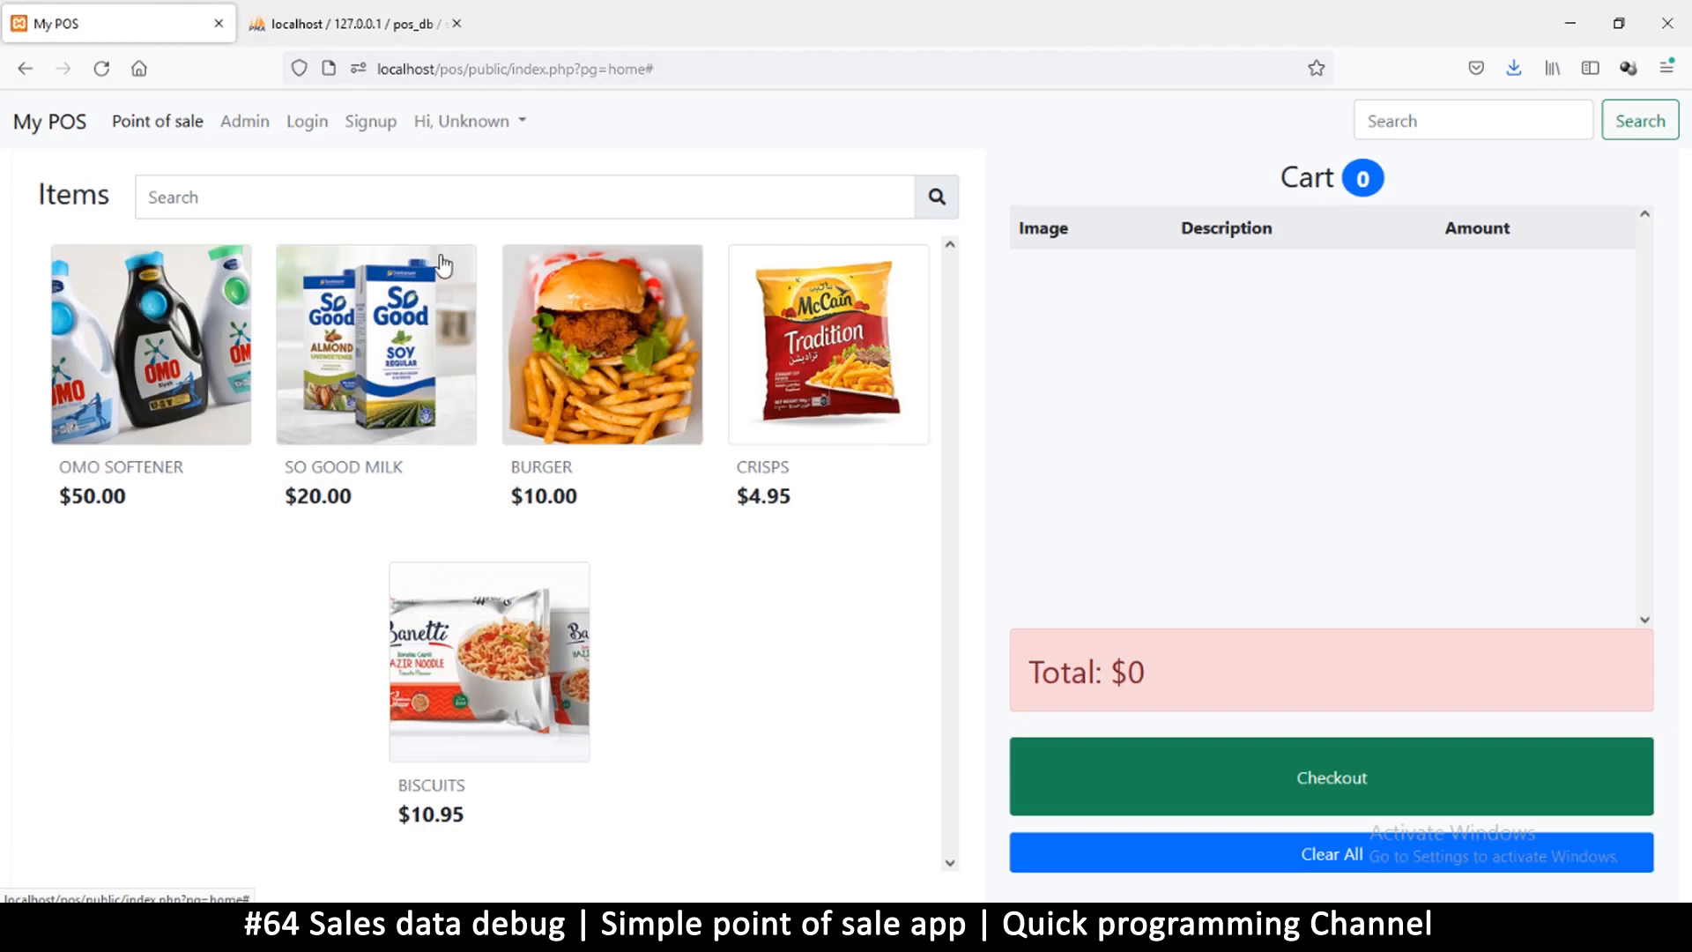
pyautogui.click(356, 23)
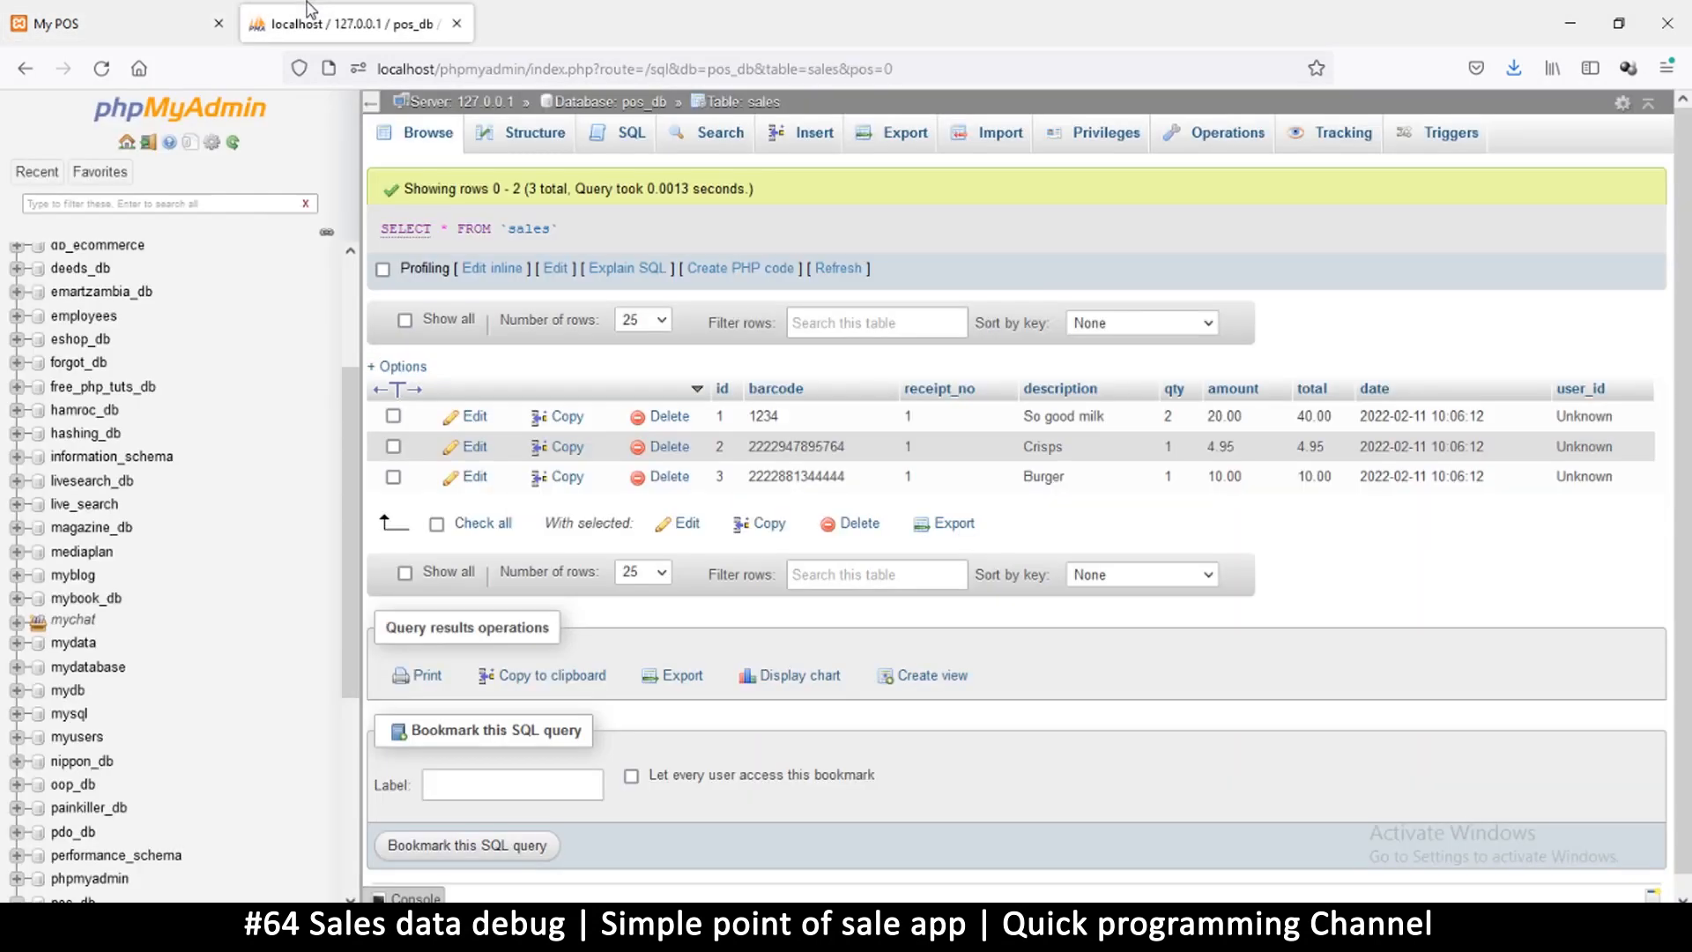
# Reload the pos_db sales table in phpMyAdmin to list its six sale rows
pyautogui.click(427, 132)
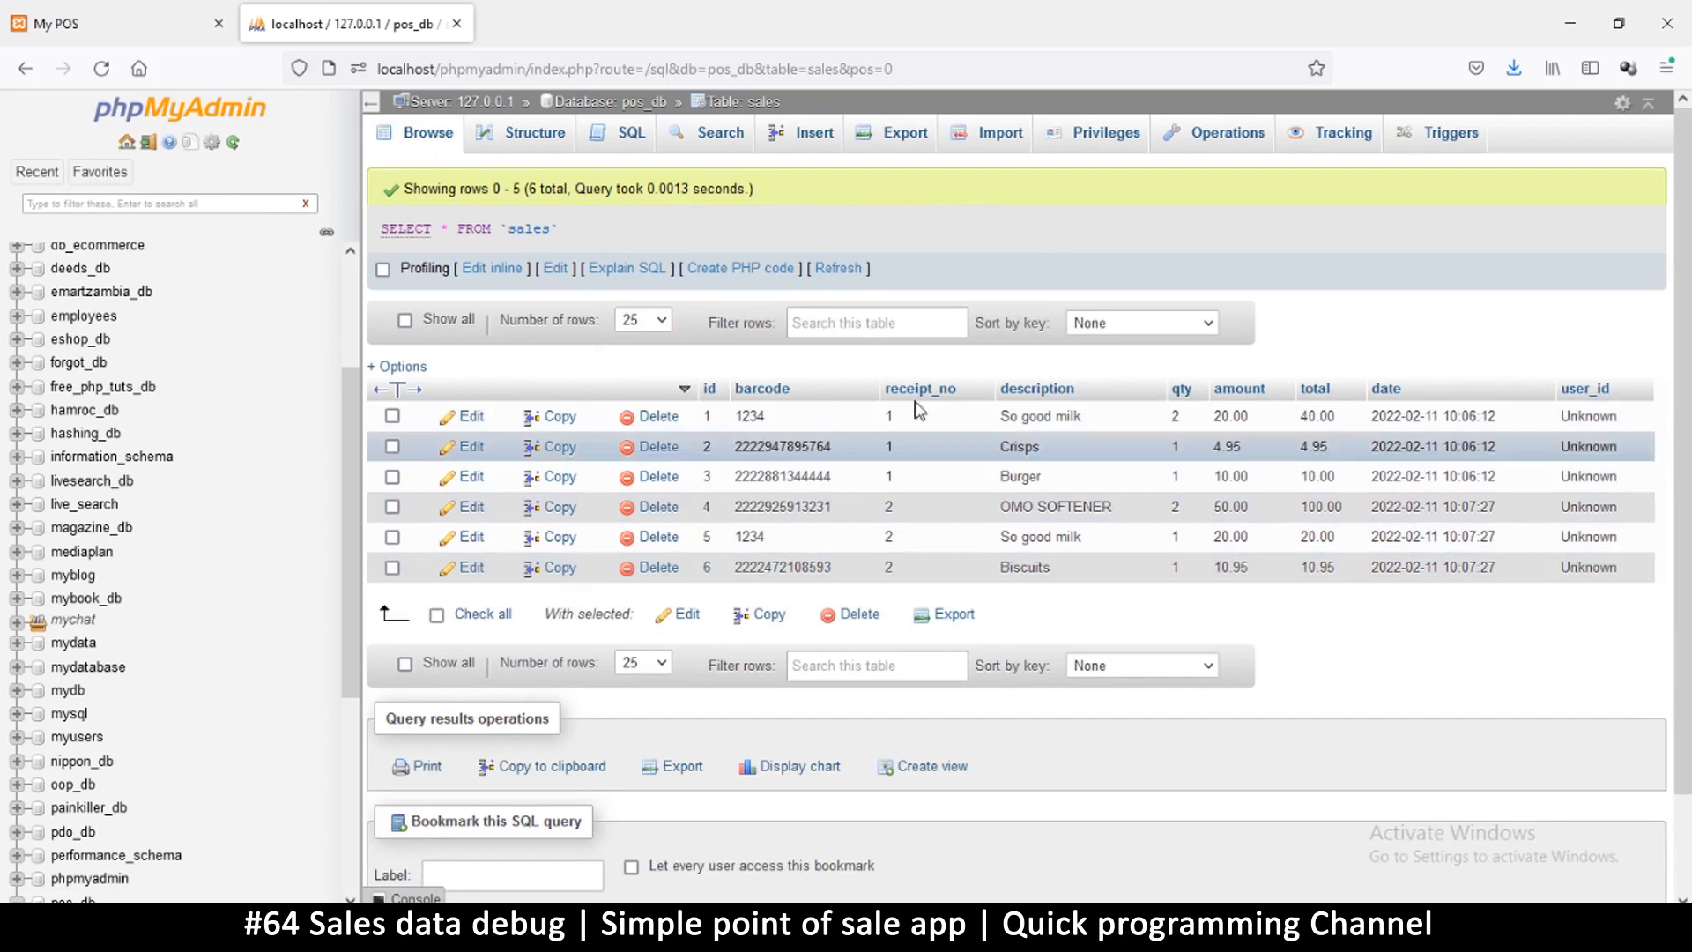
pyautogui.moveTo(922, 506)
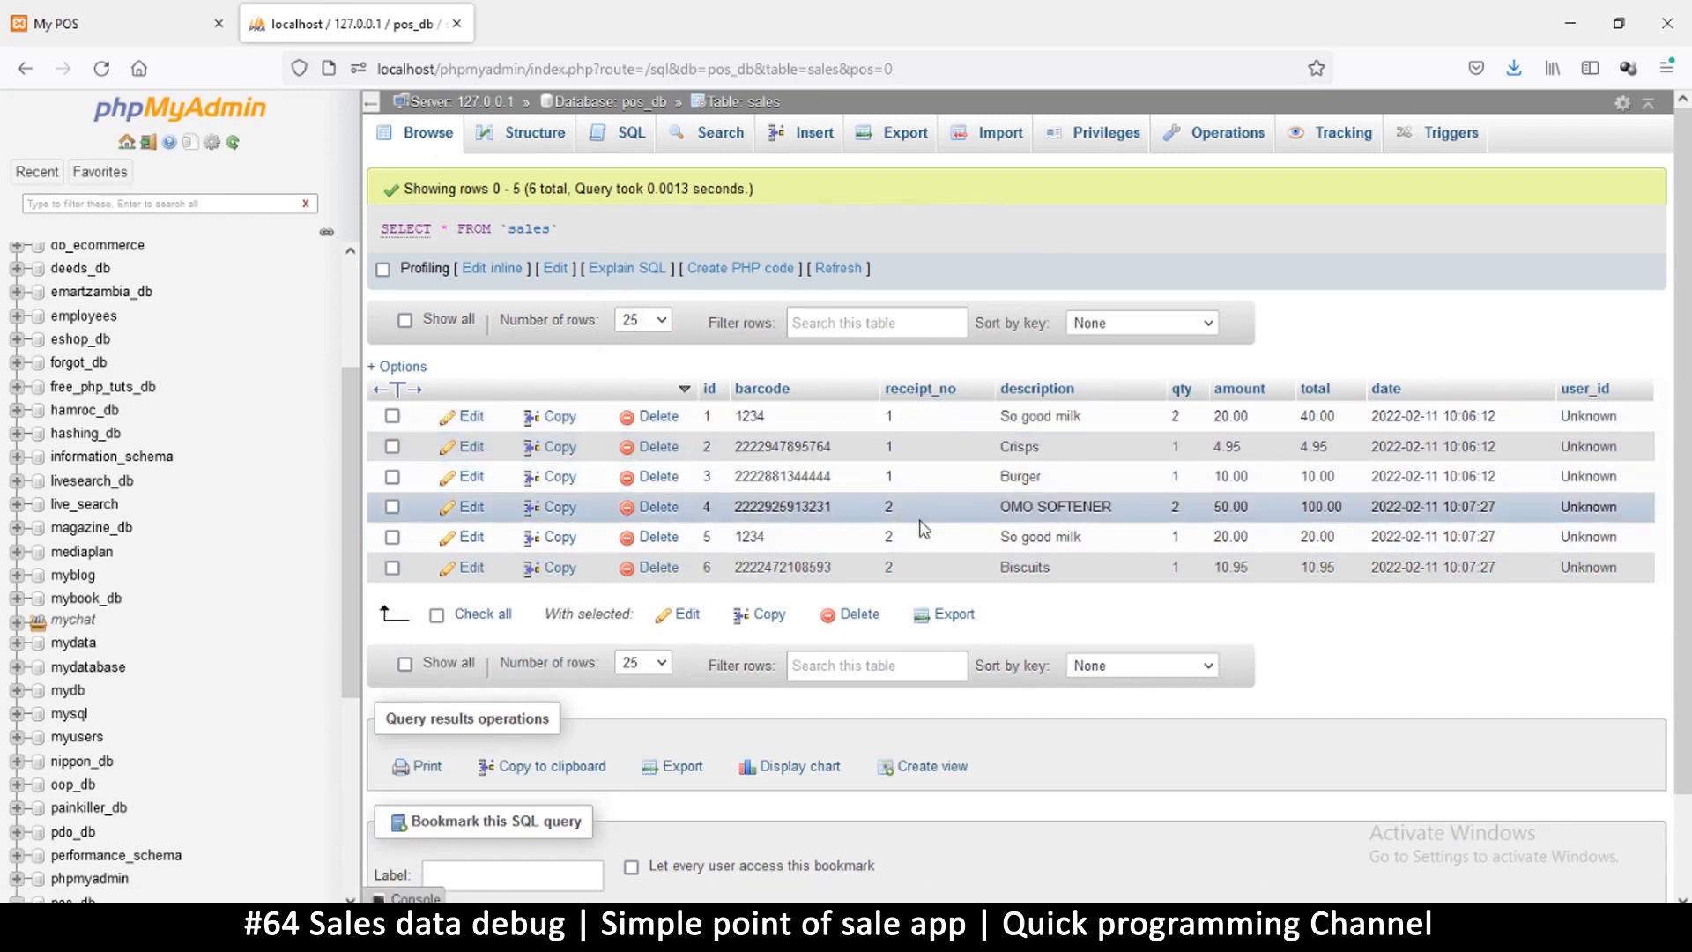
pyautogui.moveTo(939, 476)
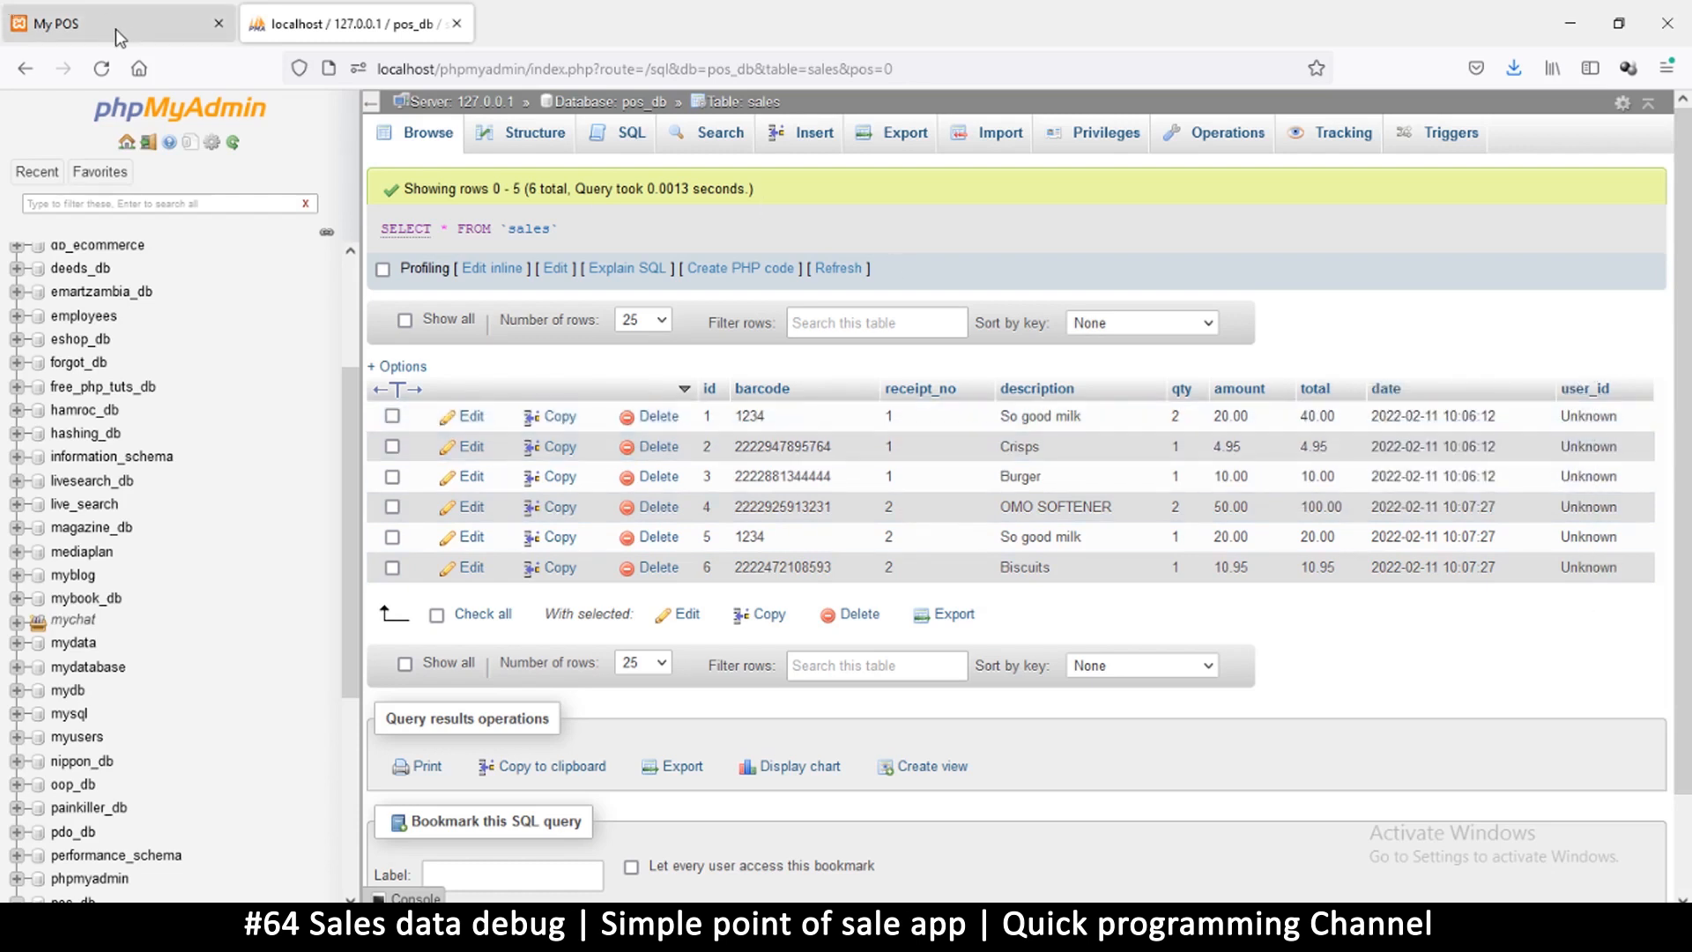
pyautogui.moveTo(119, 35)
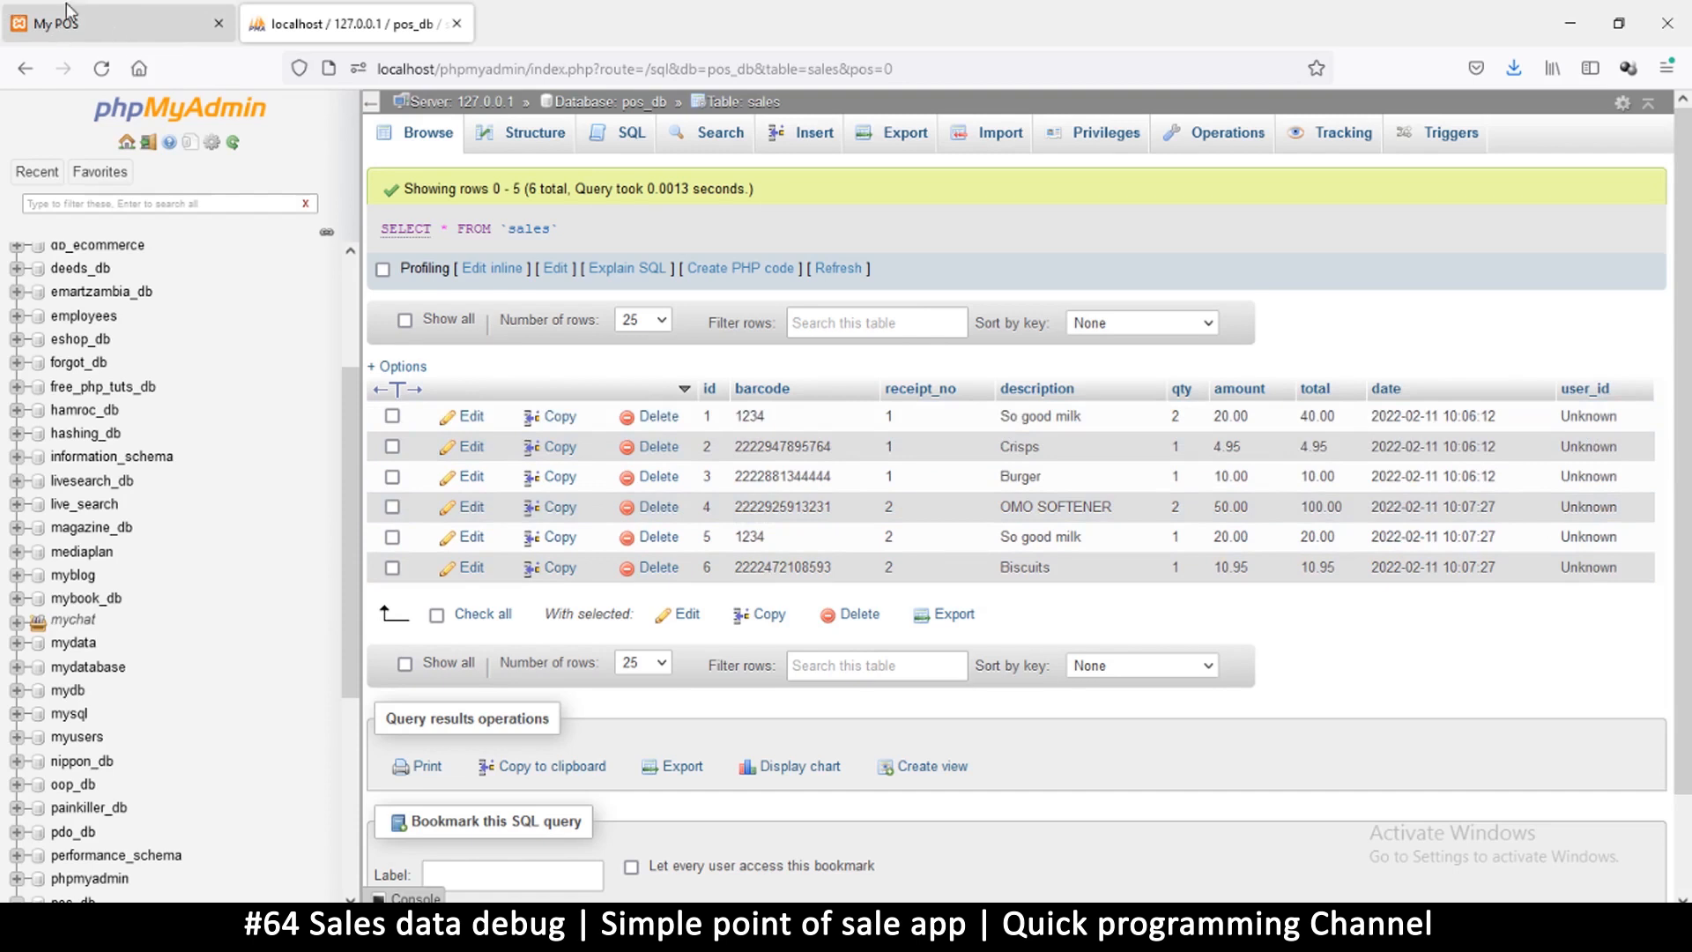
# Return to the My POS point of sale page with five items and an empty cart
pyautogui.click(107, 23)
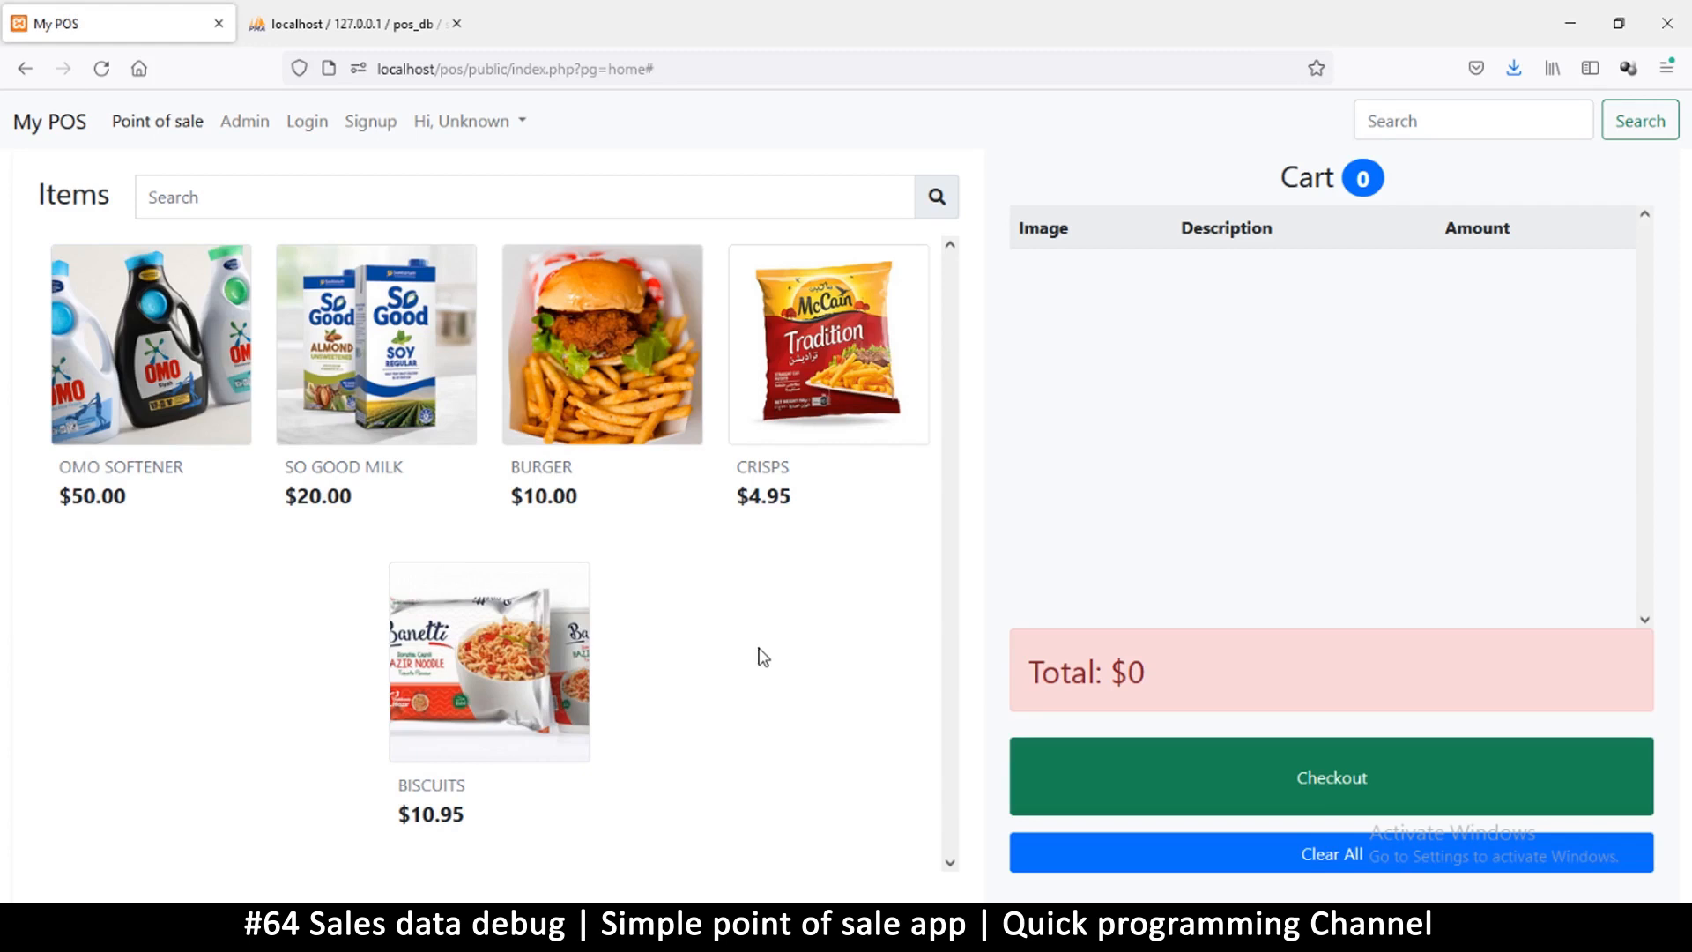
pyautogui.moveTo(807, 419)
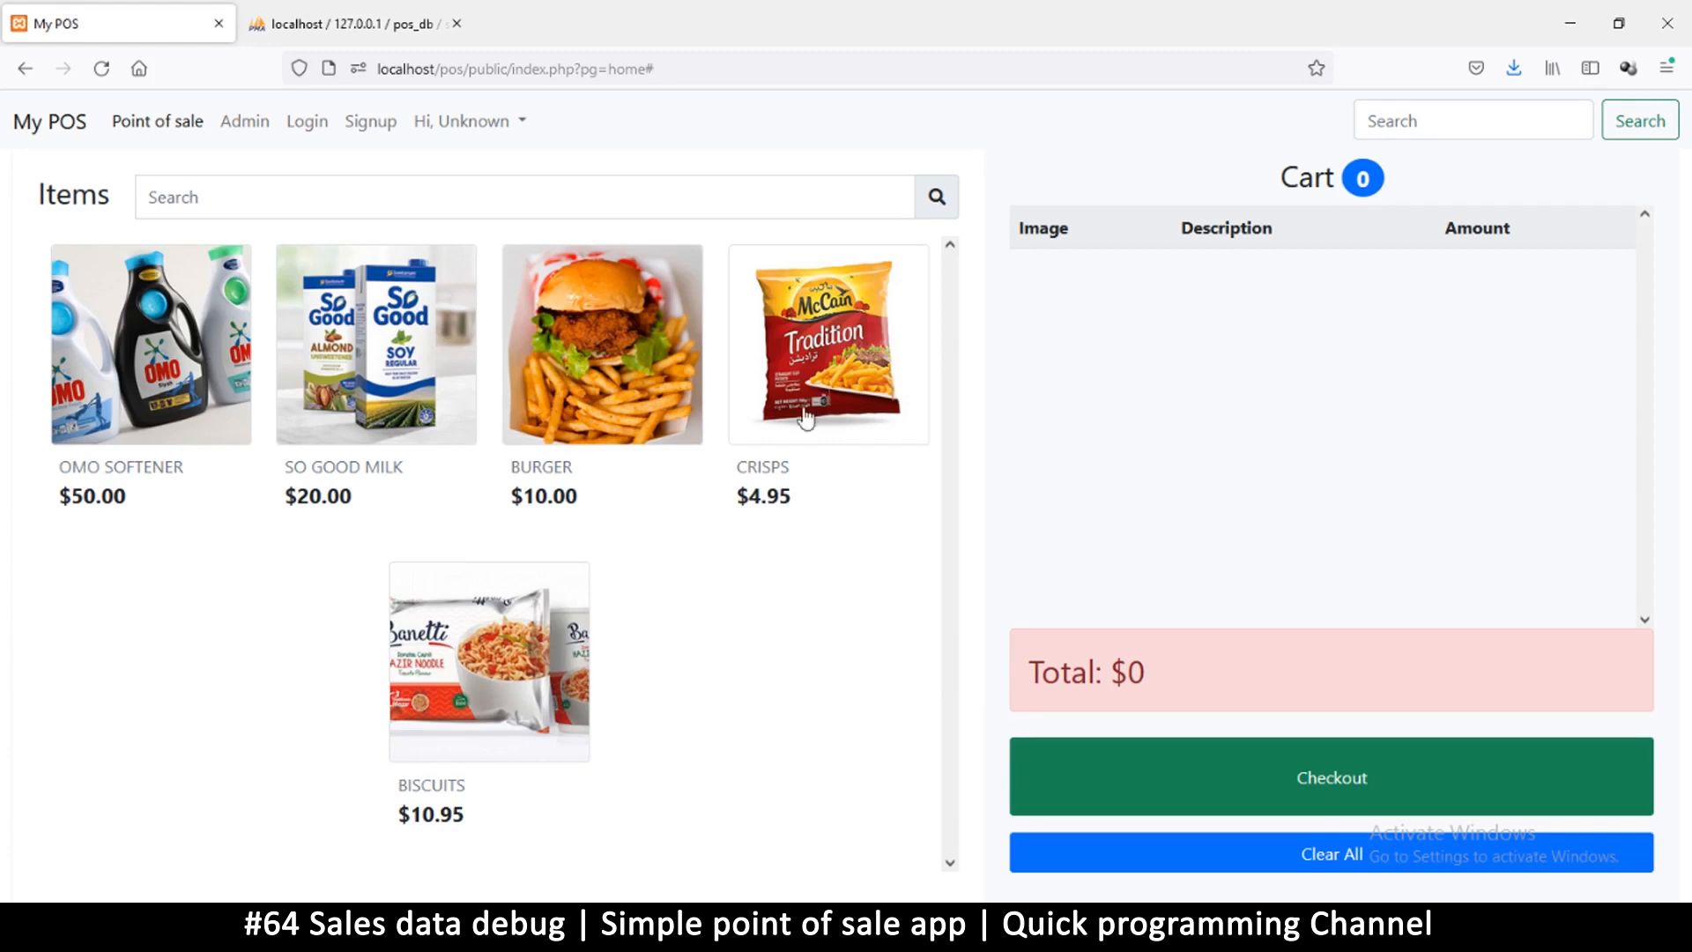
pyautogui.moveTo(1069, 600)
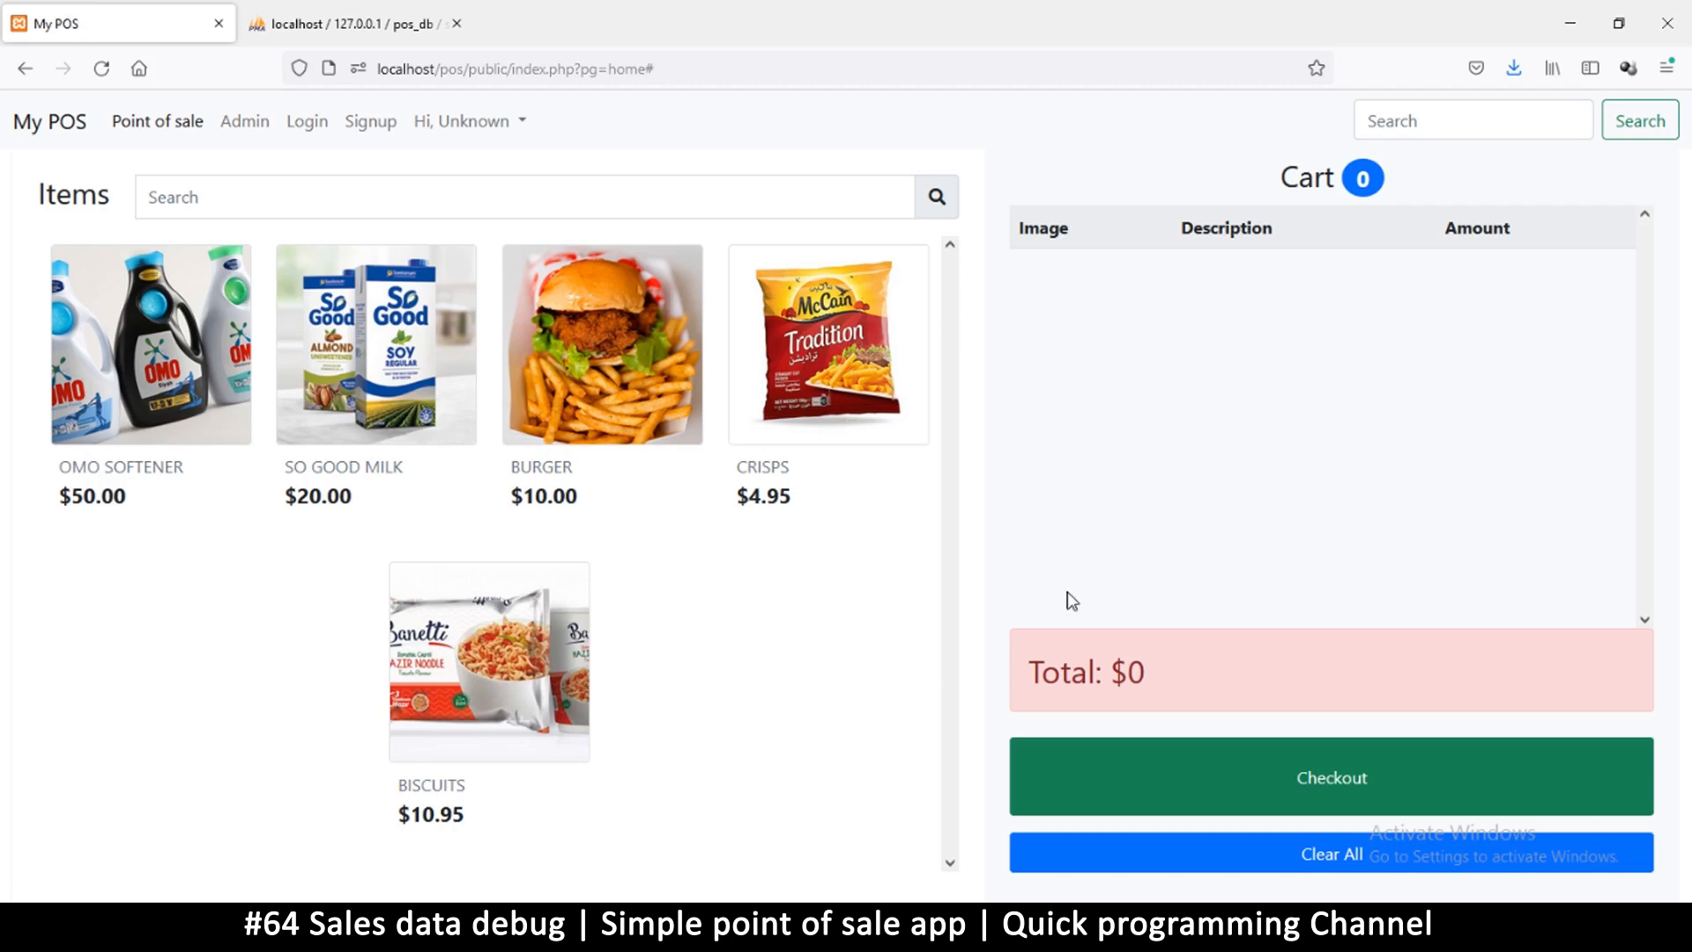
pyautogui.moveTo(975, 489)
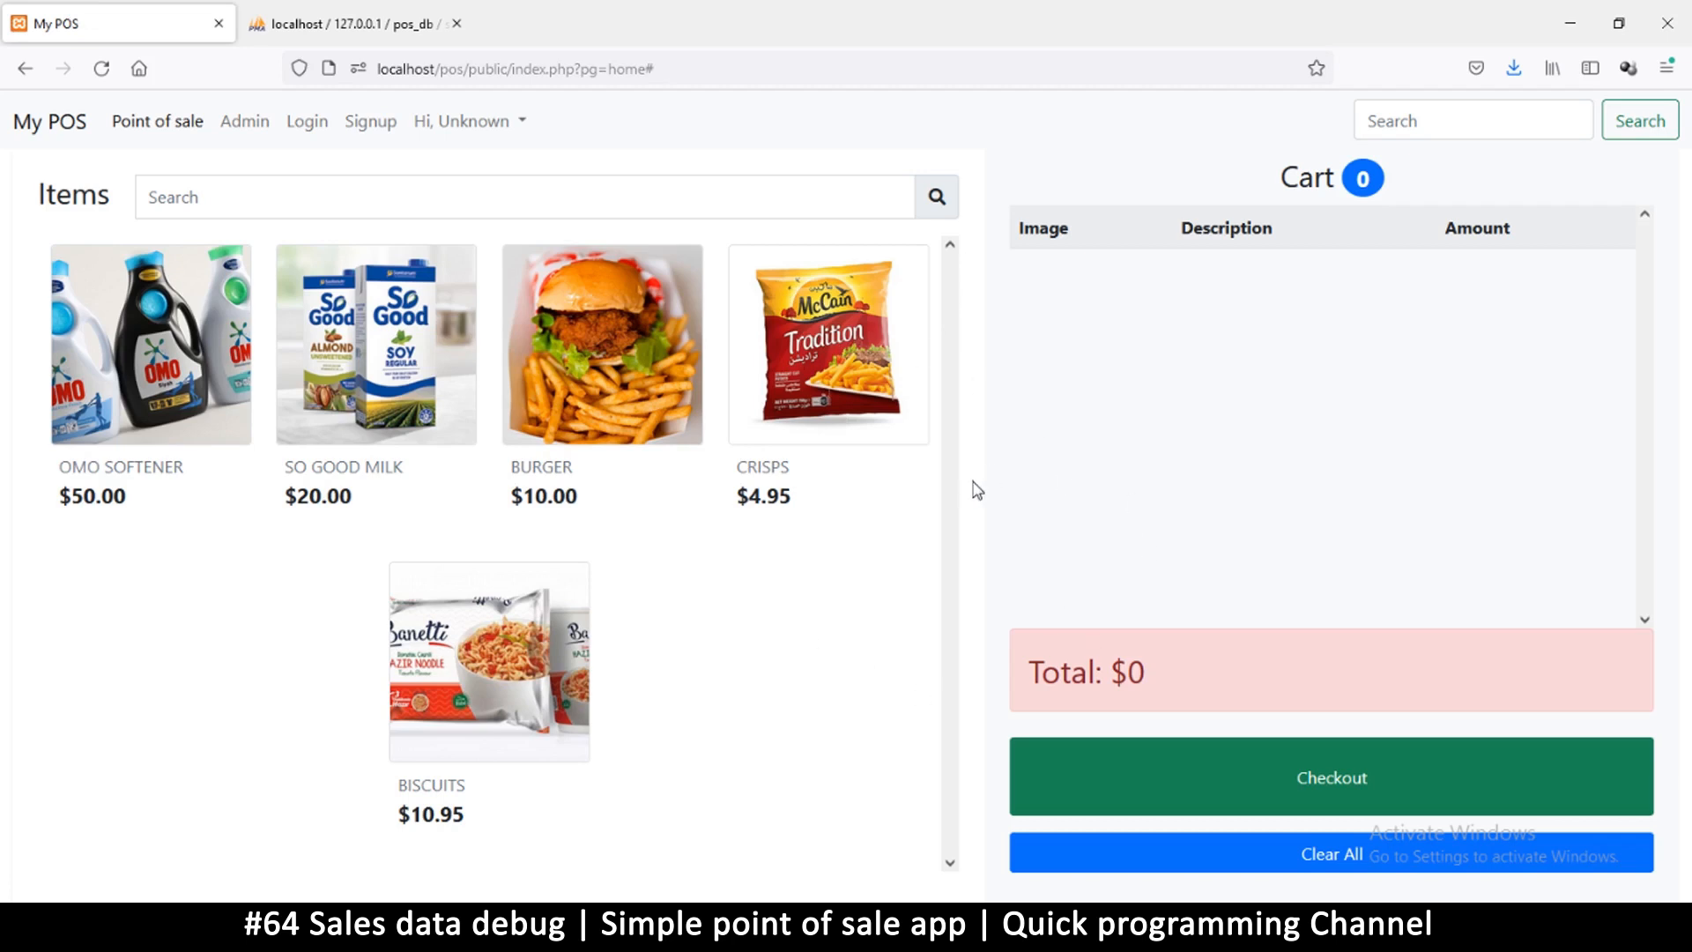
pyautogui.moveTo(766, 368)
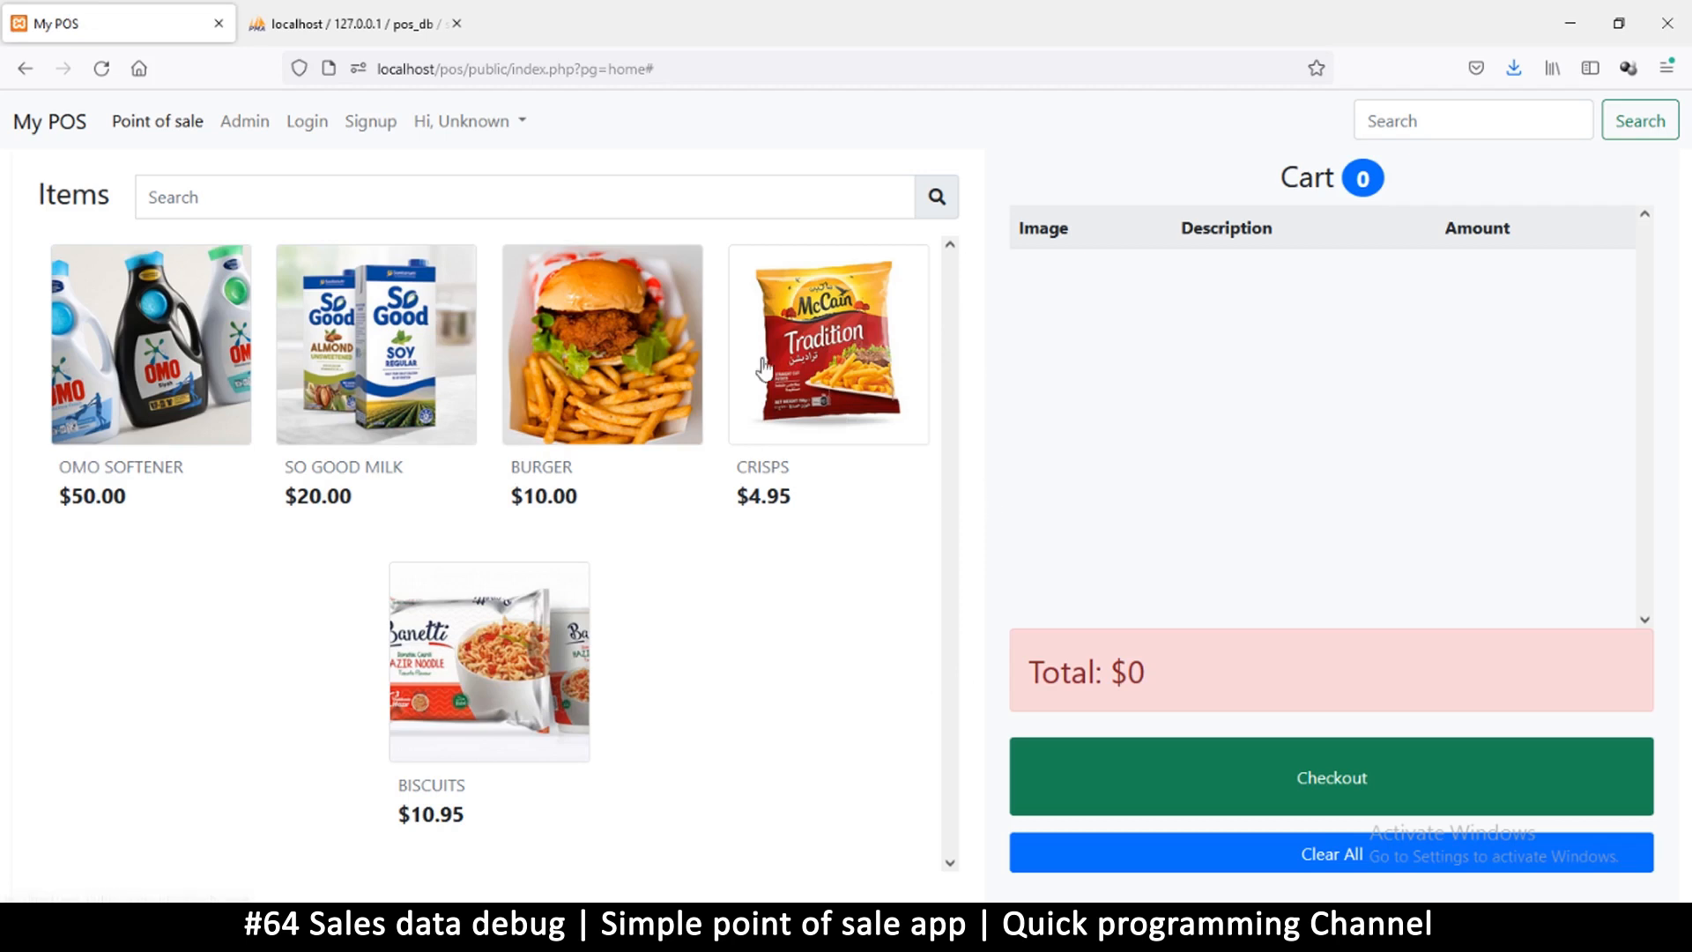
pyautogui.moveTo(313, 160)
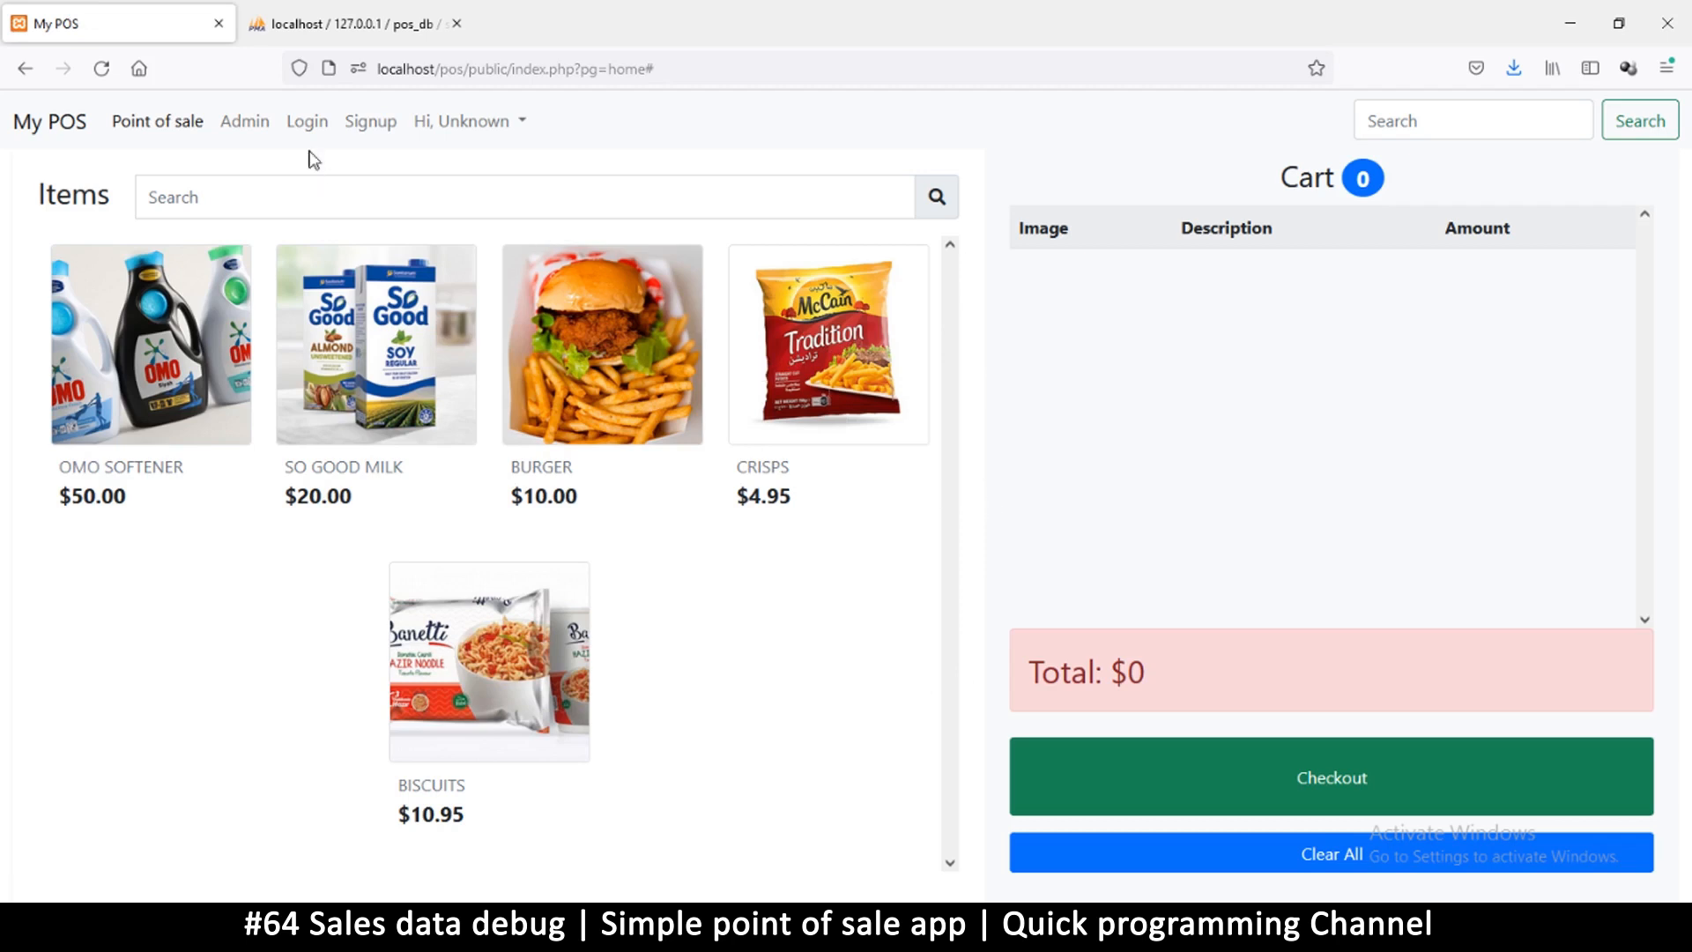
# Open the Admin dashboard and user menu, then check the two accounts in phpMyAdmin's users table
pyautogui.click(244, 121)
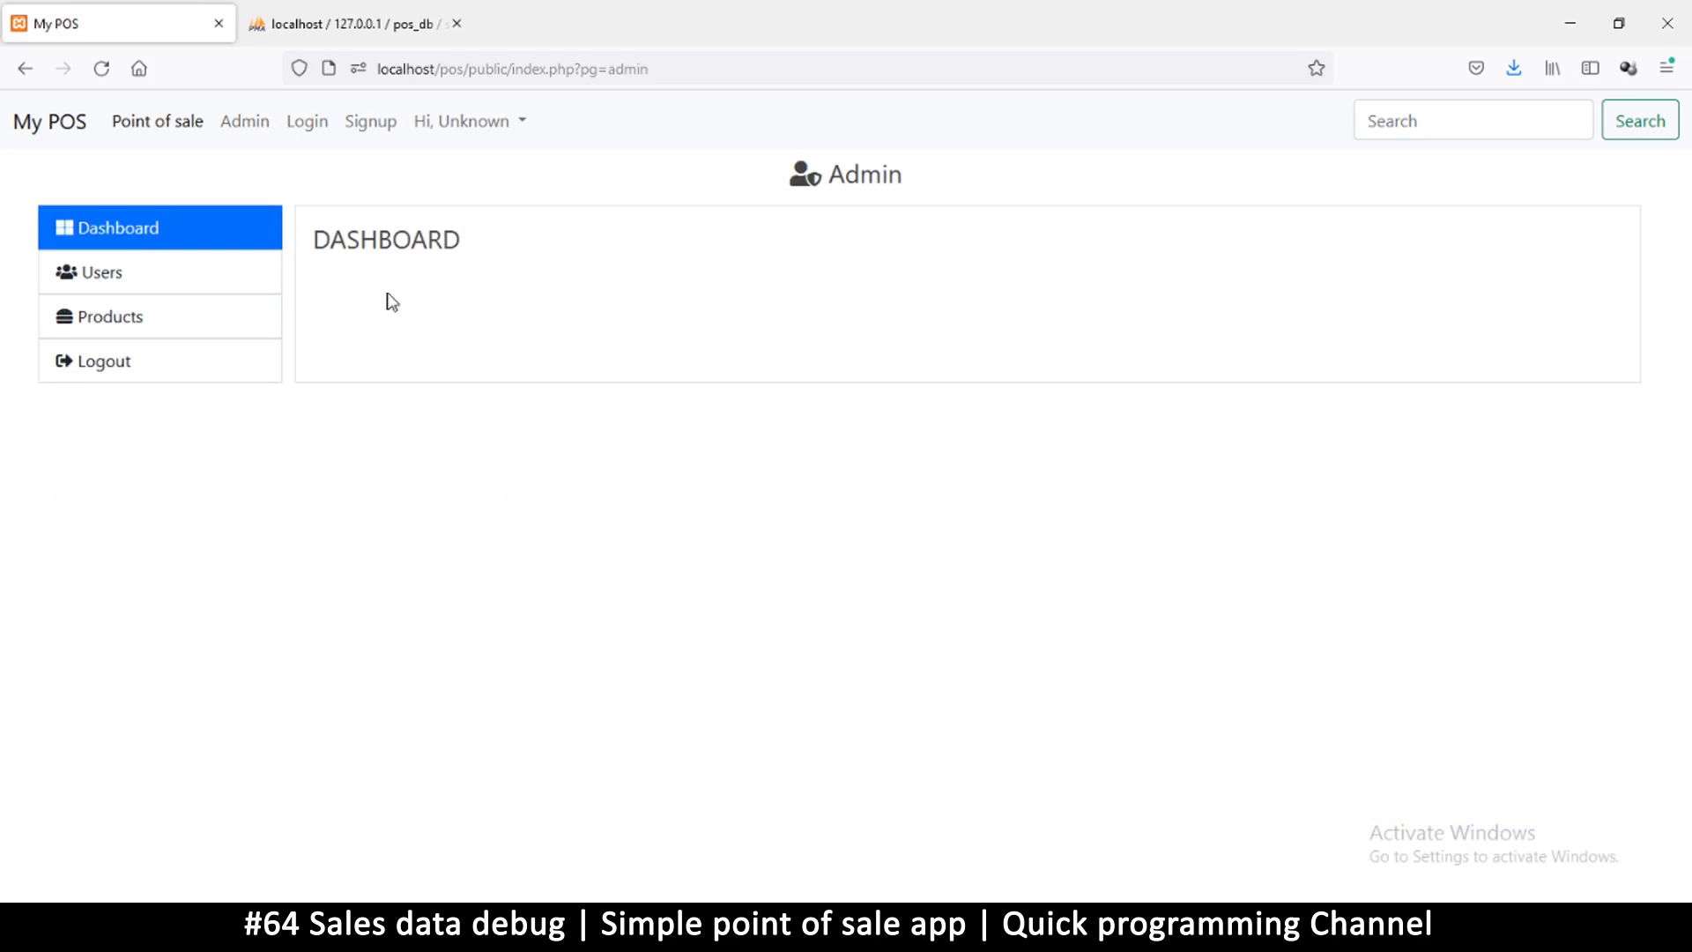
pyautogui.moveTo(389, 404)
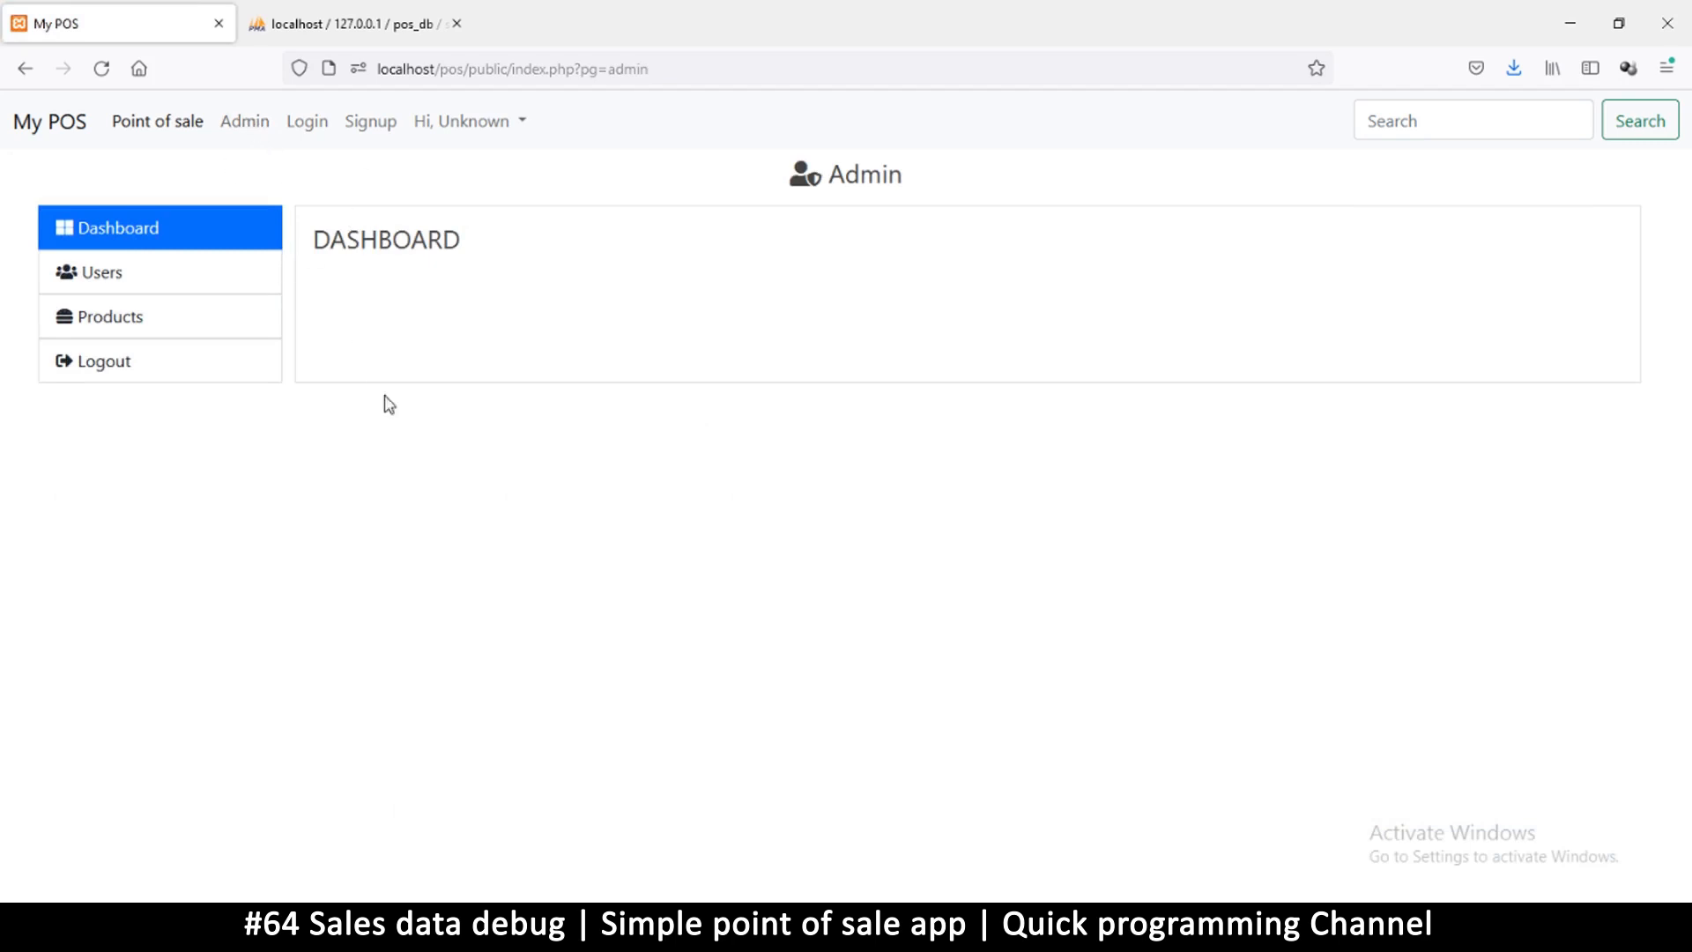
pyautogui.moveTo(347, 227)
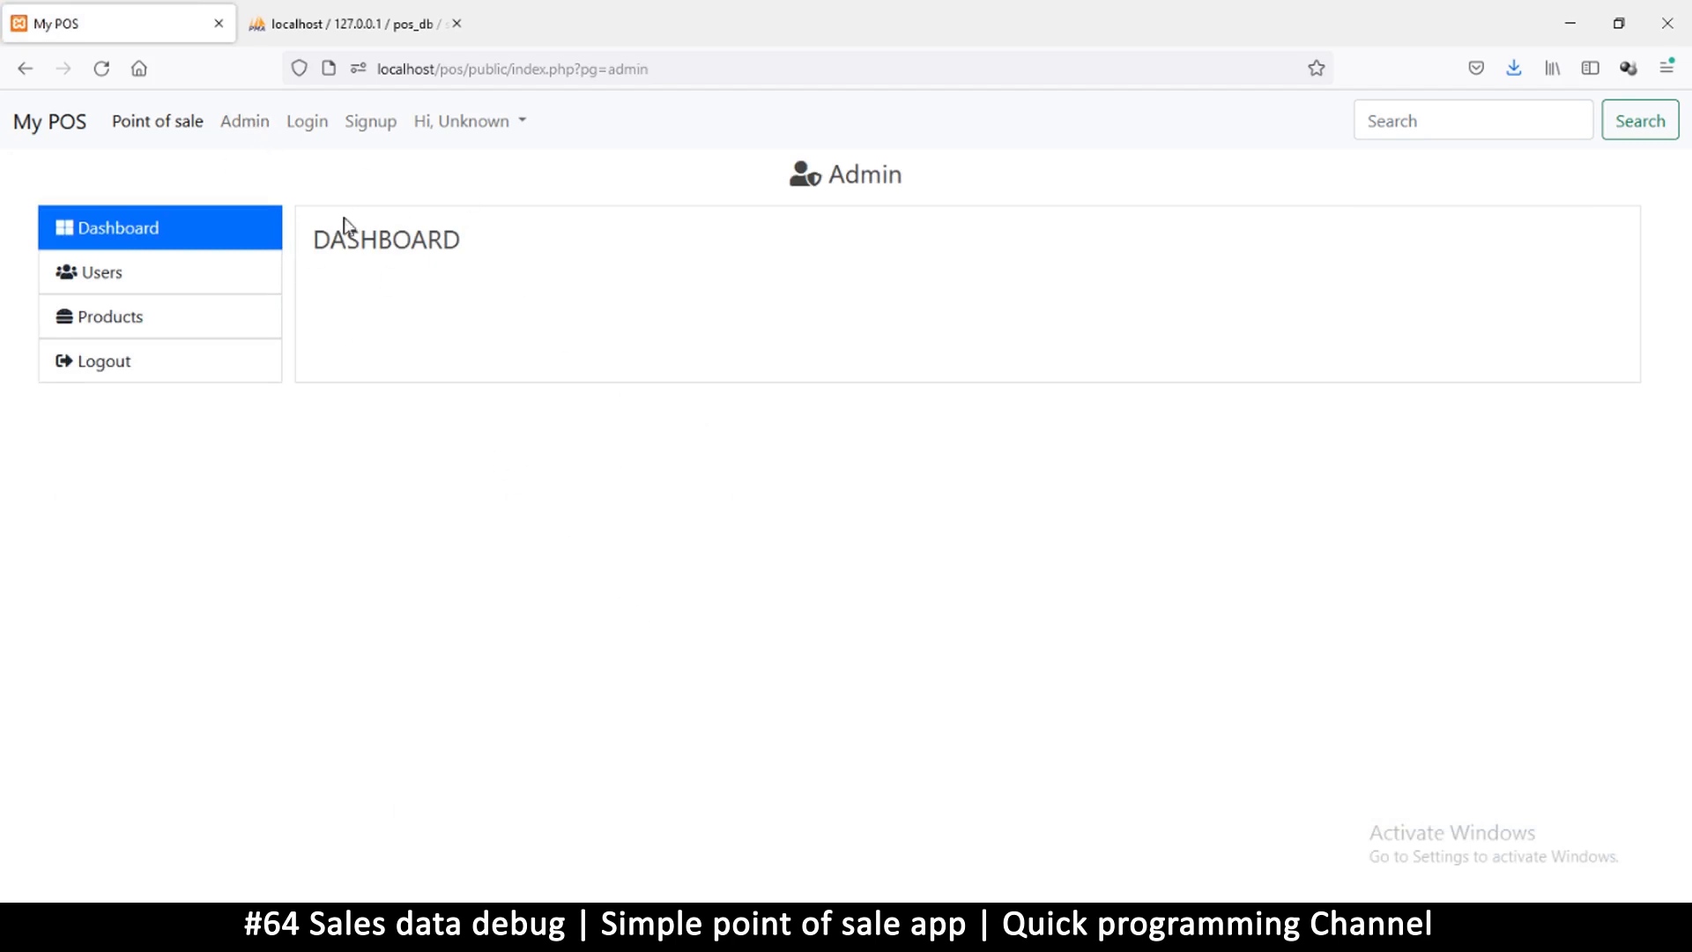
pyautogui.moveTo(308, 120)
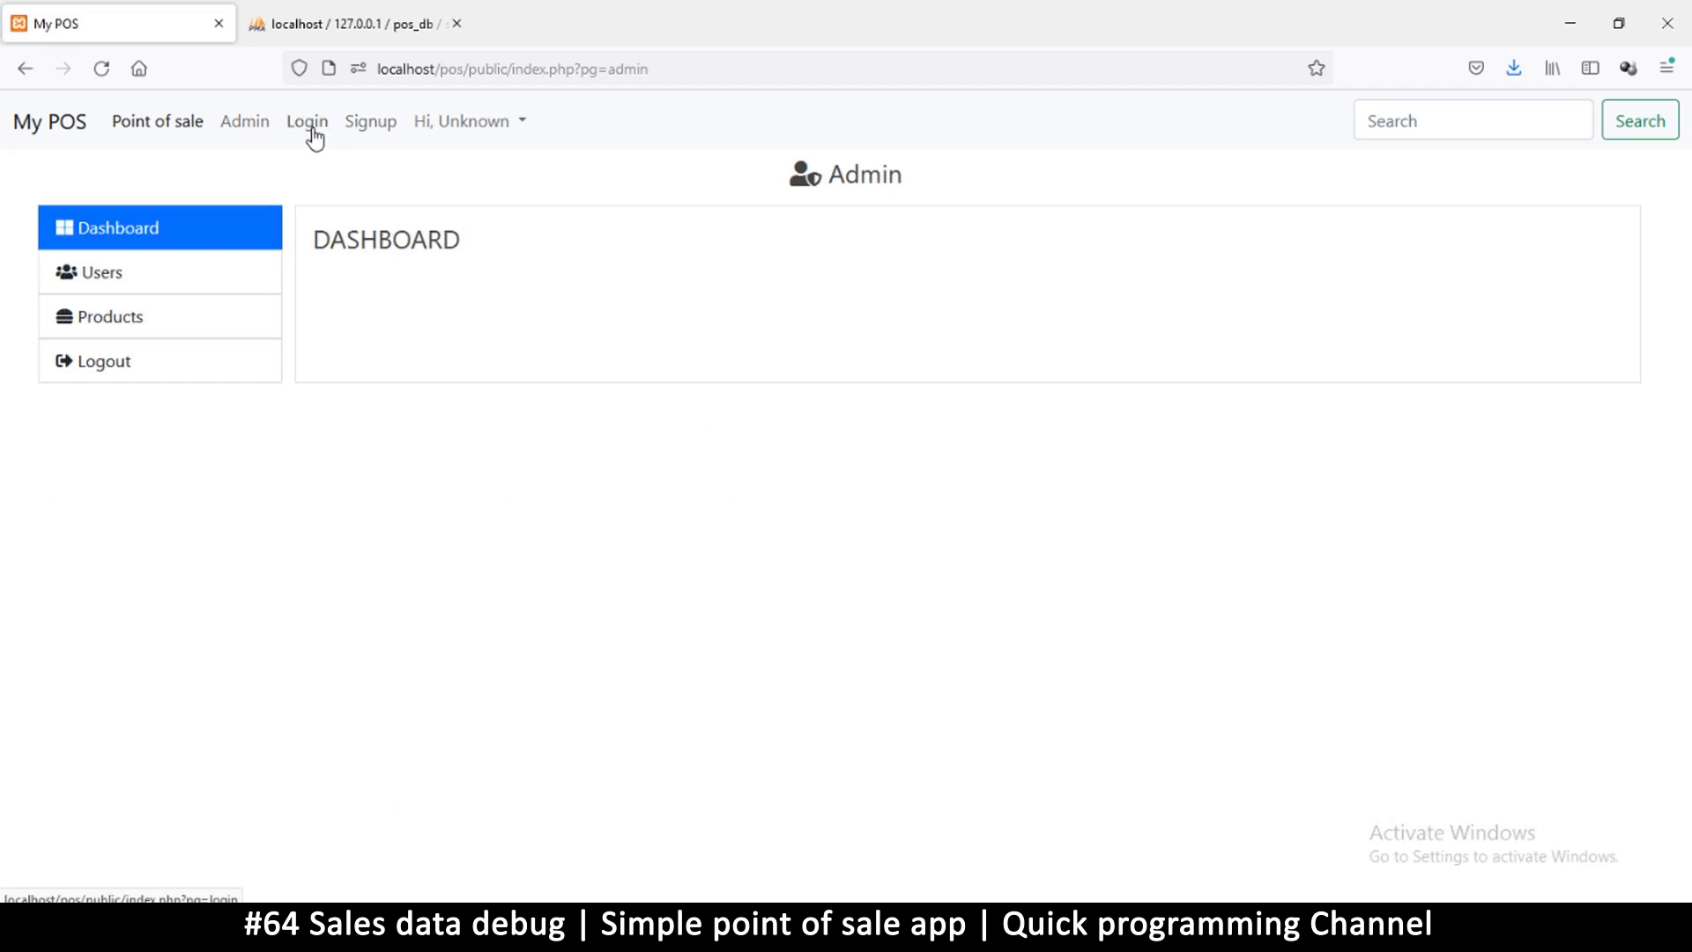
pyautogui.moveTo(307, 143)
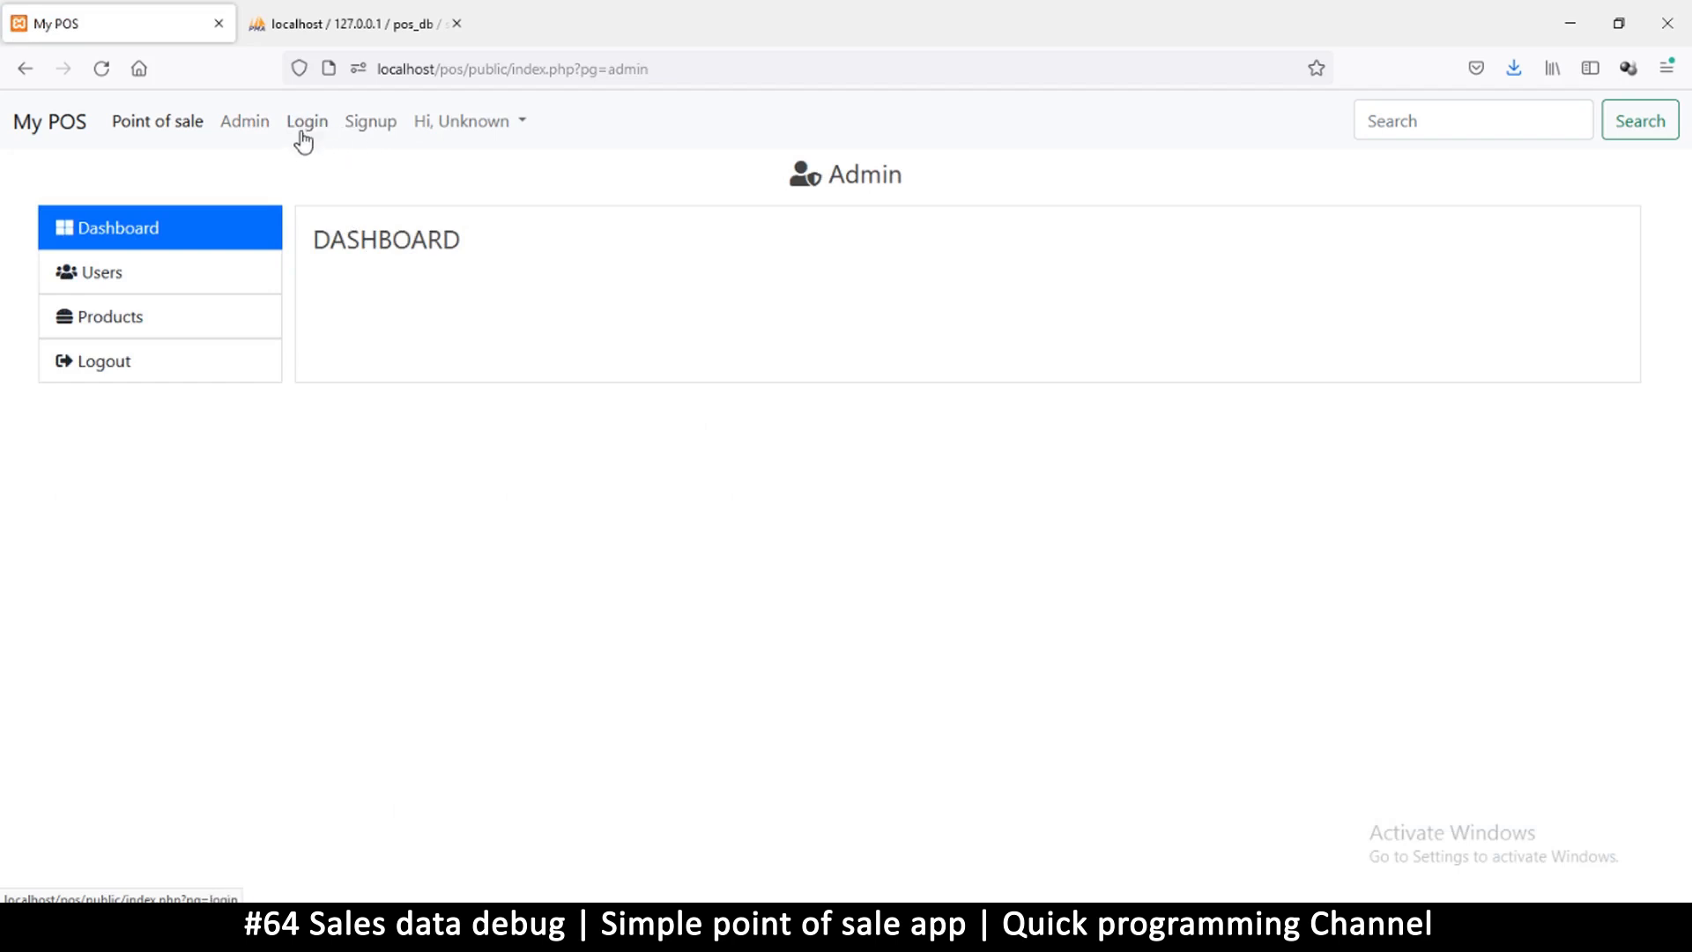
pyautogui.moveTo(510, 180)
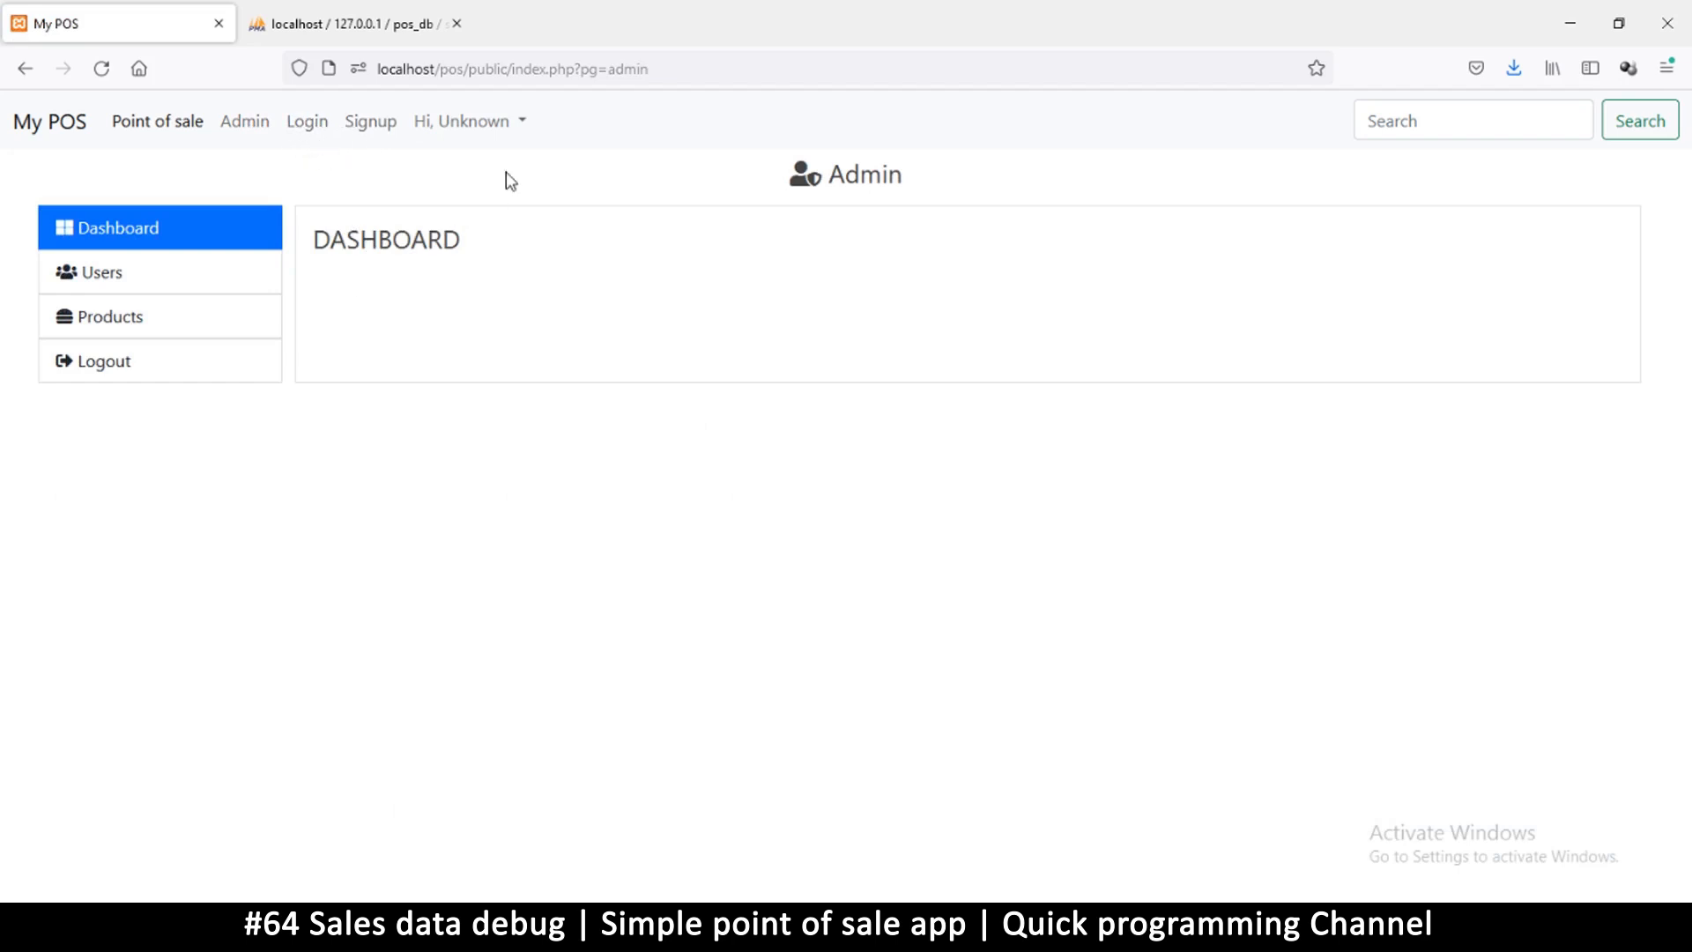
pyautogui.click(461, 120)
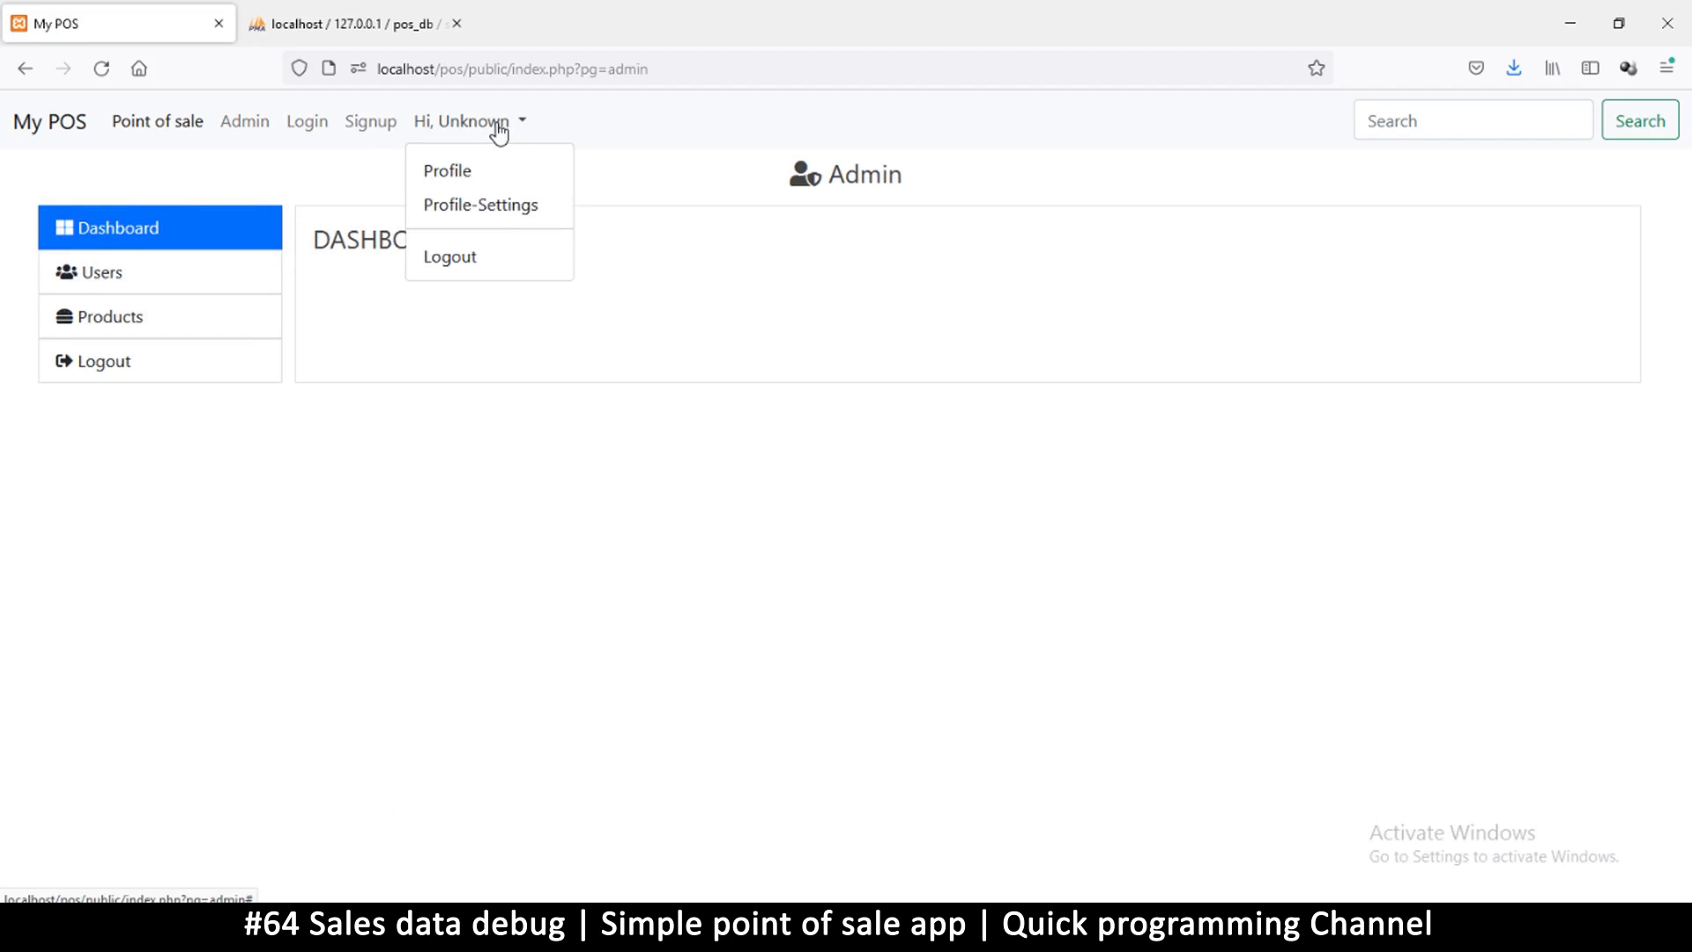
pyautogui.click(356, 23)
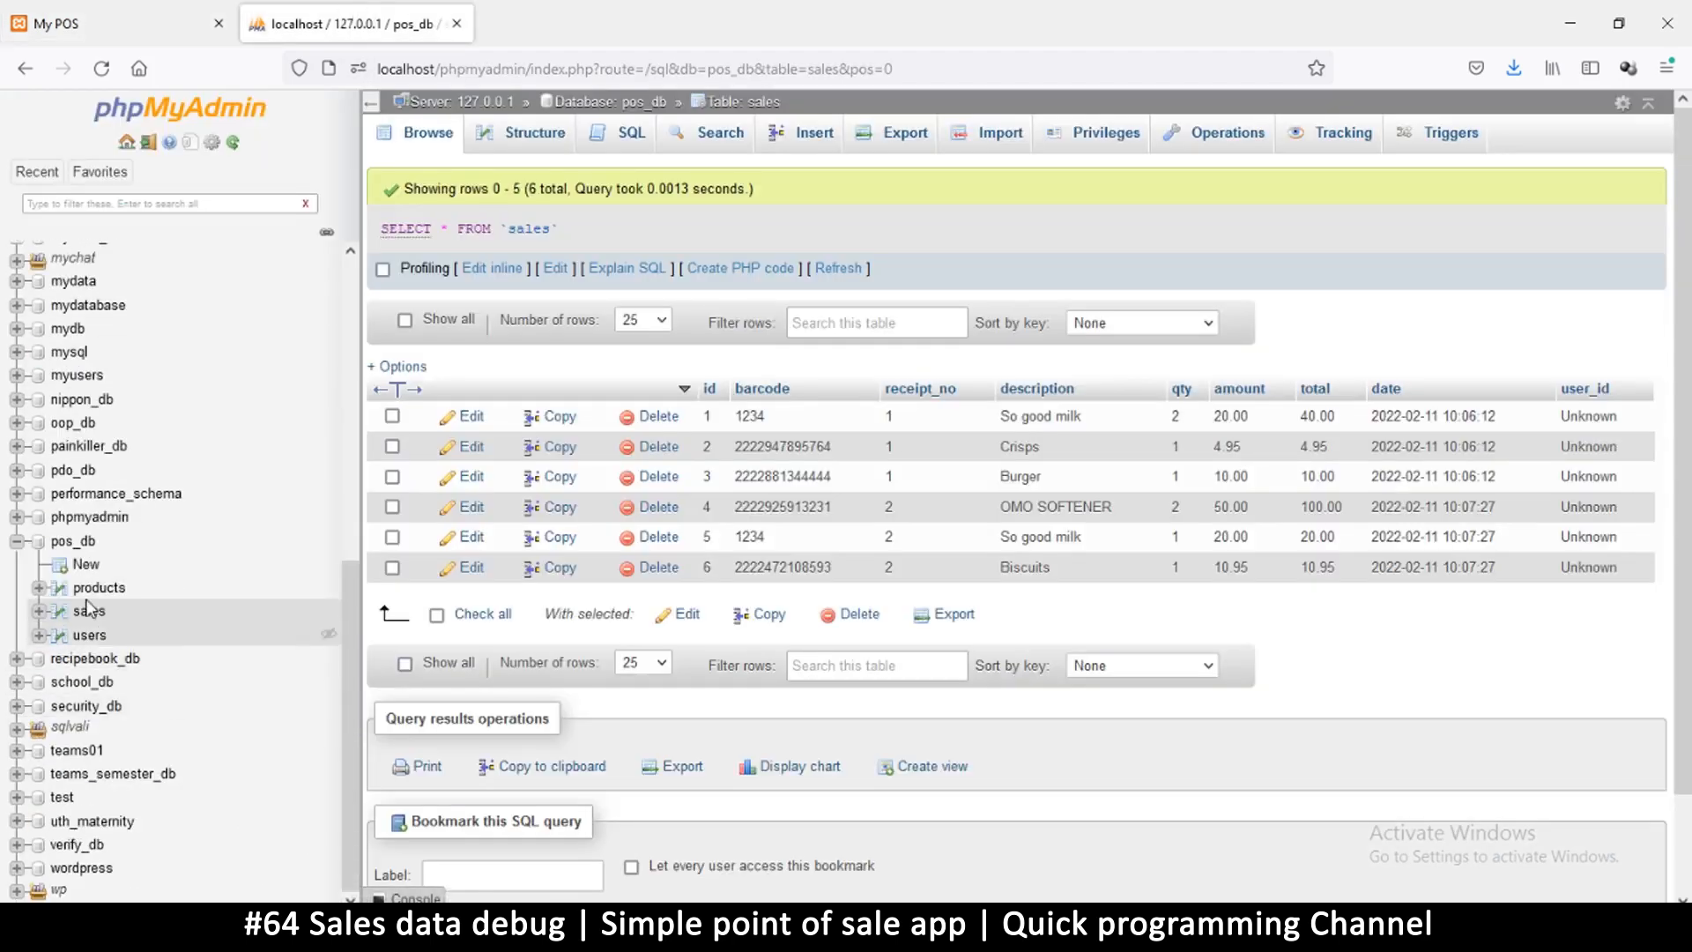
pyautogui.click(88, 634)
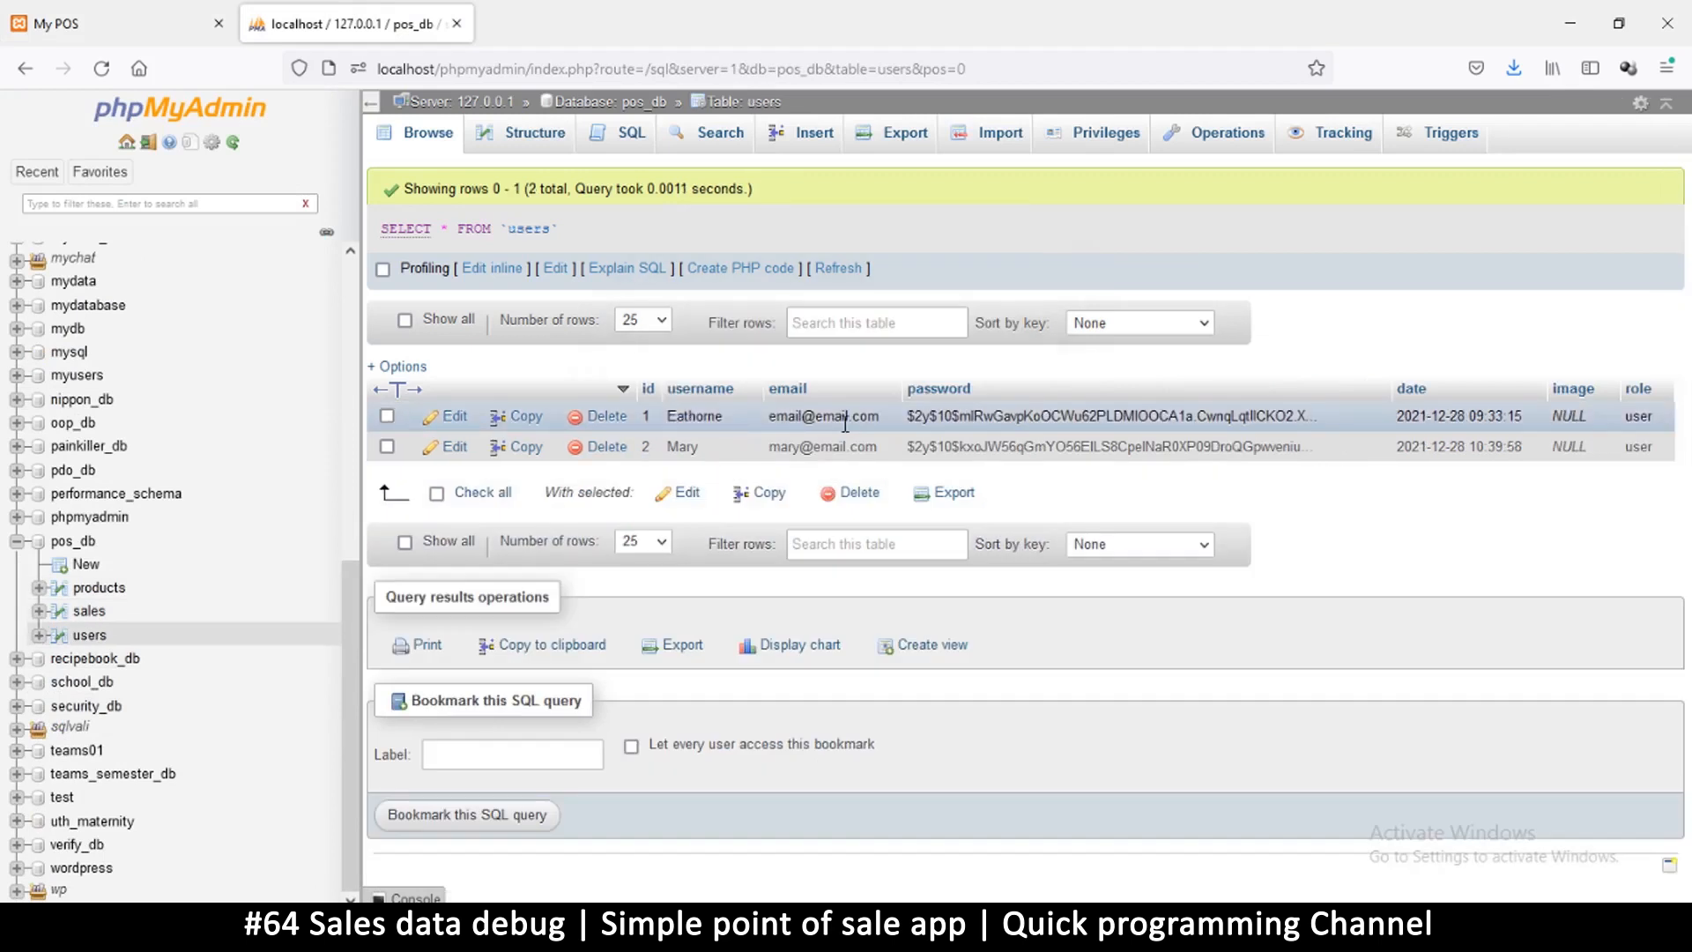
pyautogui.click(108, 23)
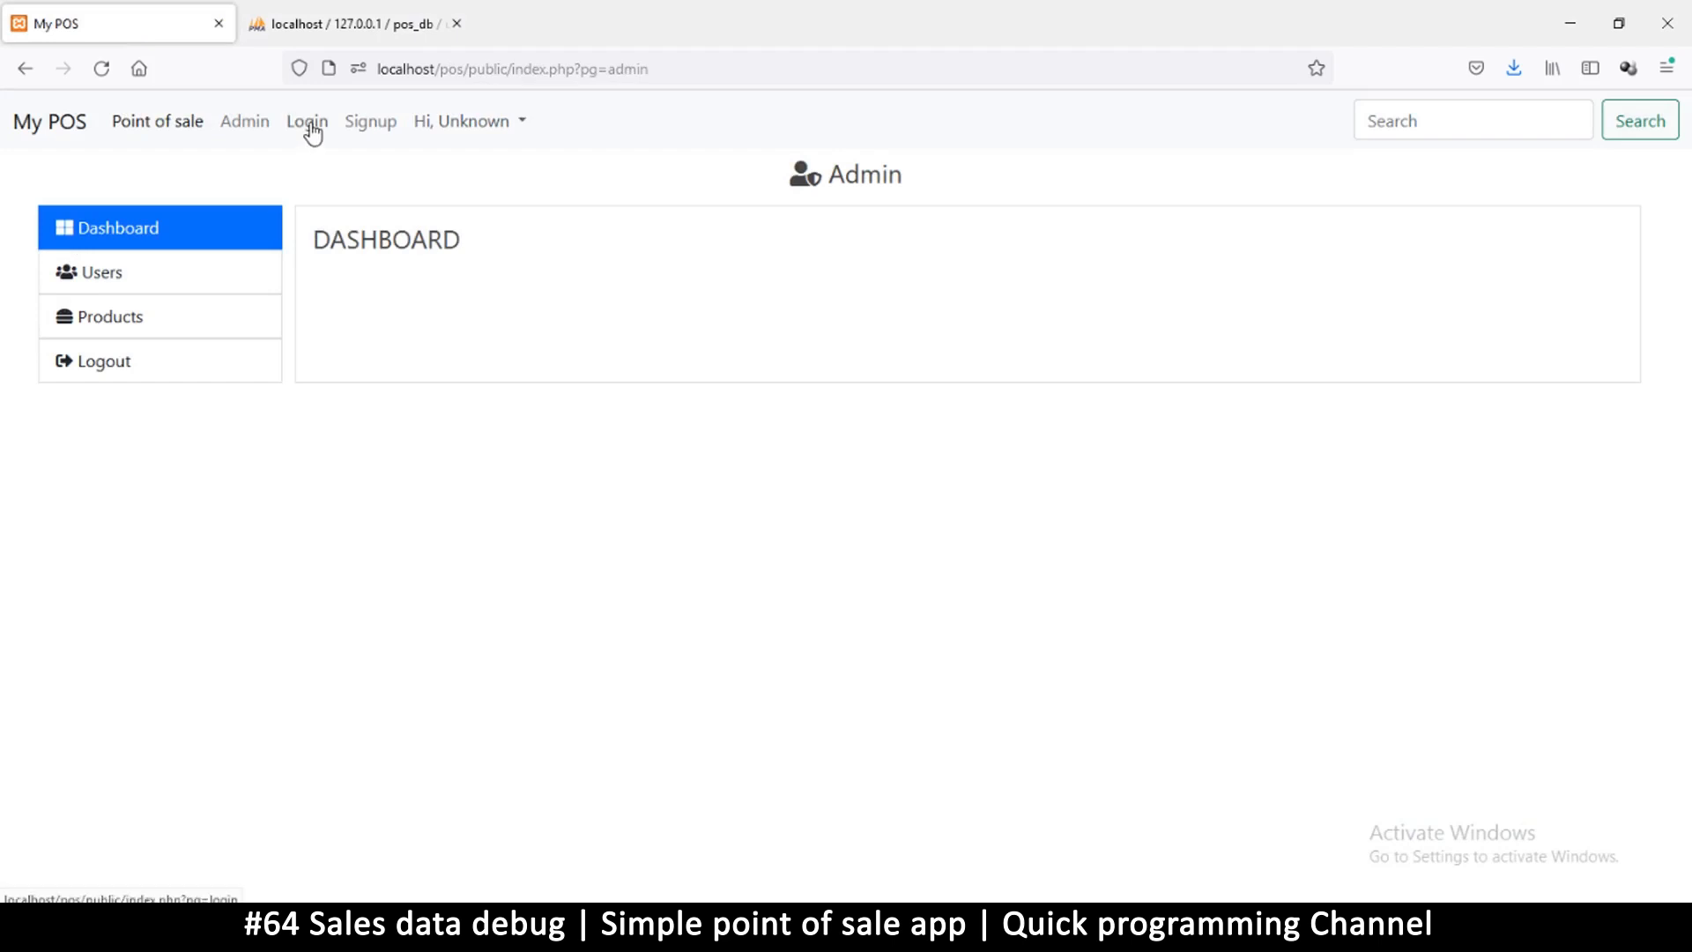
# Log in to My POS with a registered email and password, triggering the undeclared 'users' error
pyautogui.write('email@')
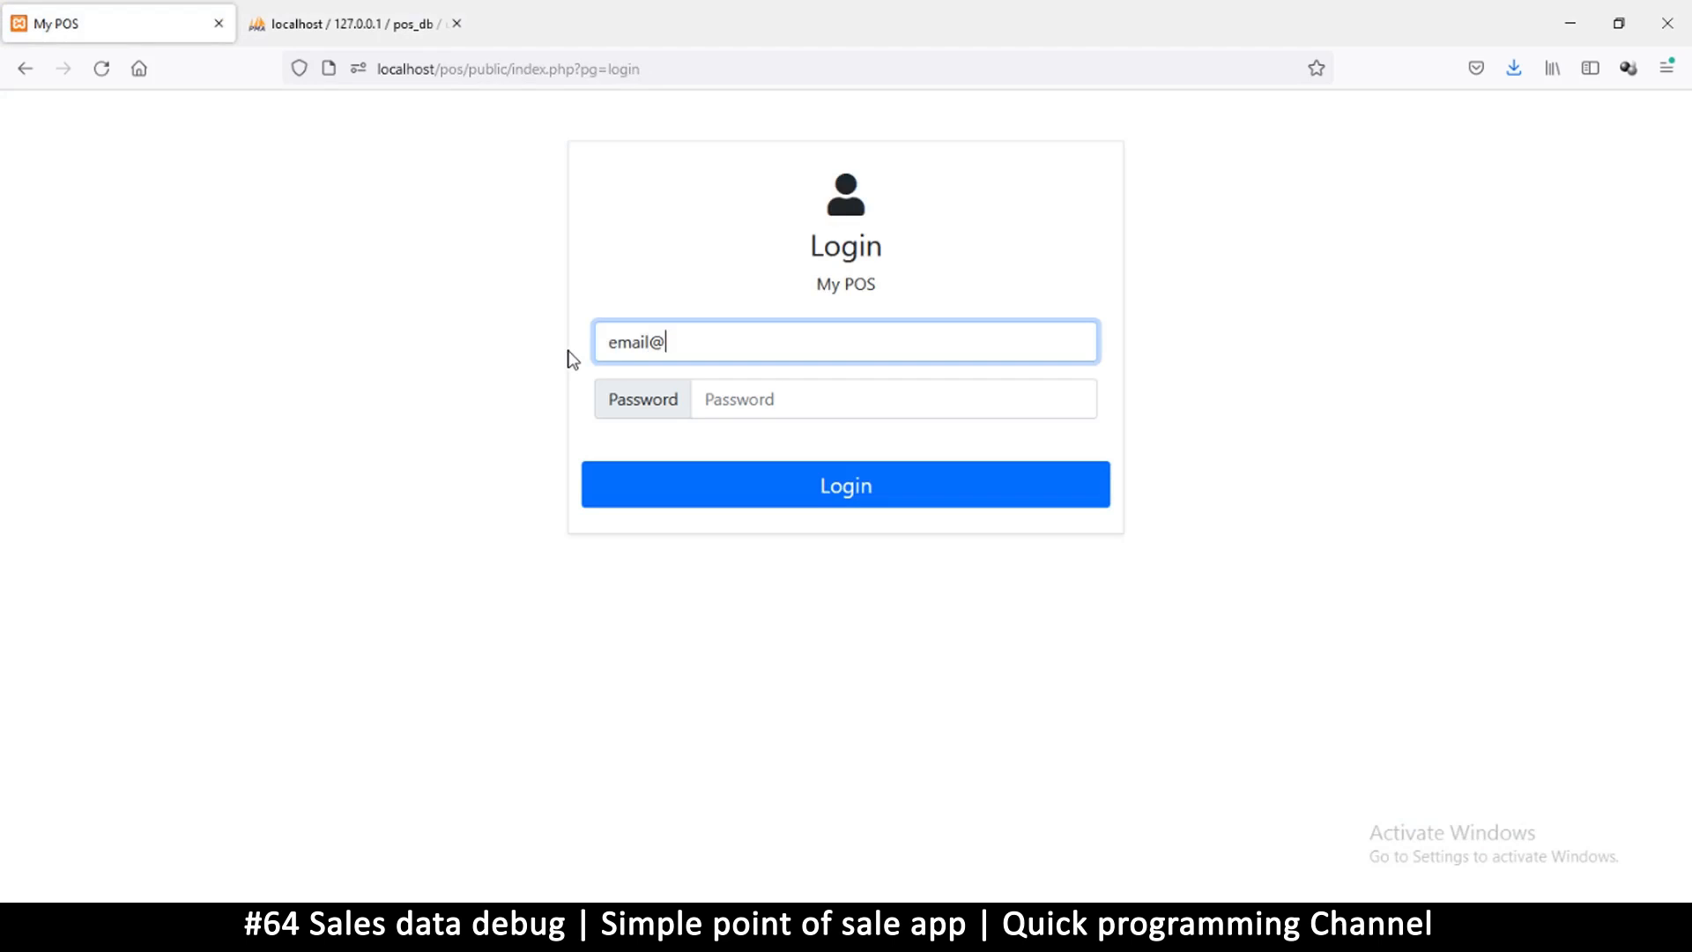
pyautogui.write('email.com')
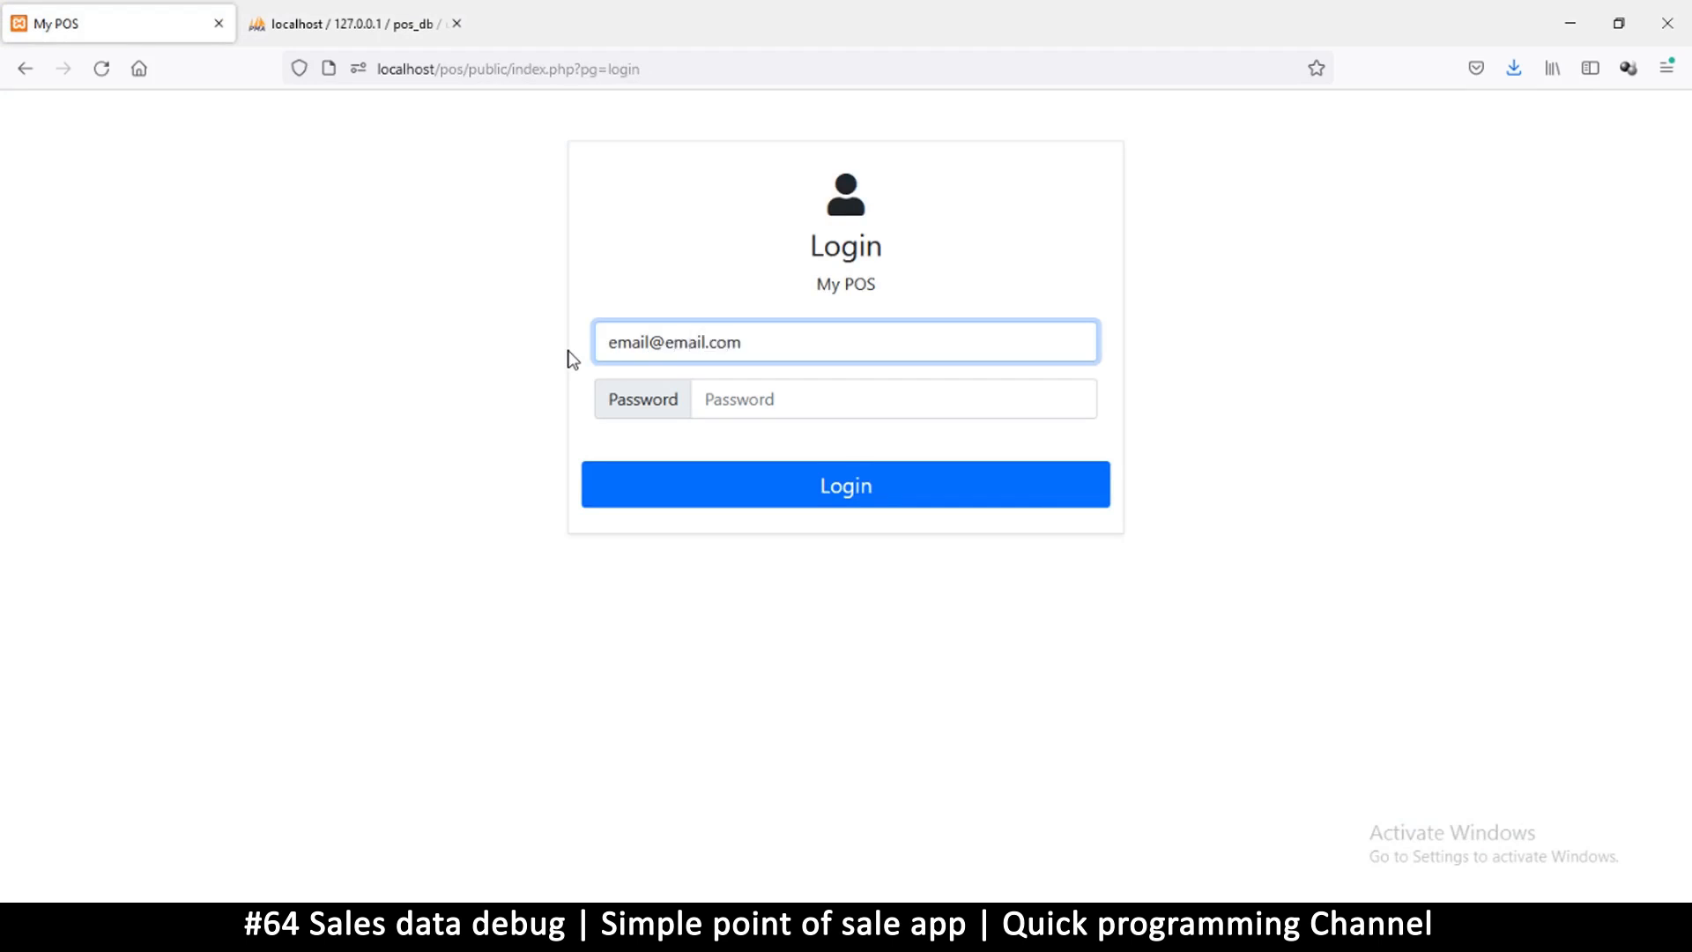
pyautogui.write('••')
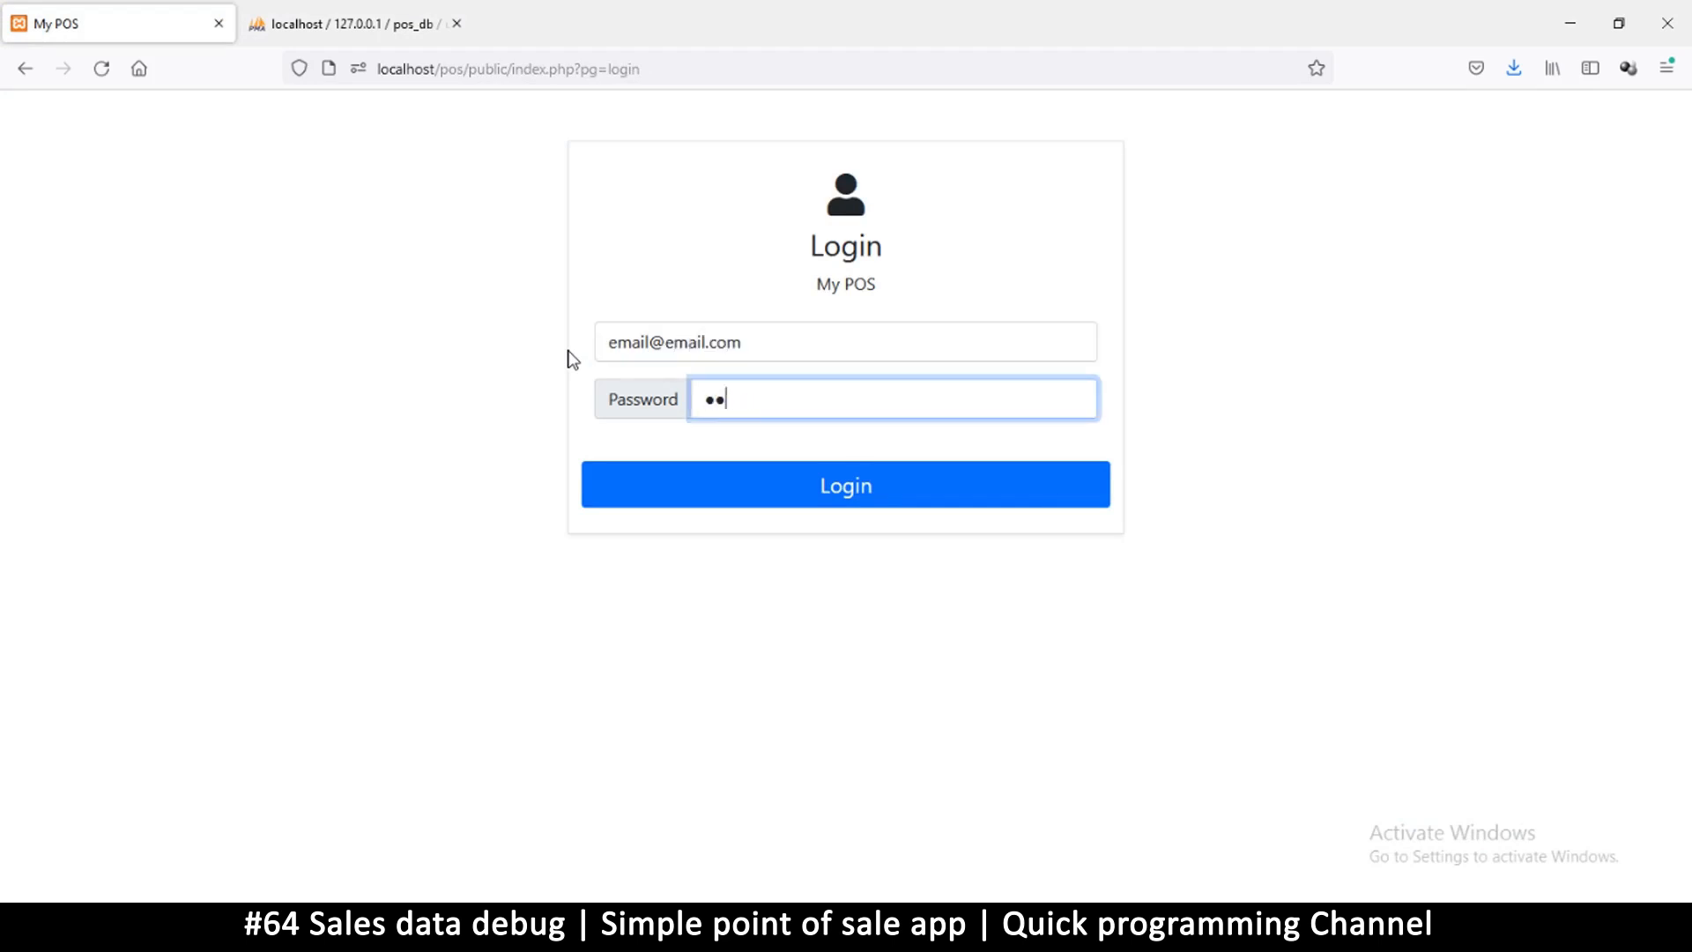
pyautogui.click(845, 485)
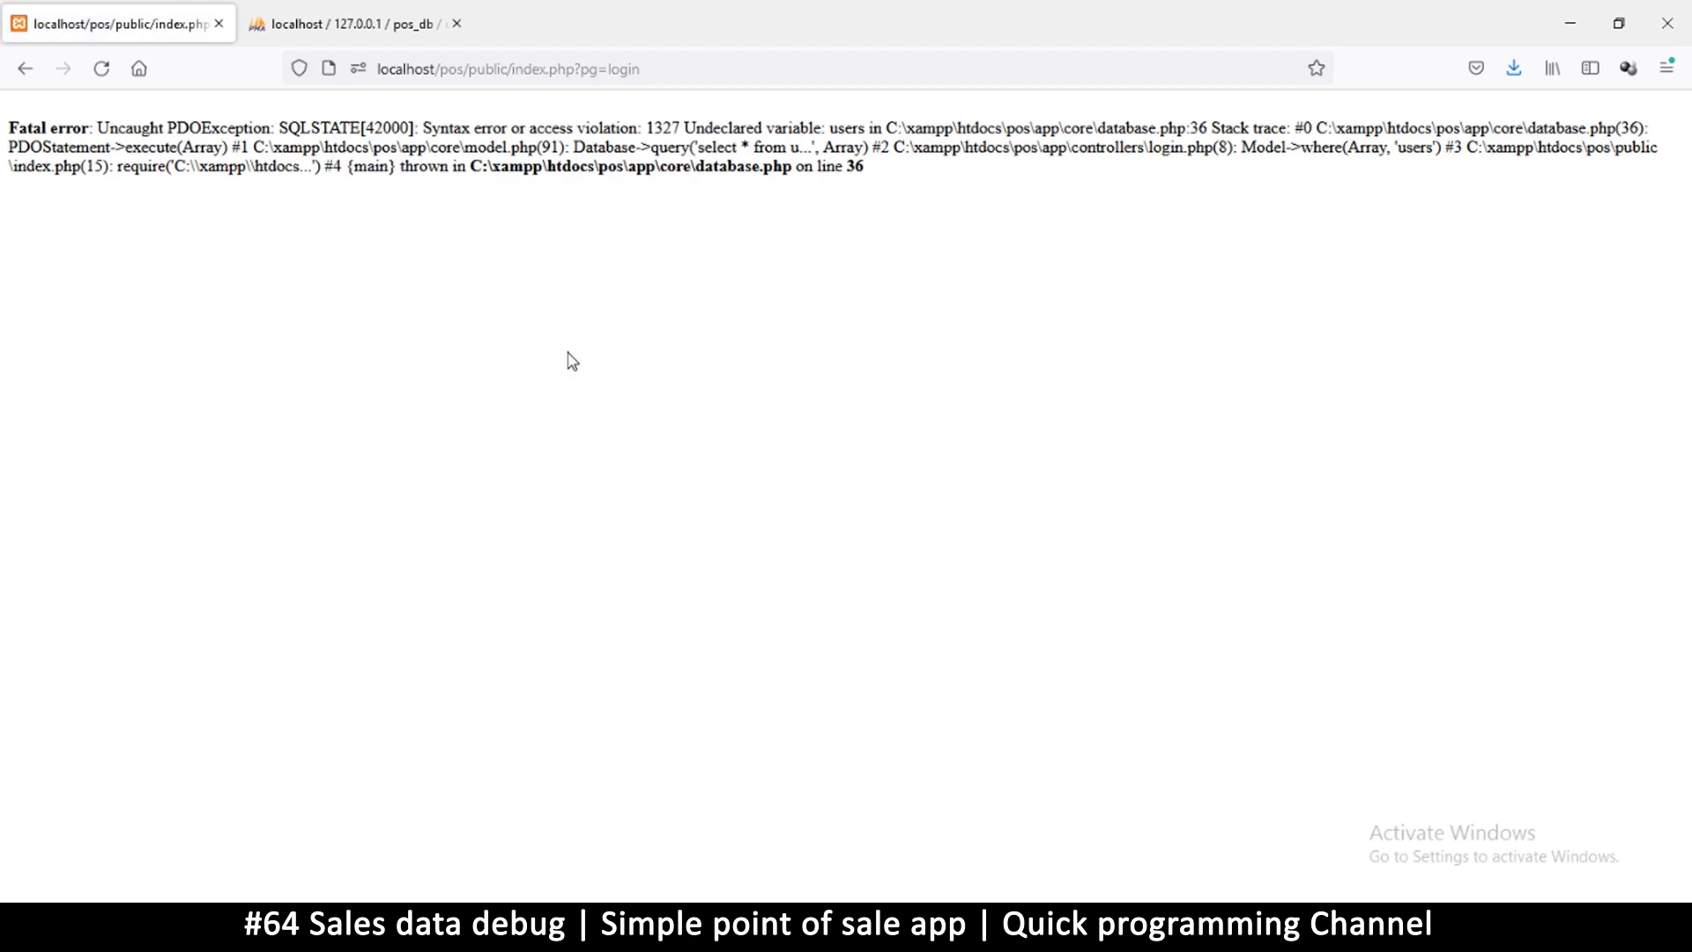
pyautogui.moveTo(613, 334)
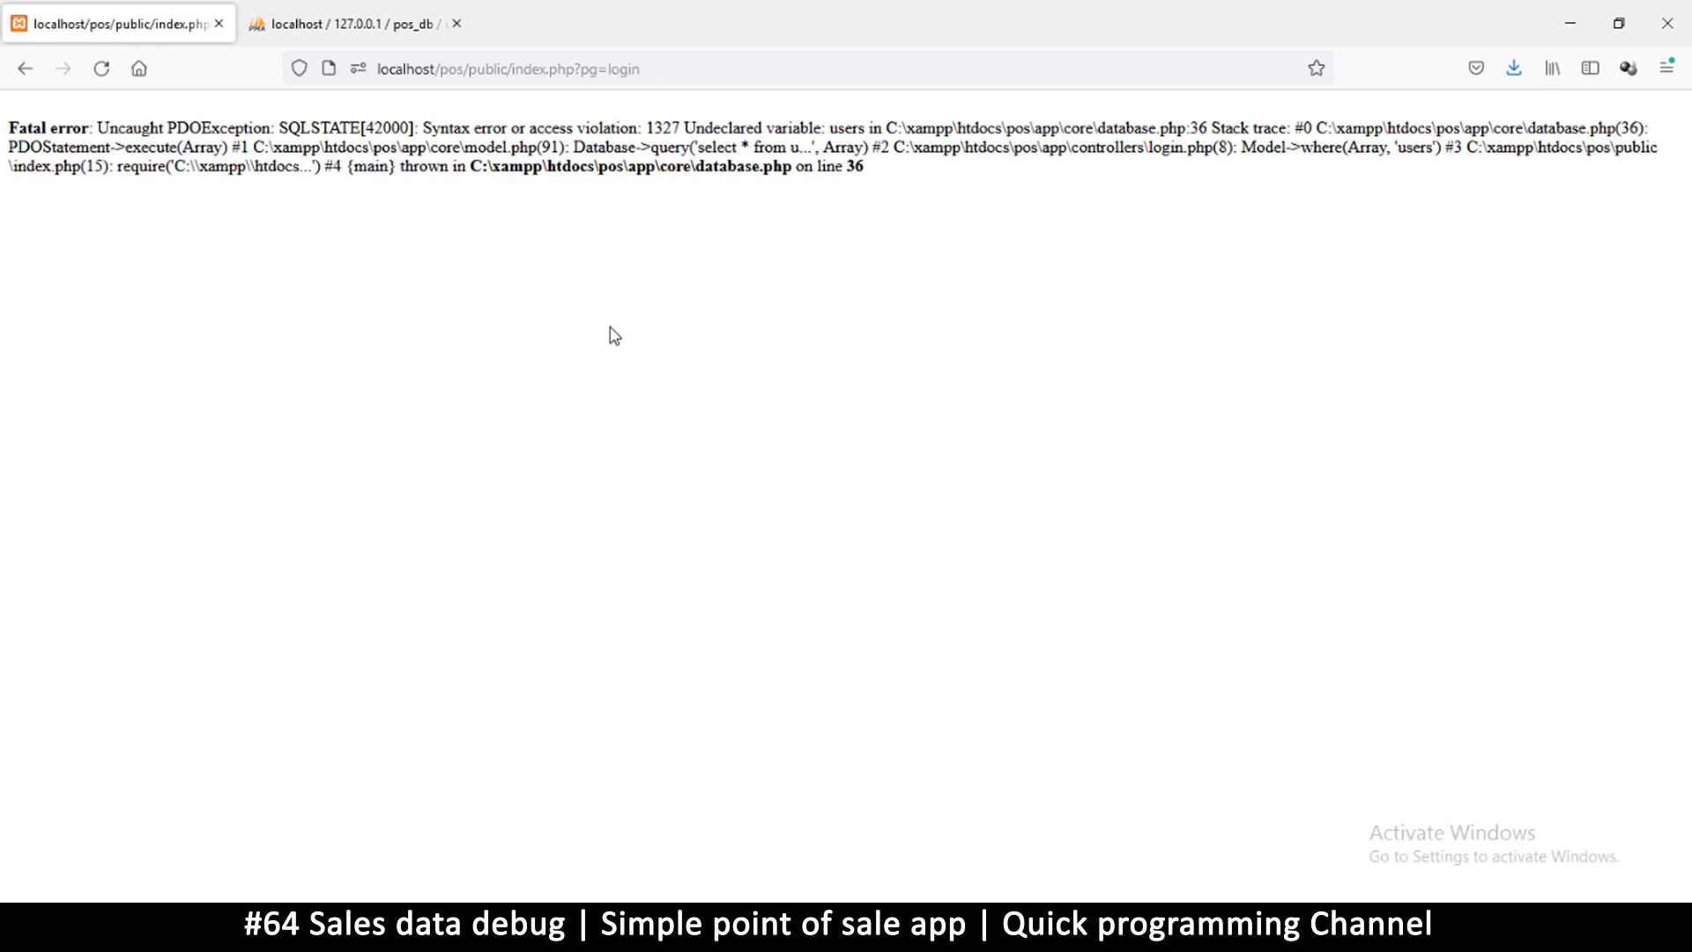
pyautogui.moveTo(646, 295)
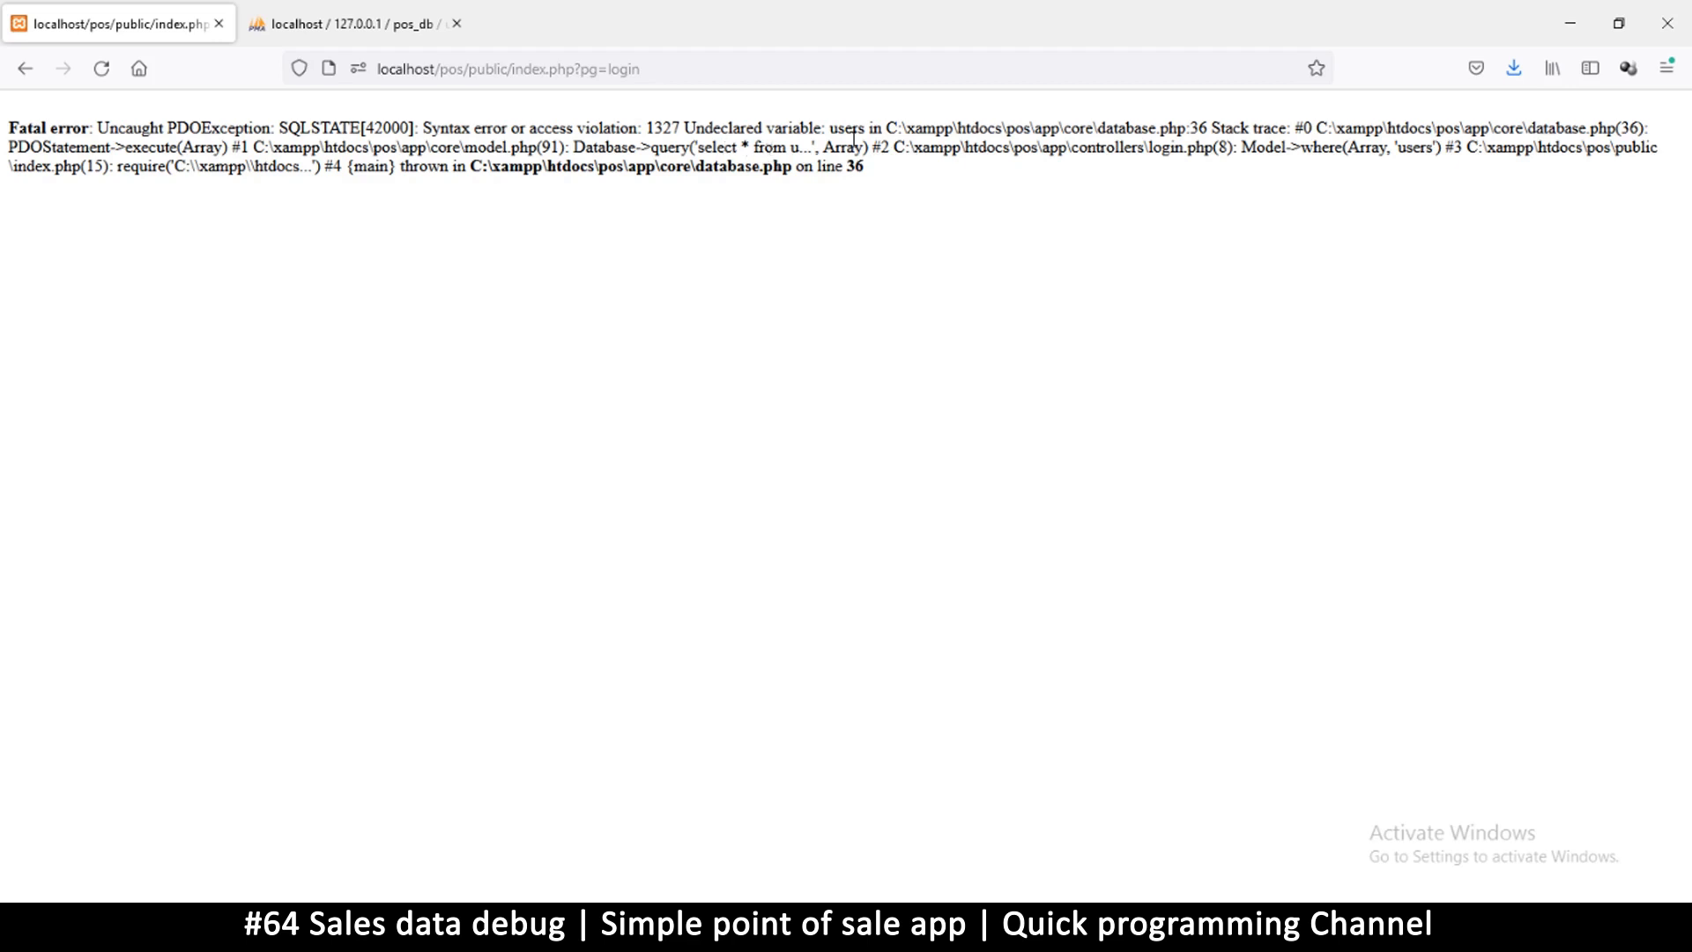
# Read the PDOException stack trace, tracing the failure to where() in login.php line 8
pyautogui.doubleClick(844, 147)
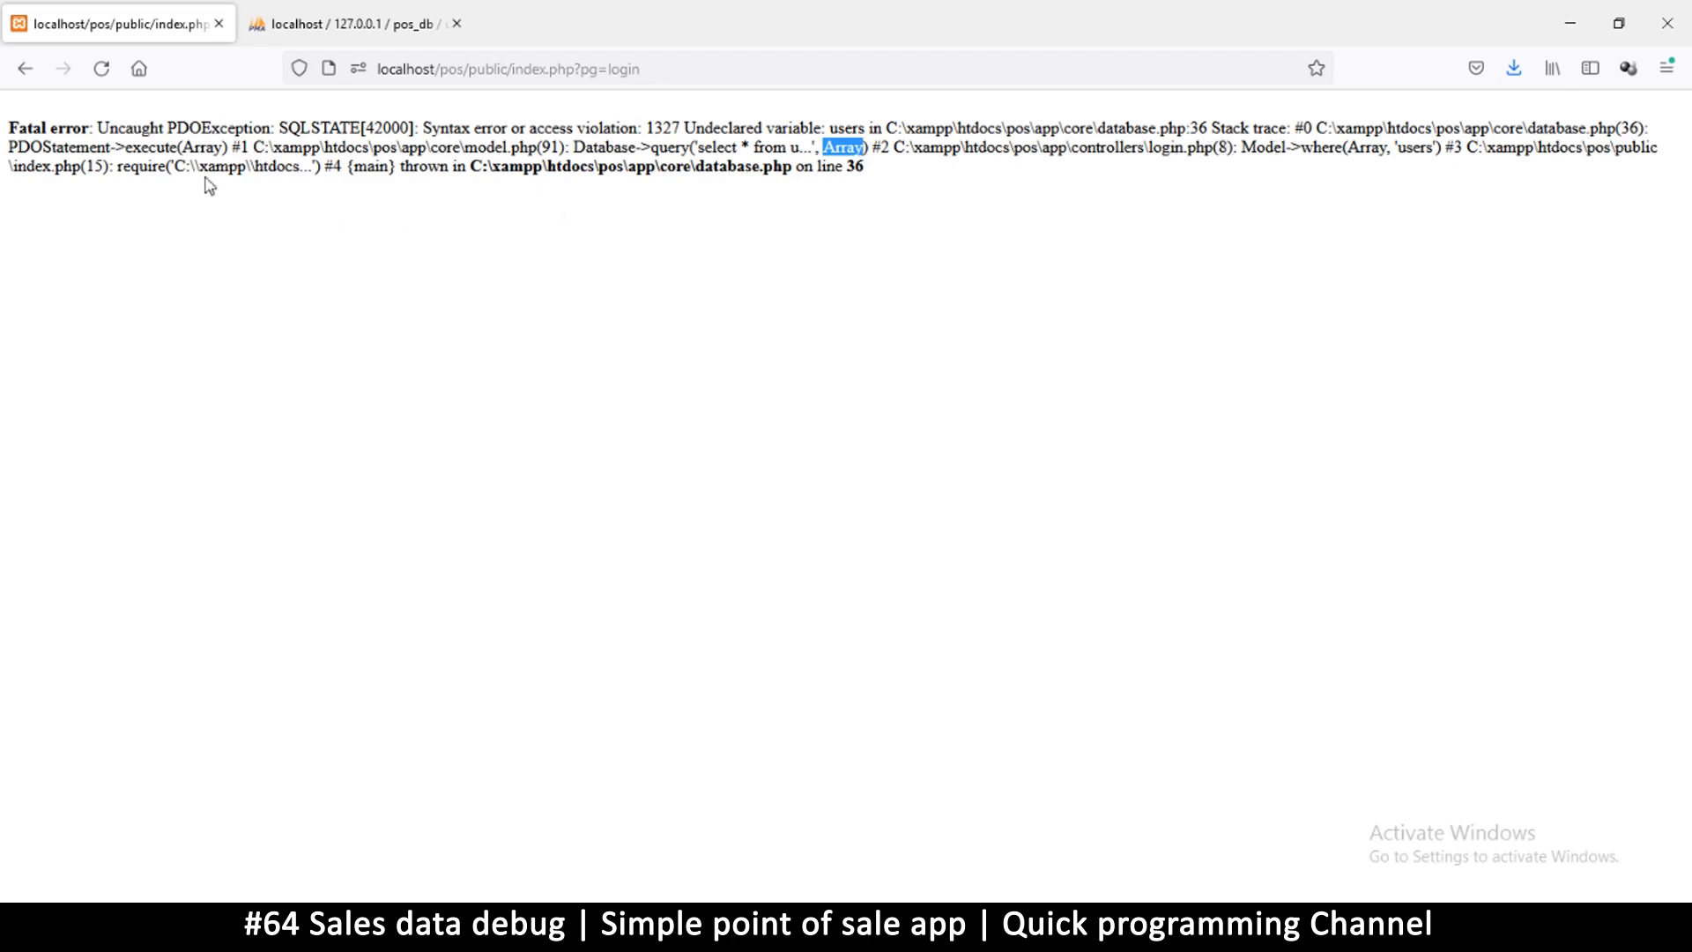
pyautogui.moveTo(559, 188)
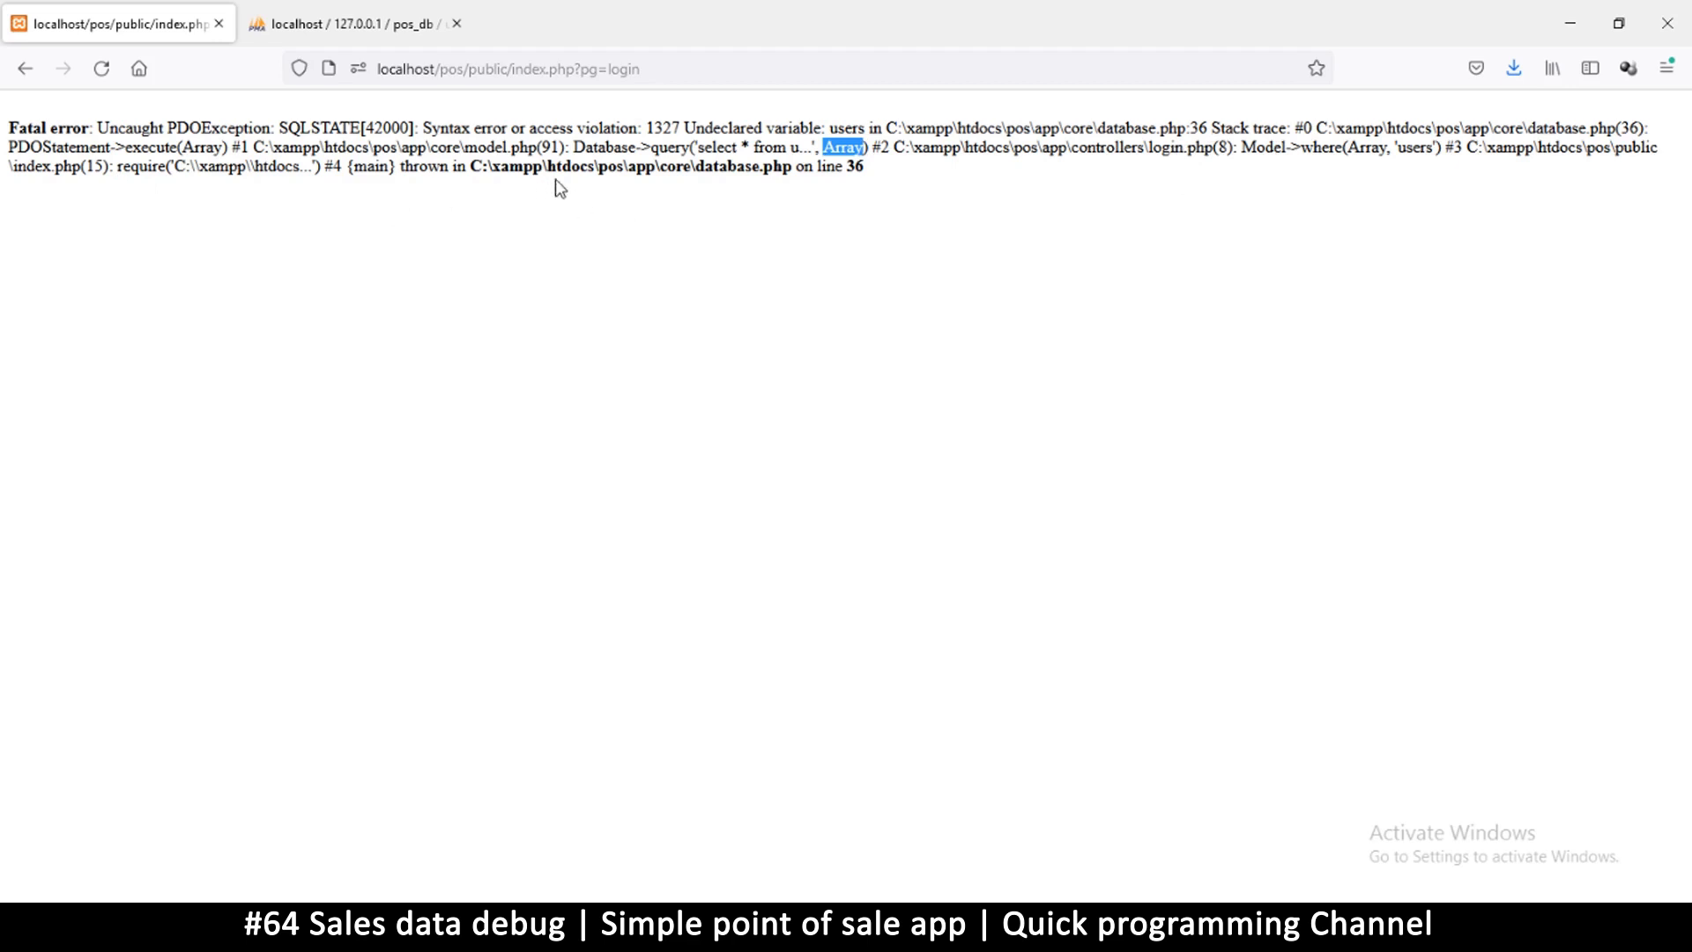
pyautogui.moveTo(682, 170)
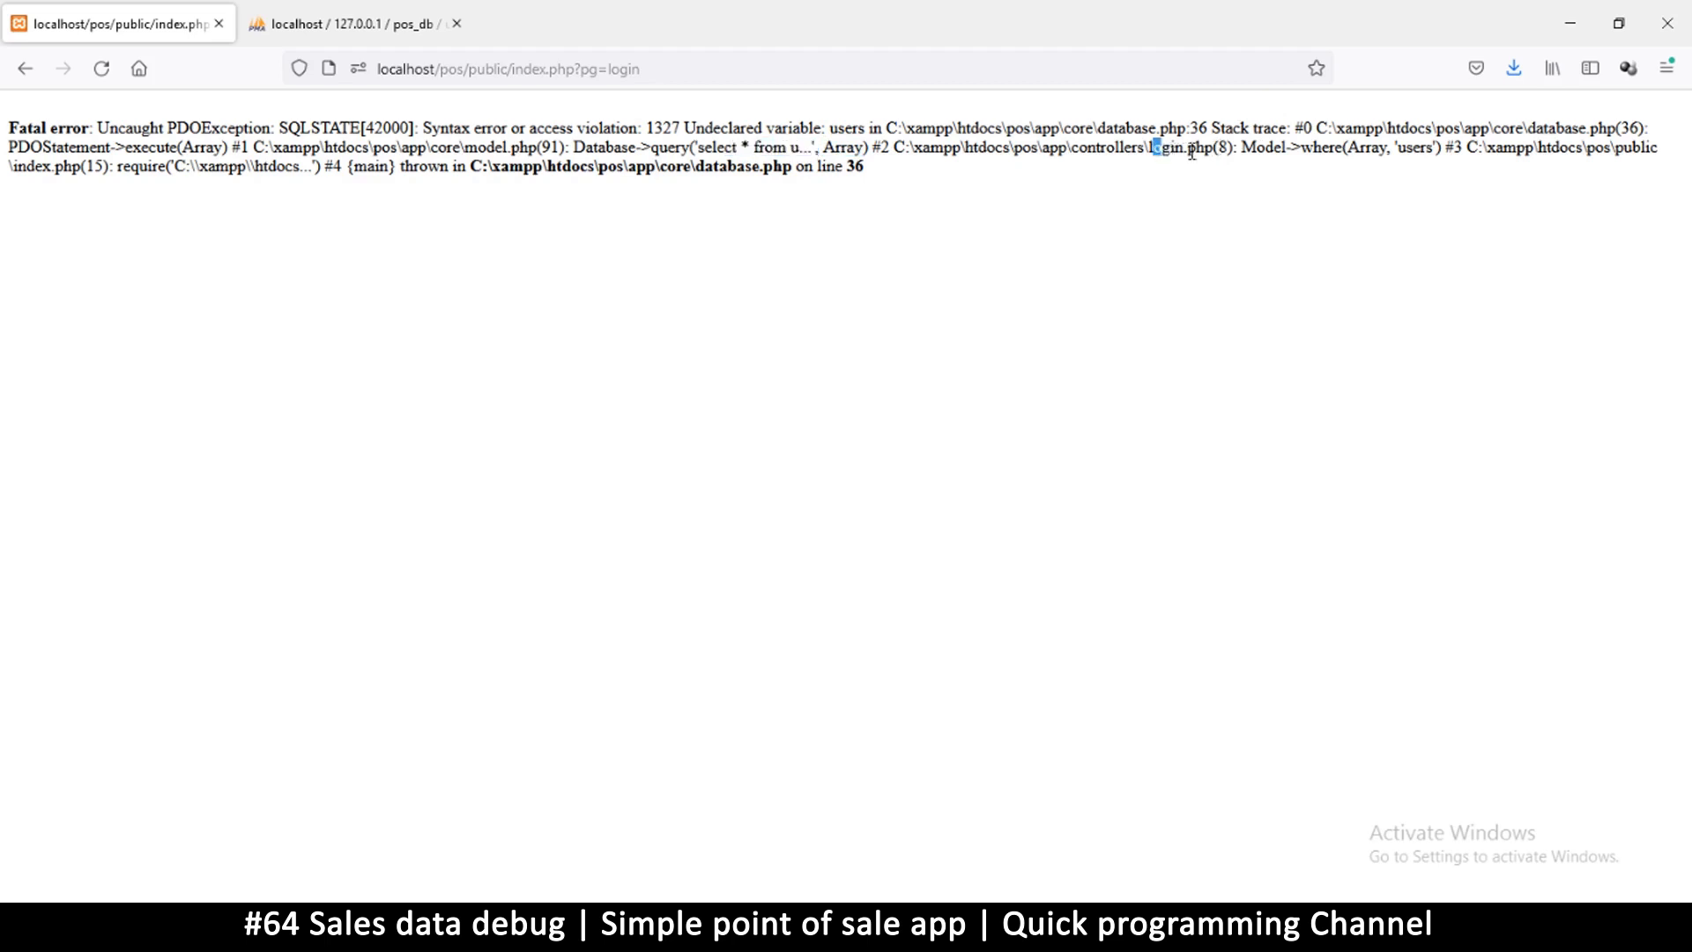
pyautogui.doubleClick(1177, 148)
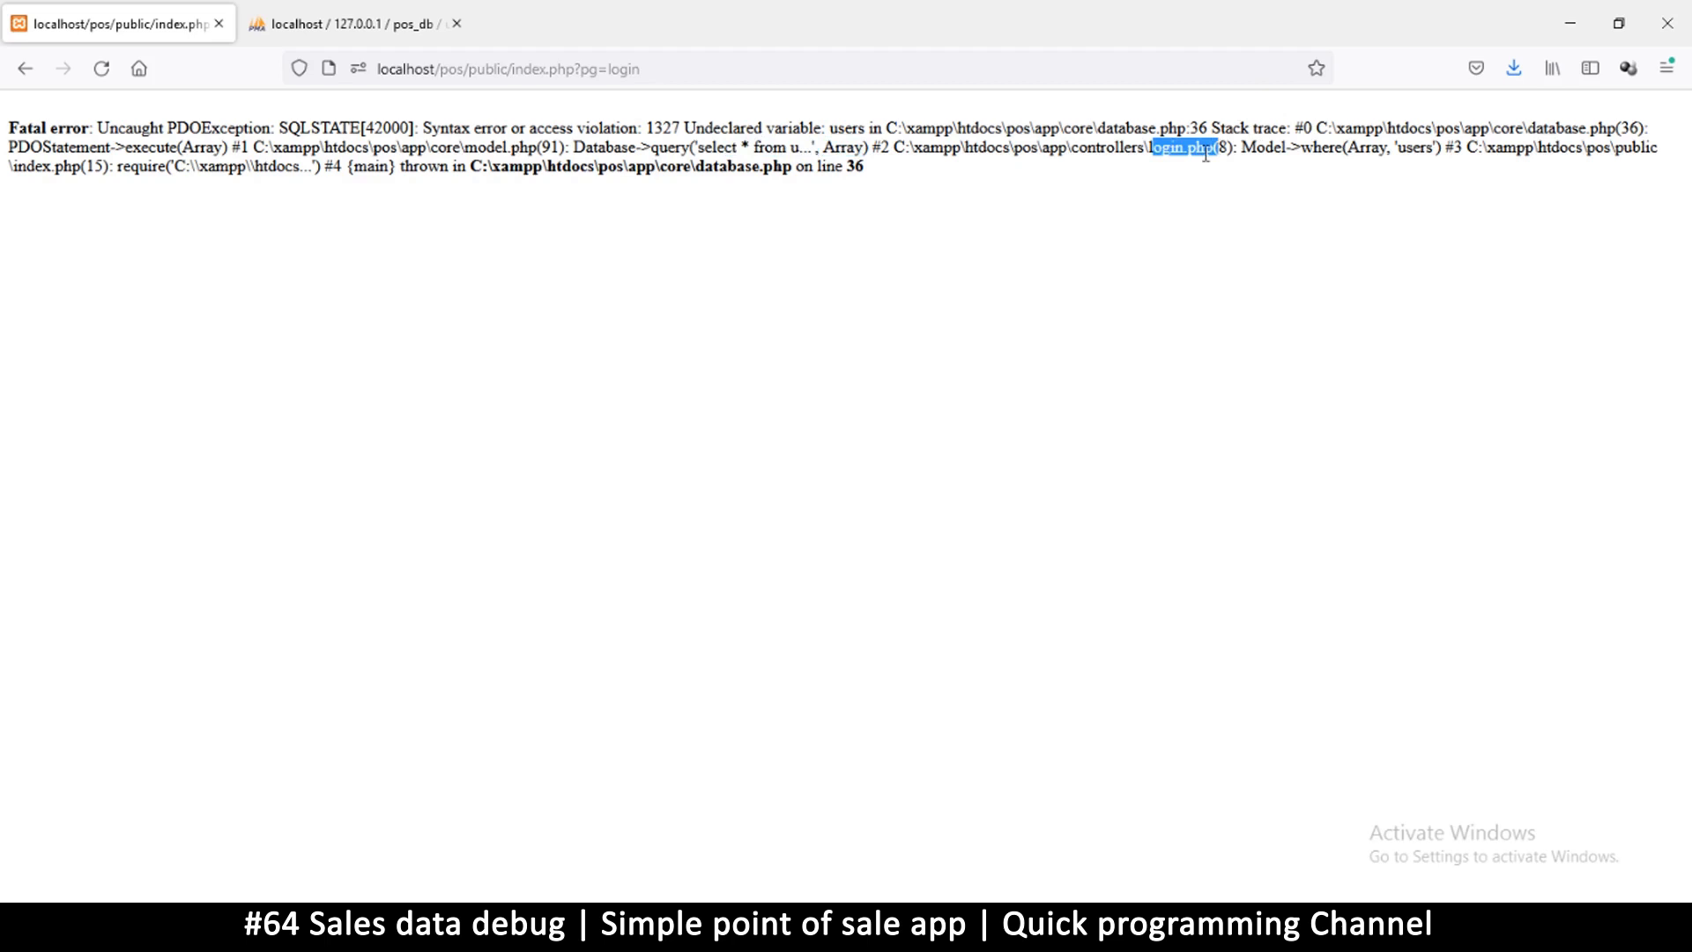
pyautogui.moveTo(970, 220)
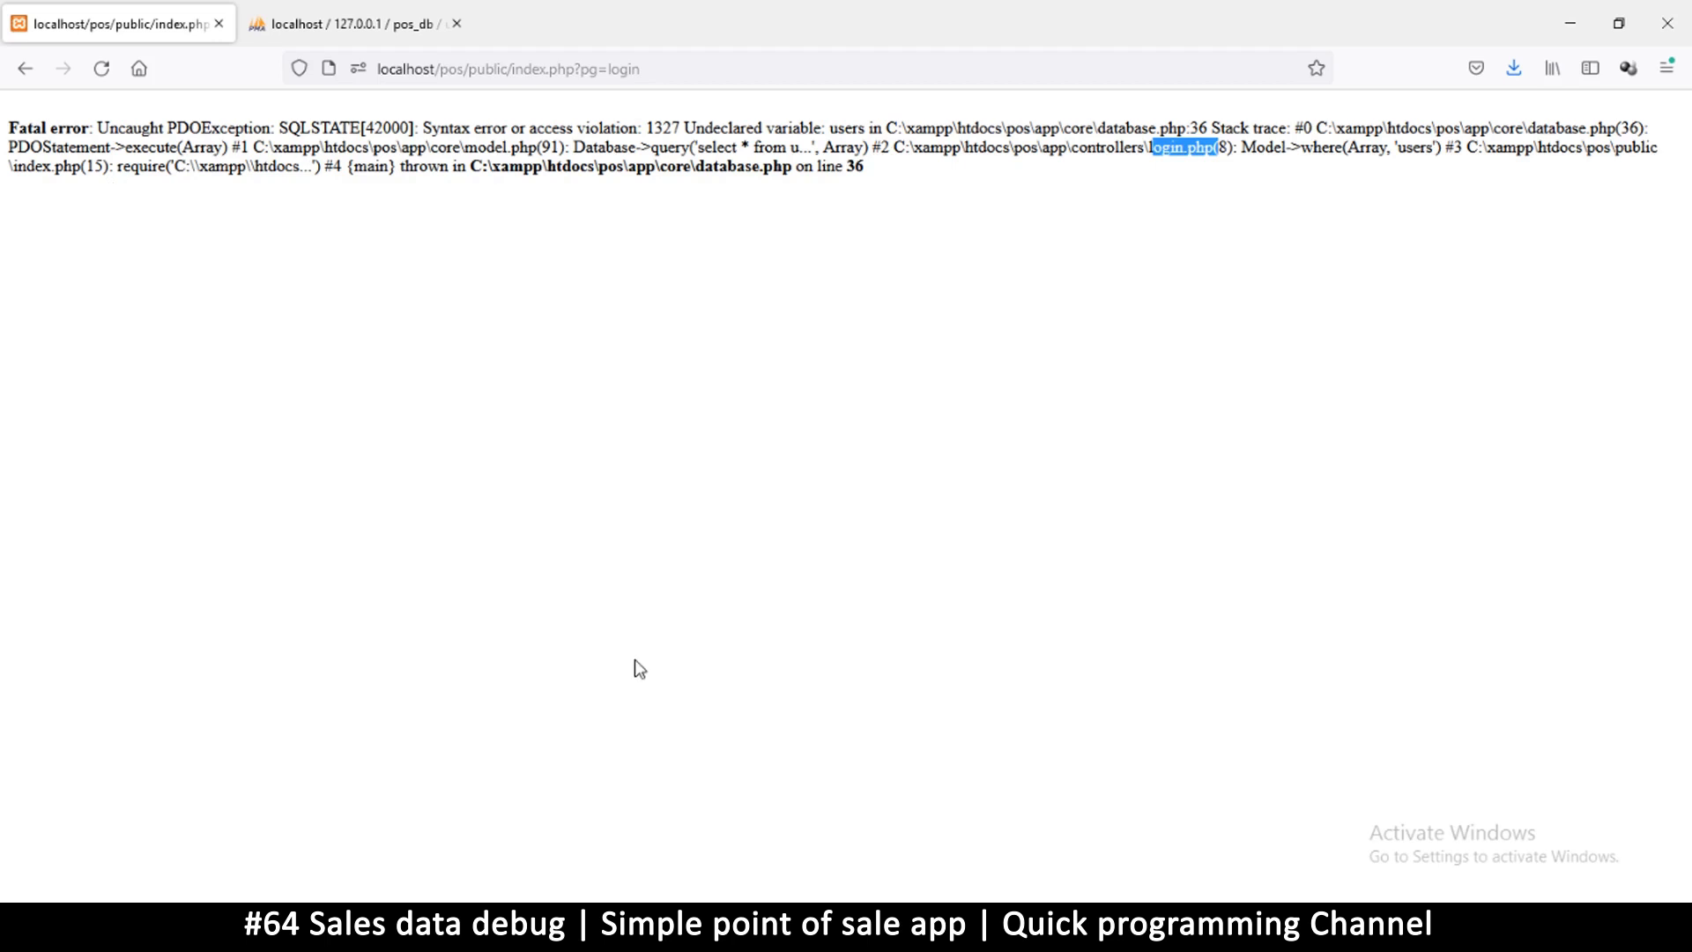
pyautogui.moveTo(638, 677)
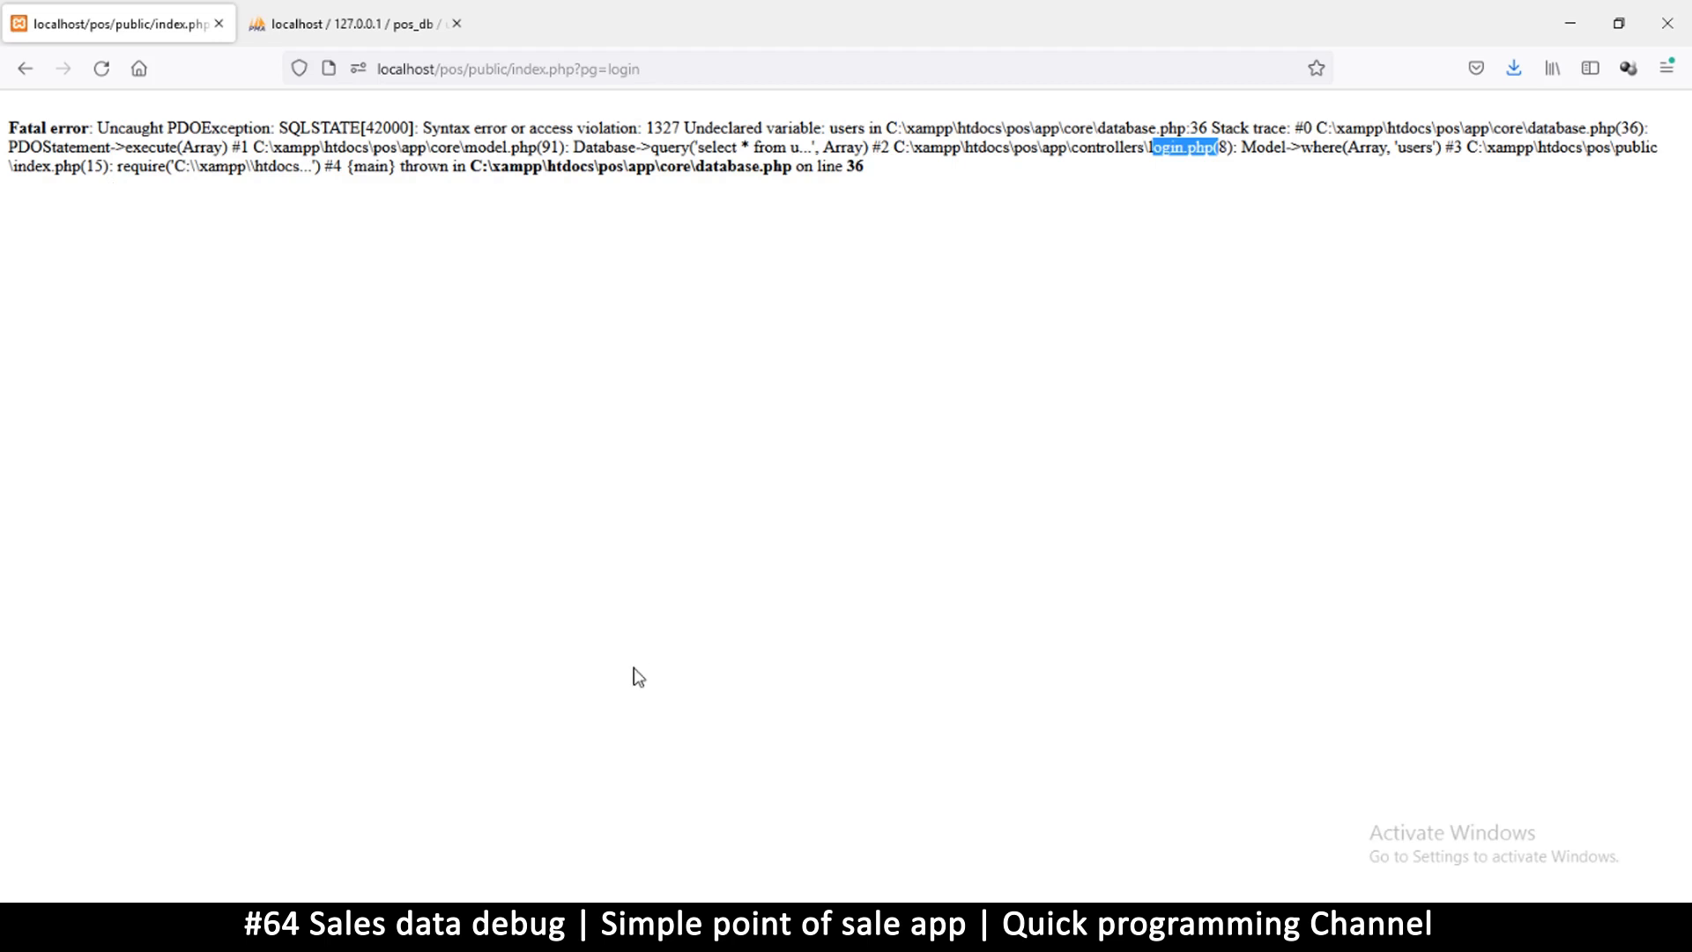
pyautogui.moveTo(738, 580)
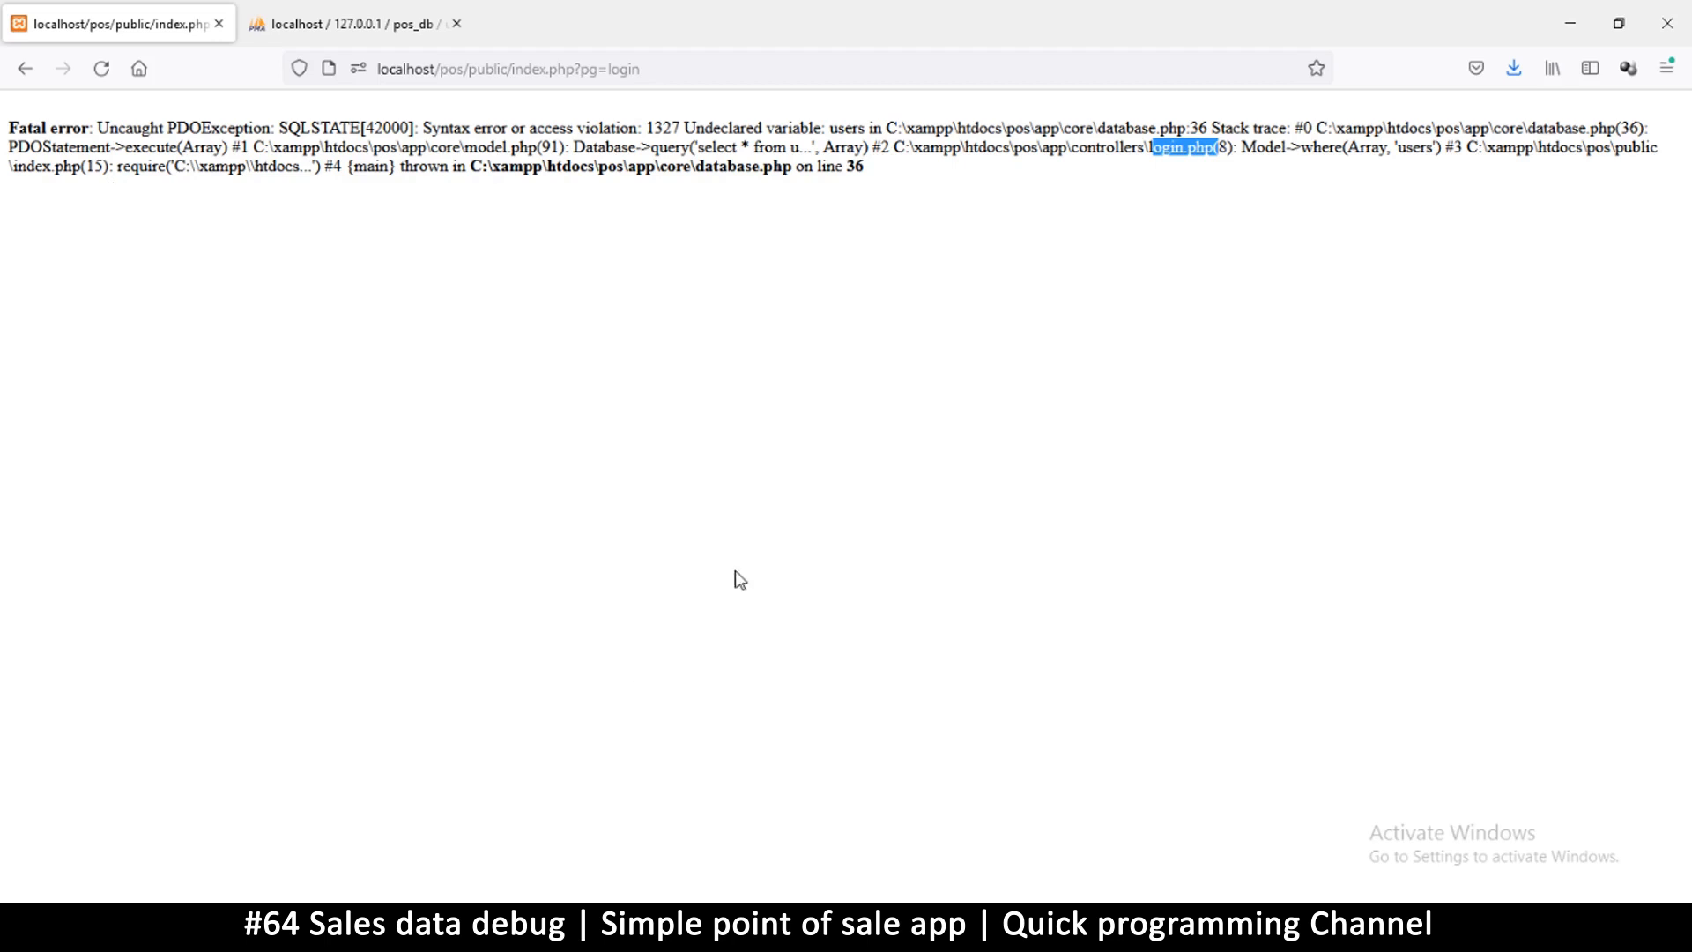
pyautogui.moveTo(832, 173)
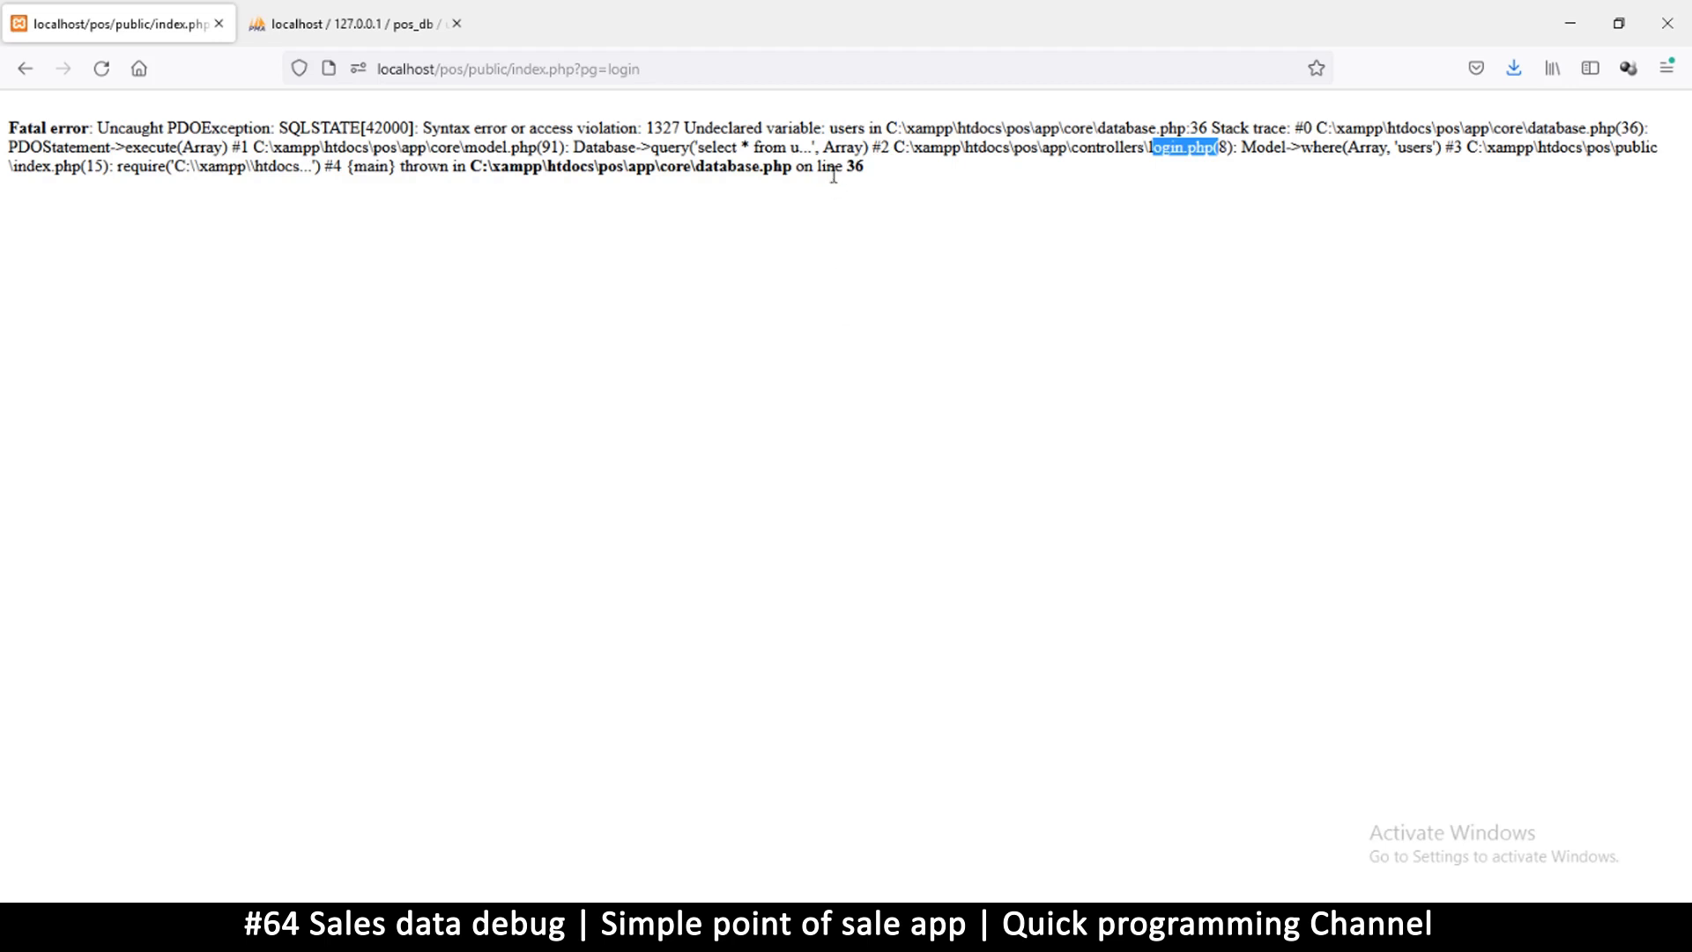
pyautogui.moveTo(1154, 122)
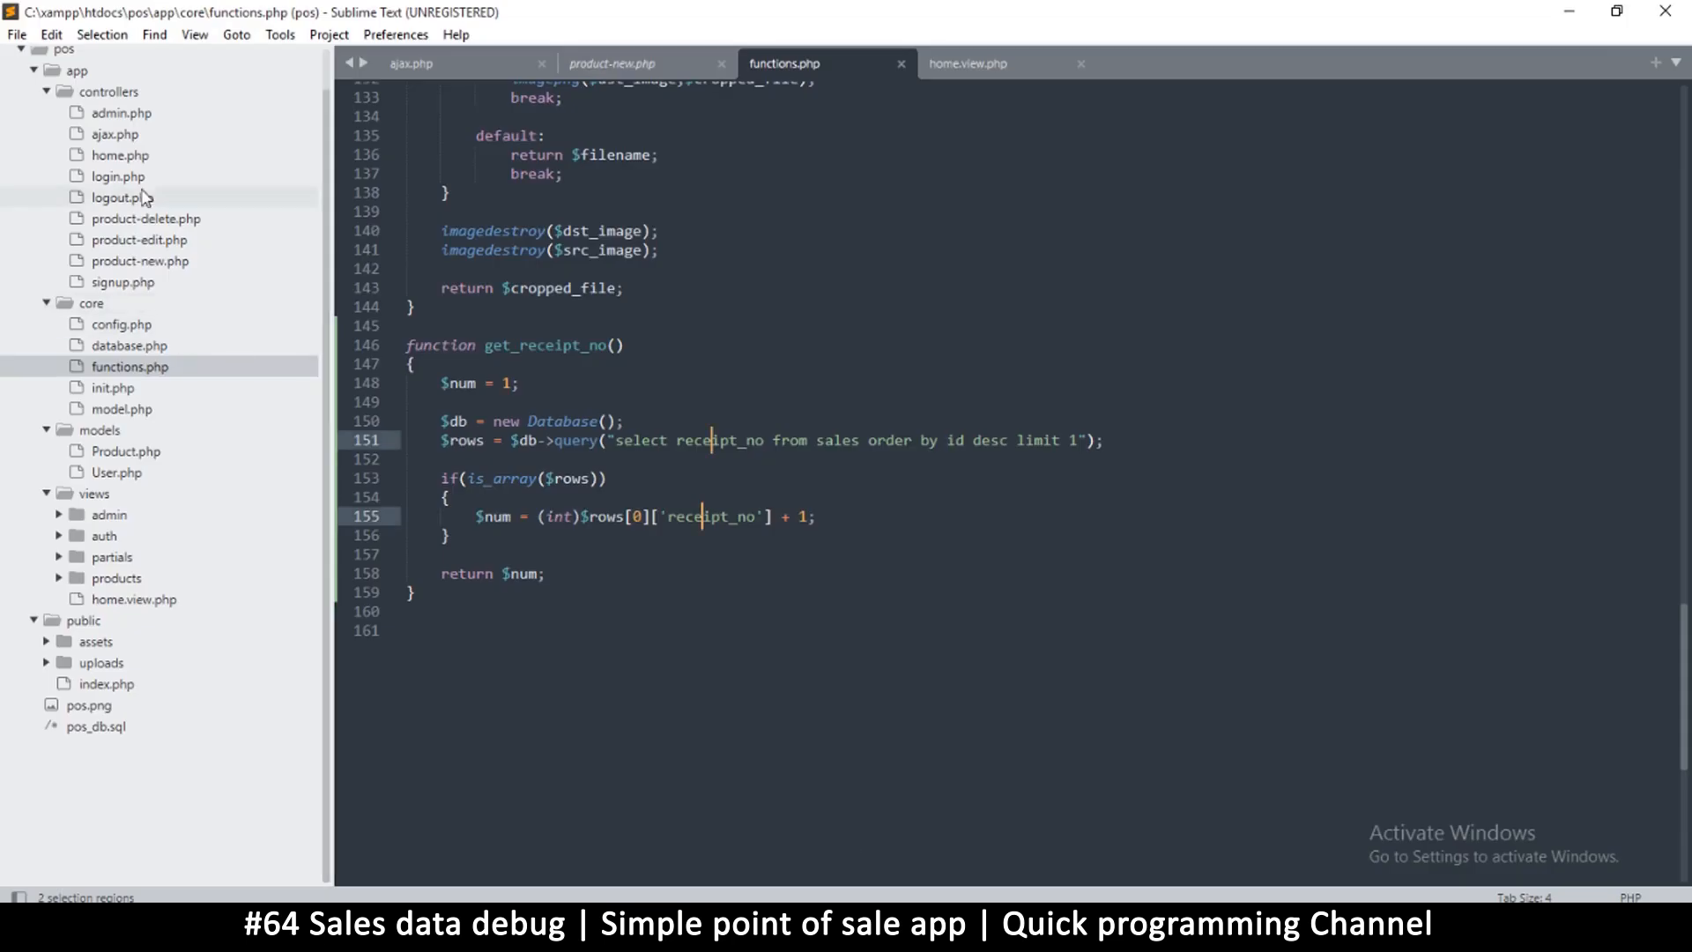
# Delete ,'users' from the where() call on line 8 of controllers/login.php and save
pyautogui.click(116, 176)
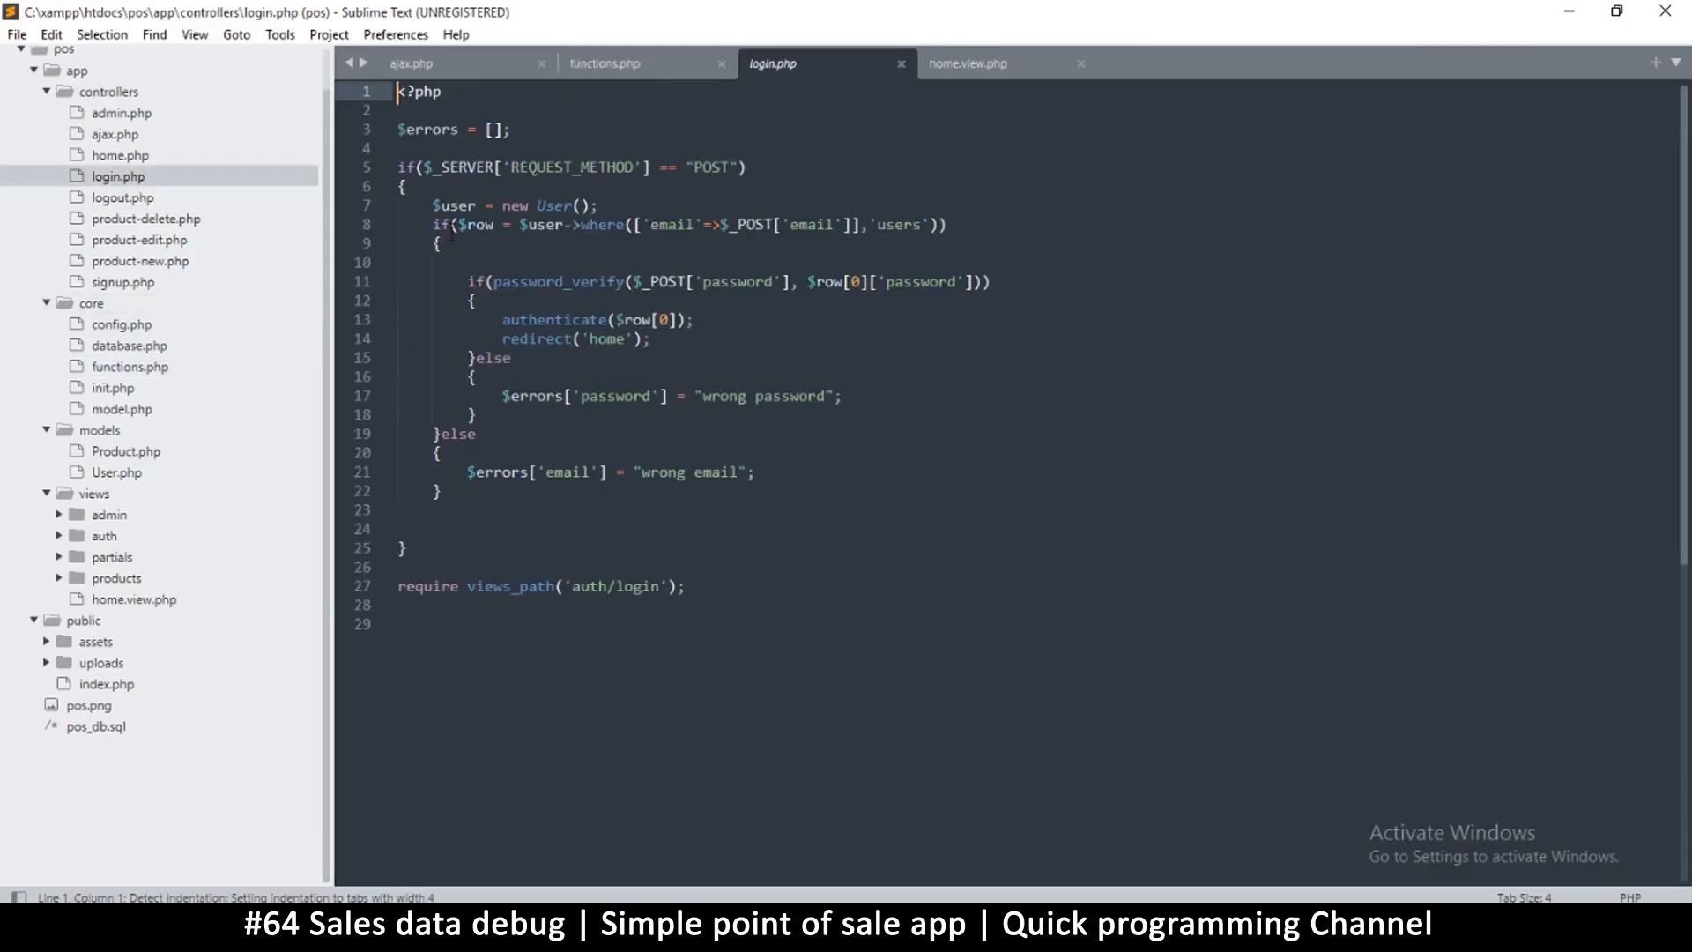
pyautogui.moveTo(455, 225); pyautogui.dragTo(771, 225)
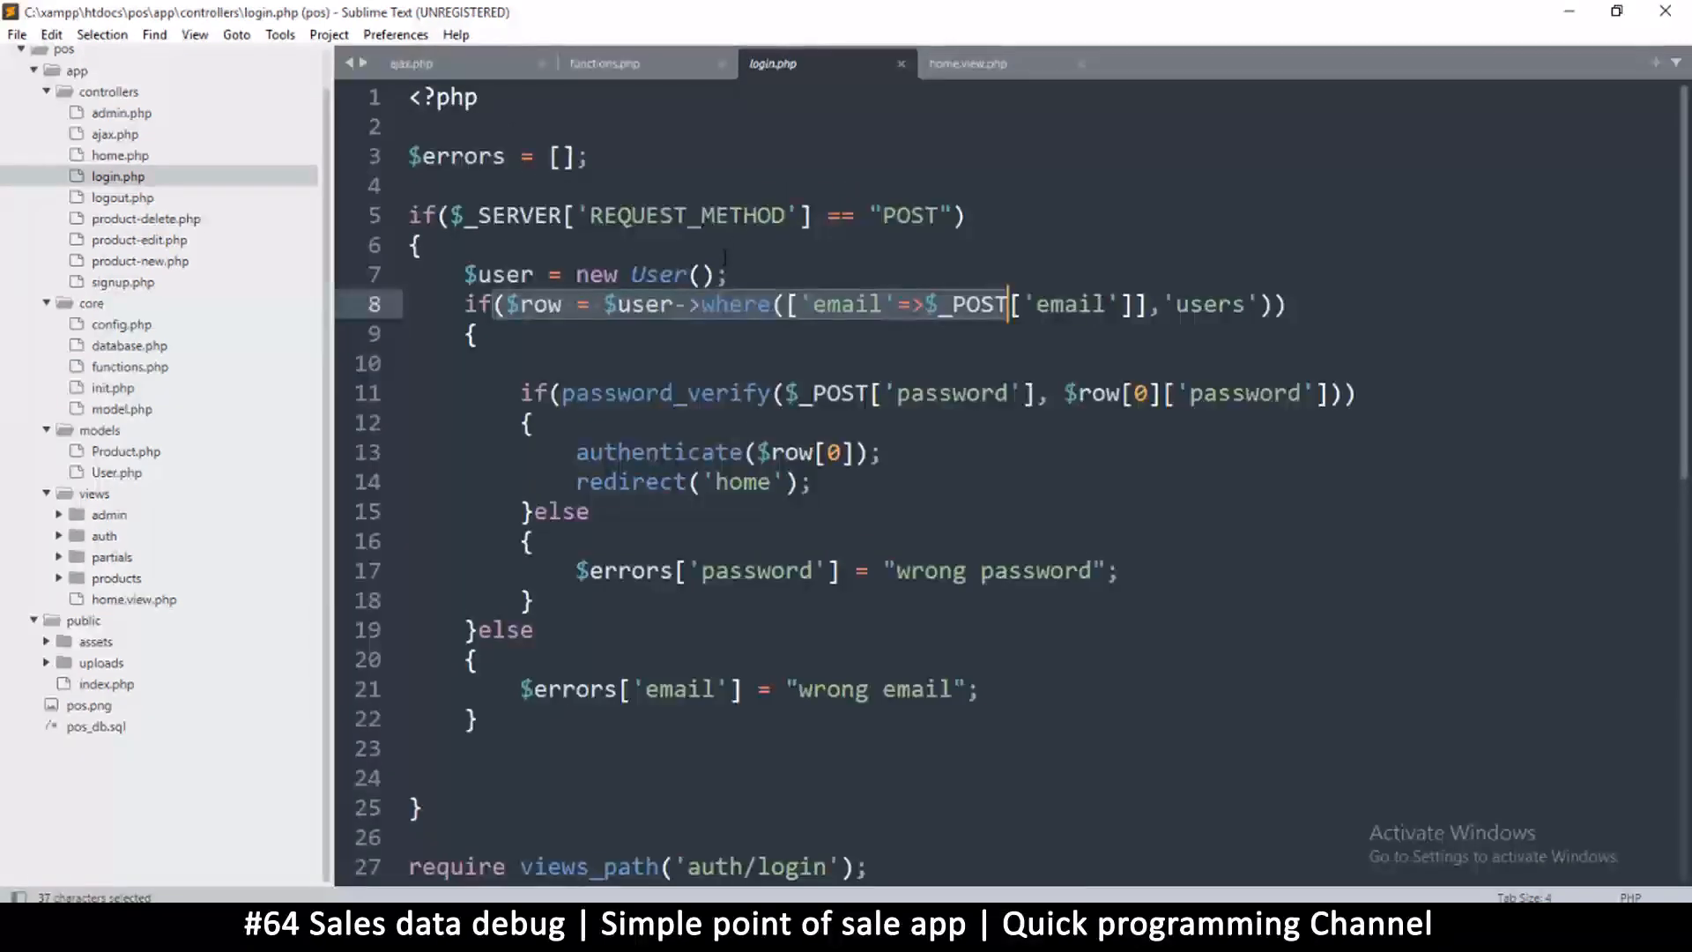
pyautogui.click(759, 303)
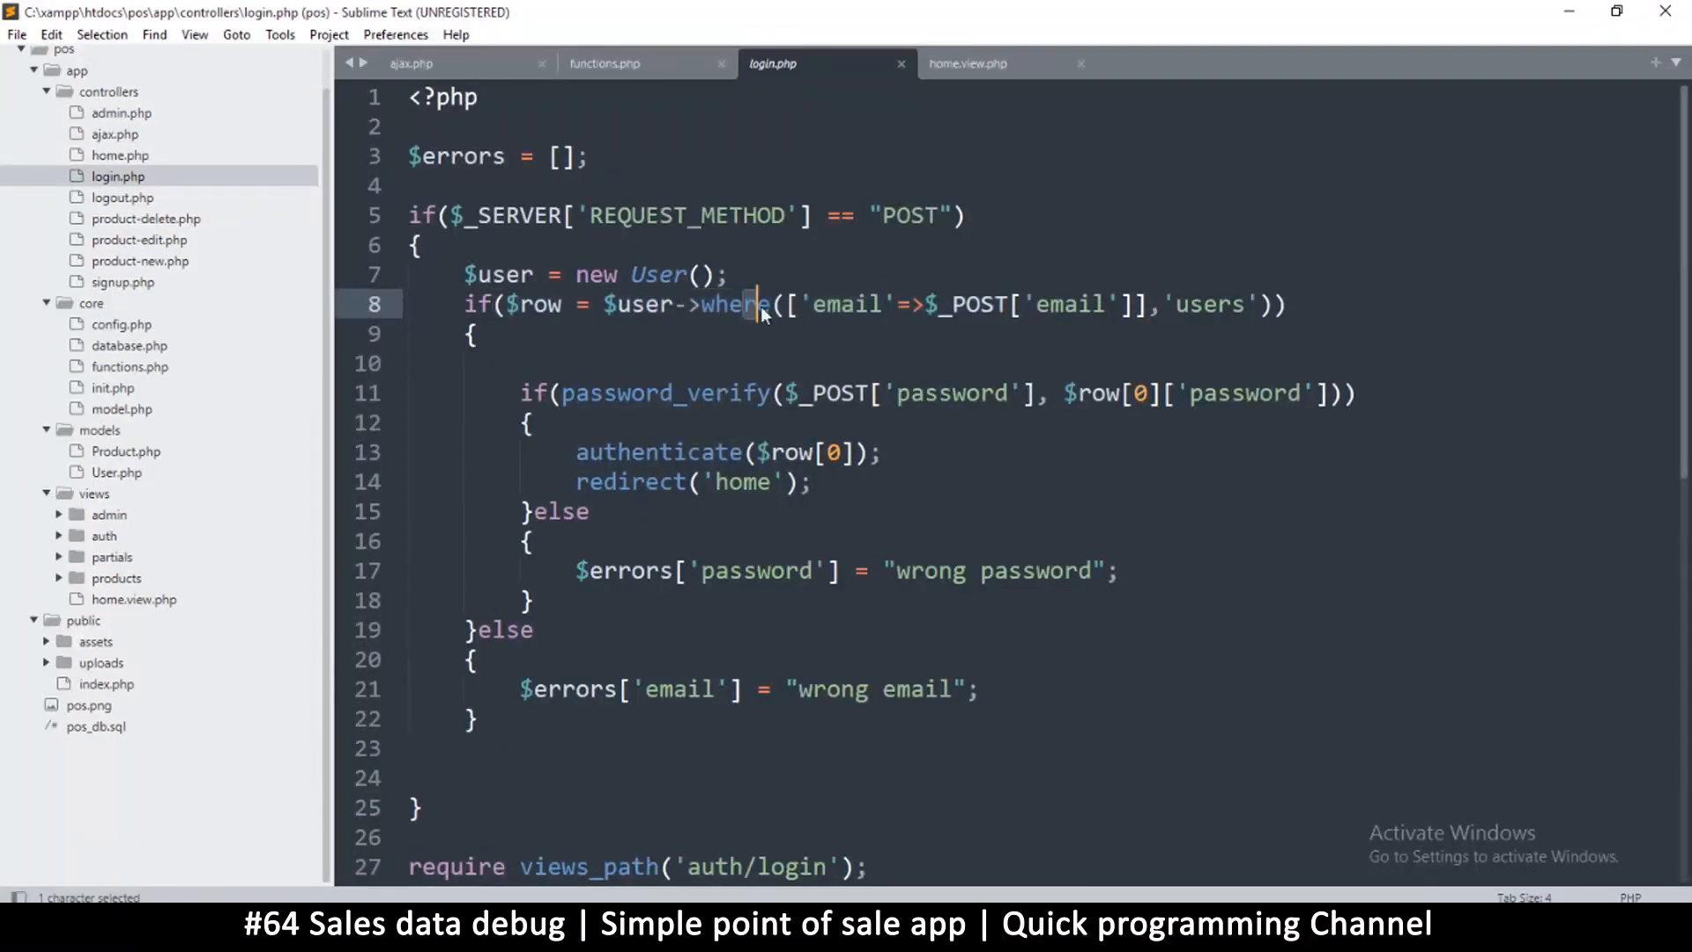
pyautogui.moveTo(760, 303); pyautogui.dragTo(993, 303)
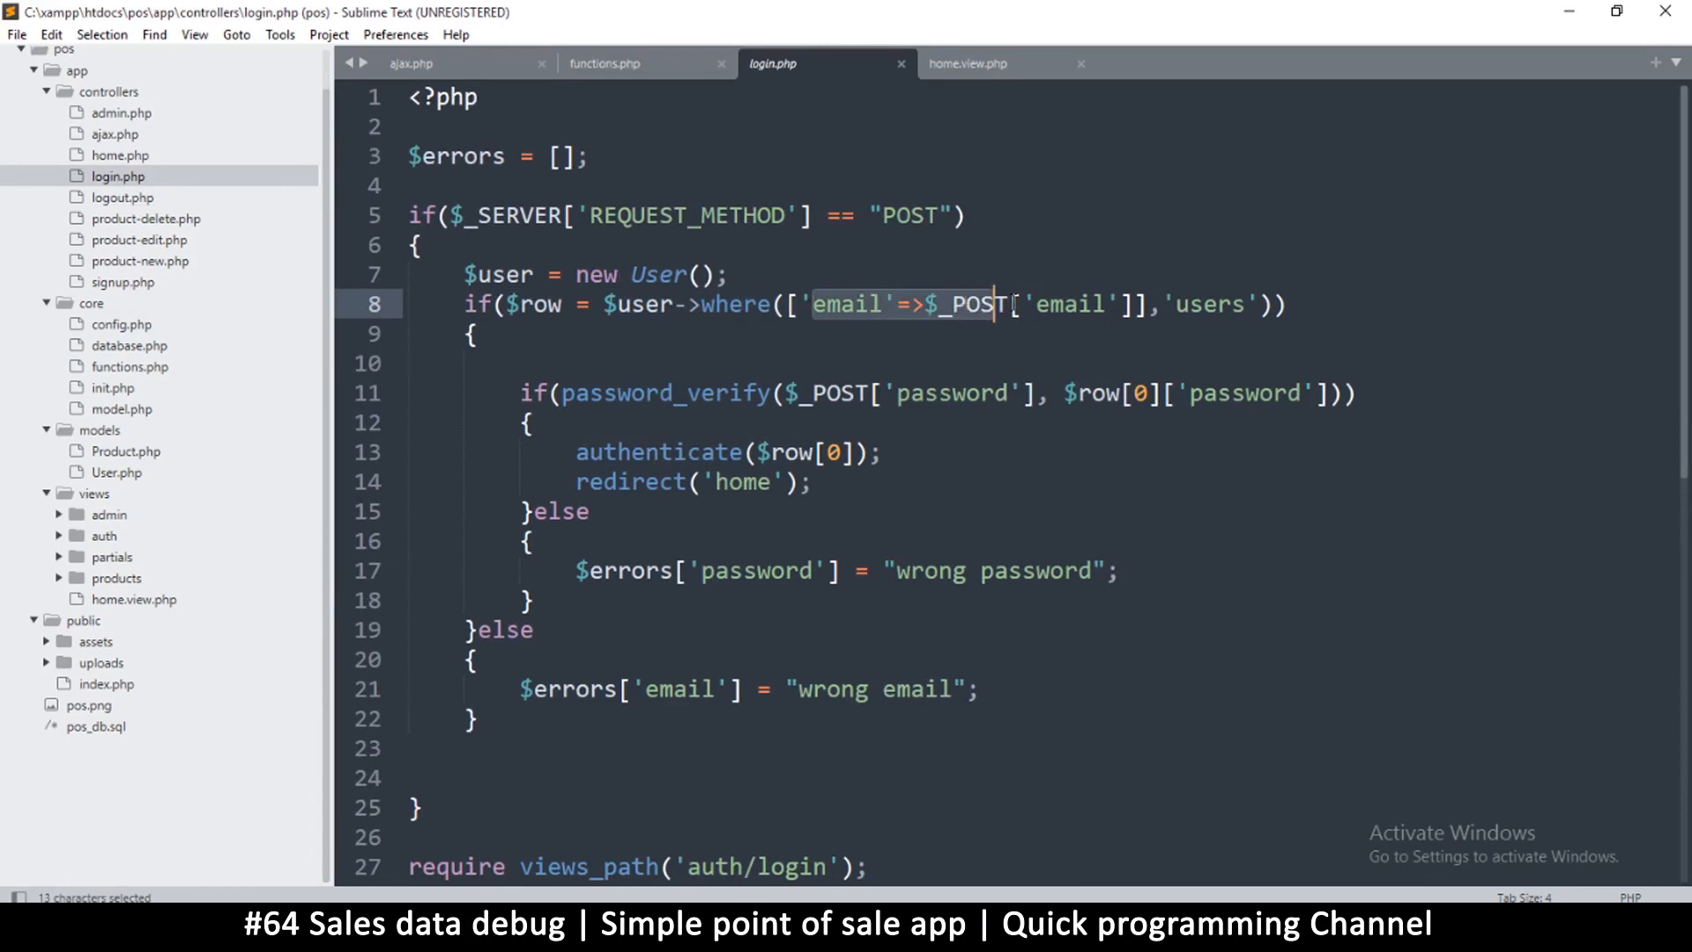
pyautogui.moveTo(993, 303); pyautogui.dragTo(1122, 303)
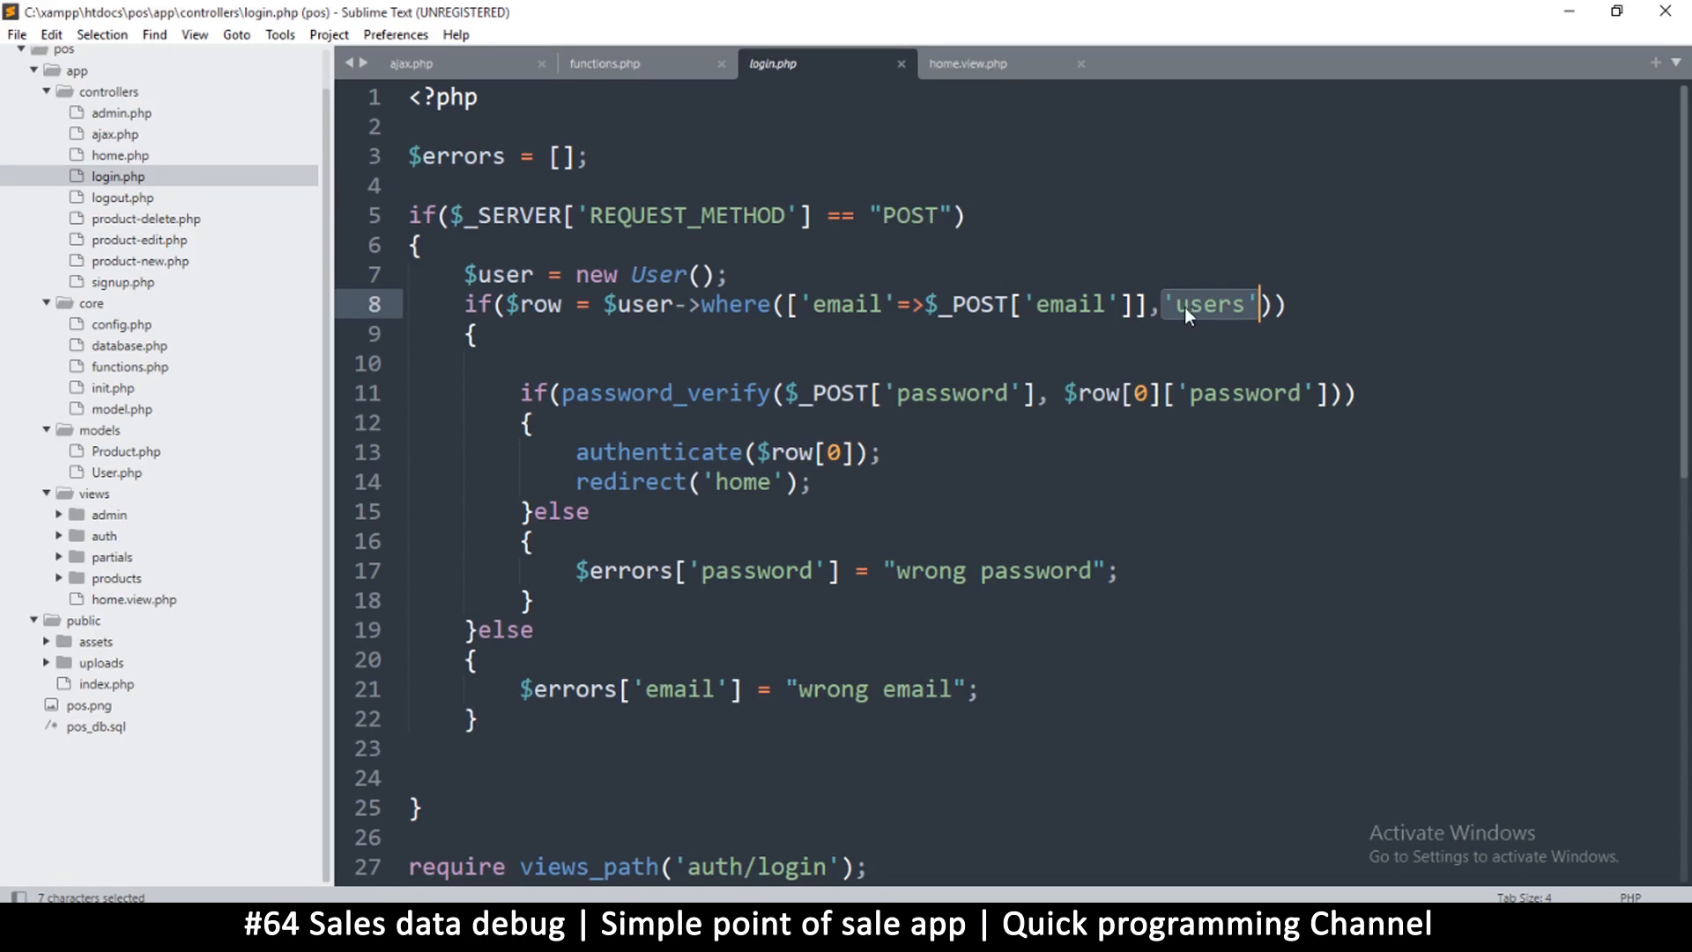
pyautogui.moveTo(1195, 316)
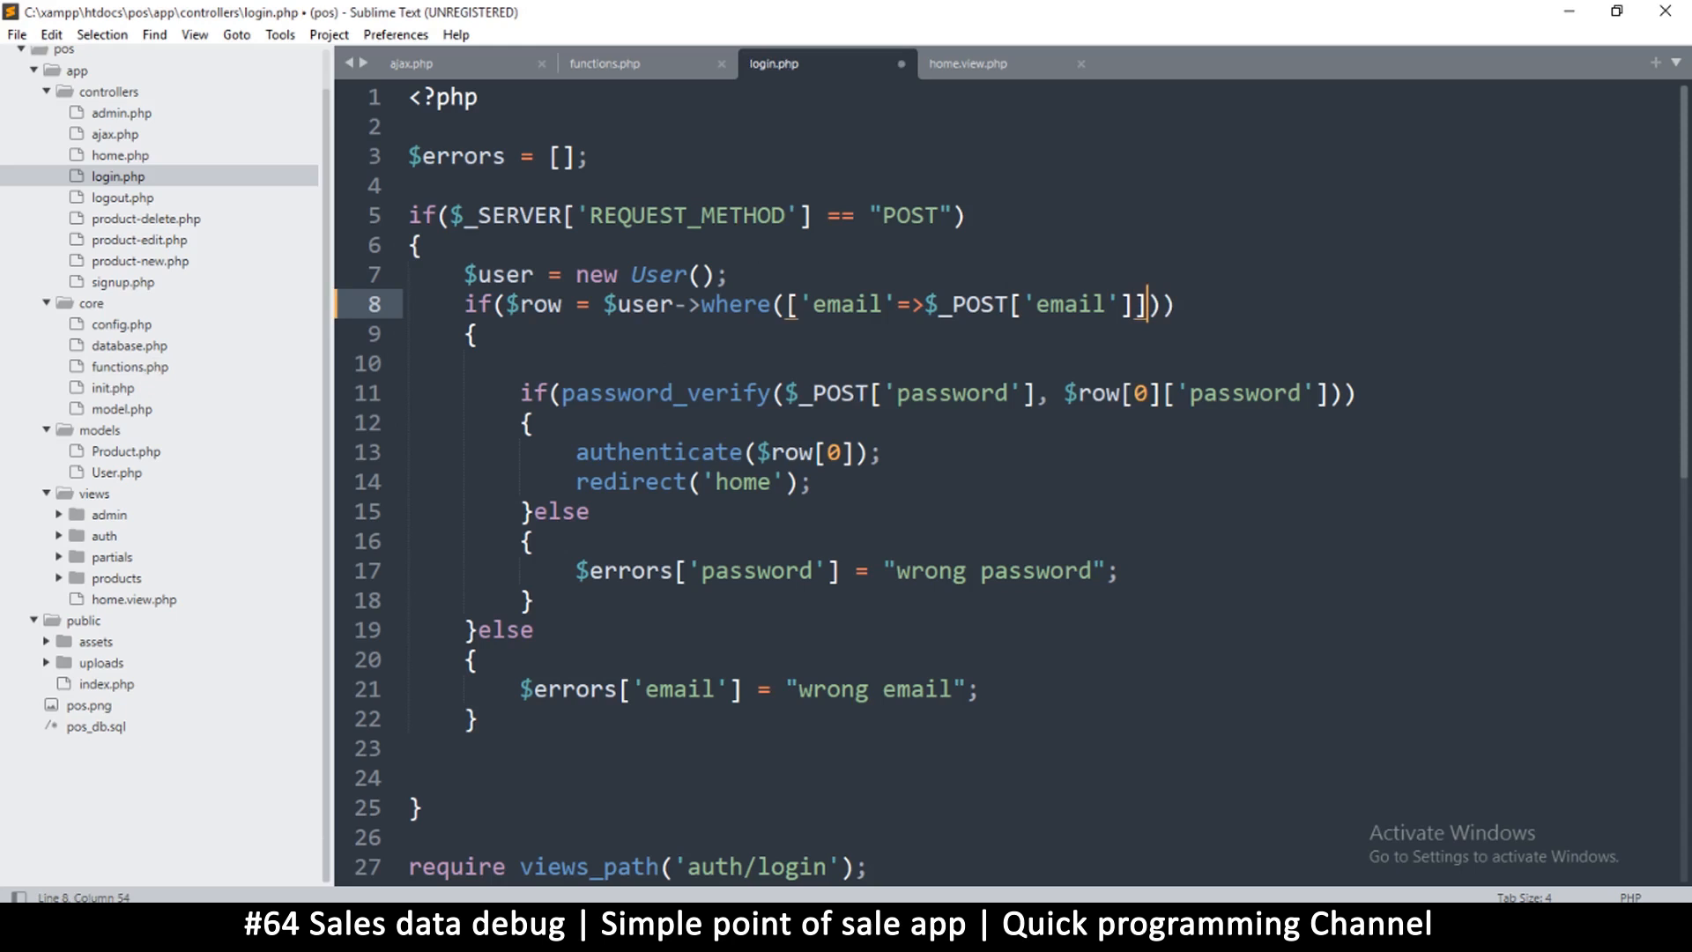
pyautogui.press('ctrl+s')
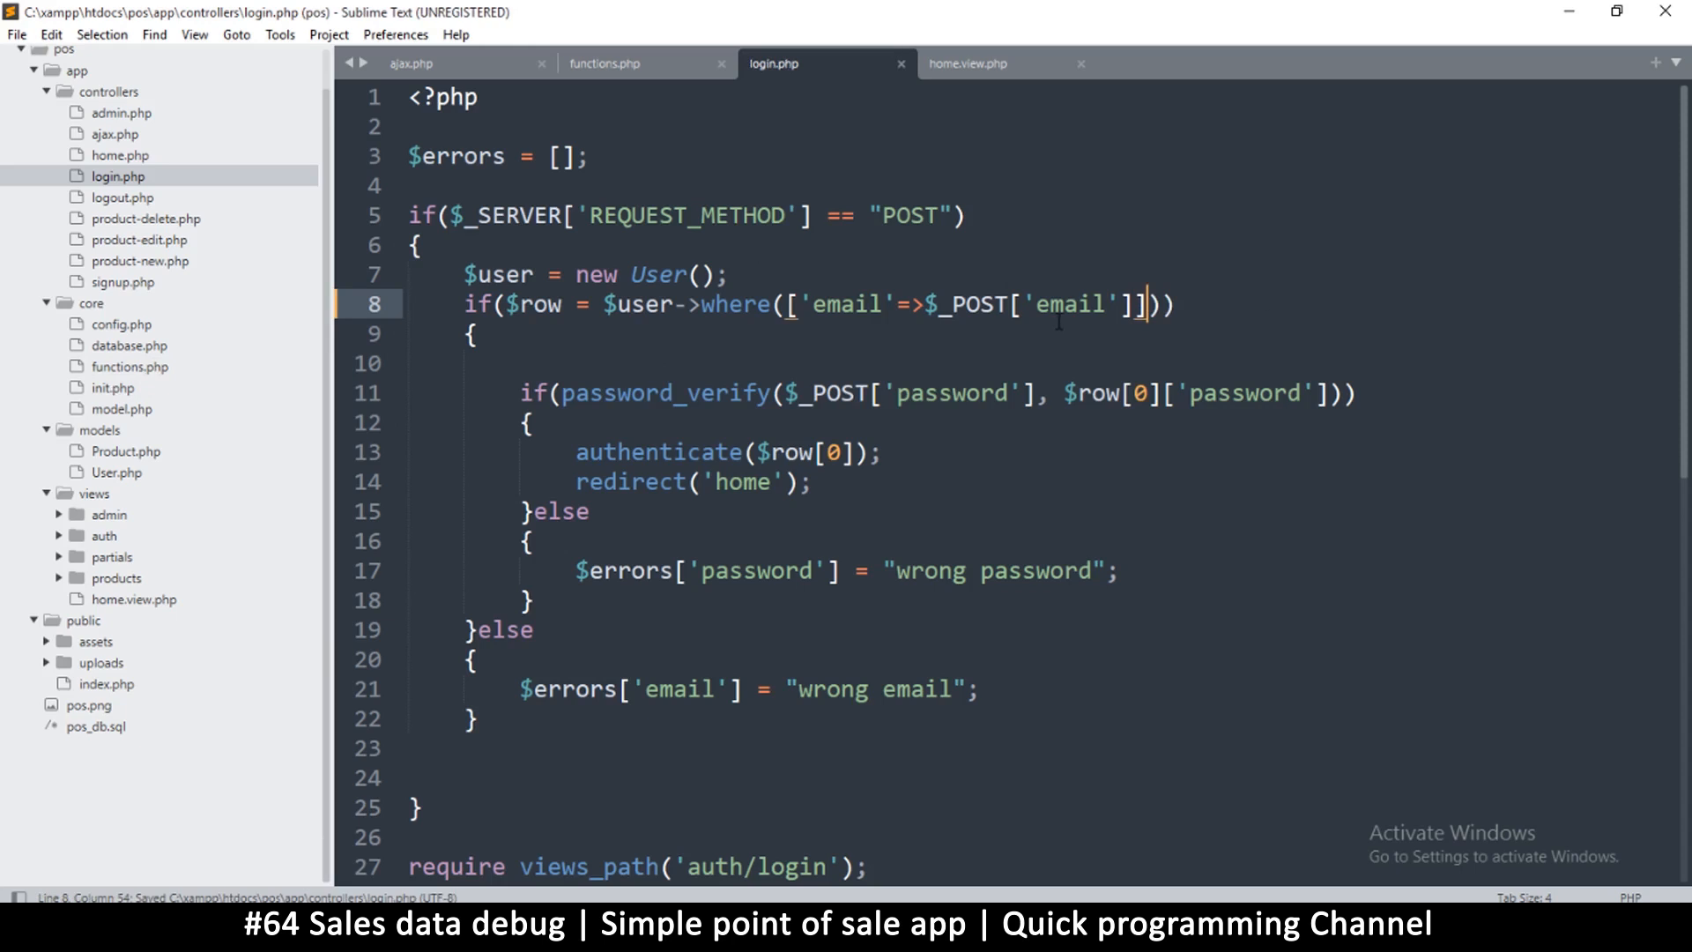
pyautogui.moveTo(767, 326)
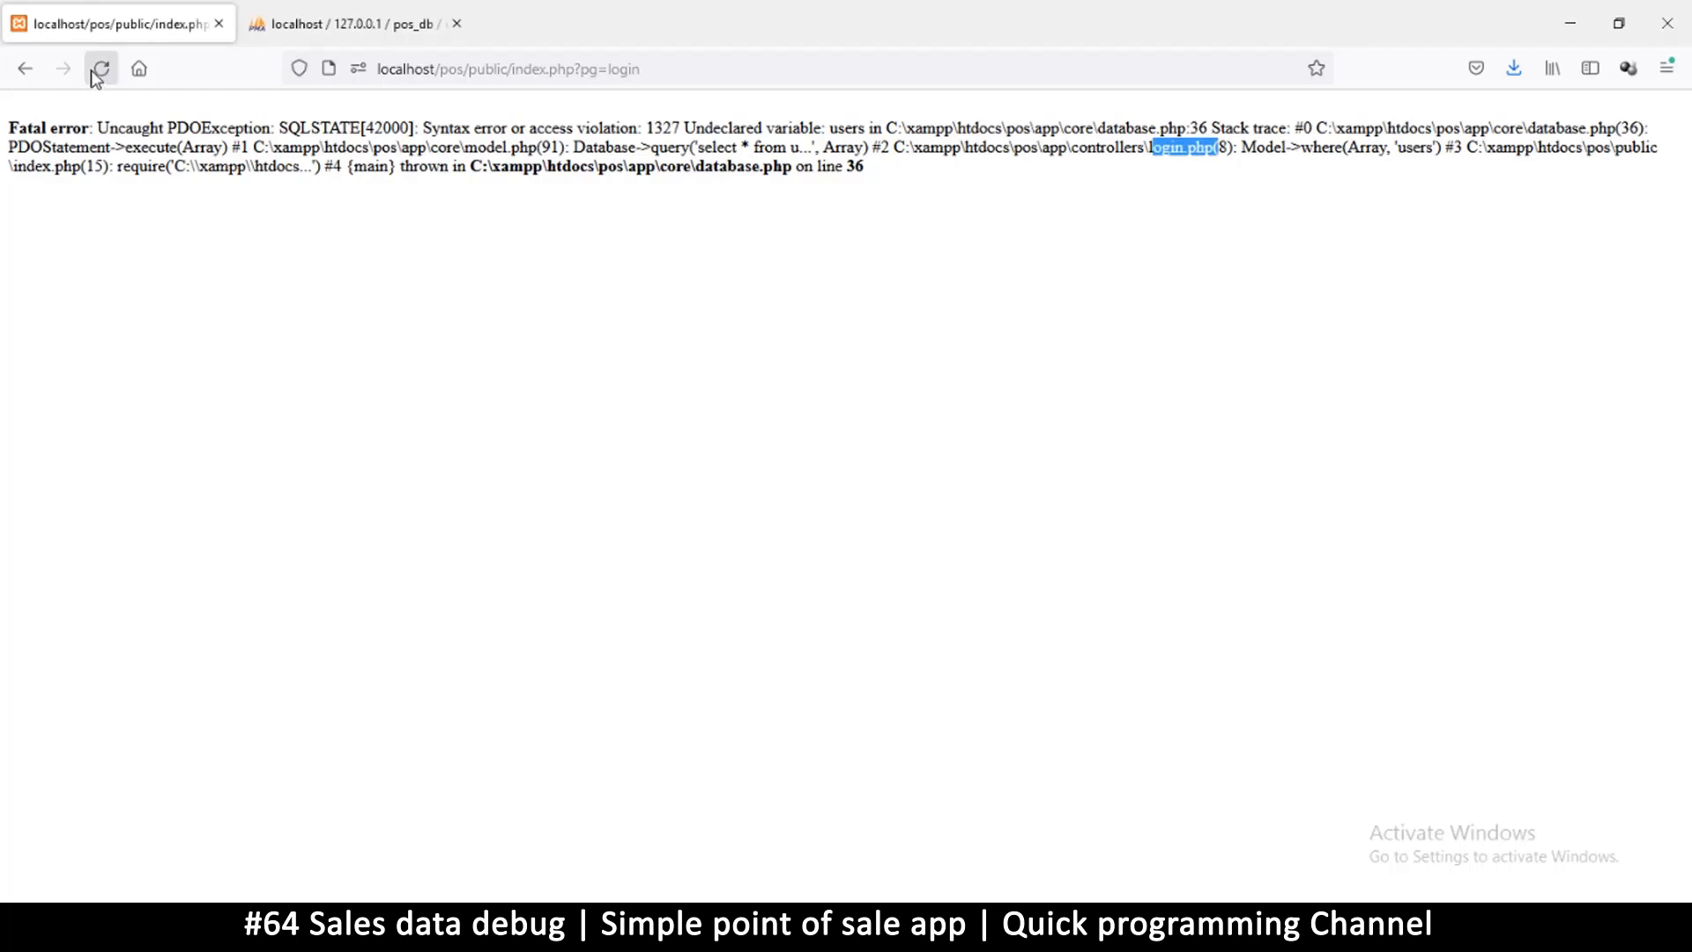
# Reload the login page and confirm it reaches the POS page greeting the signed-in user
pyautogui.click(100, 68)
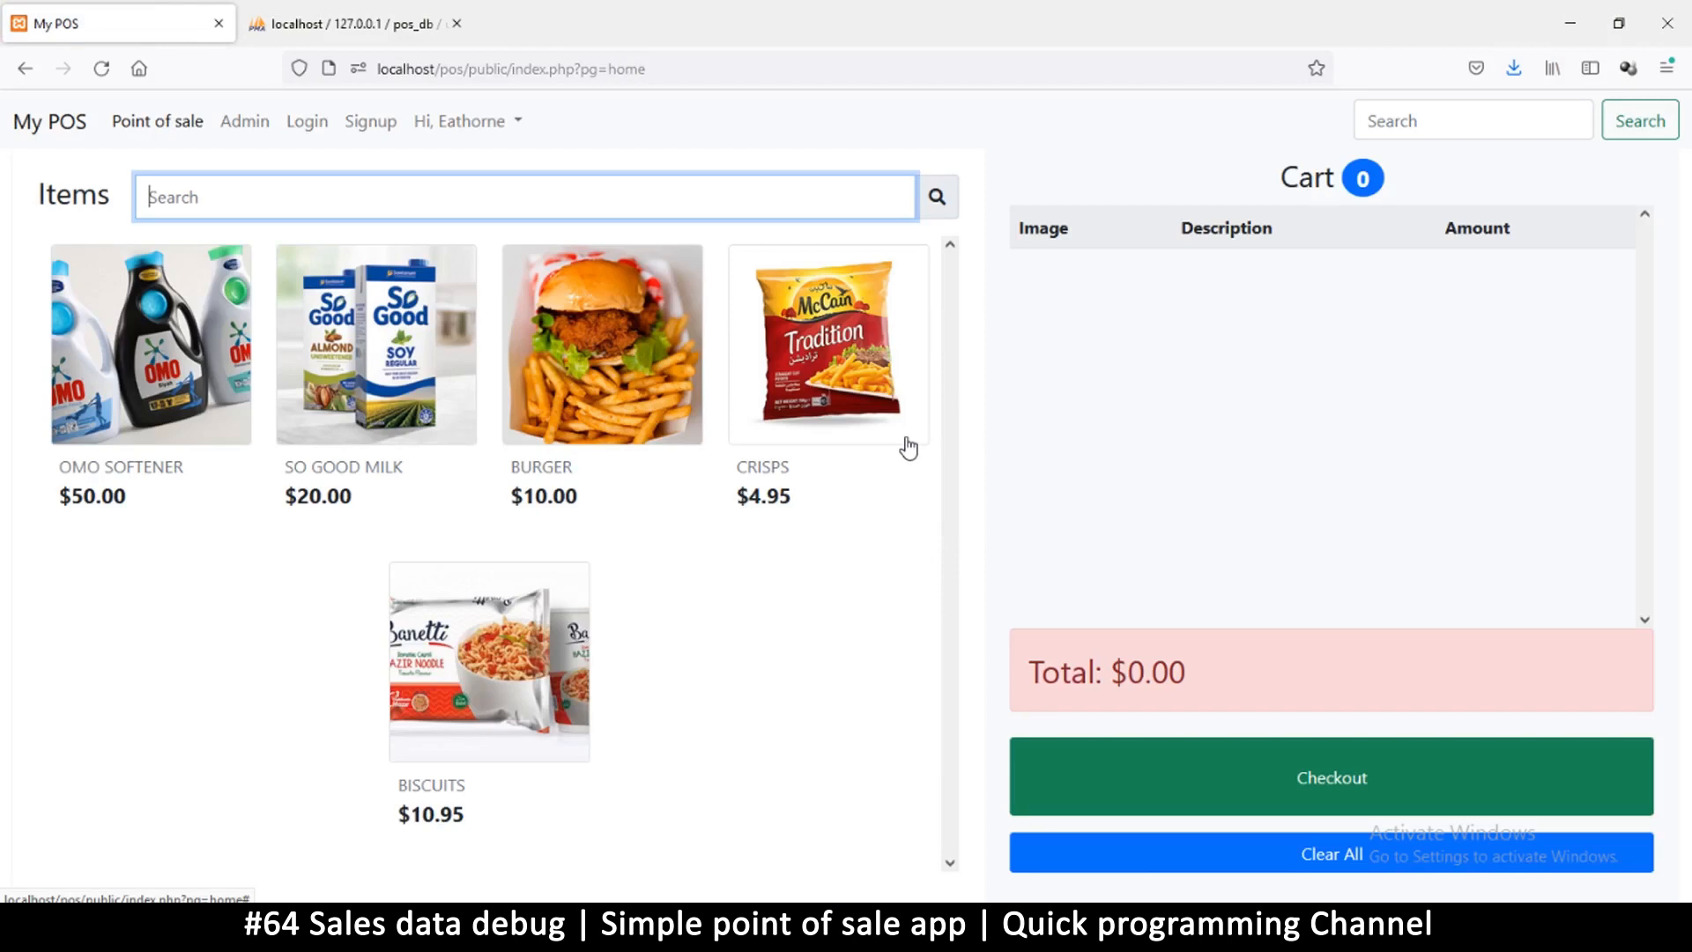
pyautogui.moveTo(653, 337)
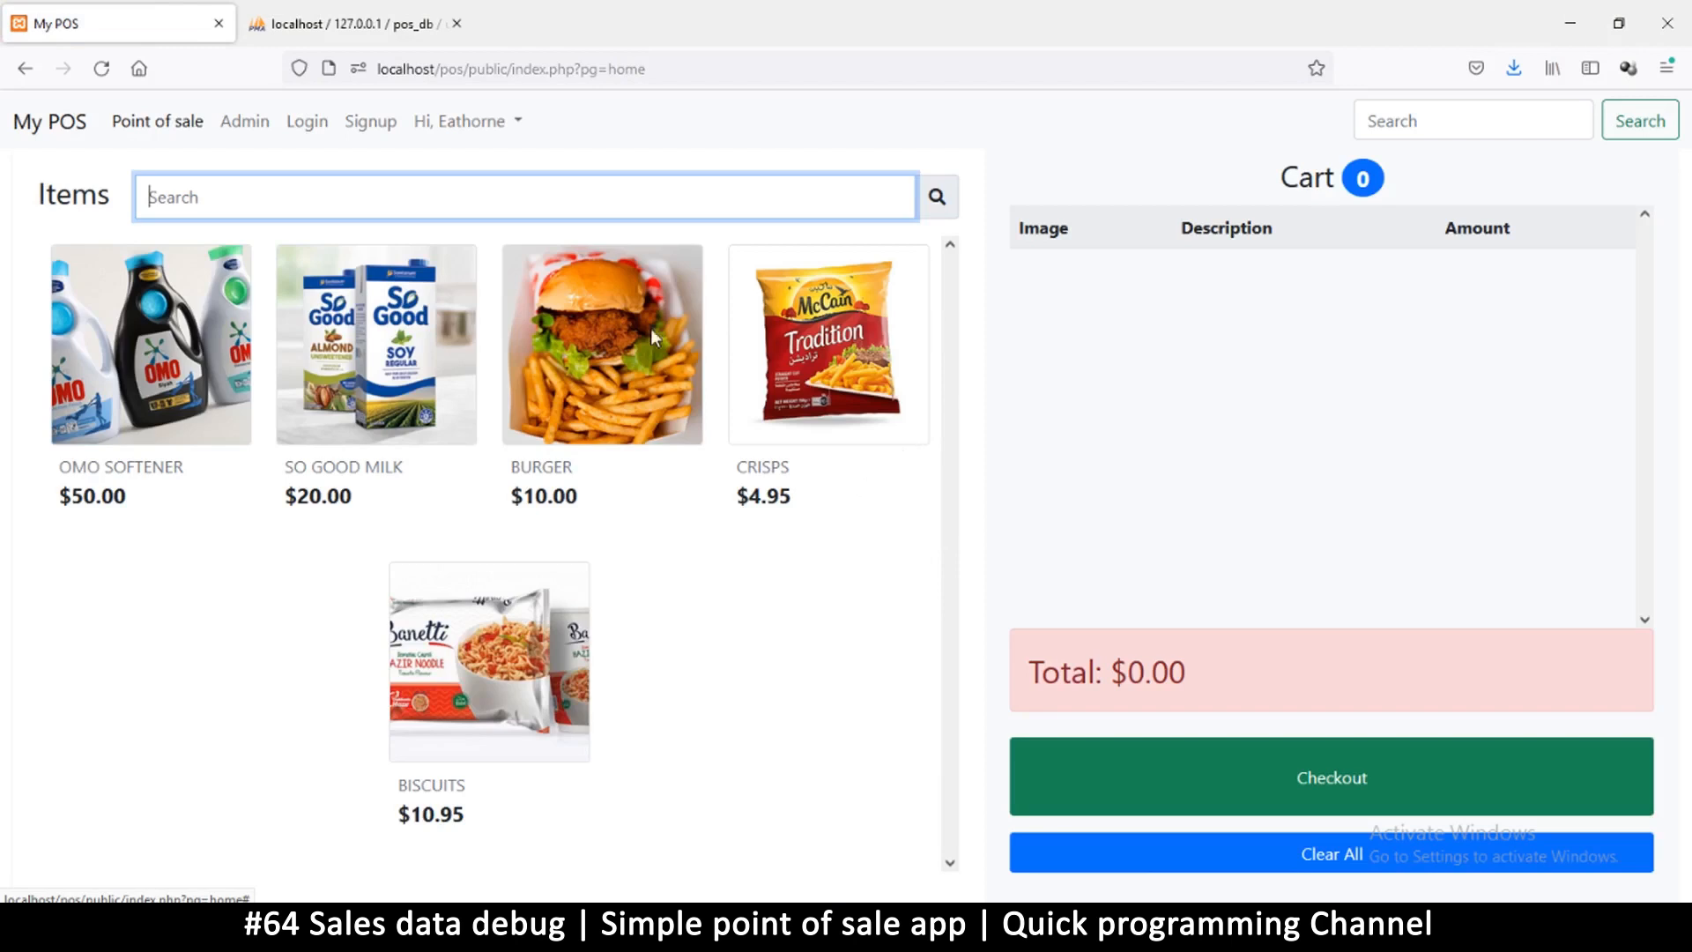
pyautogui.moveTo(447, 121)
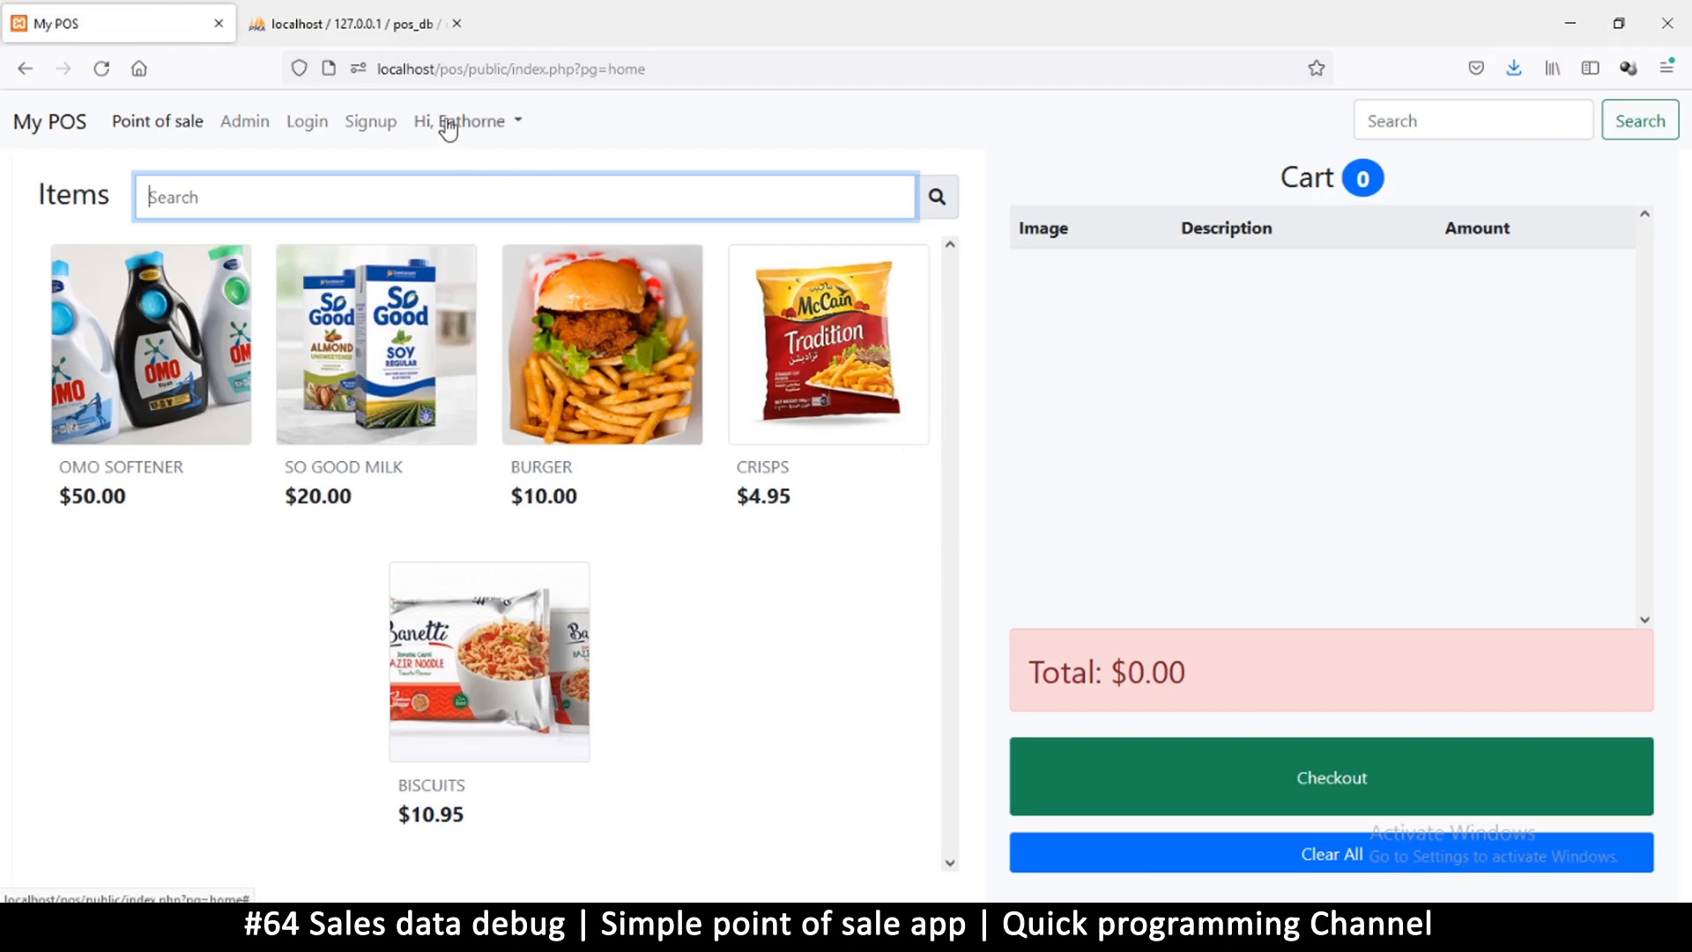
pyautogui.click(464, 121)
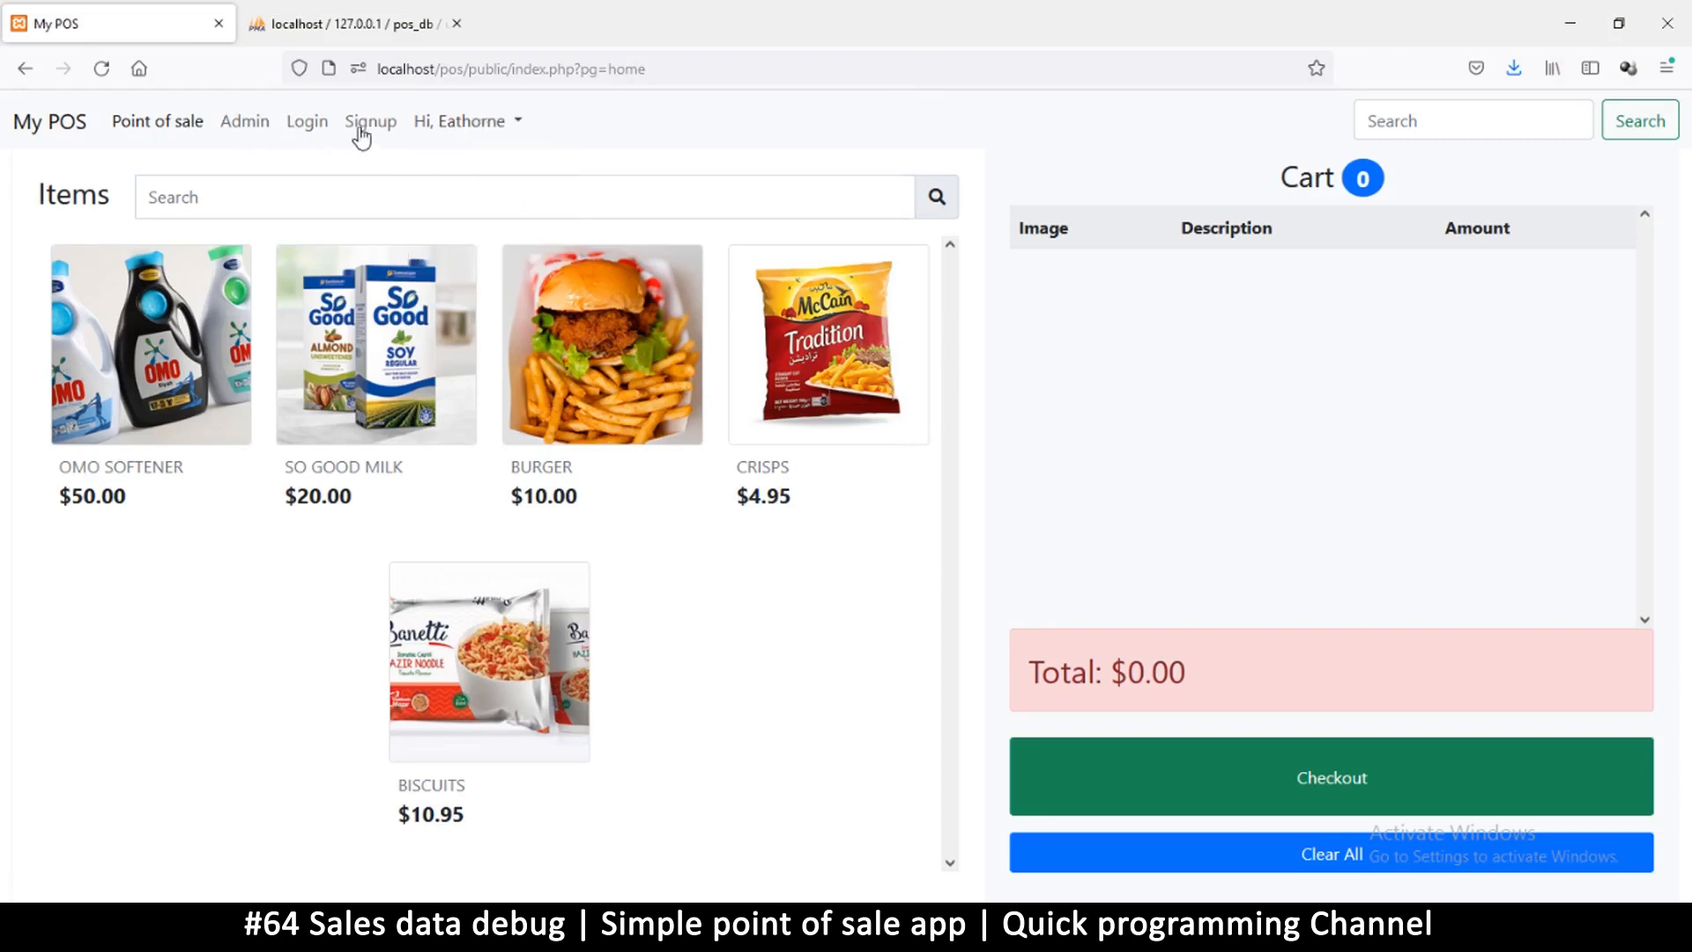
pyautogui.moveTo(357, 149)
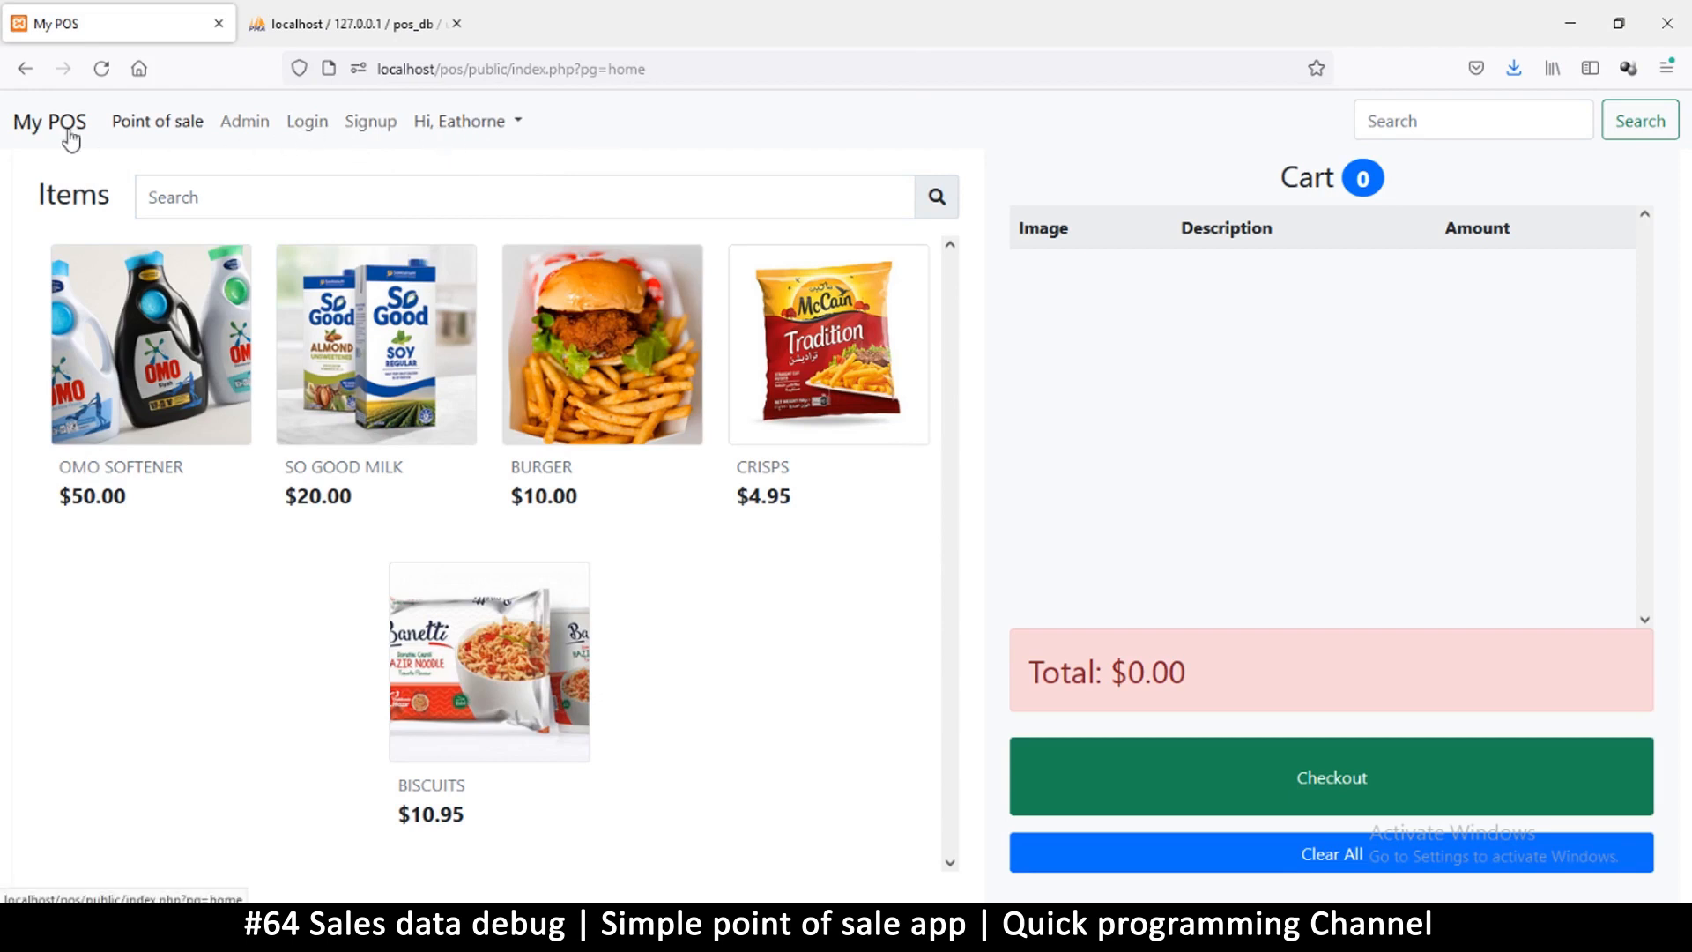
pyautogui.moveTo(370, 129)
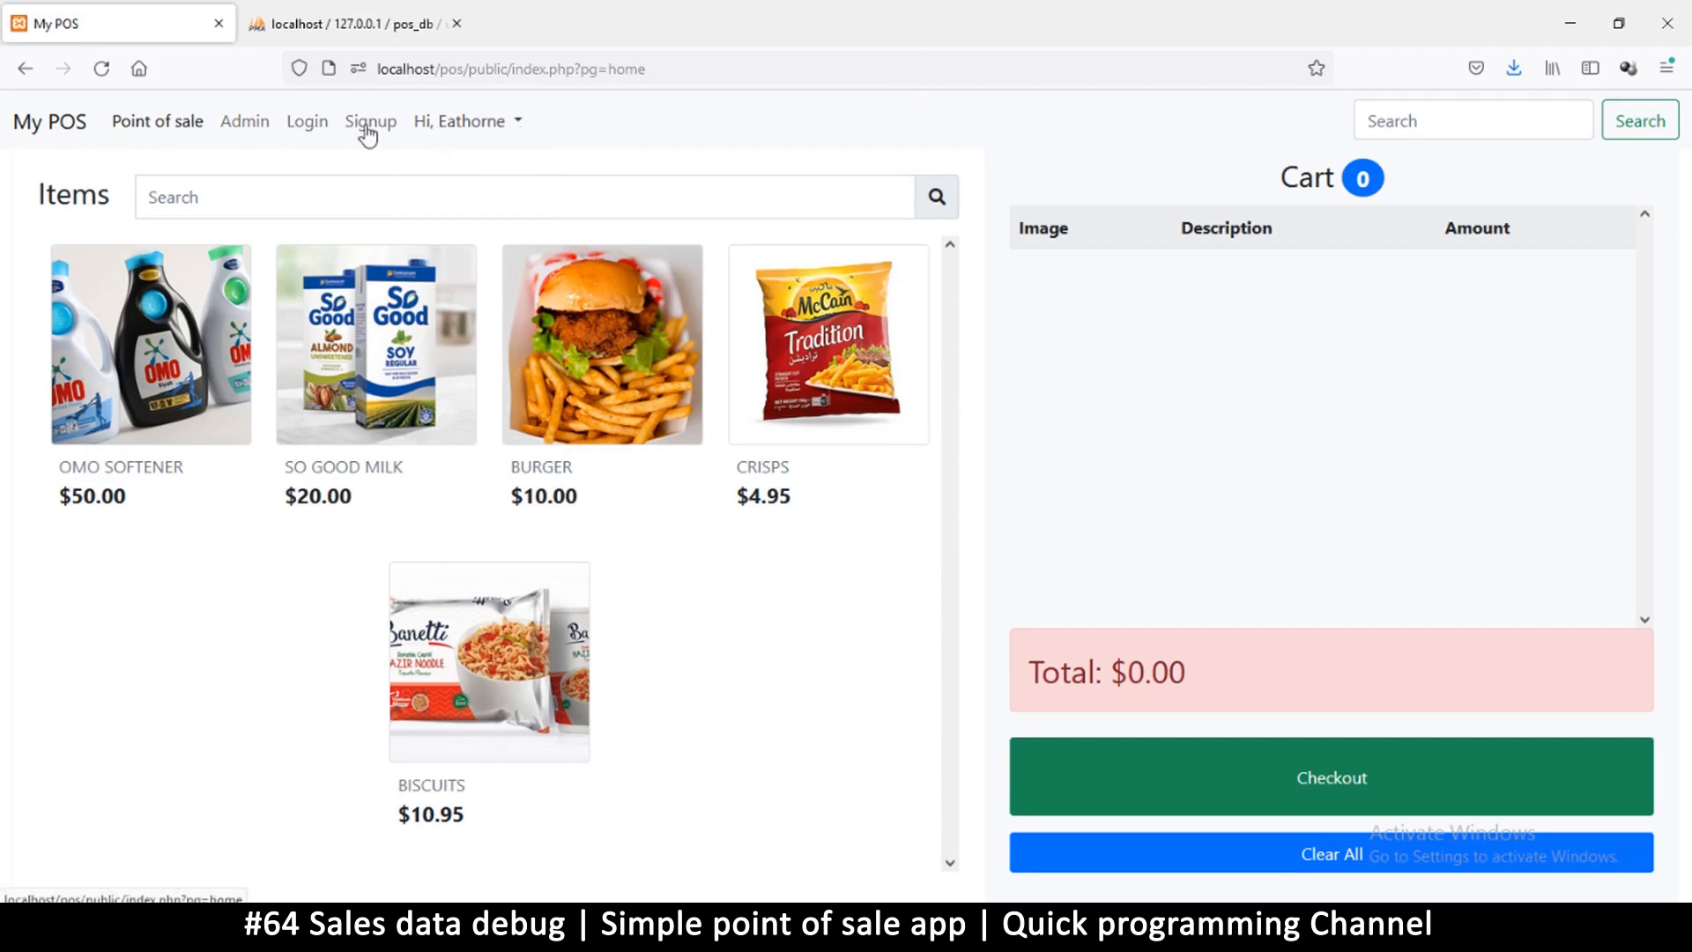
pyautogui.moveTo(379, 520)
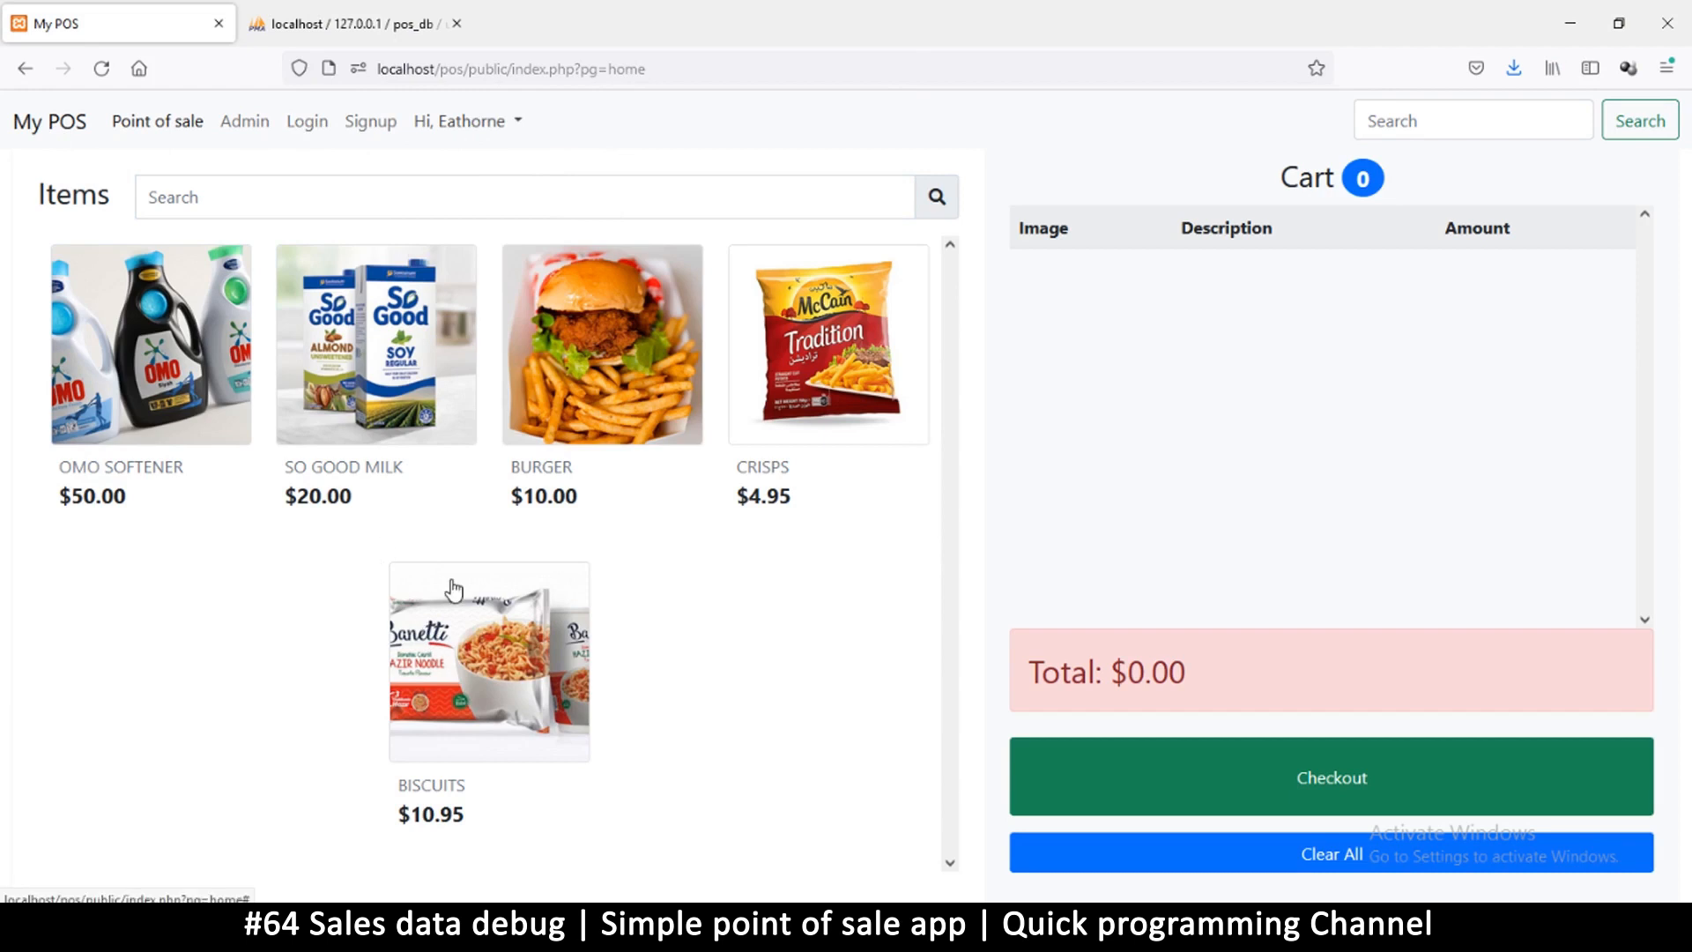
pyautogui.moveTo(722, 856)
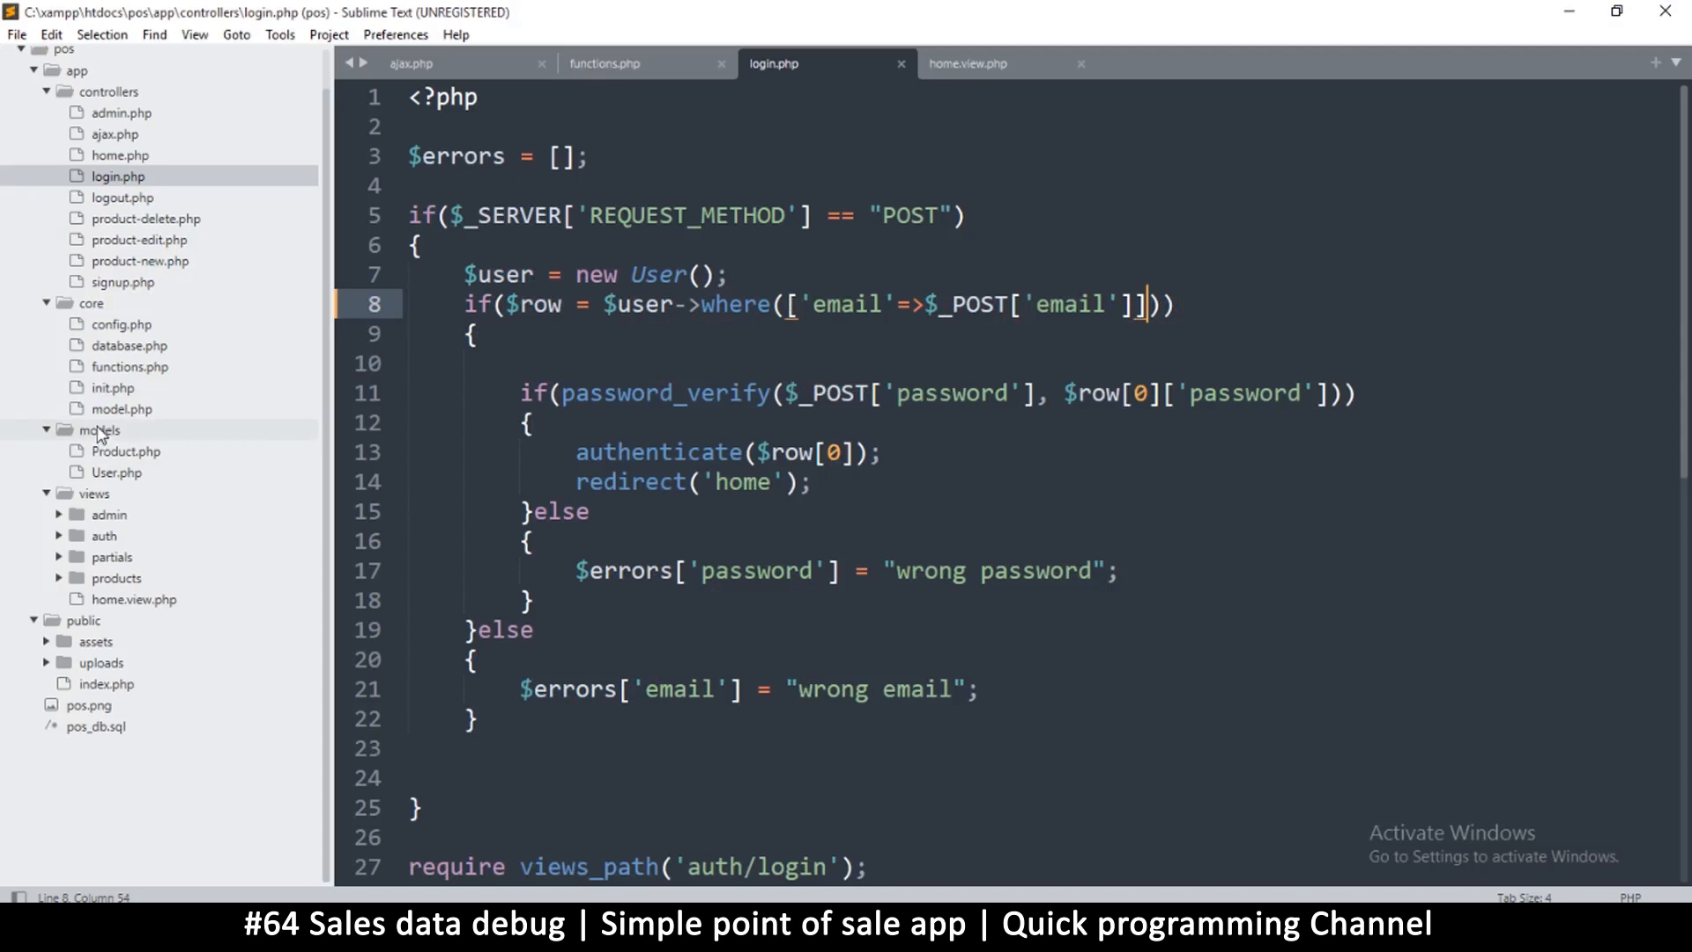
pyautogui.moveTo(108, 450)
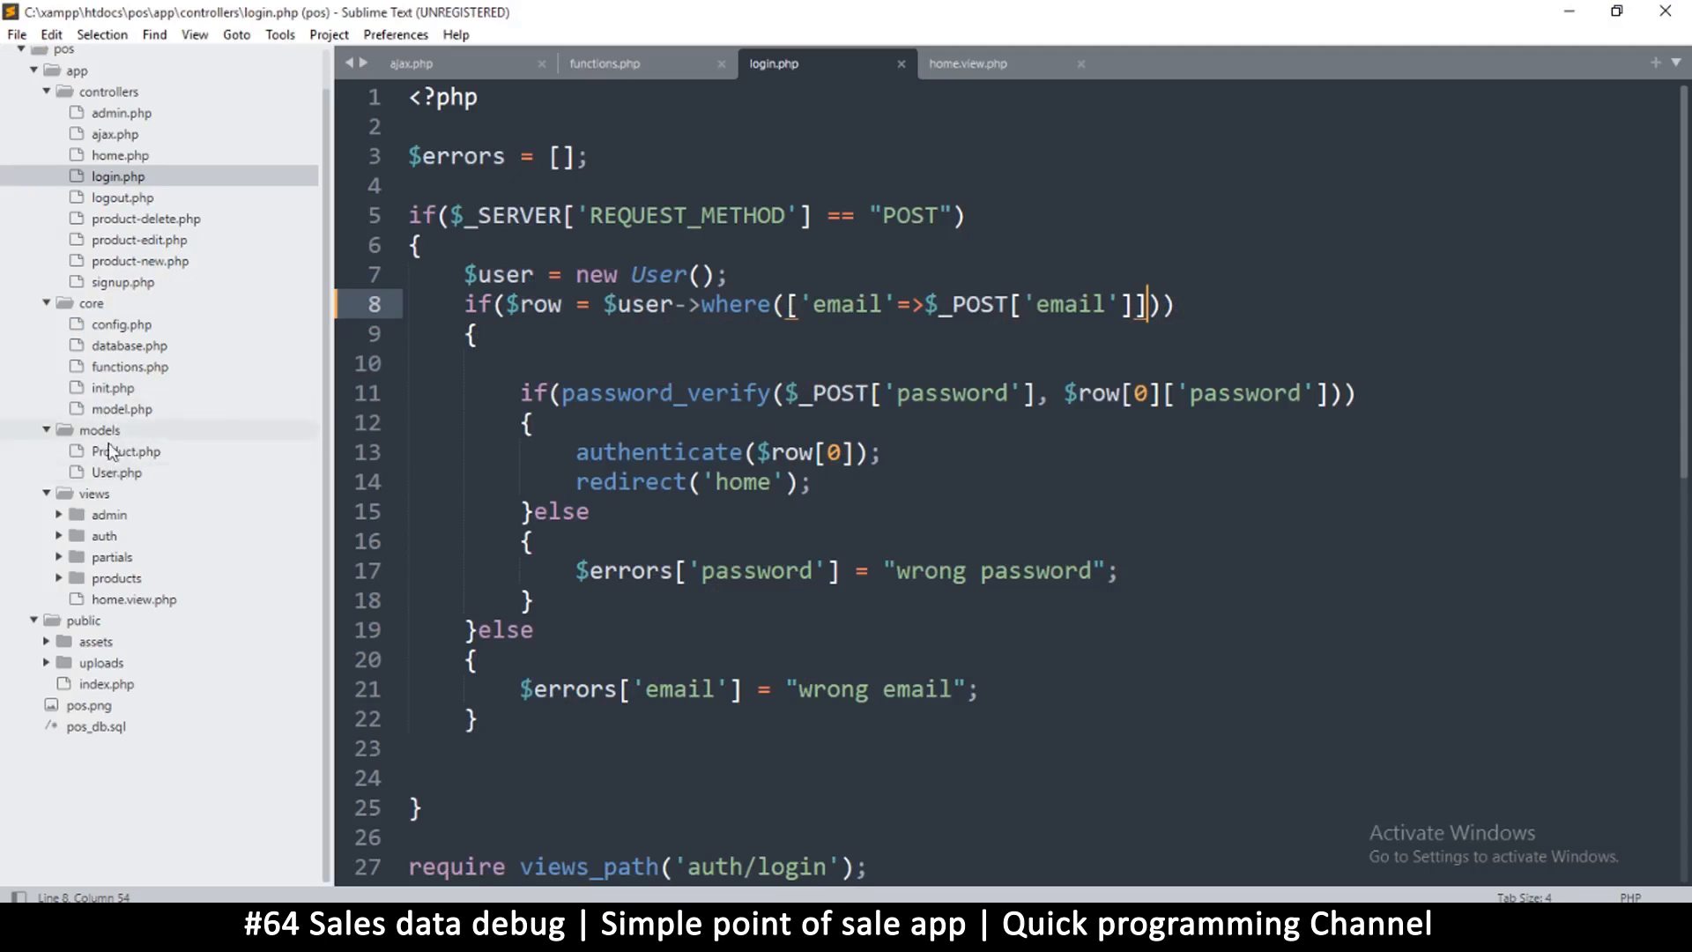
pyautogui.moveTo(111, 475)
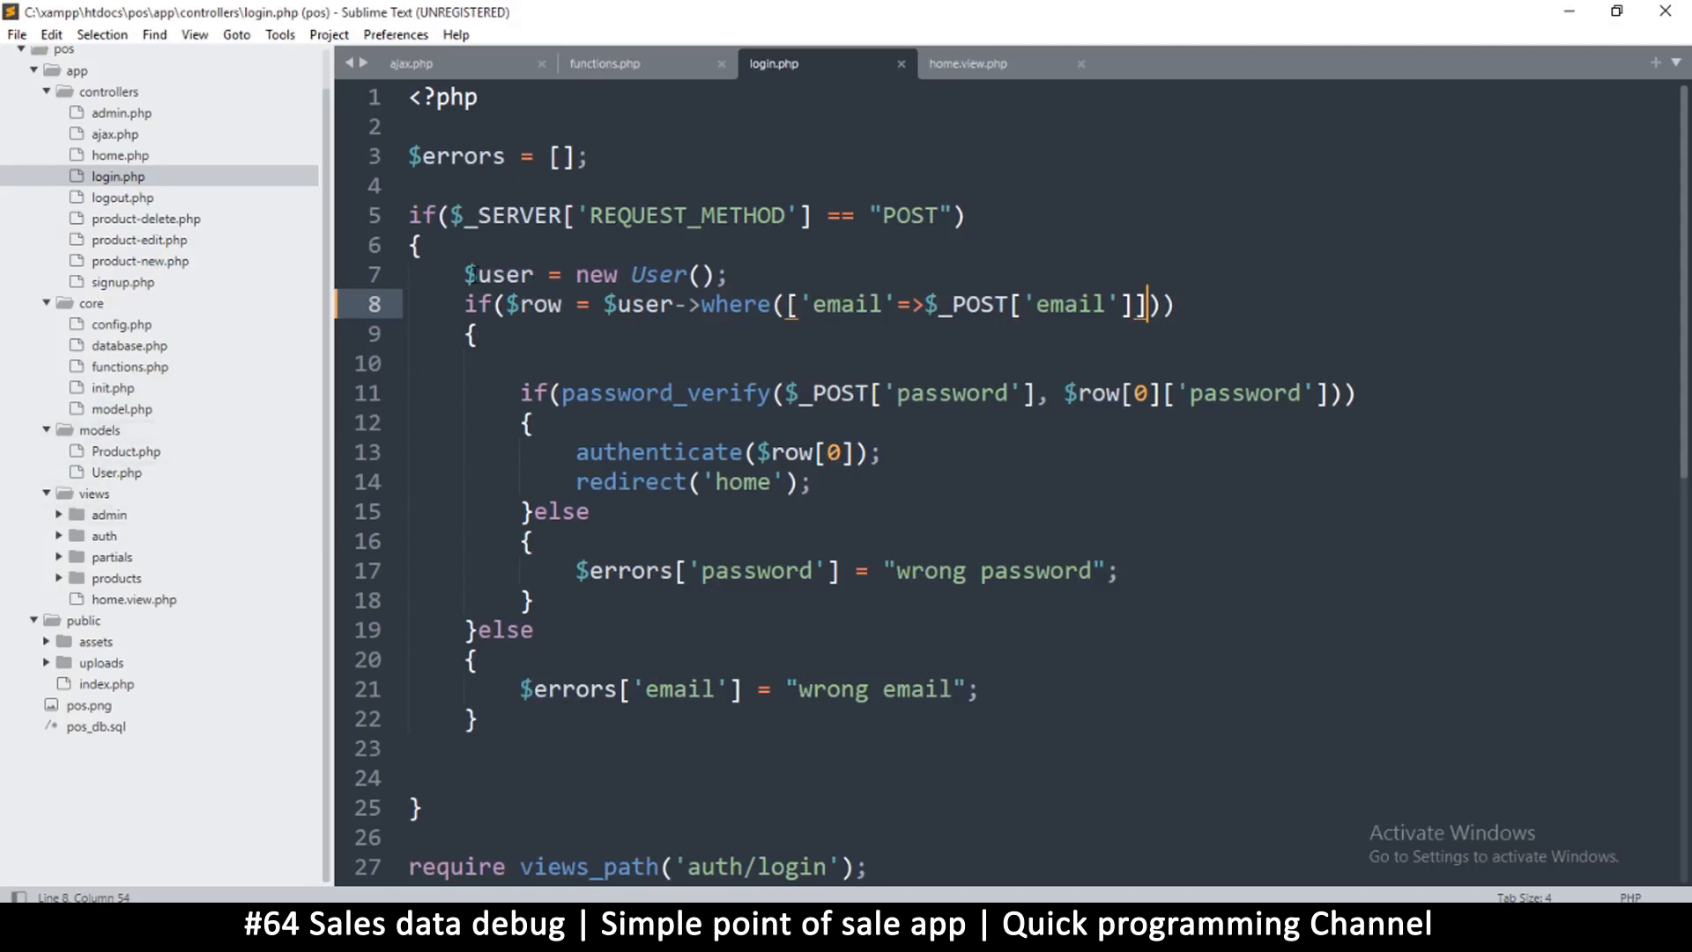
pyautogui.doubleClick(497, 273)
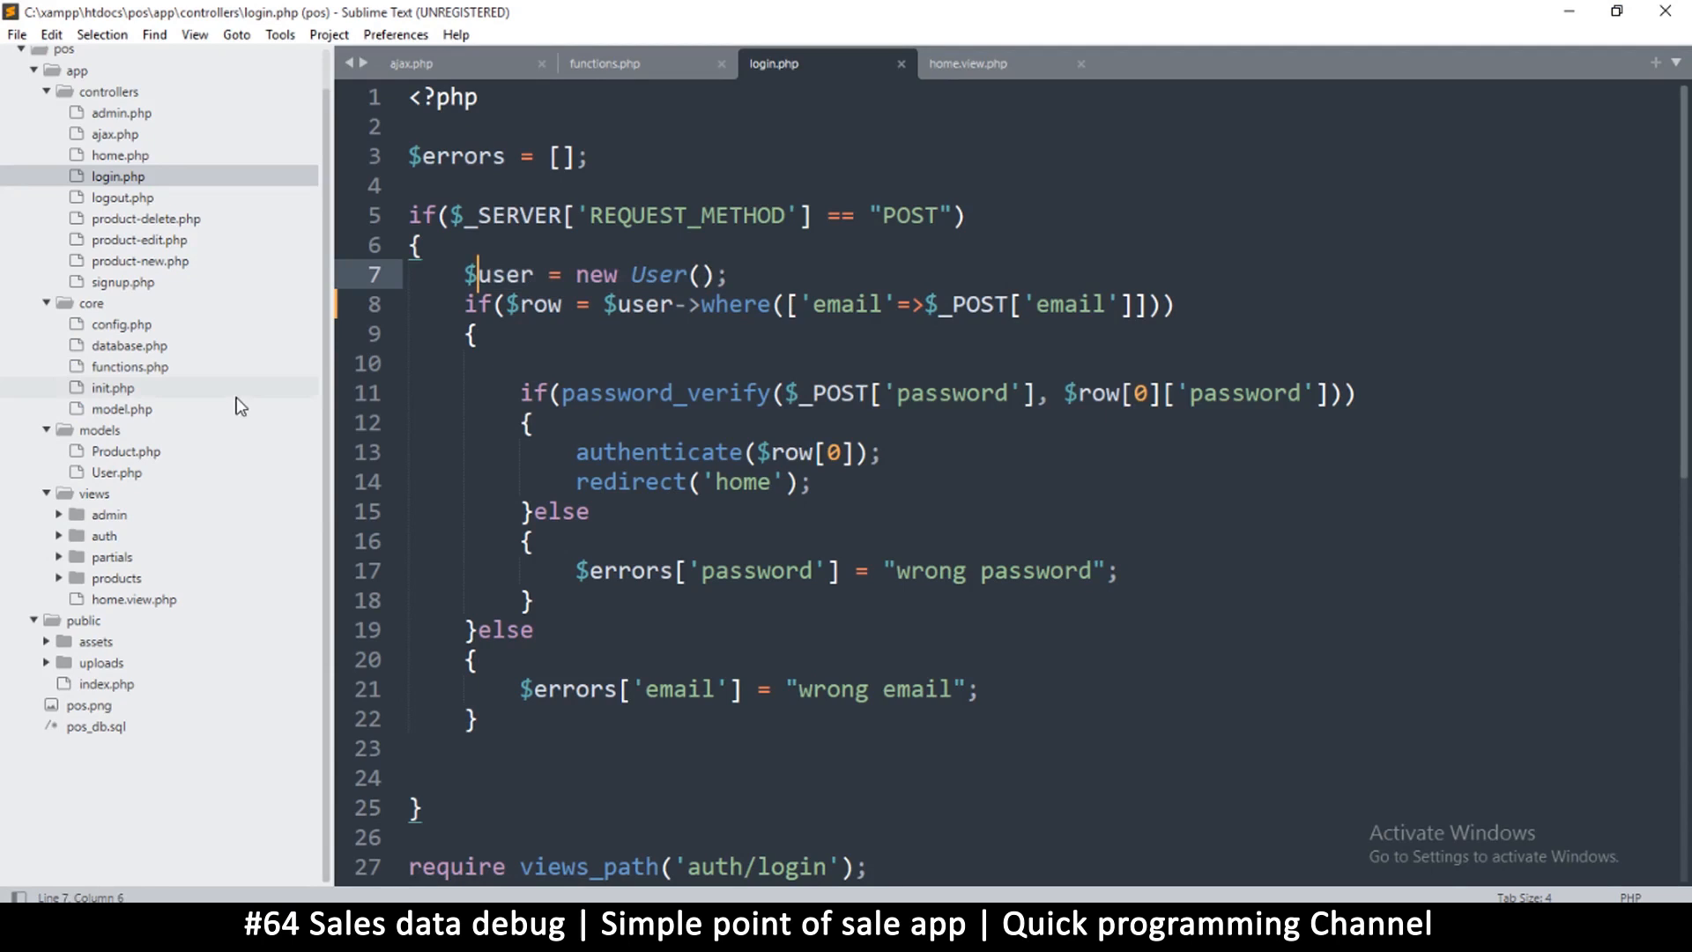
pyautogui.moveTo(608, 529)
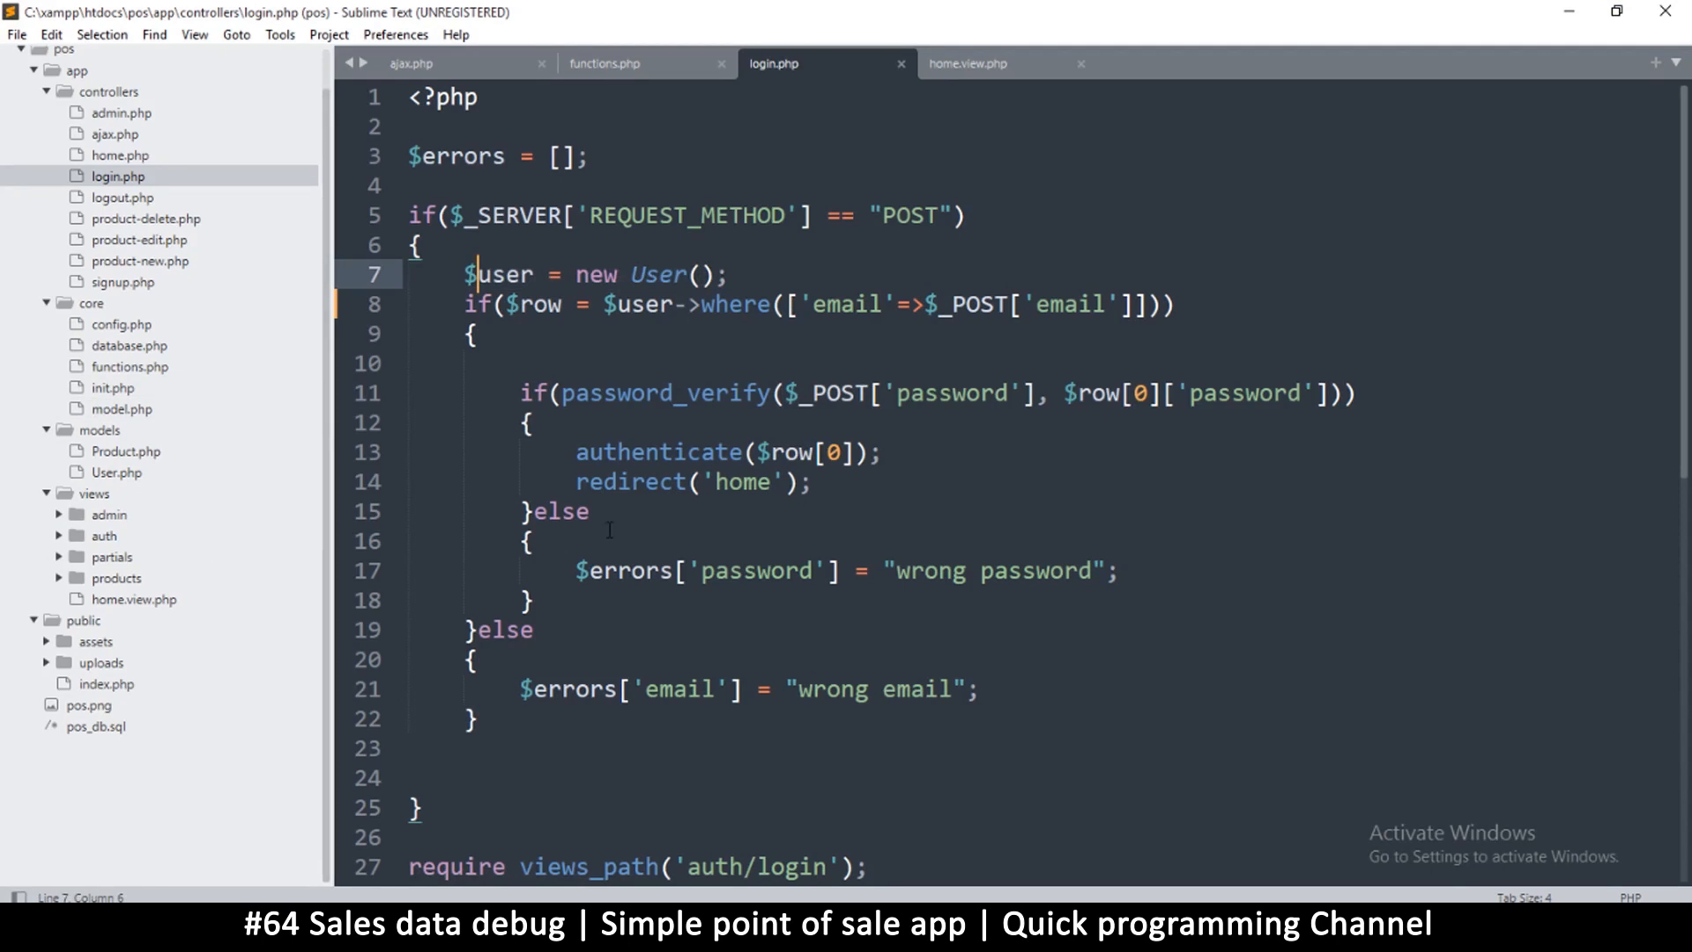
pyautogui.moveTo(1053, 749)
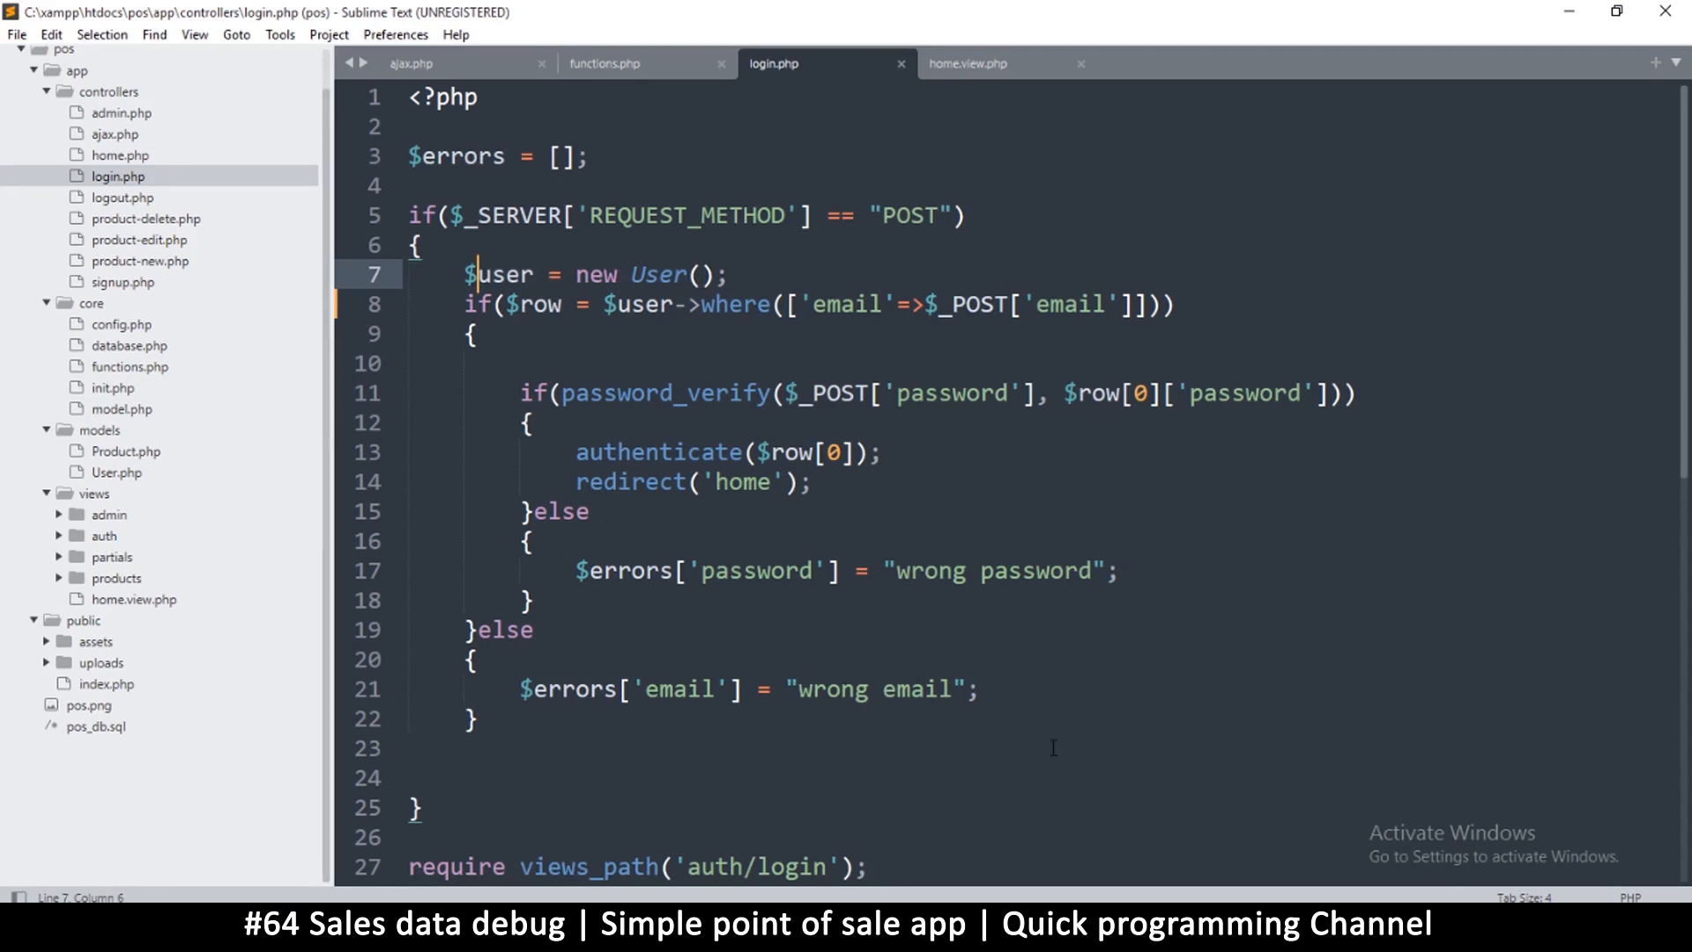